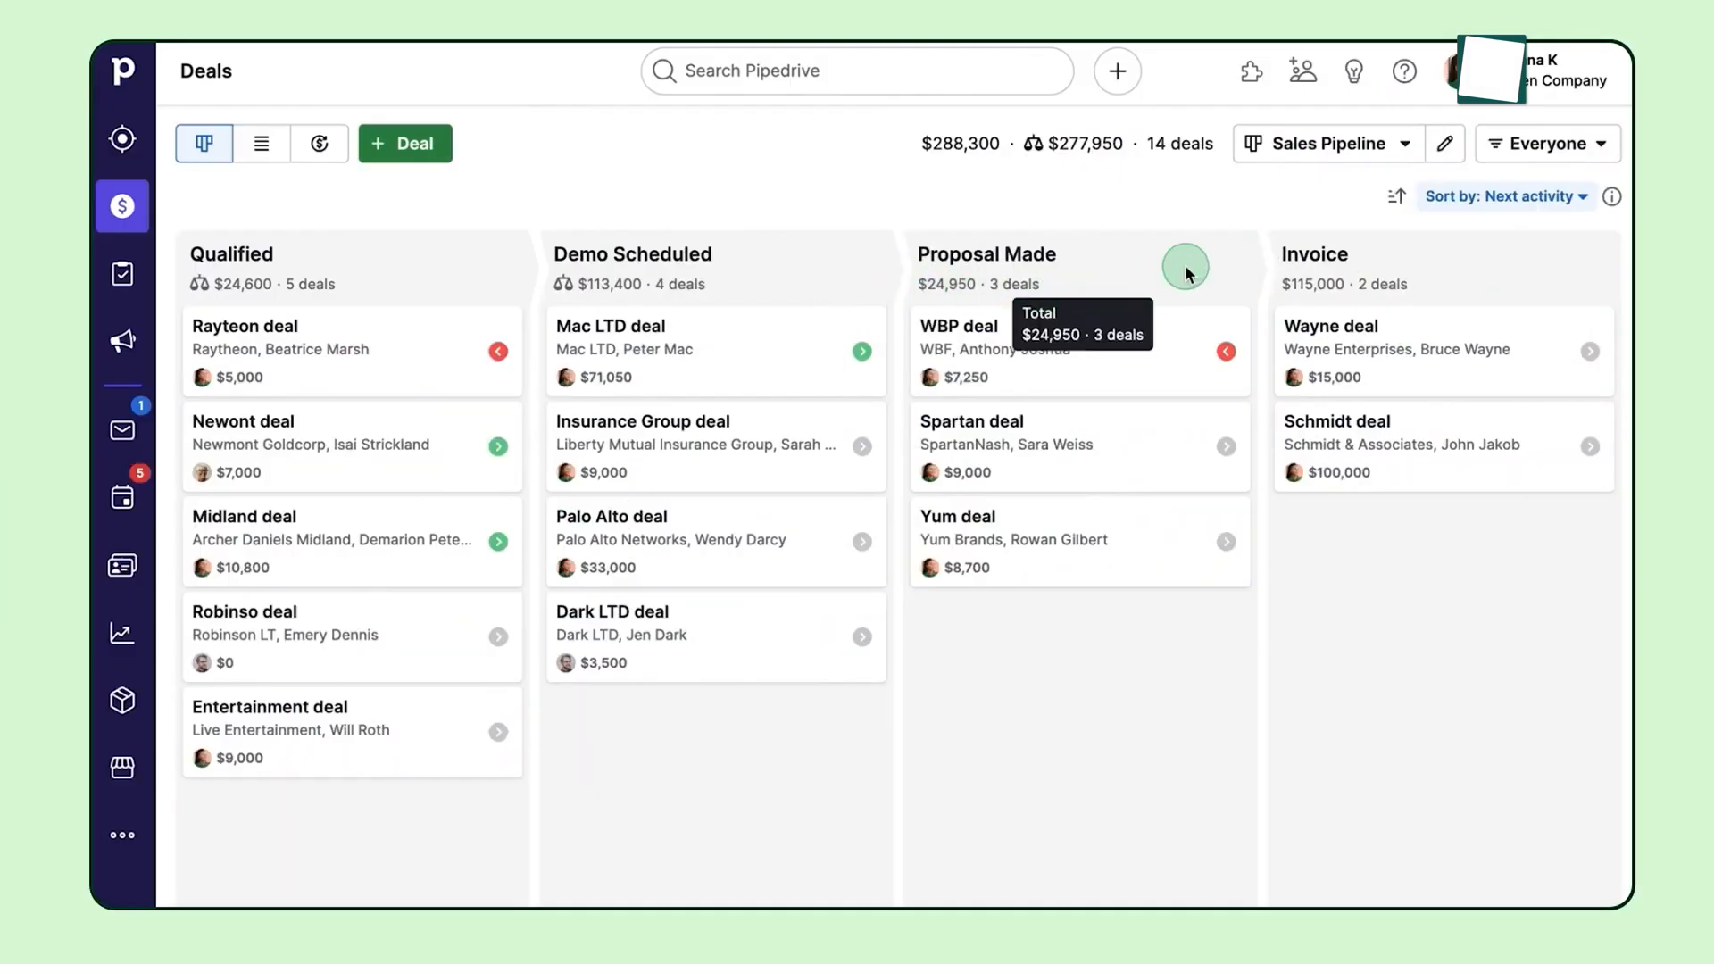
mouse_move(1498, 288)
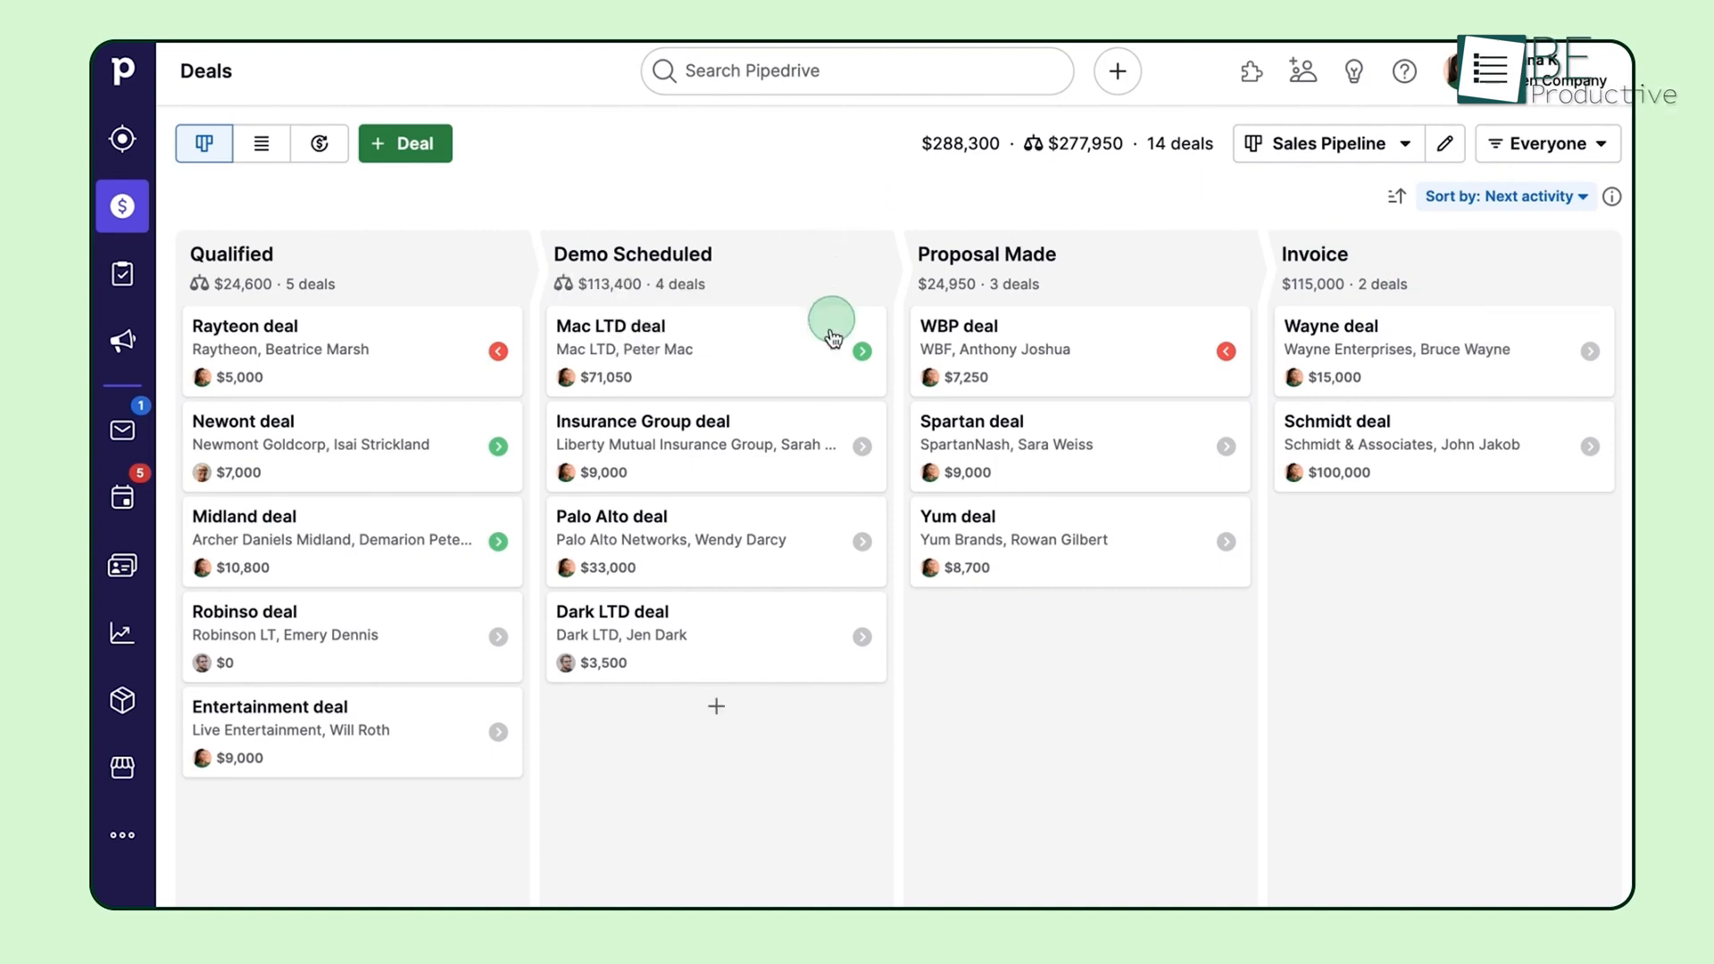
Review Brian Halligan's contact record, then view tasks as a board grouped by status.
left_click(1446, 143)
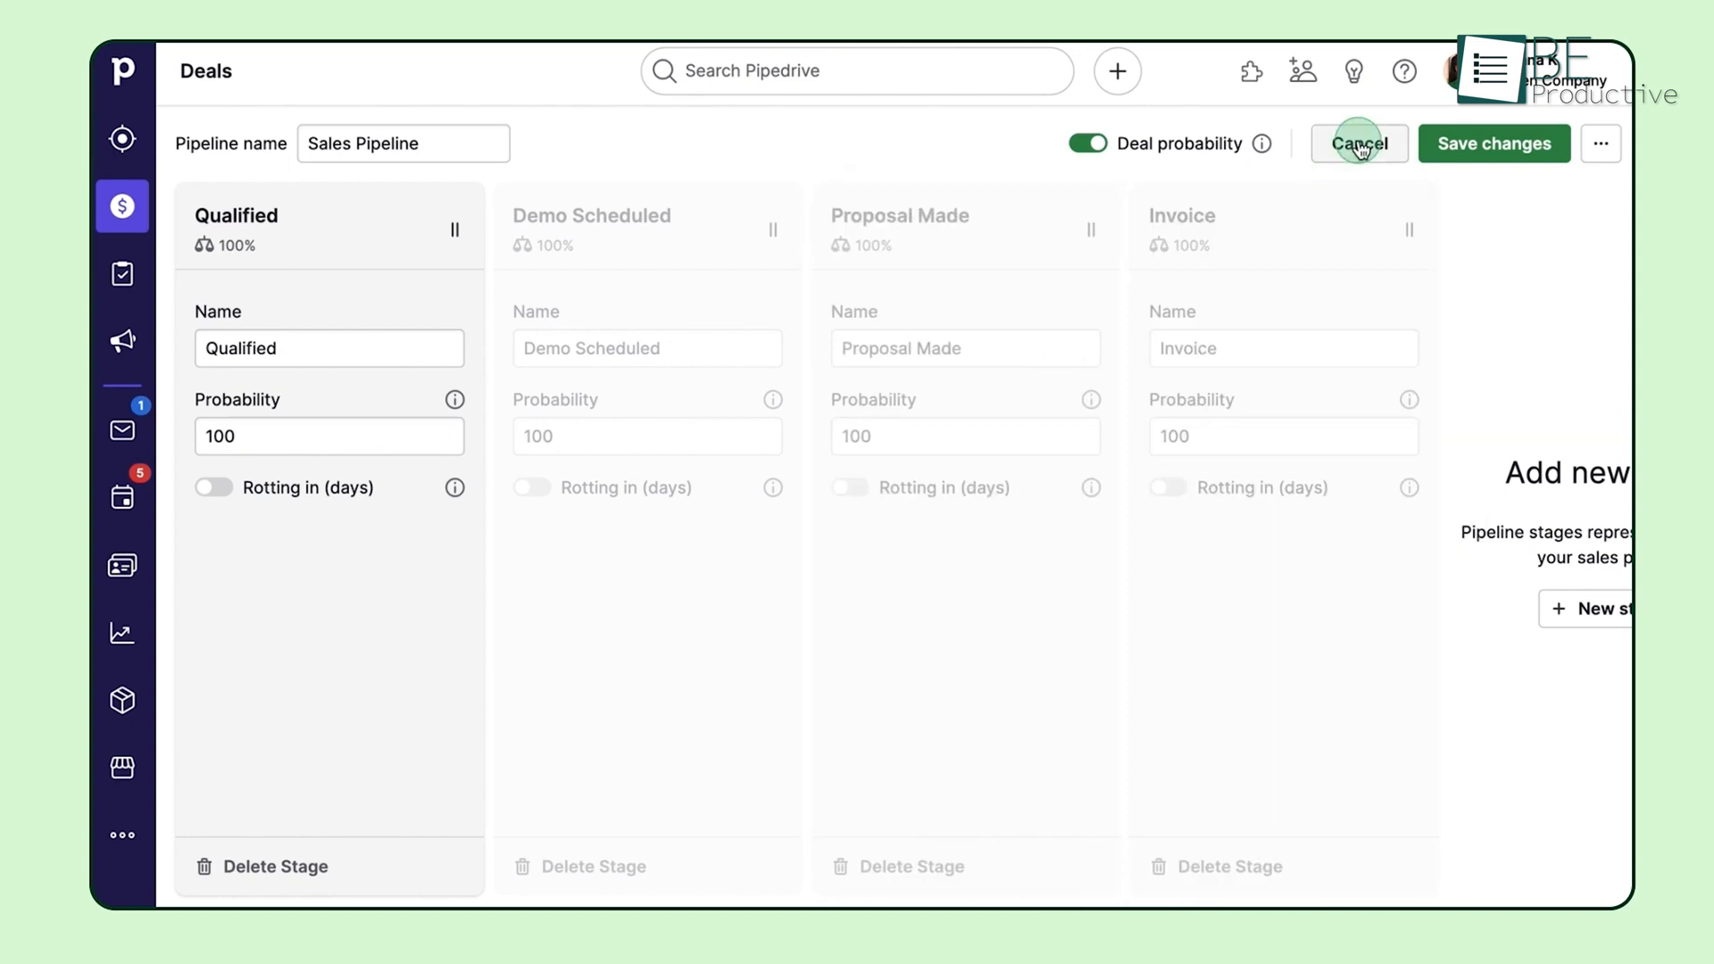
left_click(1359, 143)
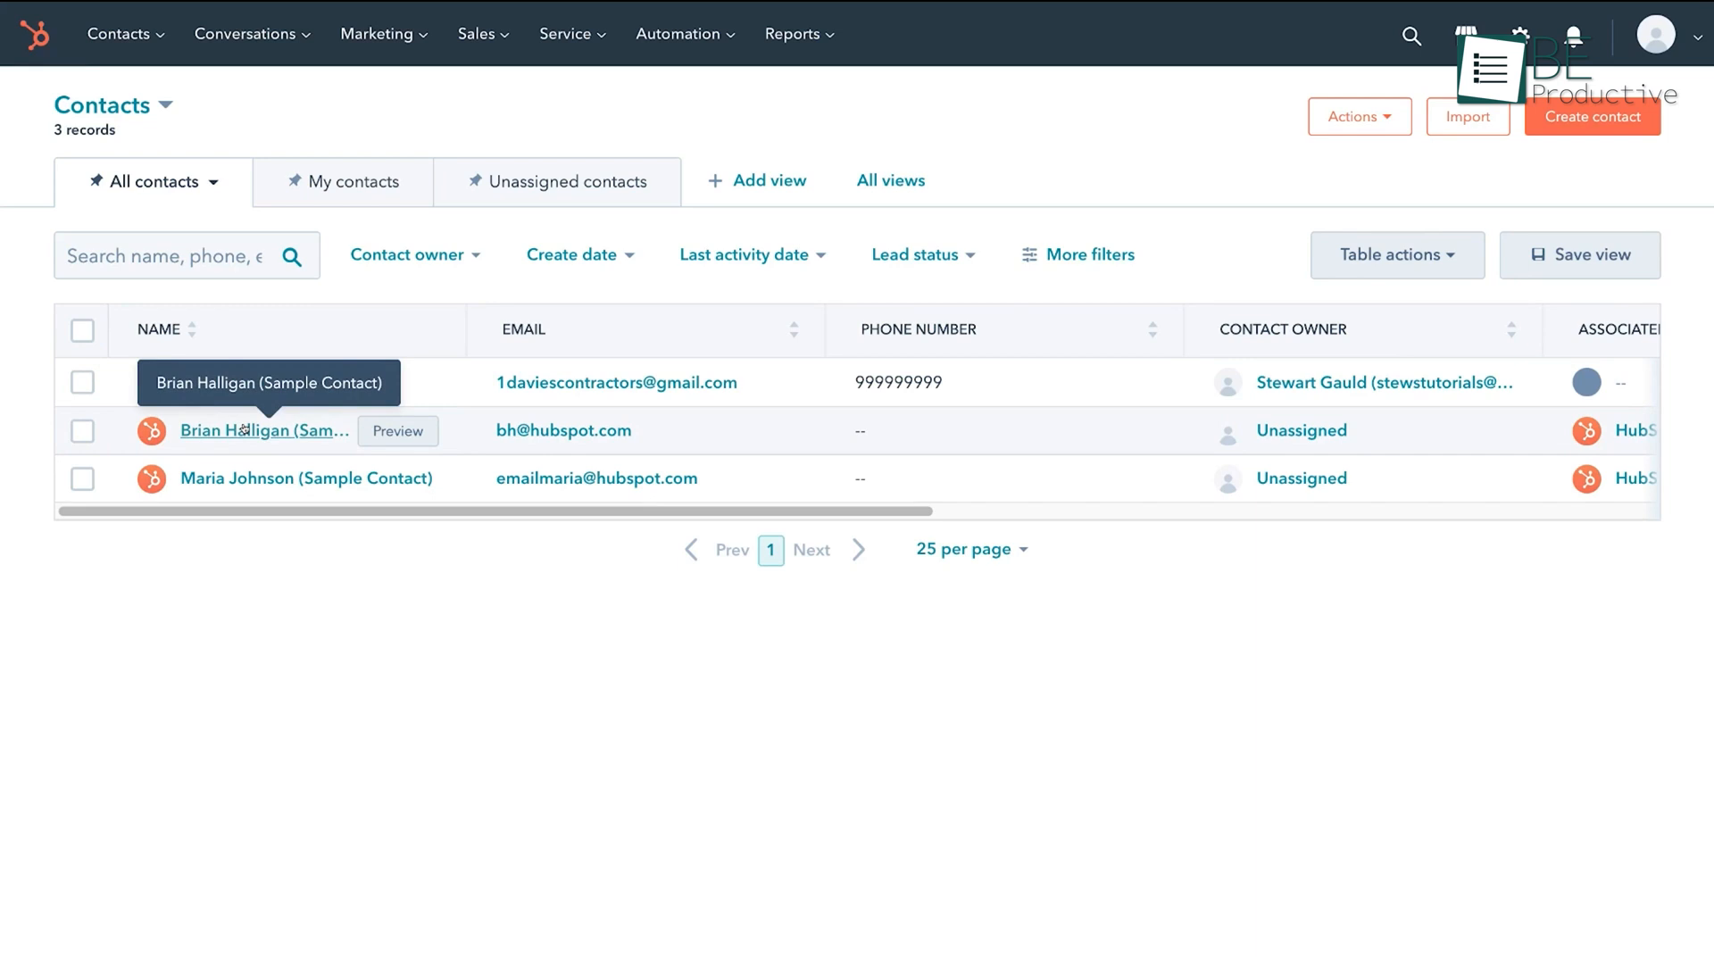
left_click(265, 430)
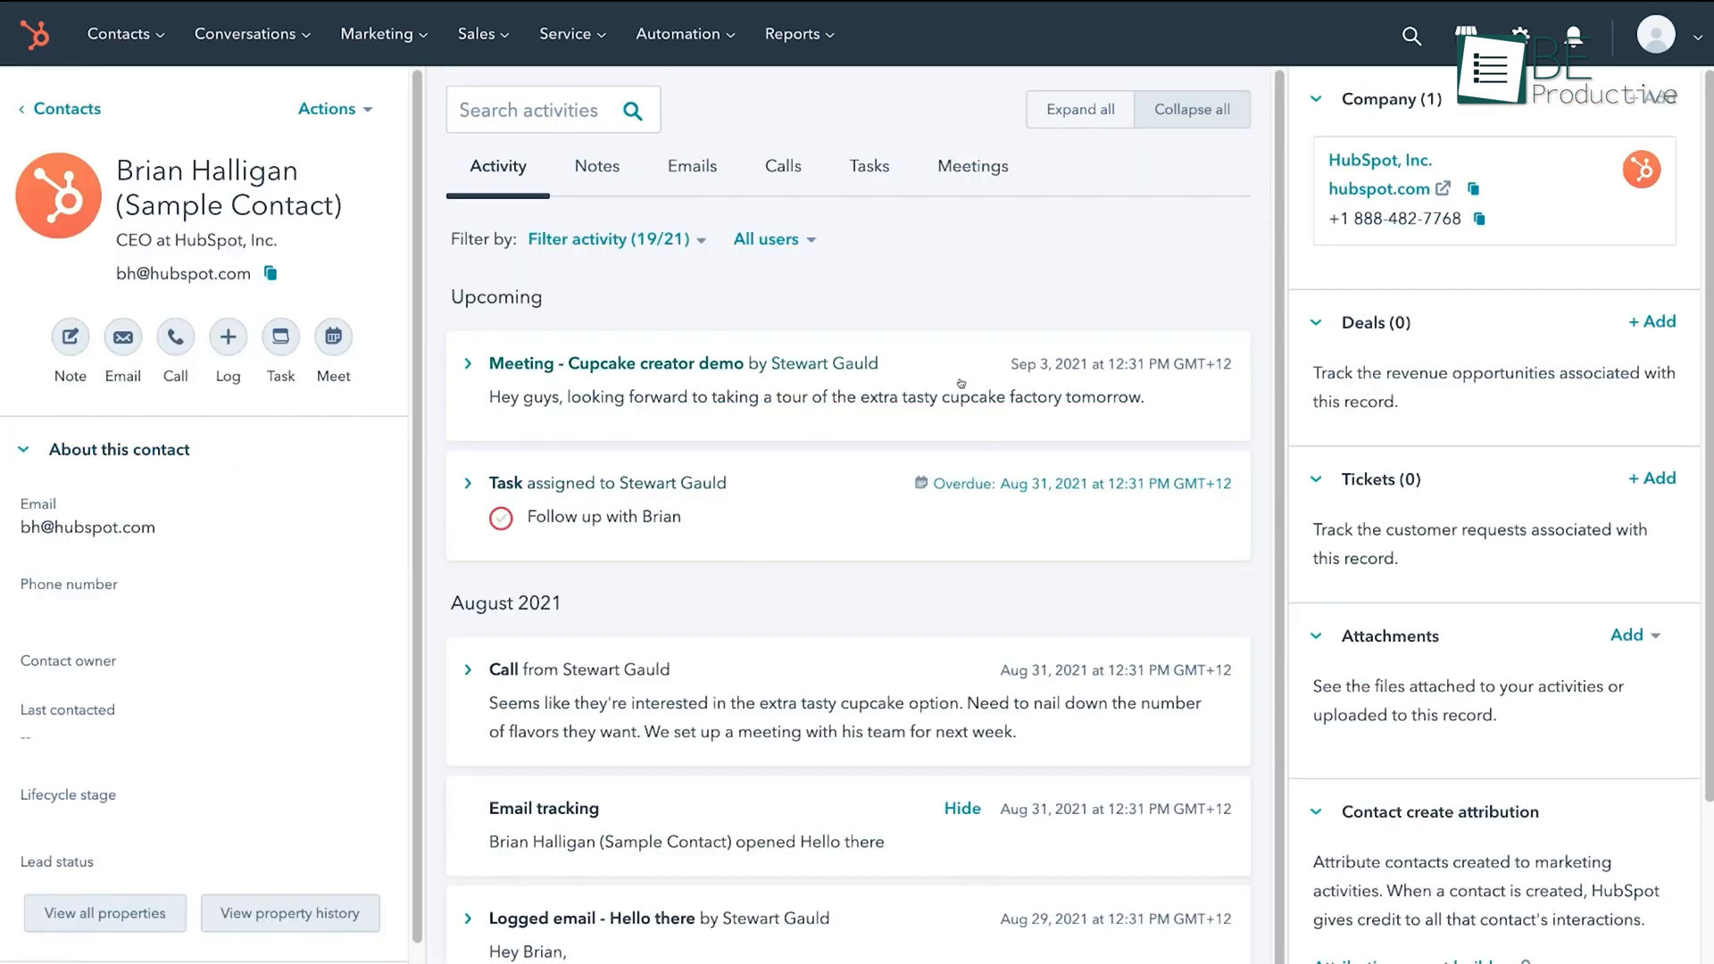
mouse_move(808, 389)
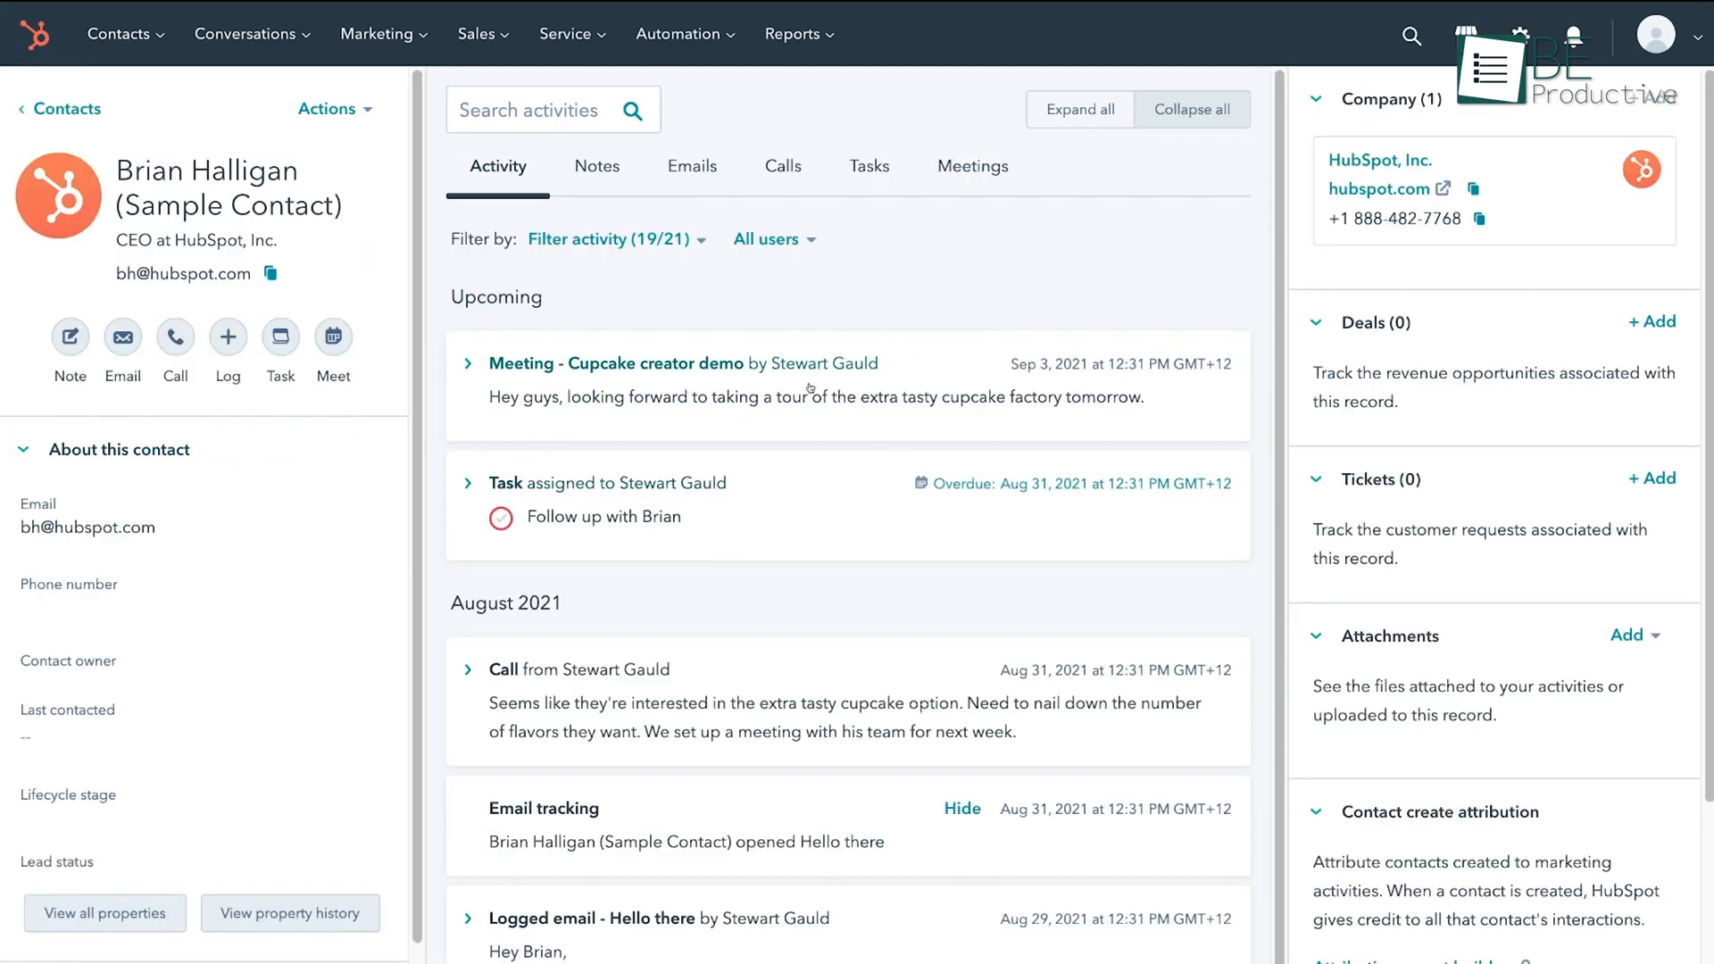
mouse_move(778, 492)
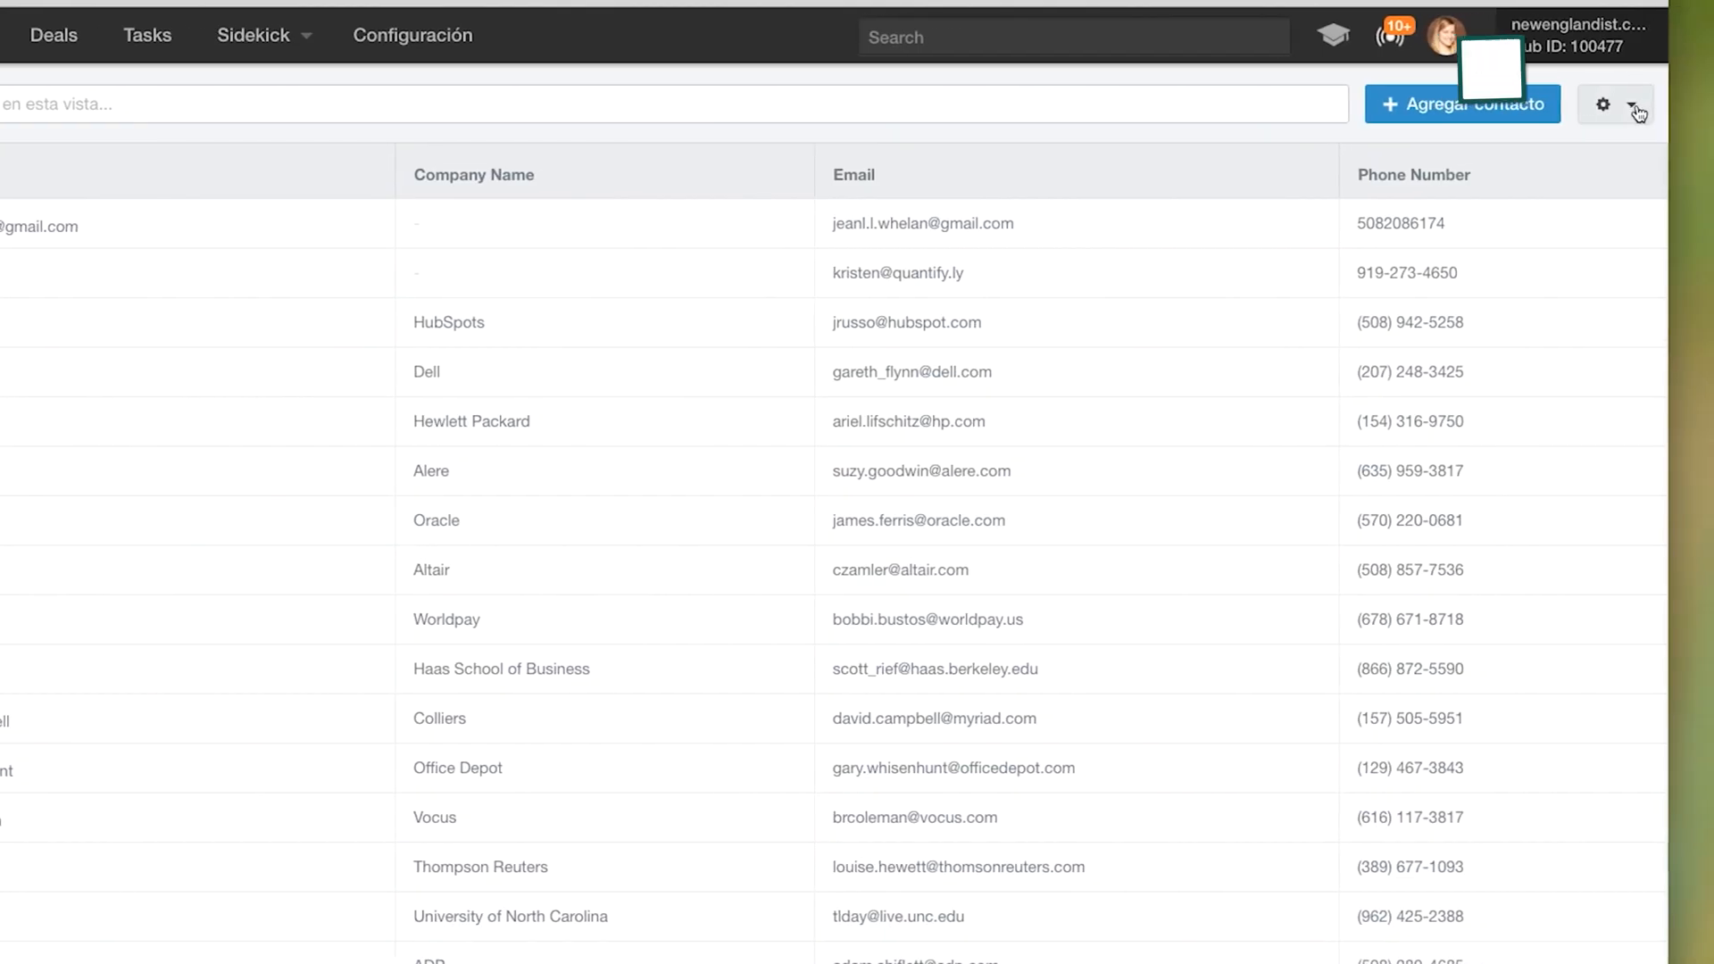
left_click(1631, 104)
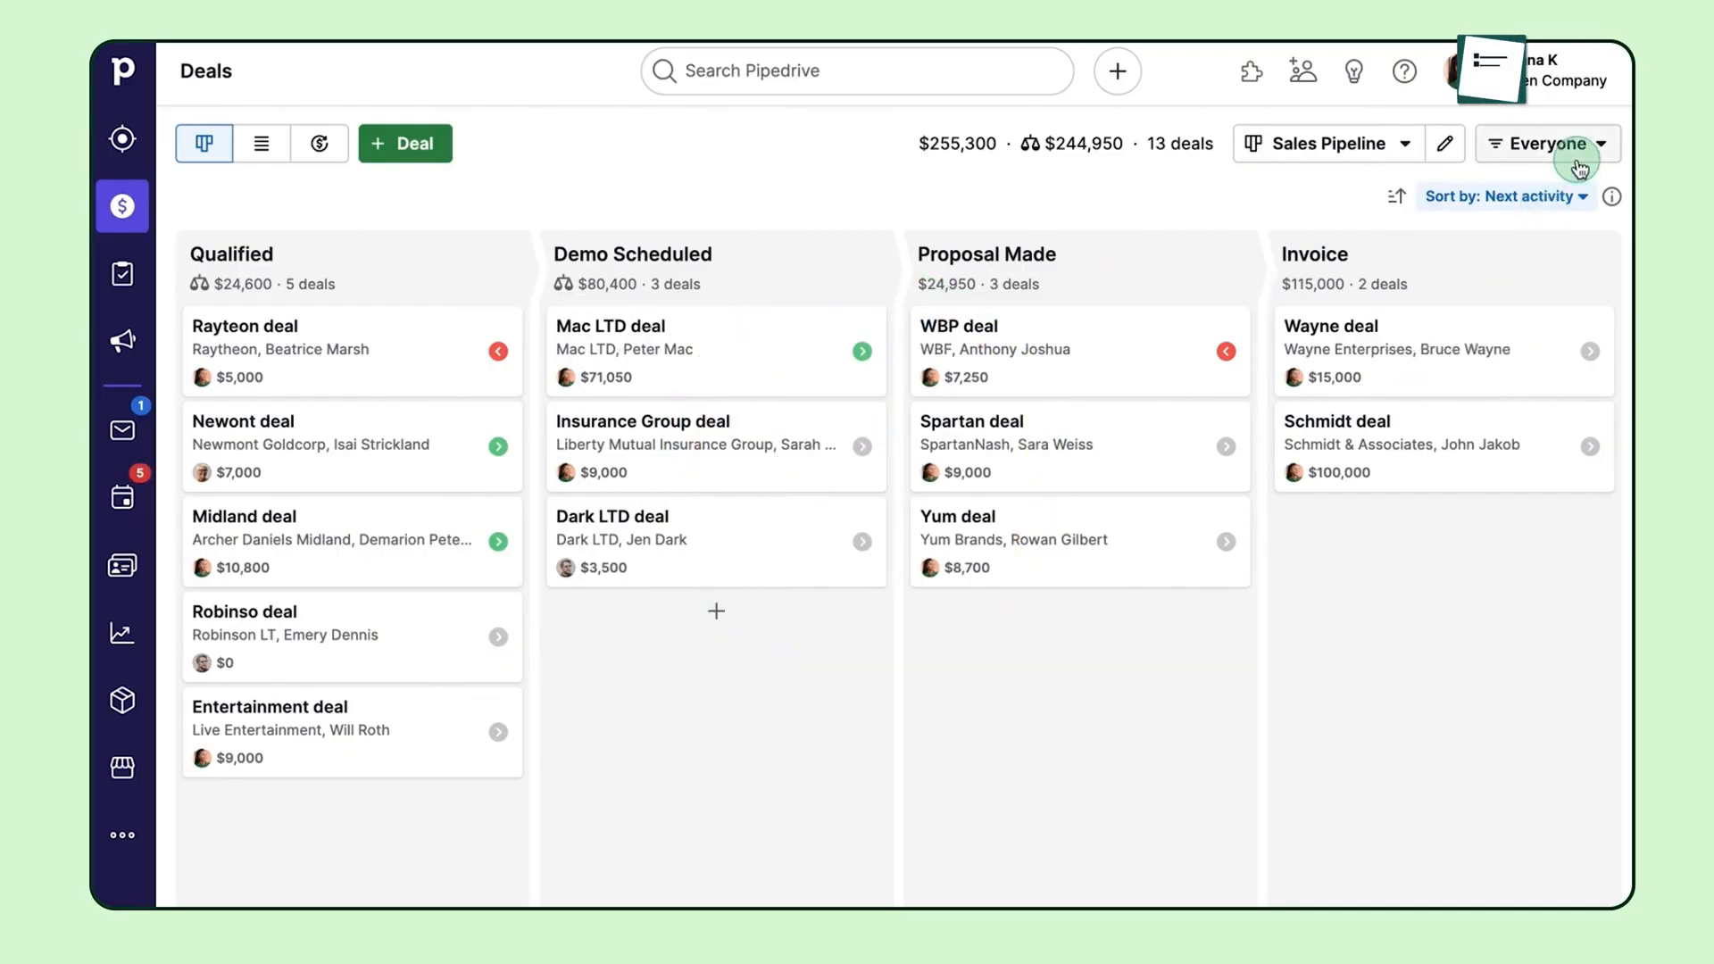
left_click(1548, 143)
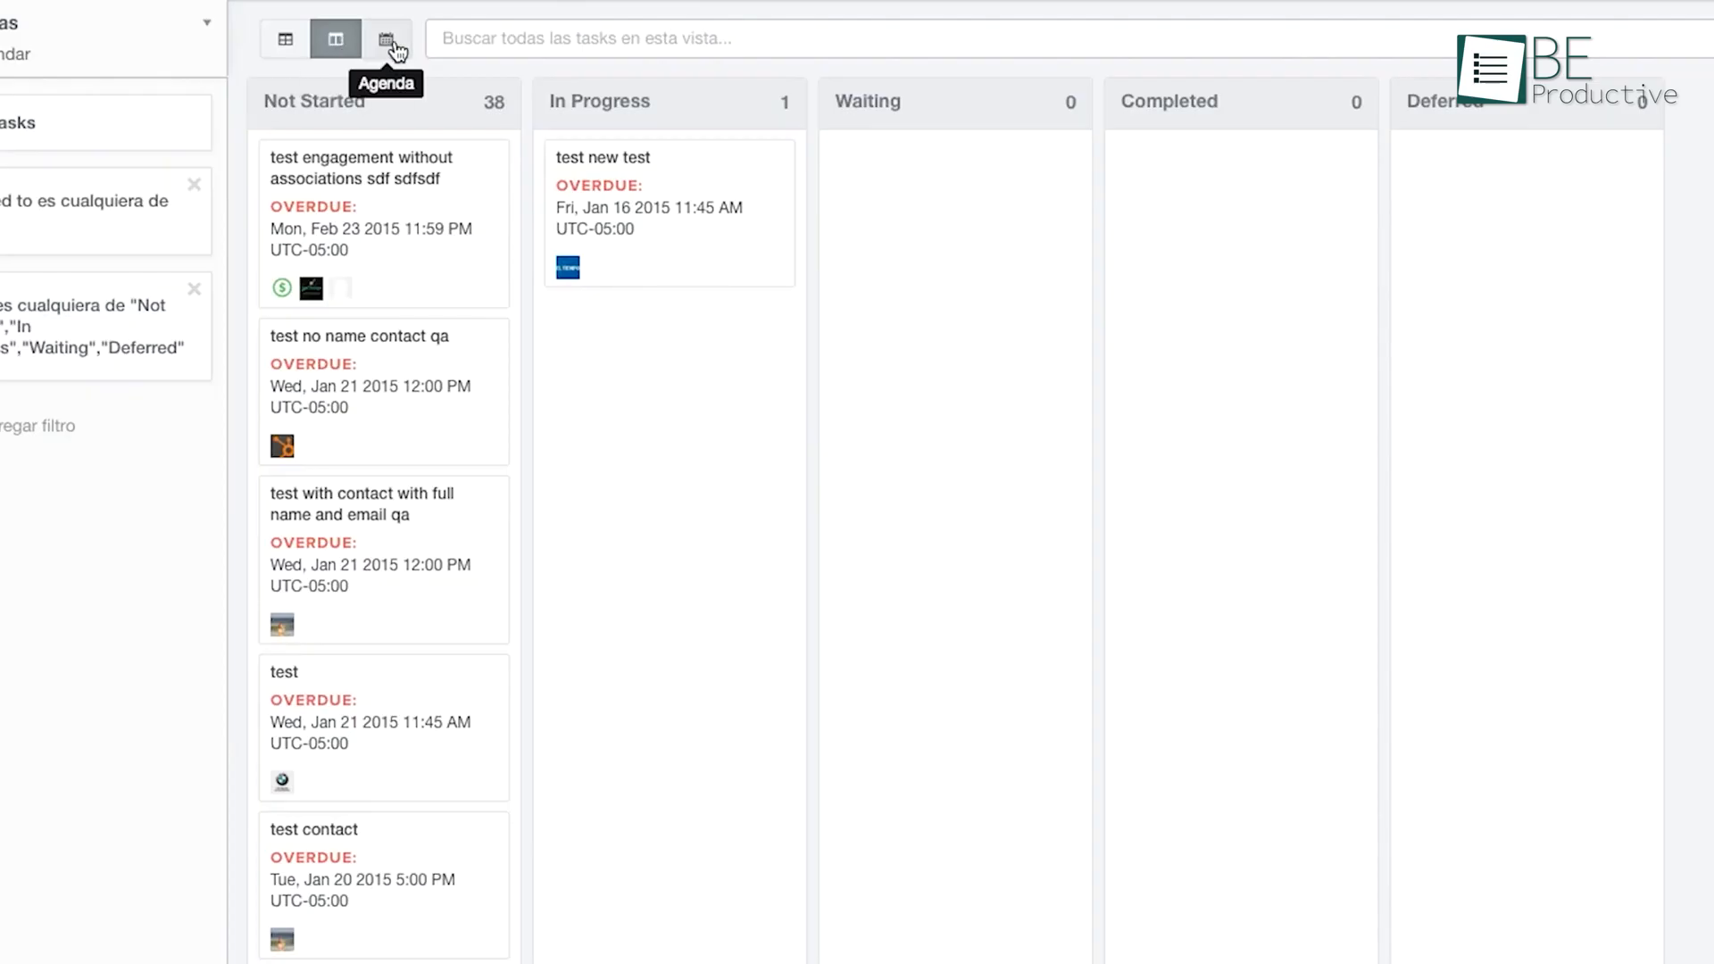
Switch the HubSpot task view from status board to Agenda.
left_click(387, 39)
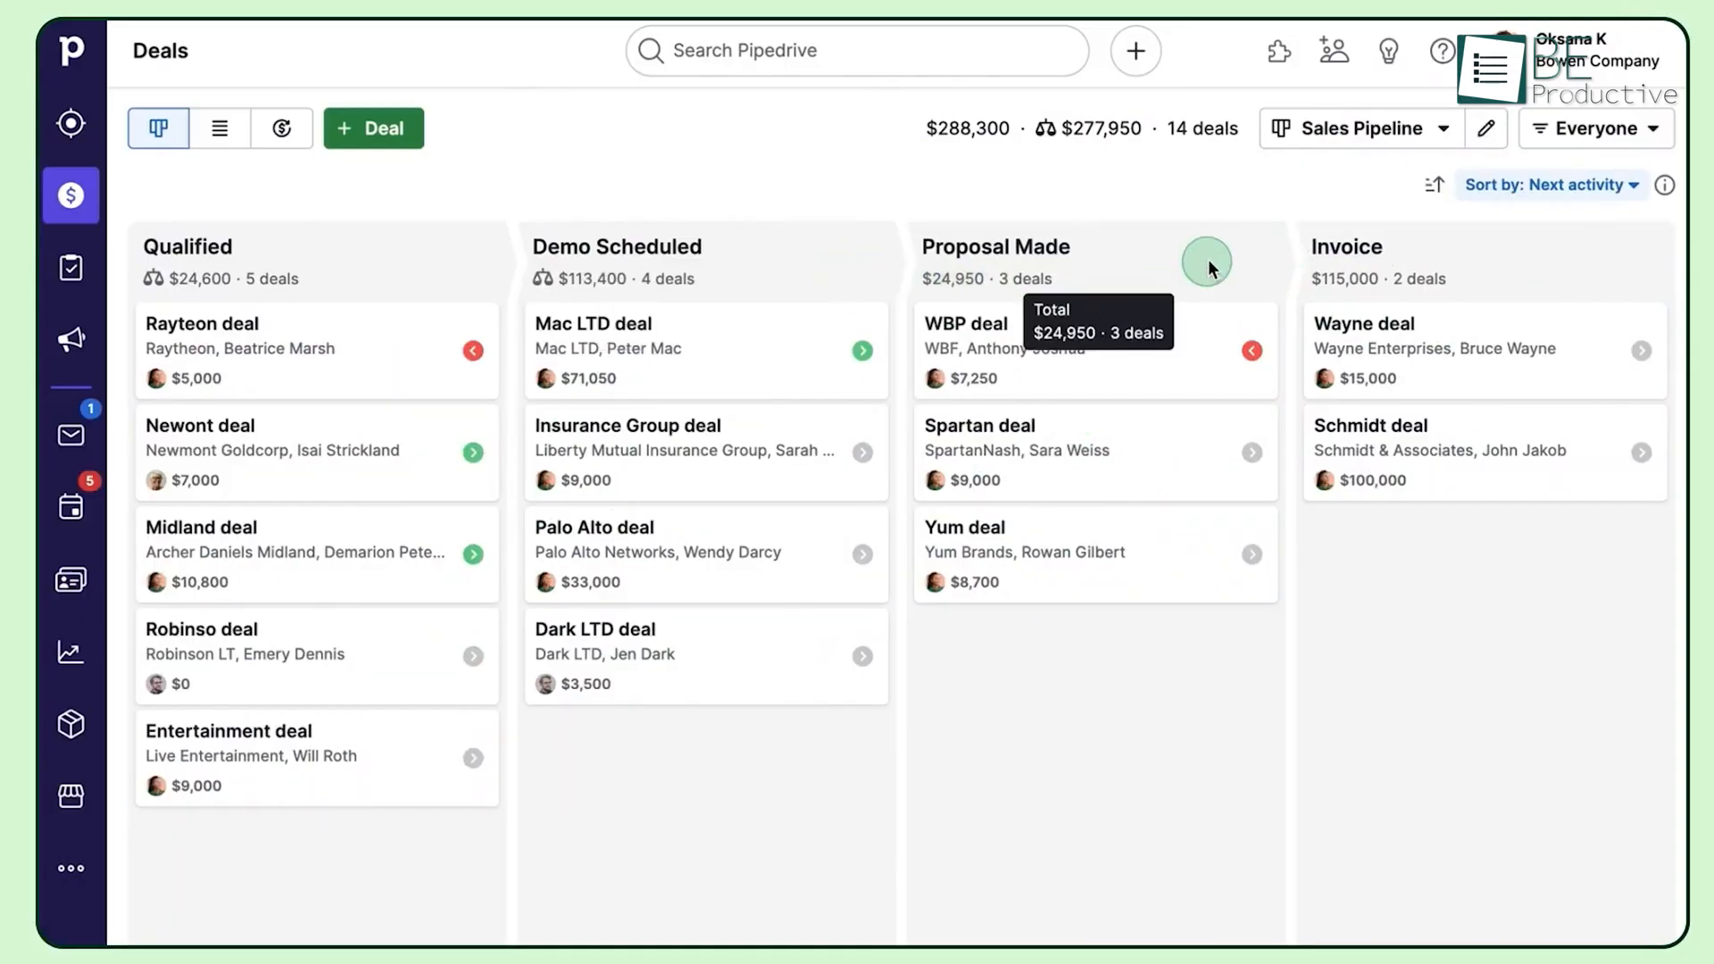
mouse_move(1184, 185)
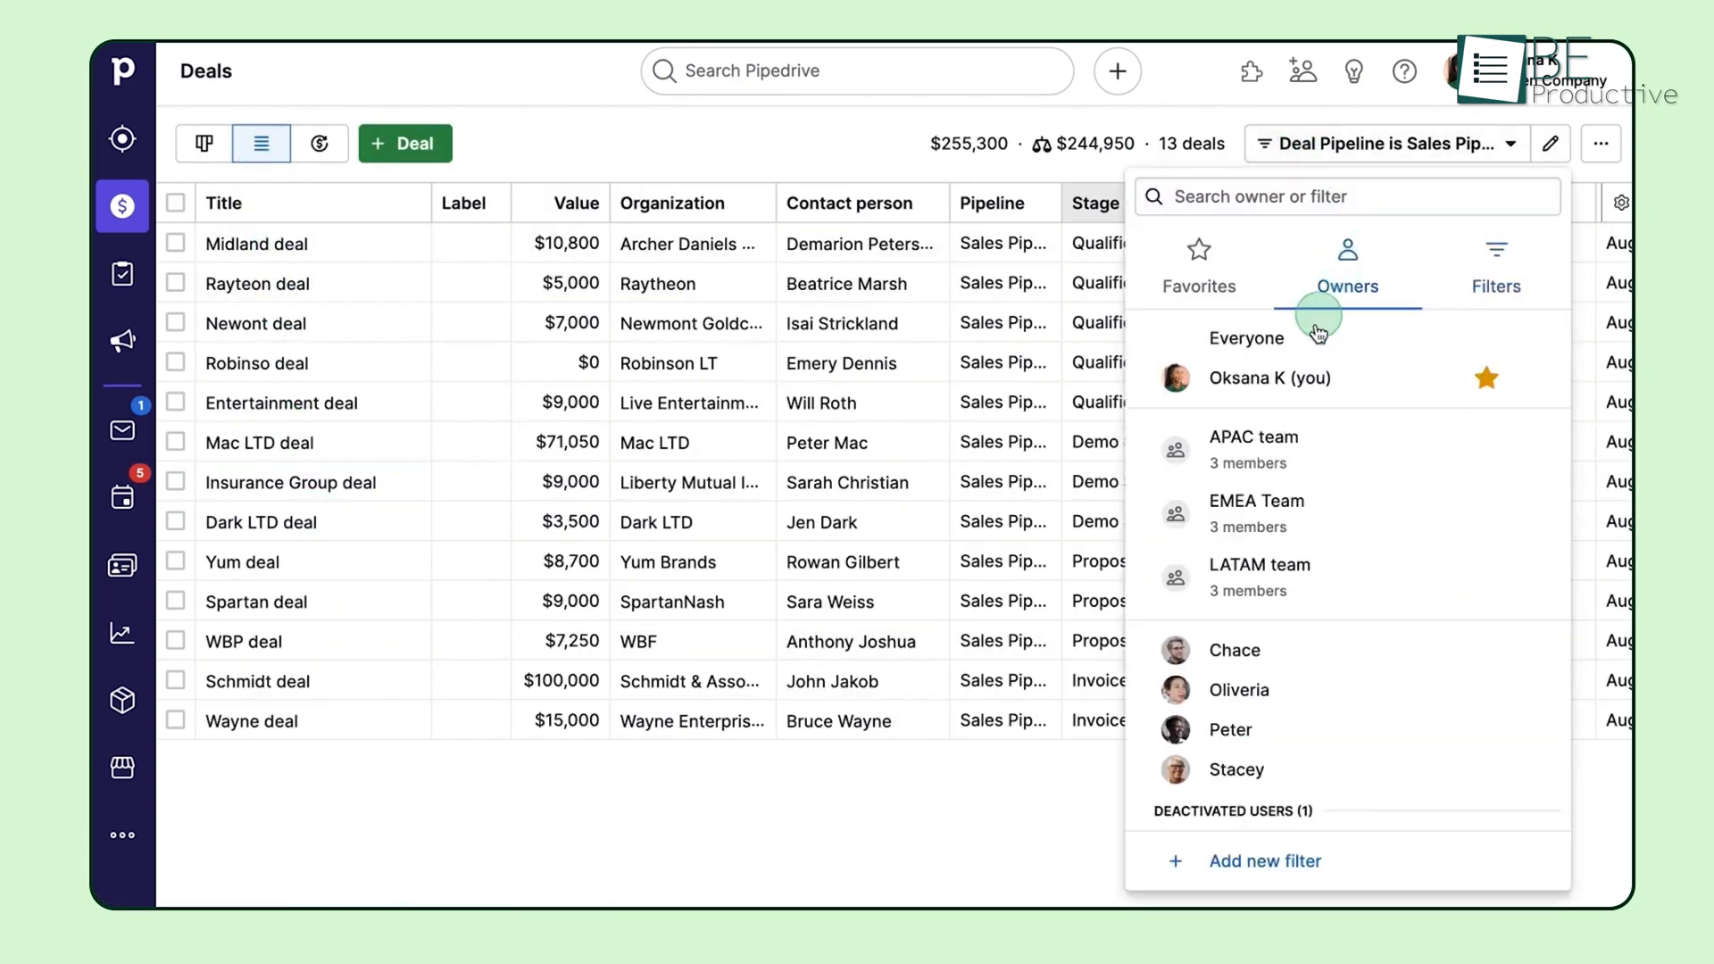
List all 142 Pipedrive deals with the owner filter set to Everyone.
left_click(1247, 339)
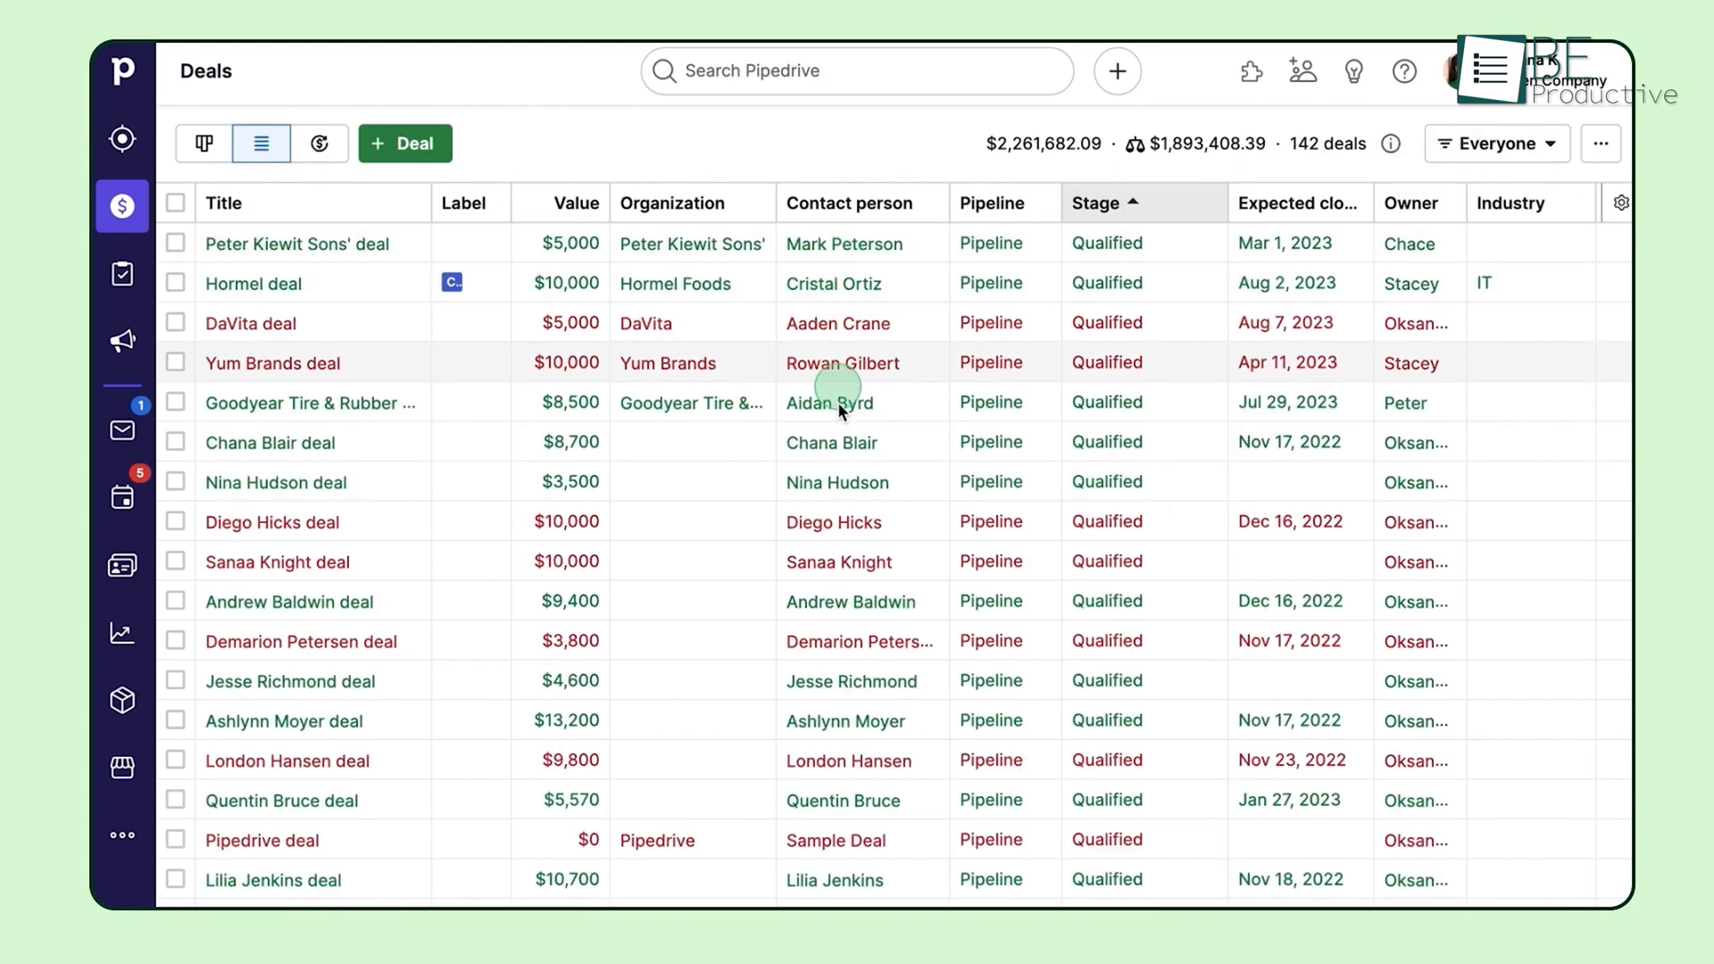
left_click(175, 243)
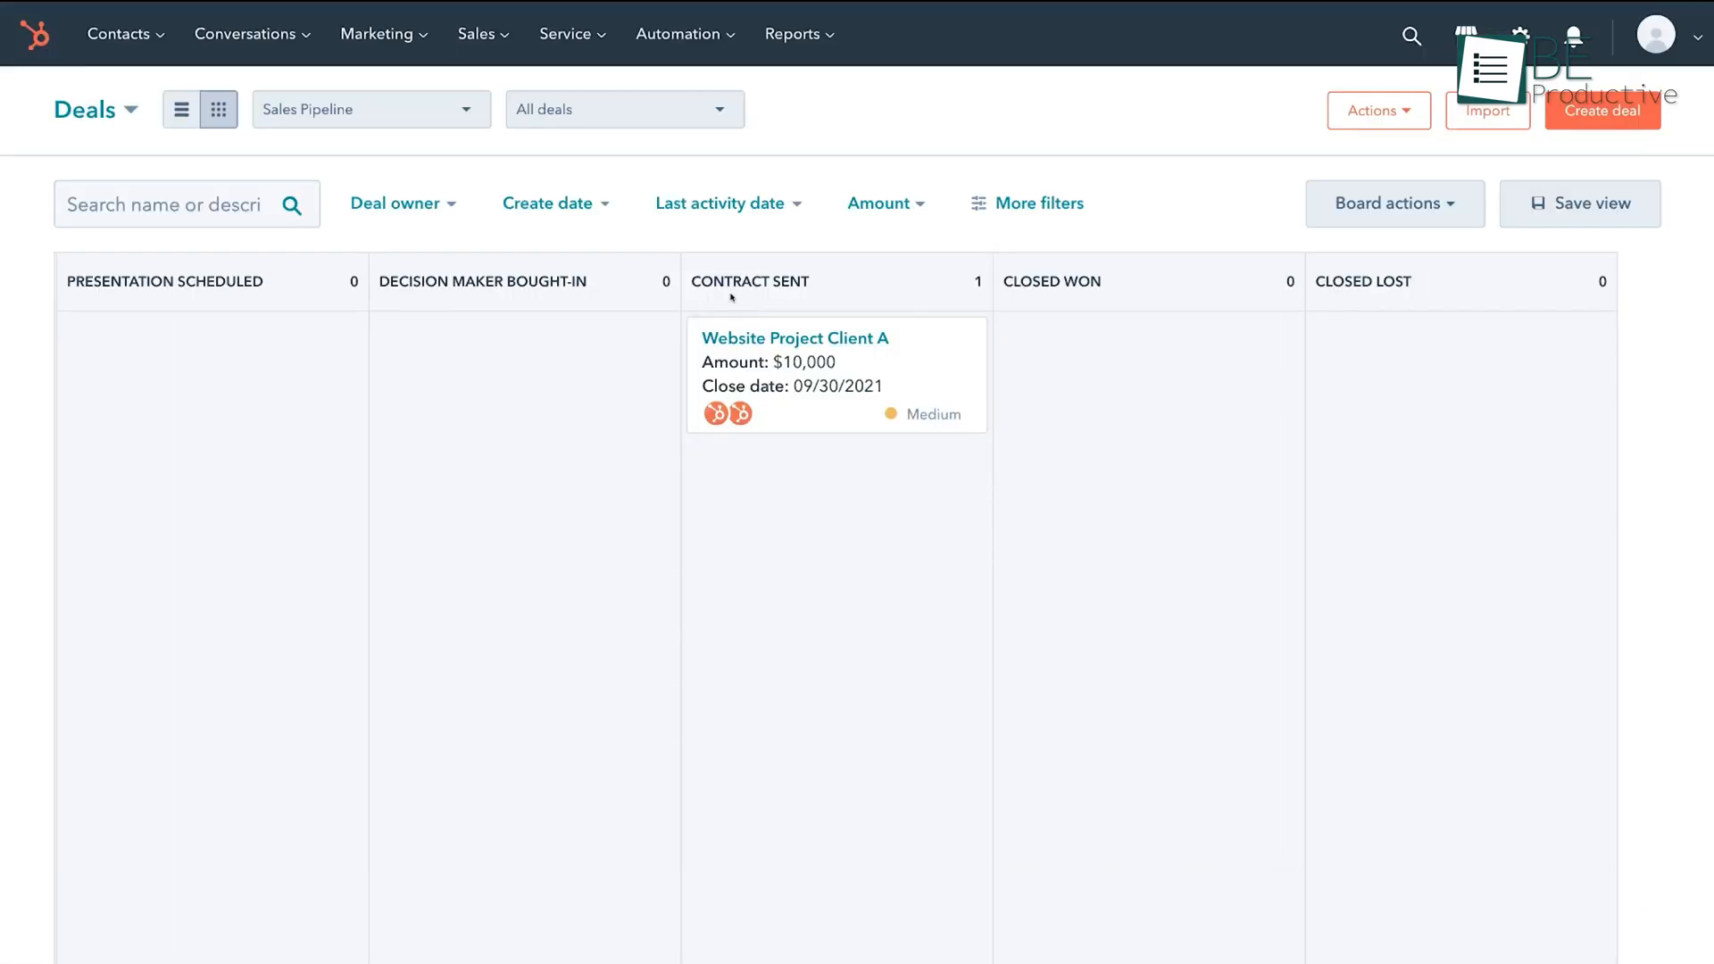
mouse_move(850, 338)
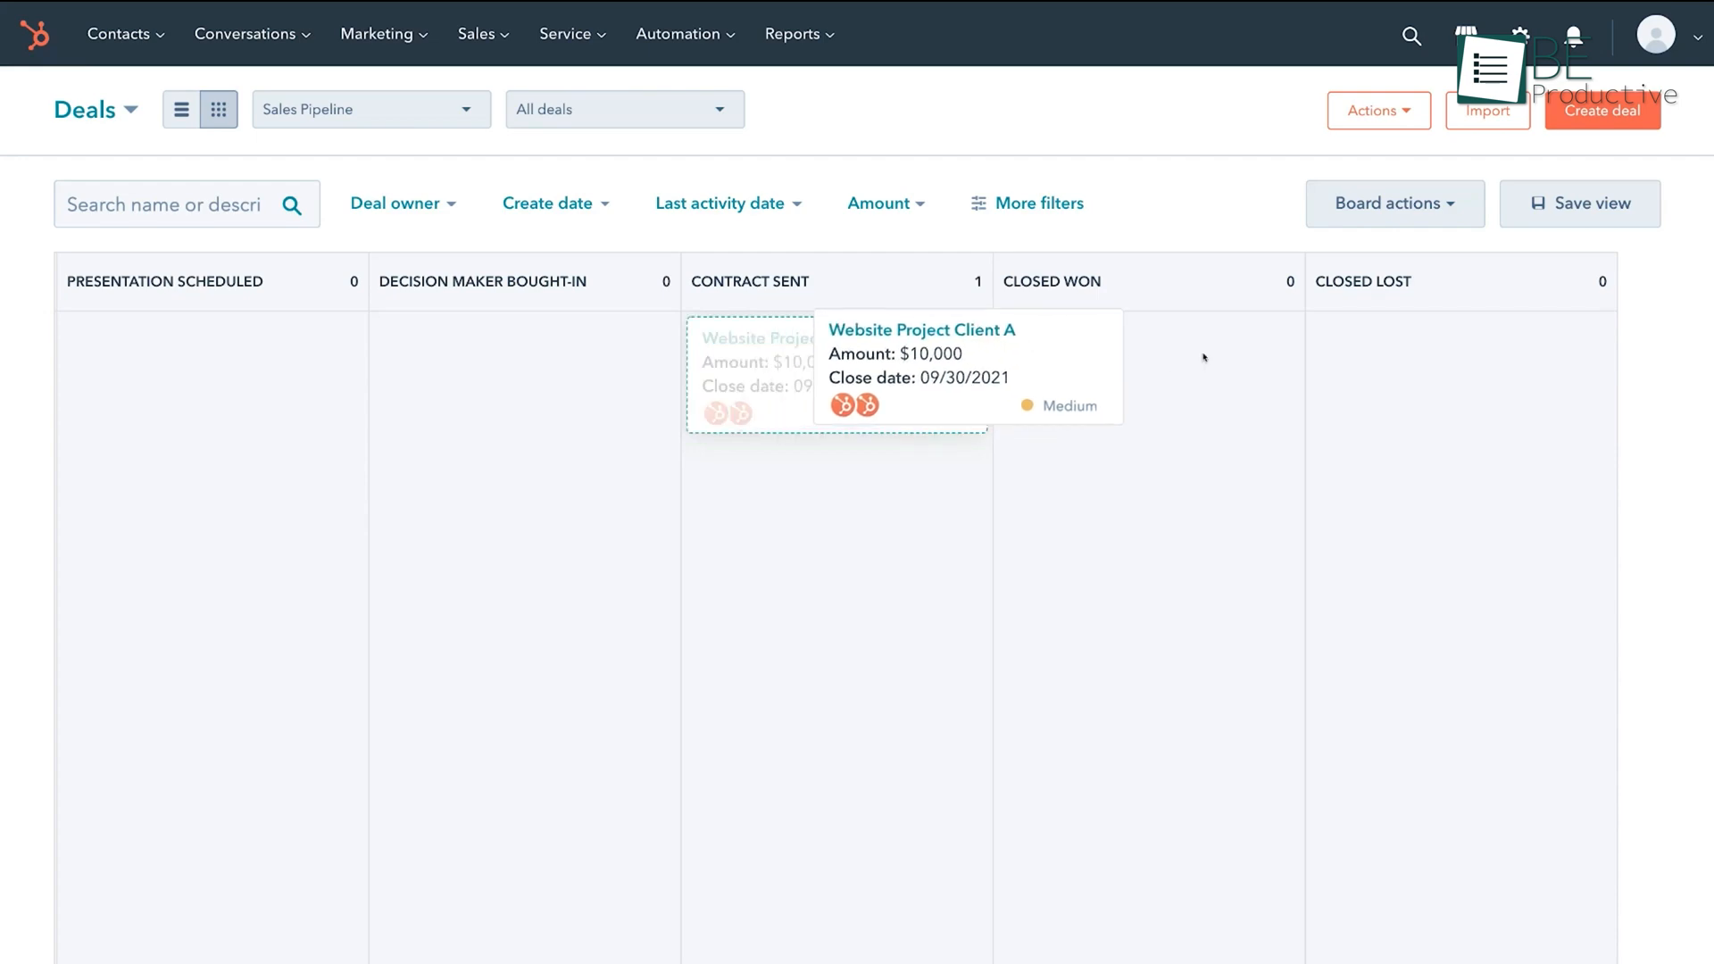
Drag Website Project Client A into Closed Lost and preview Gilbert Inc - November Order.
left_click_drag(837, 371, 1148, 371)
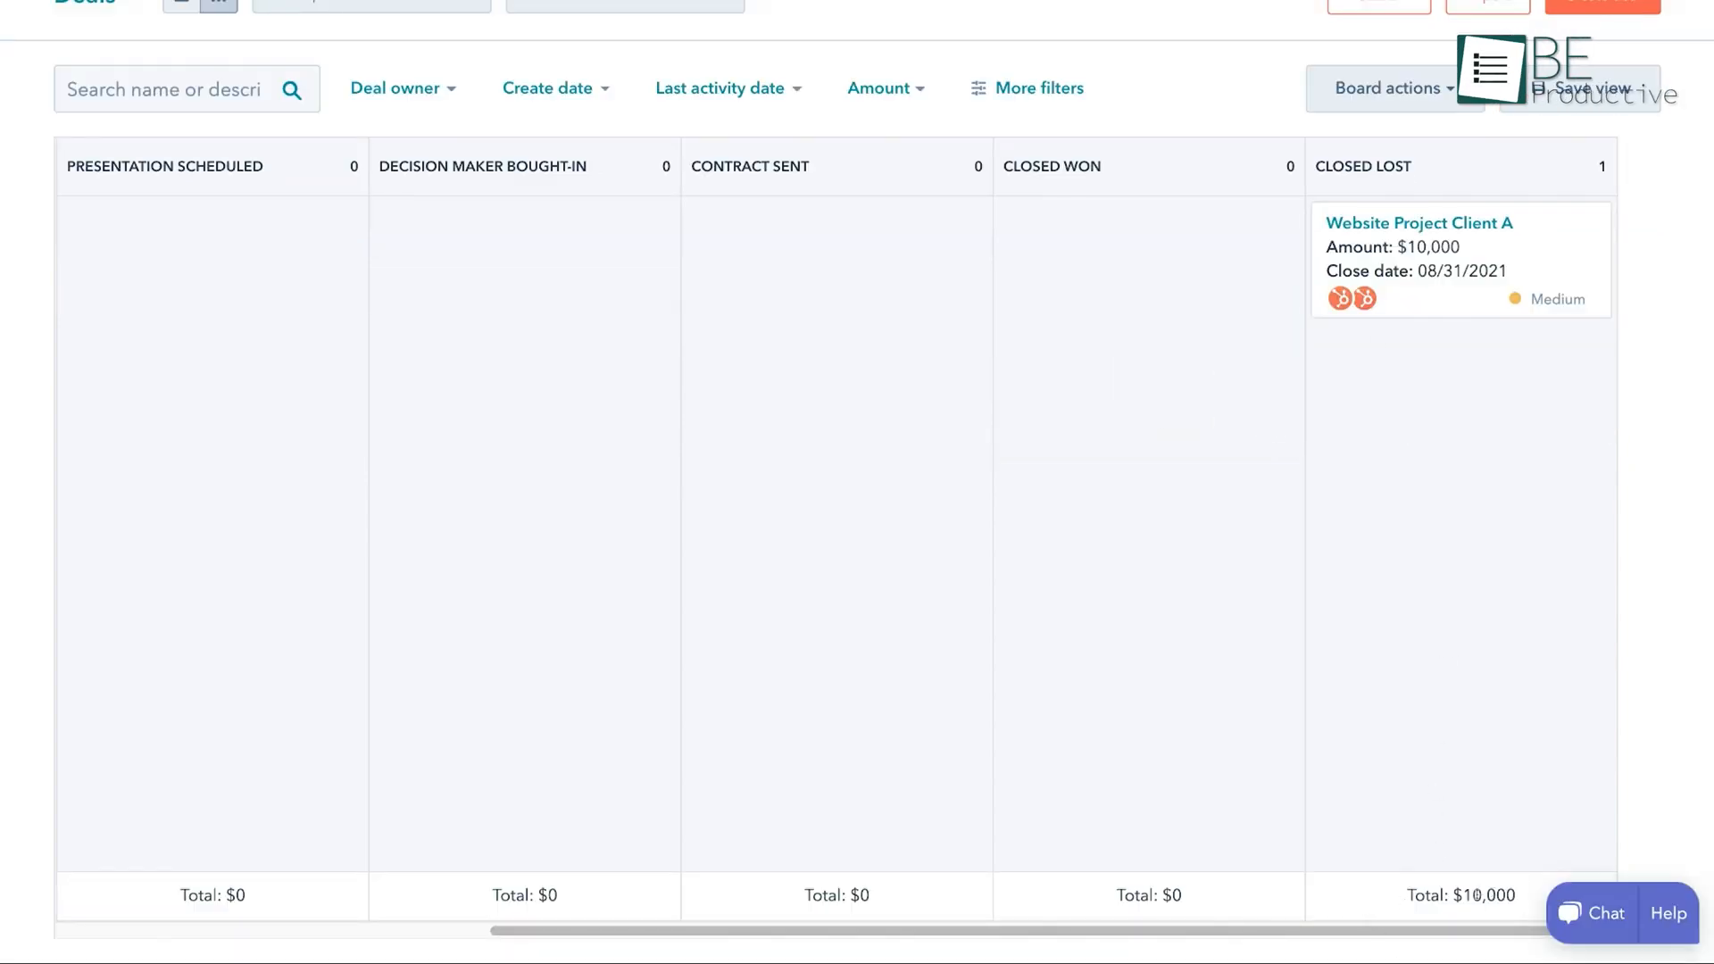
mouse_move(831, 884)
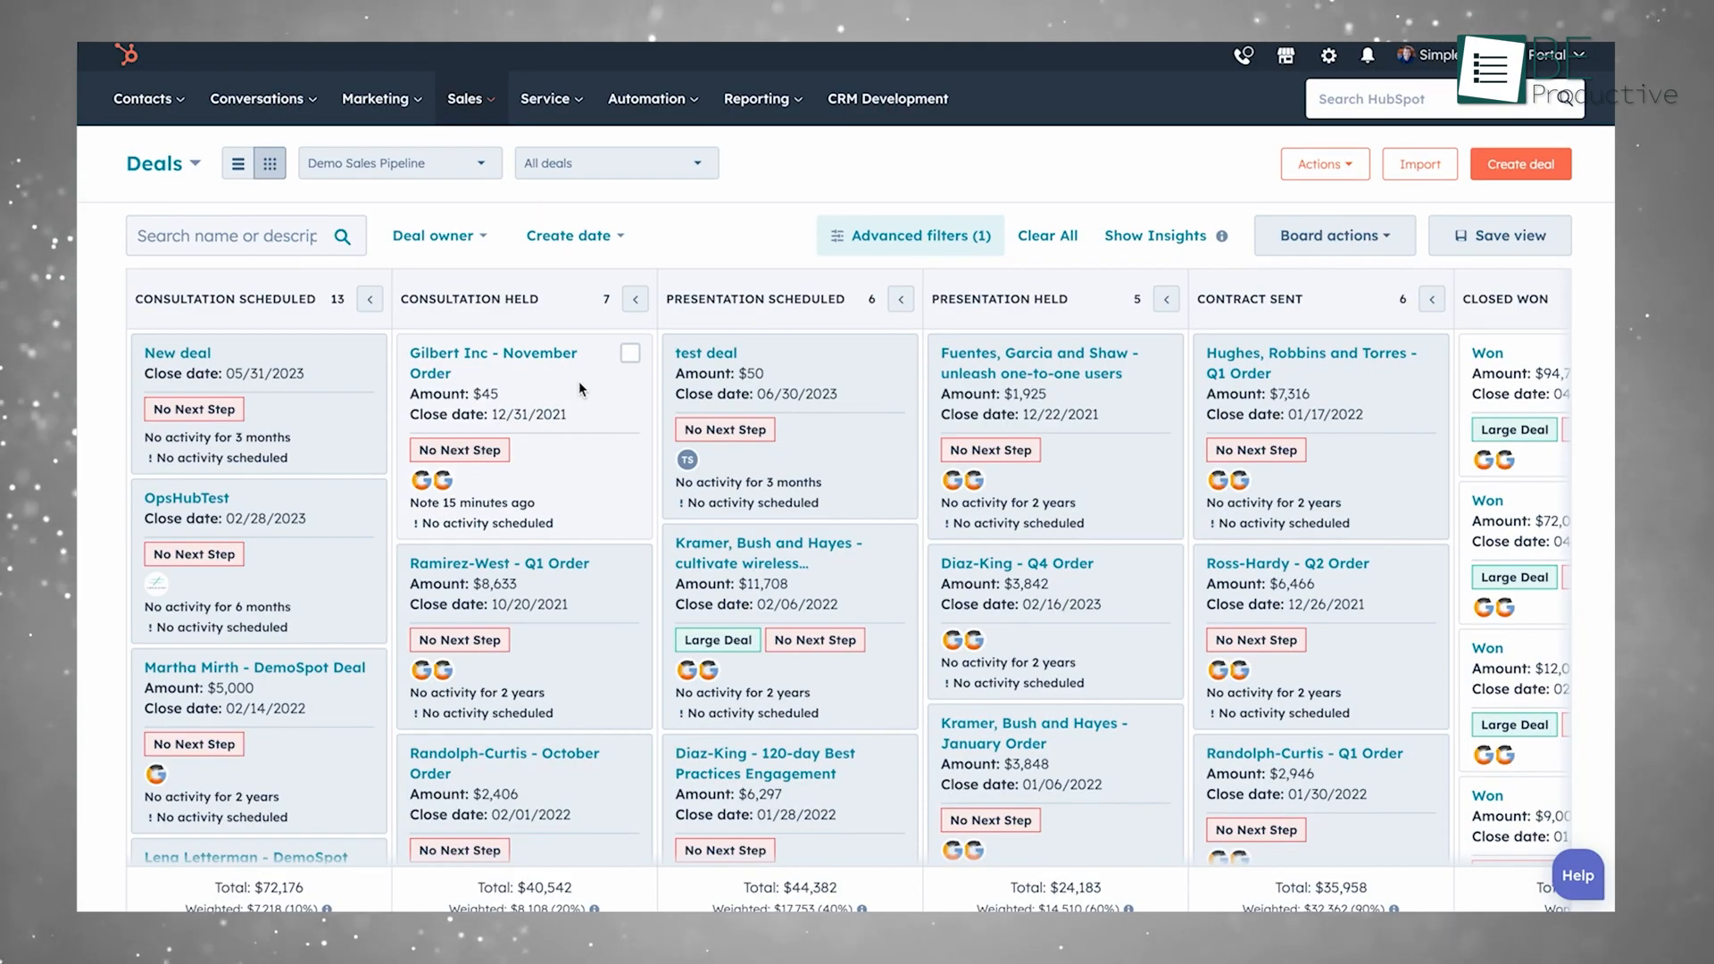
left_click(492, 362)
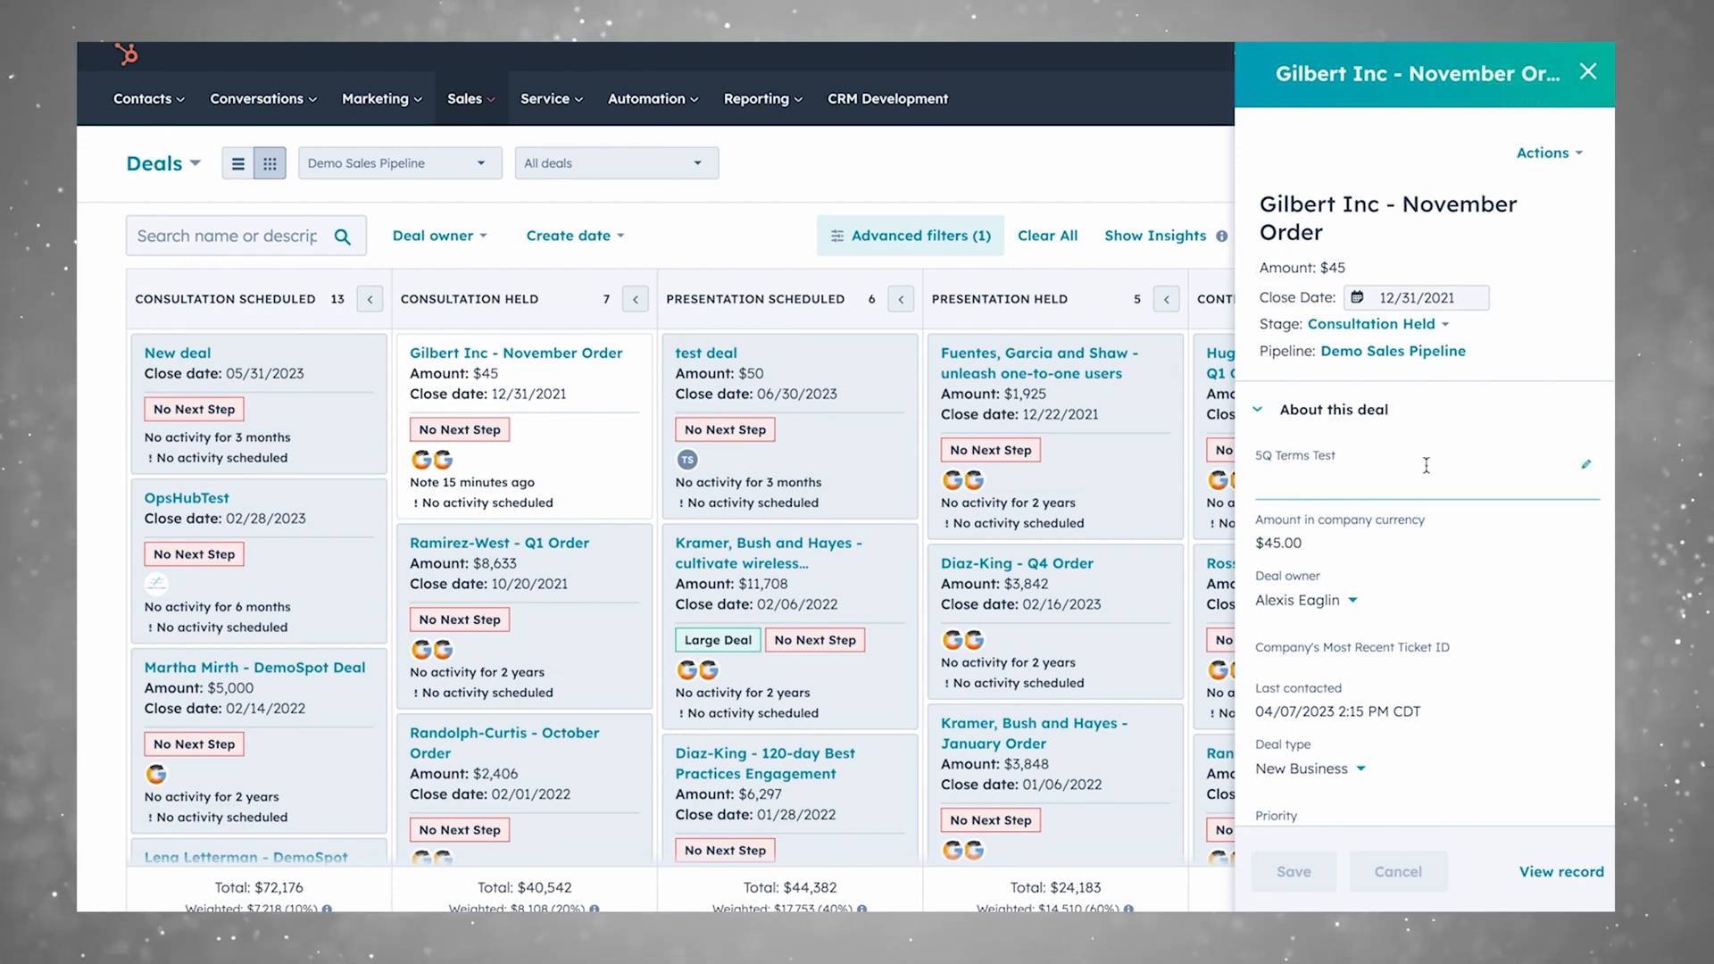
scroll("down", 3)
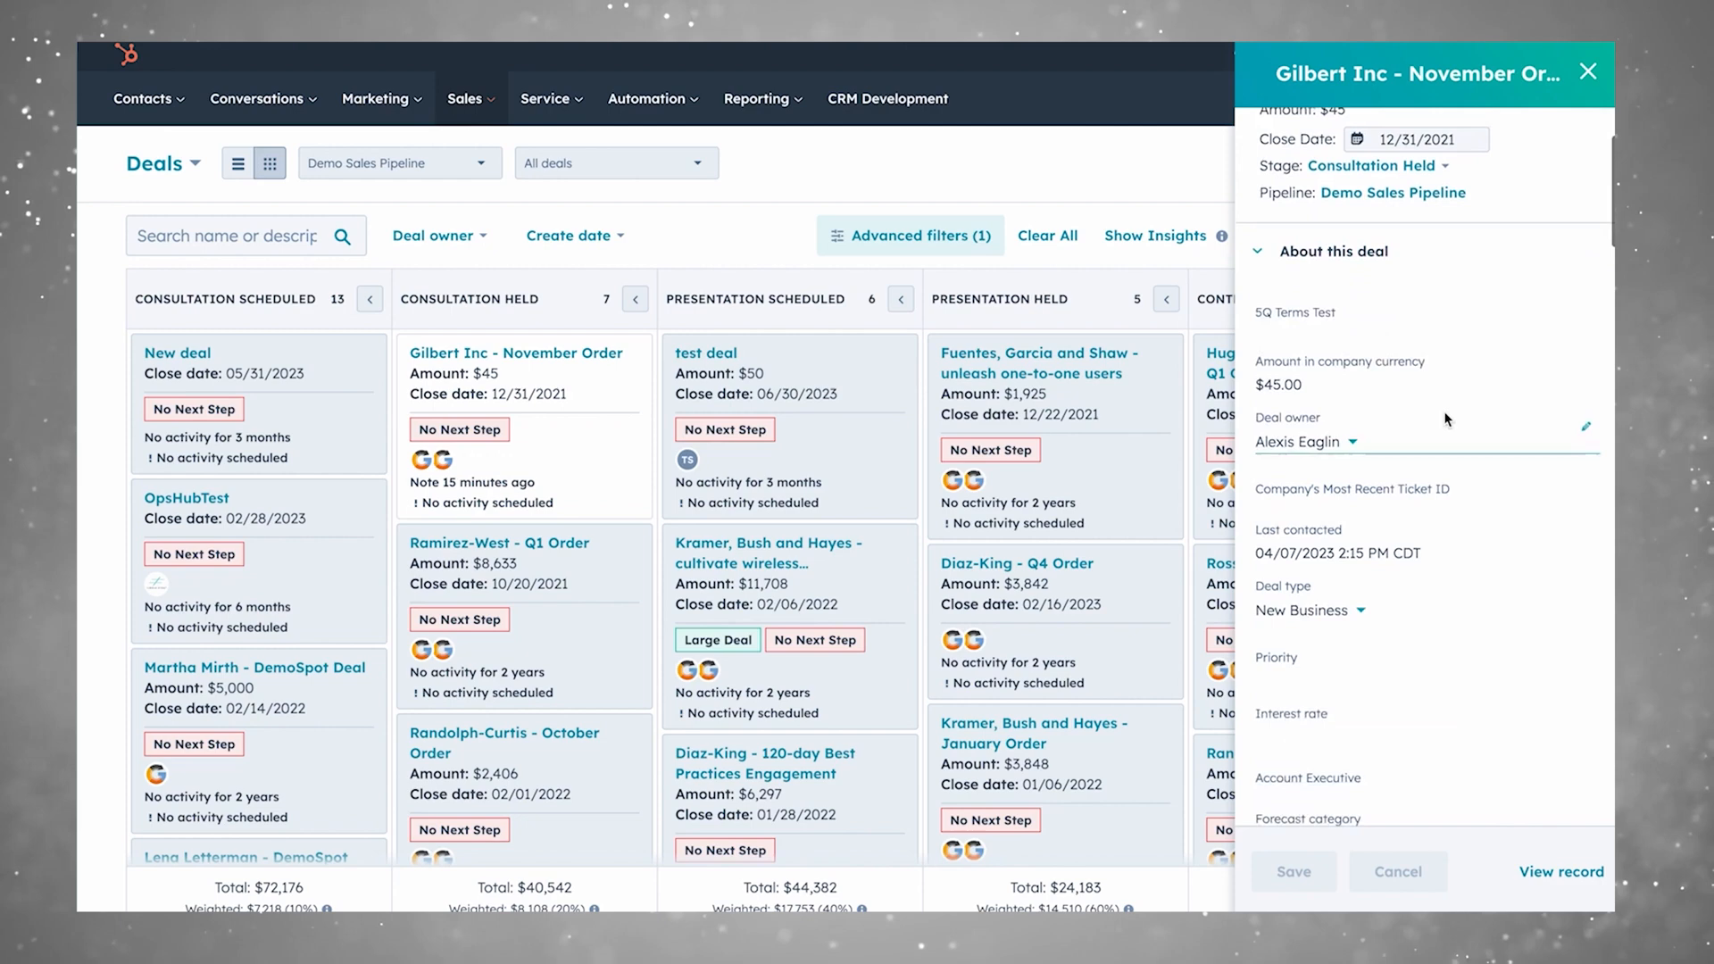
scroll("down", 3)
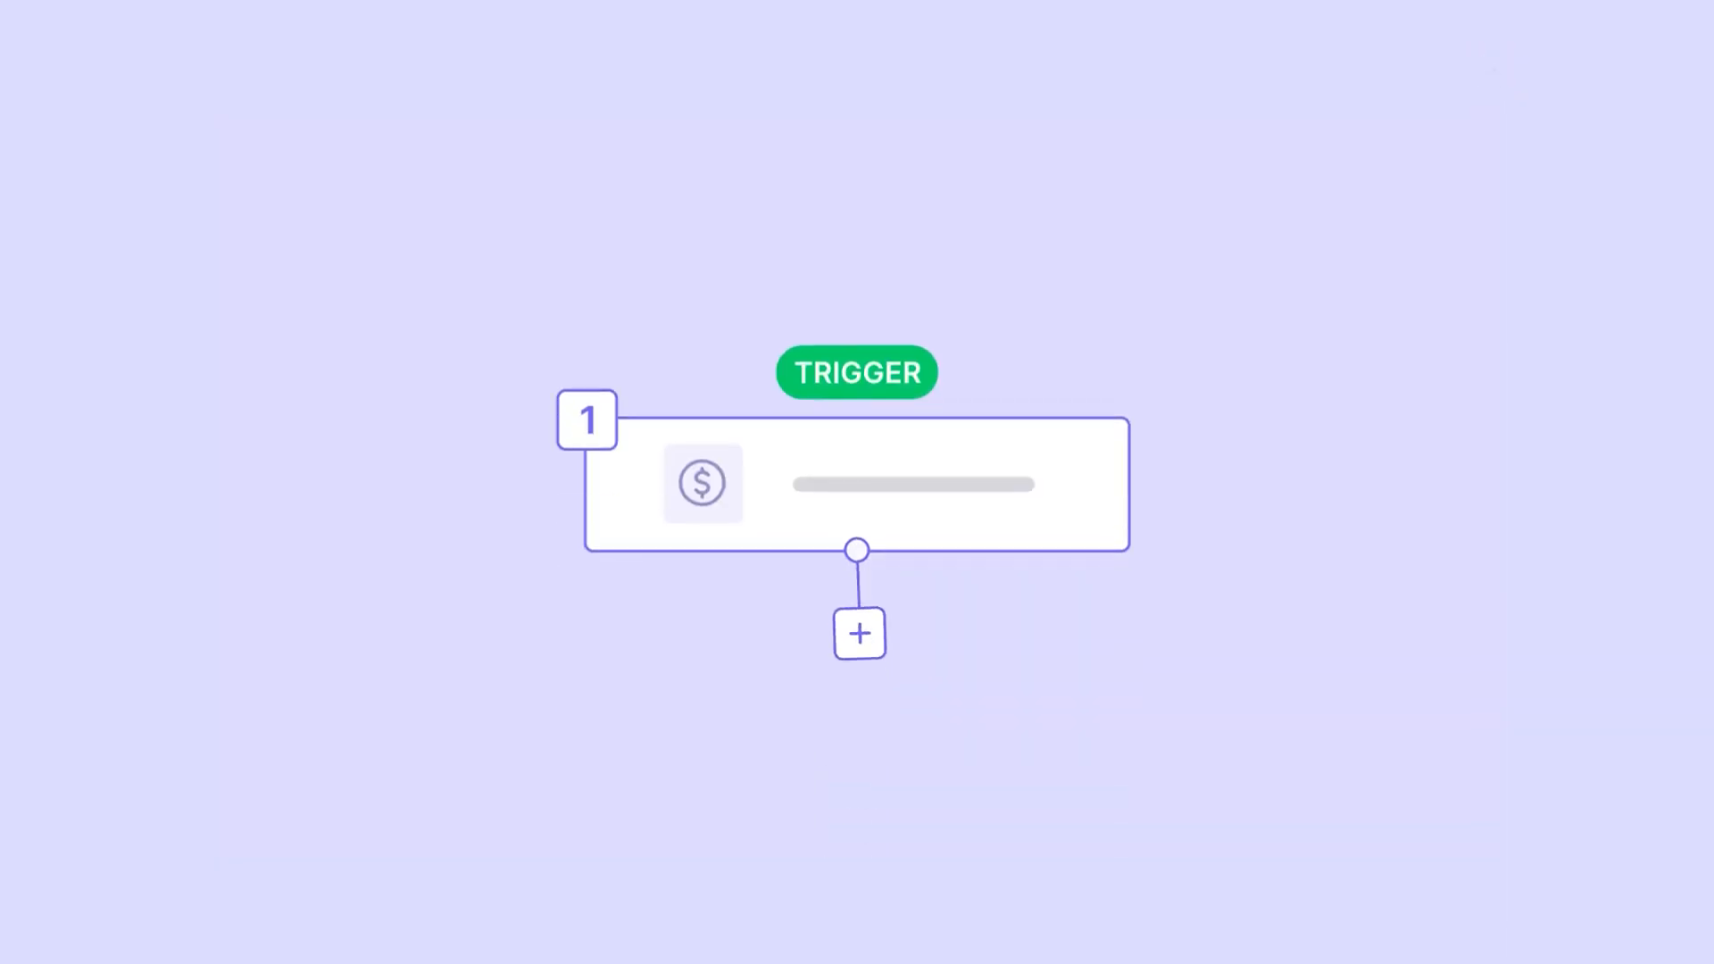
Review the Add new deals template, then add a Label condition in Email follow-up.
left_click(857, 632)
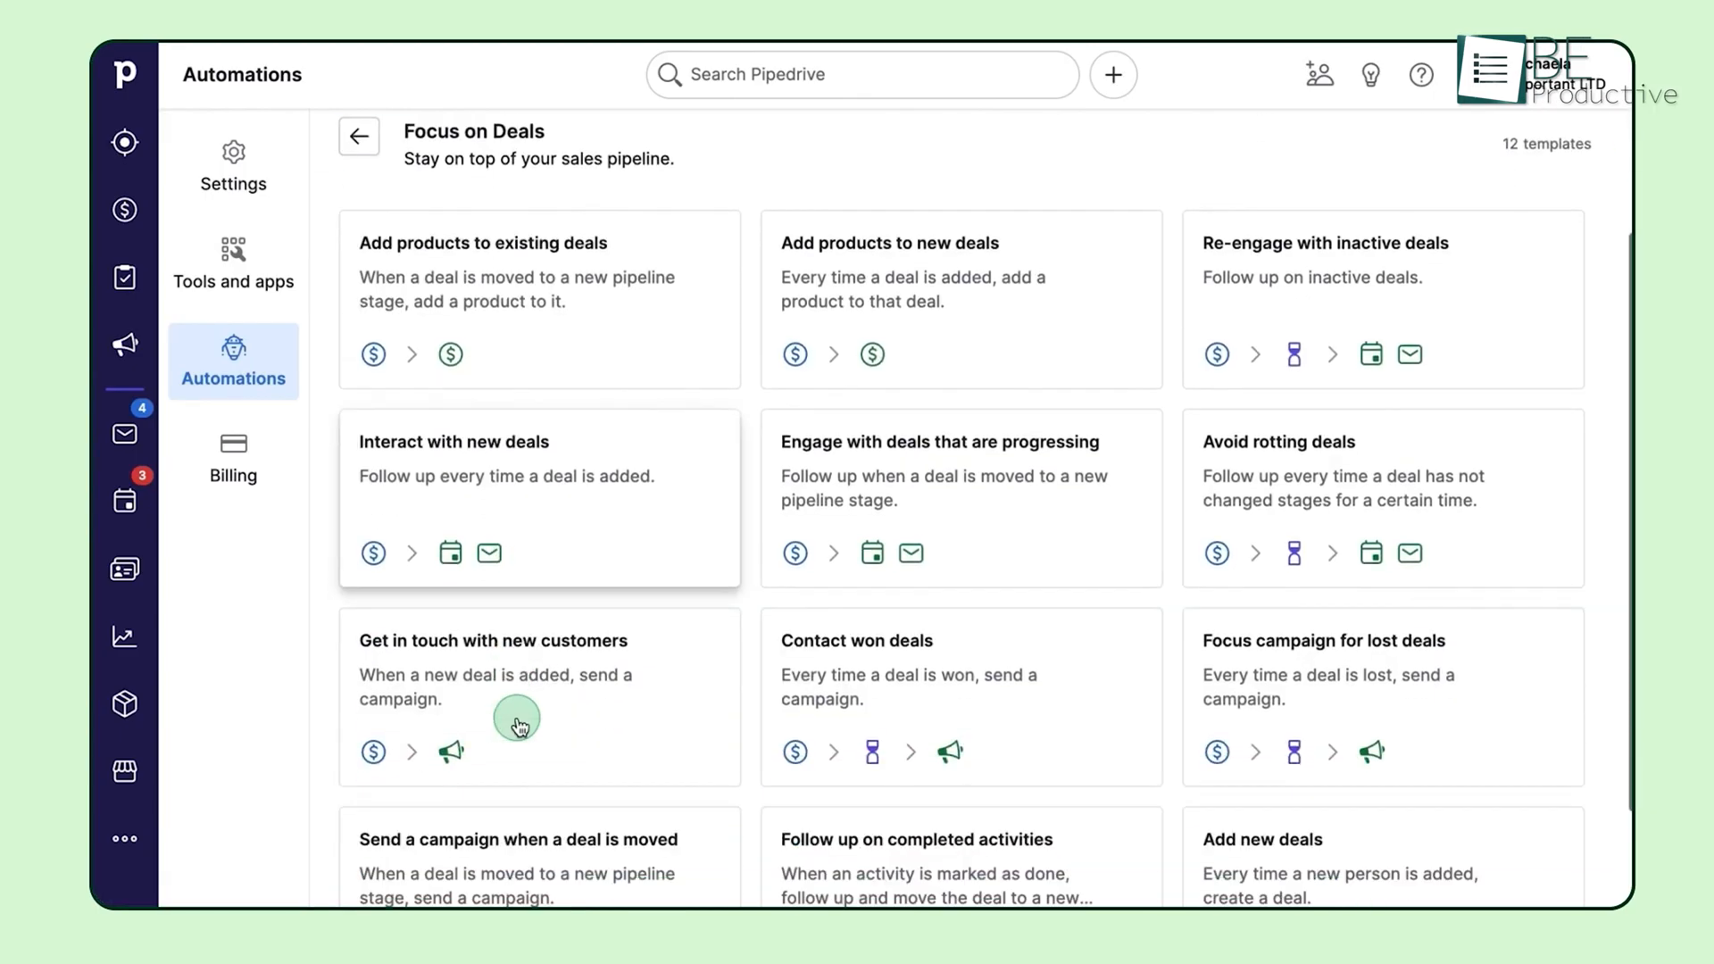
scroll("down", 3)
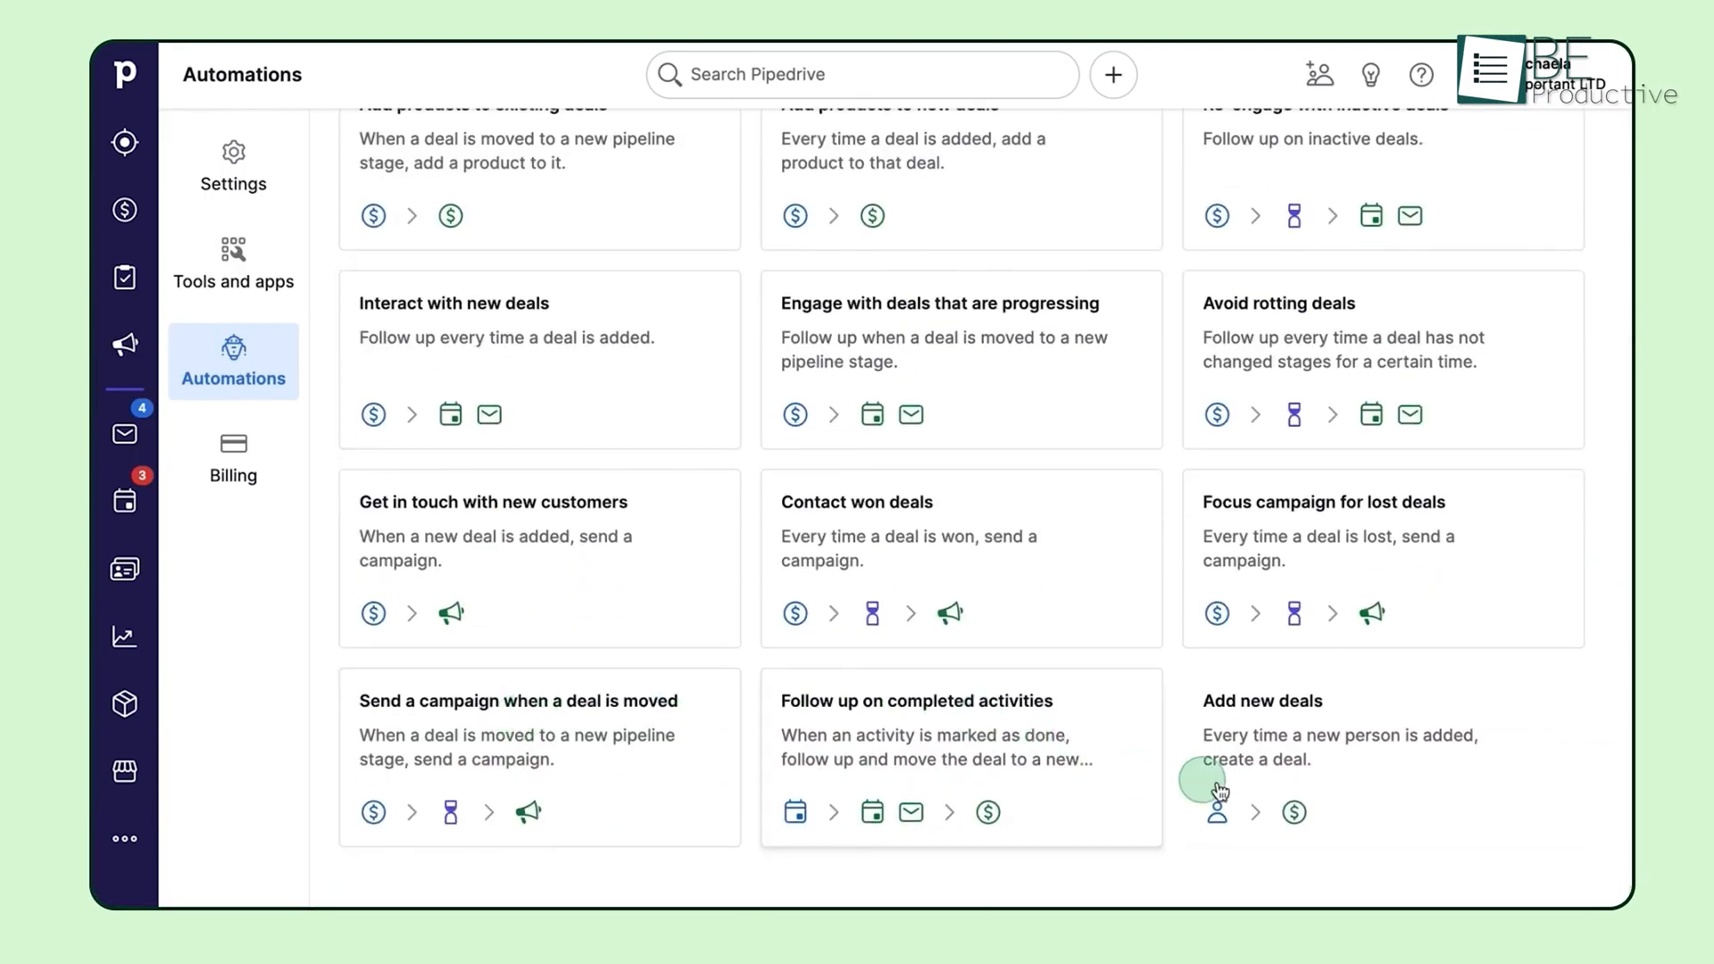
left_click(1218, 780)
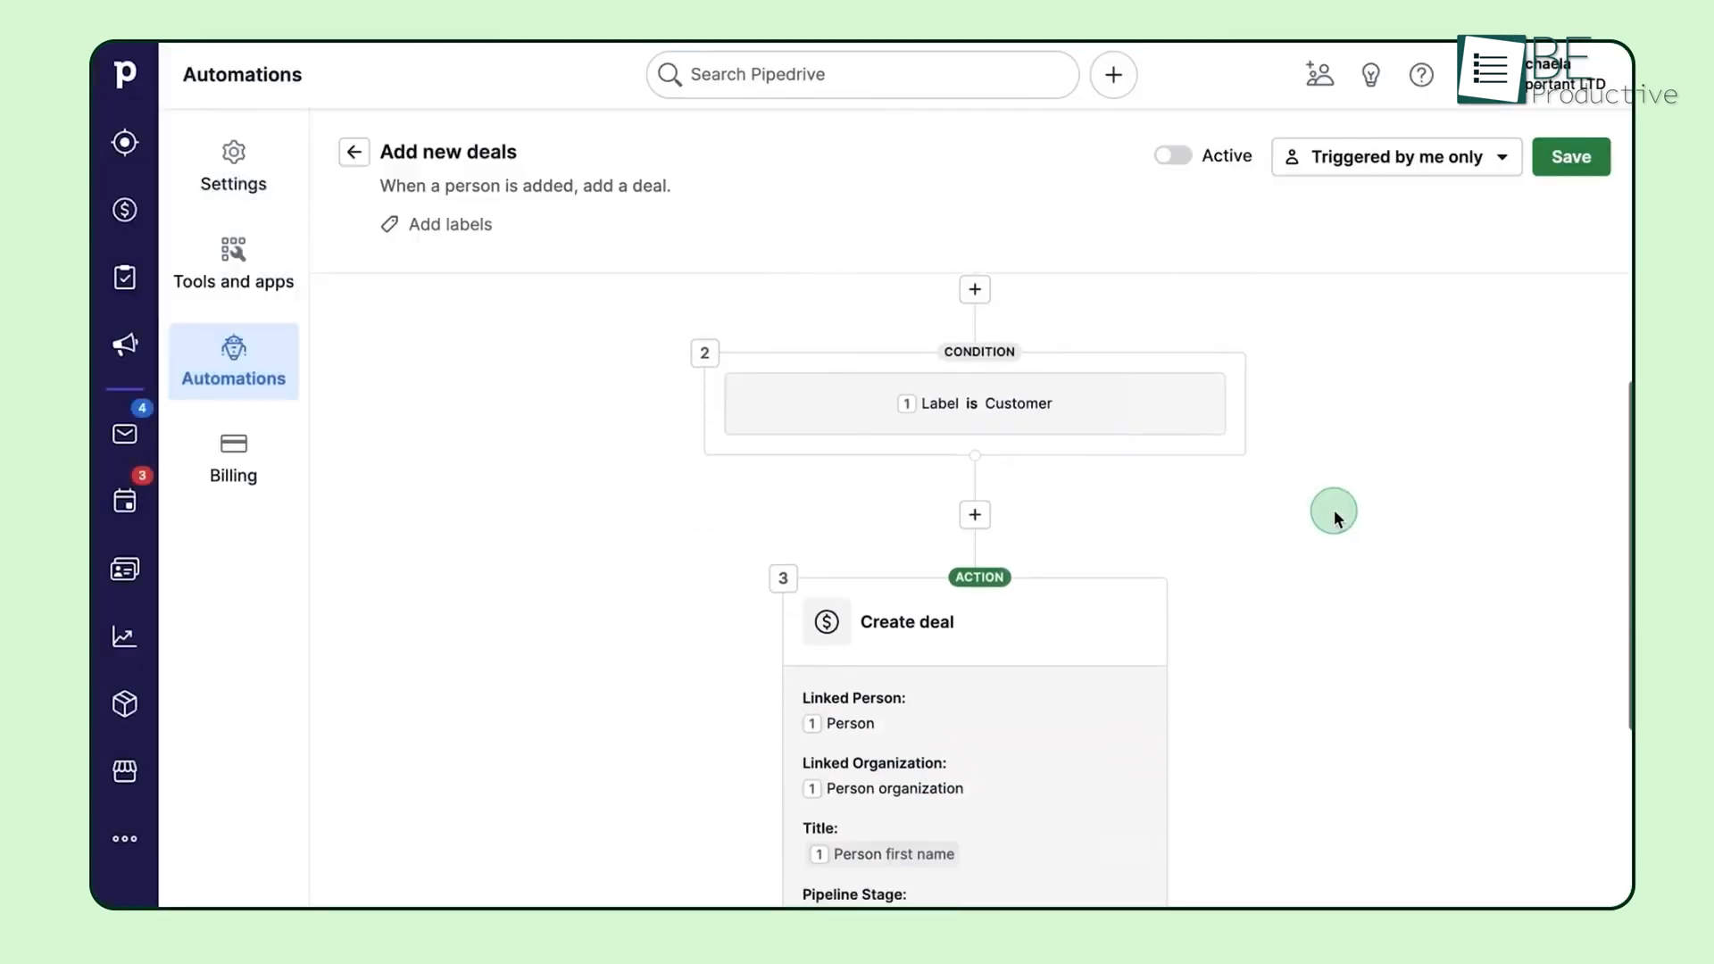
scroll("down", 3)
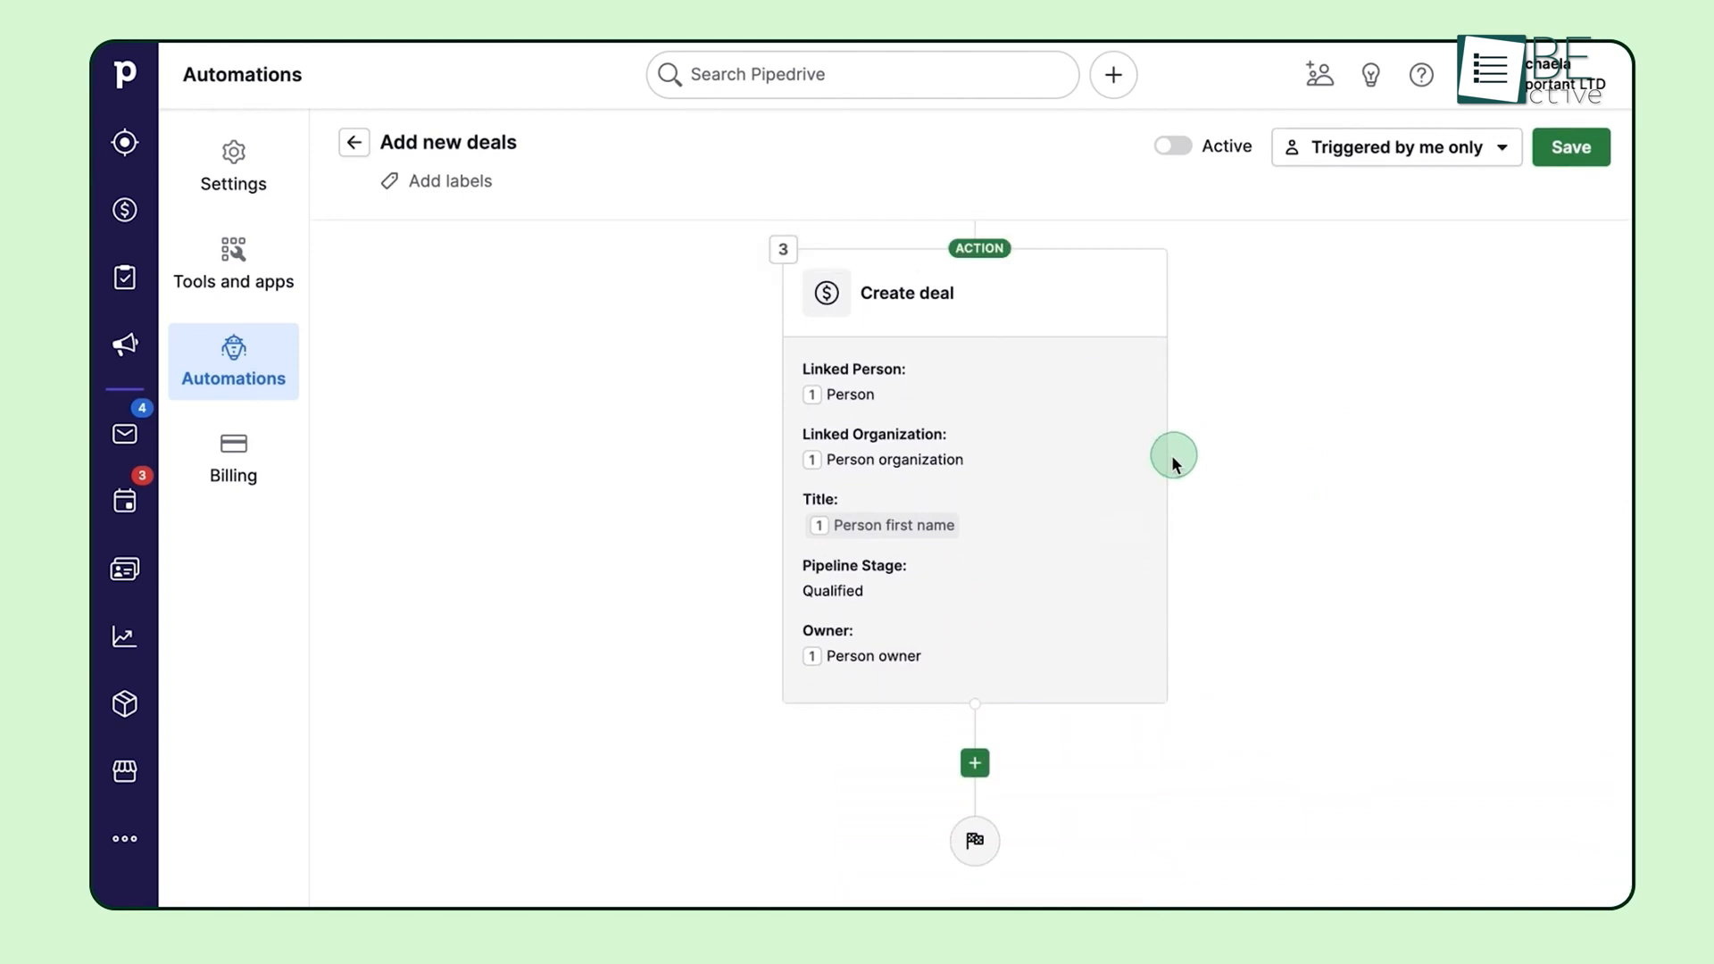
mouse_move(973, 765)
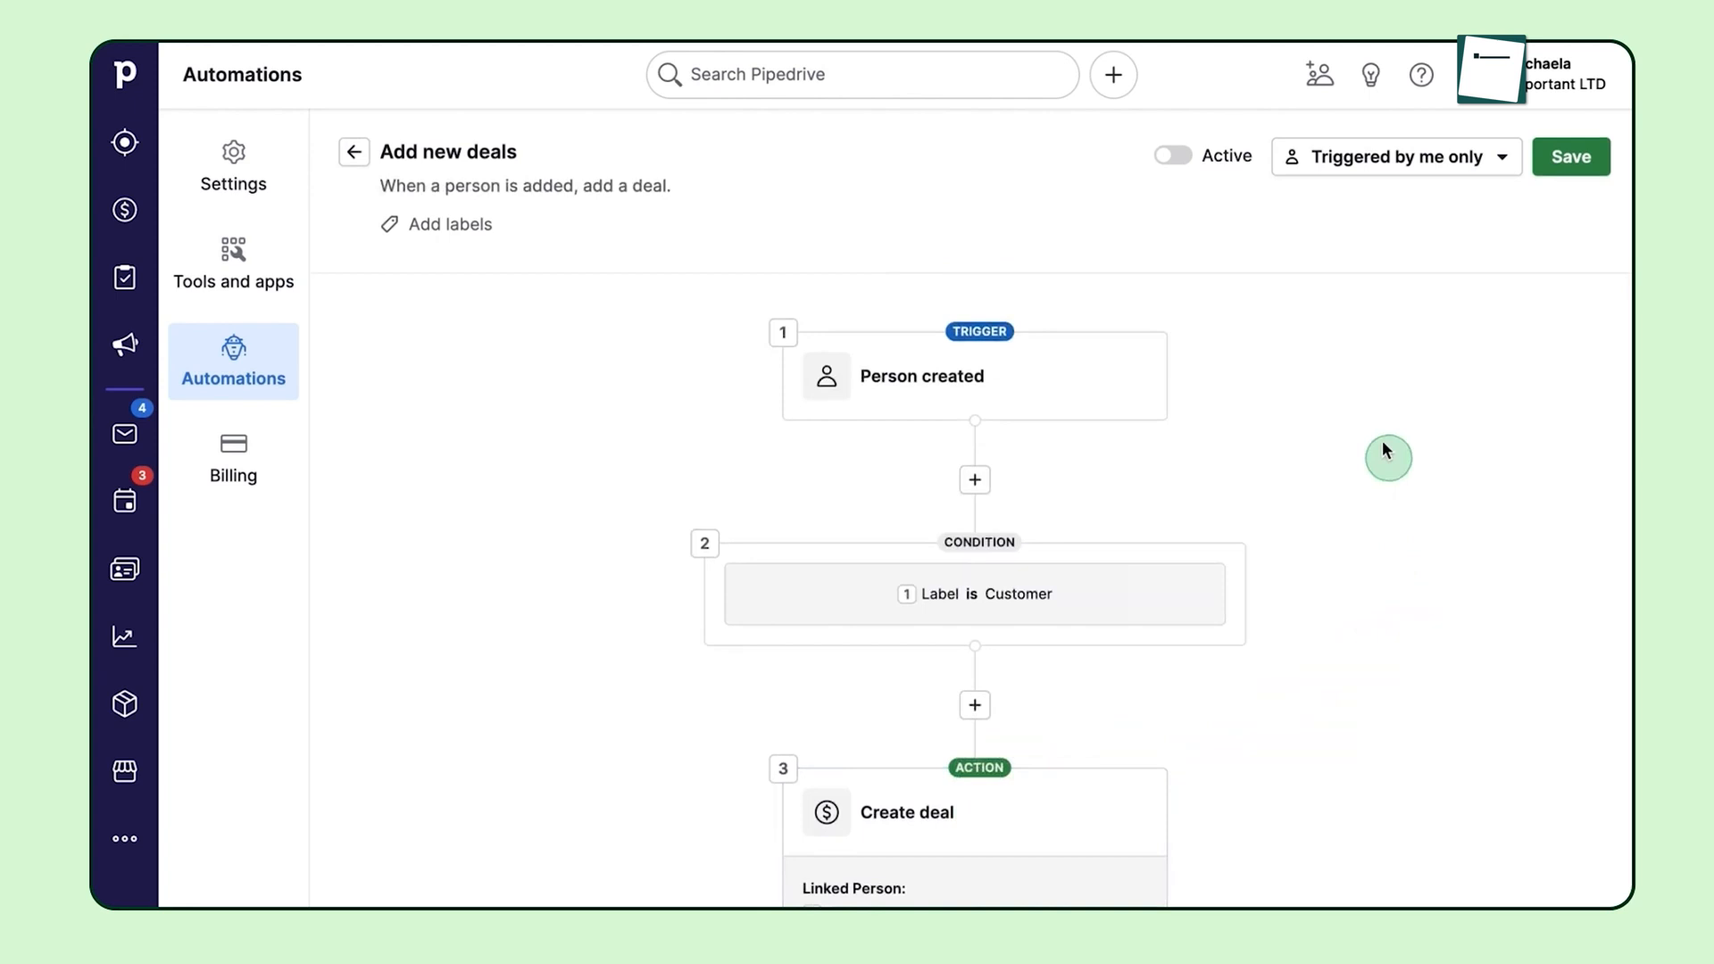
left_click(1173, 155)
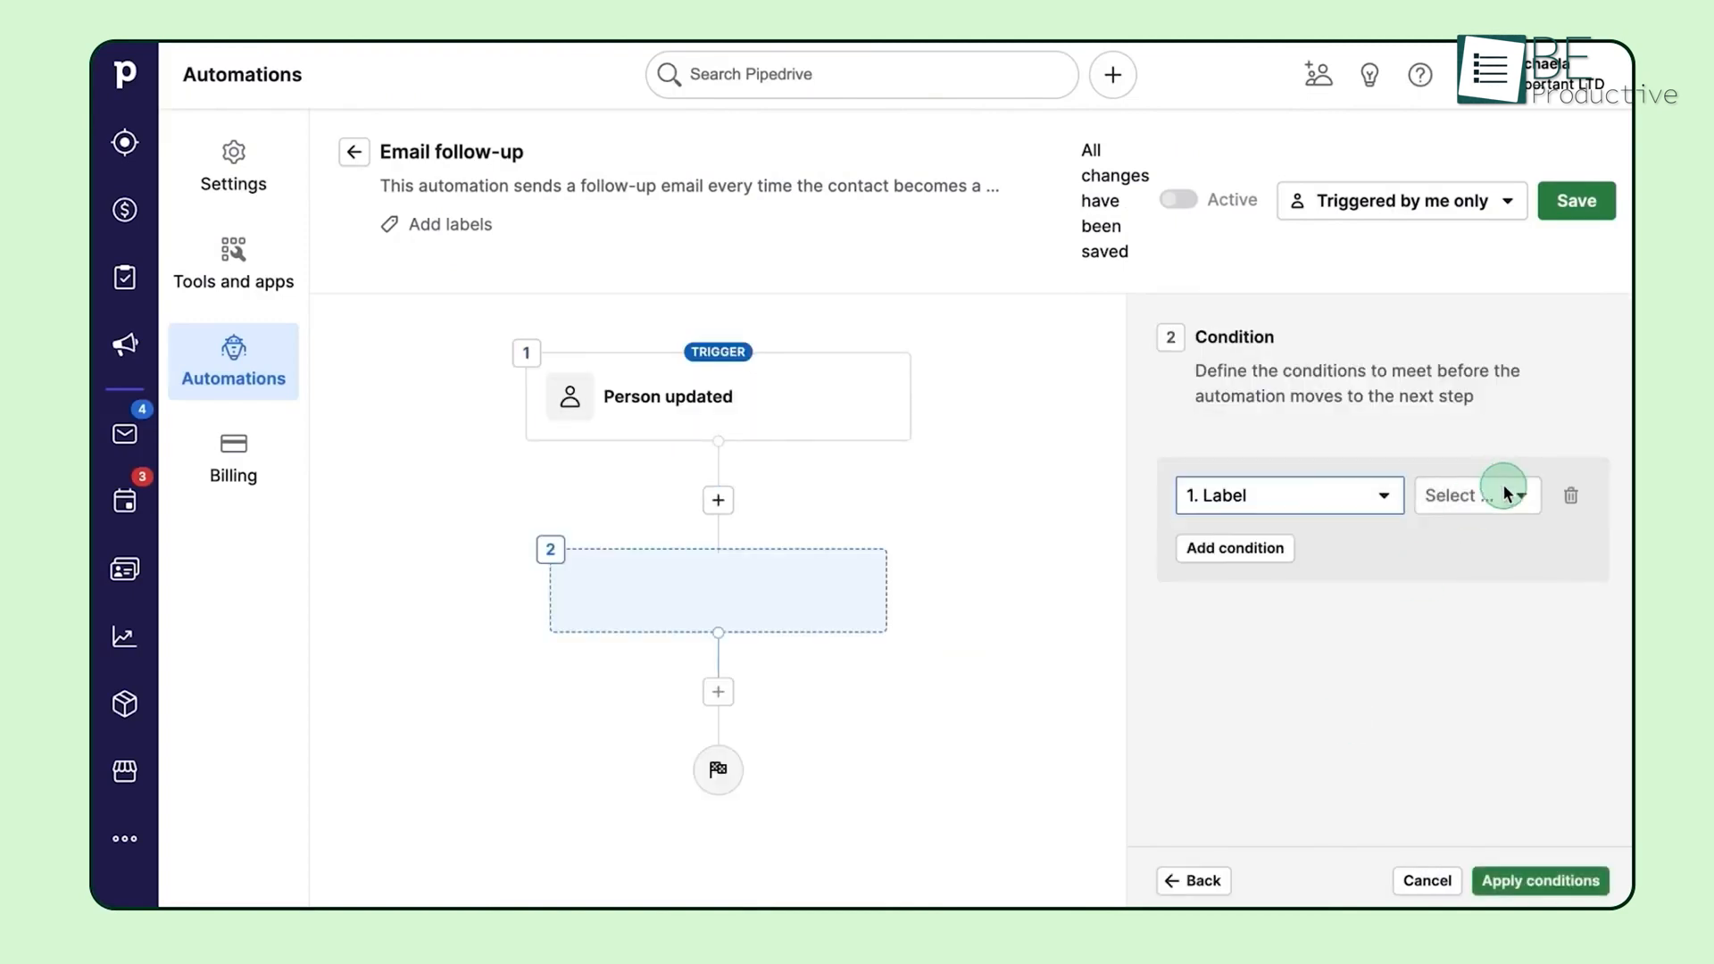
left_click(1542, 881)
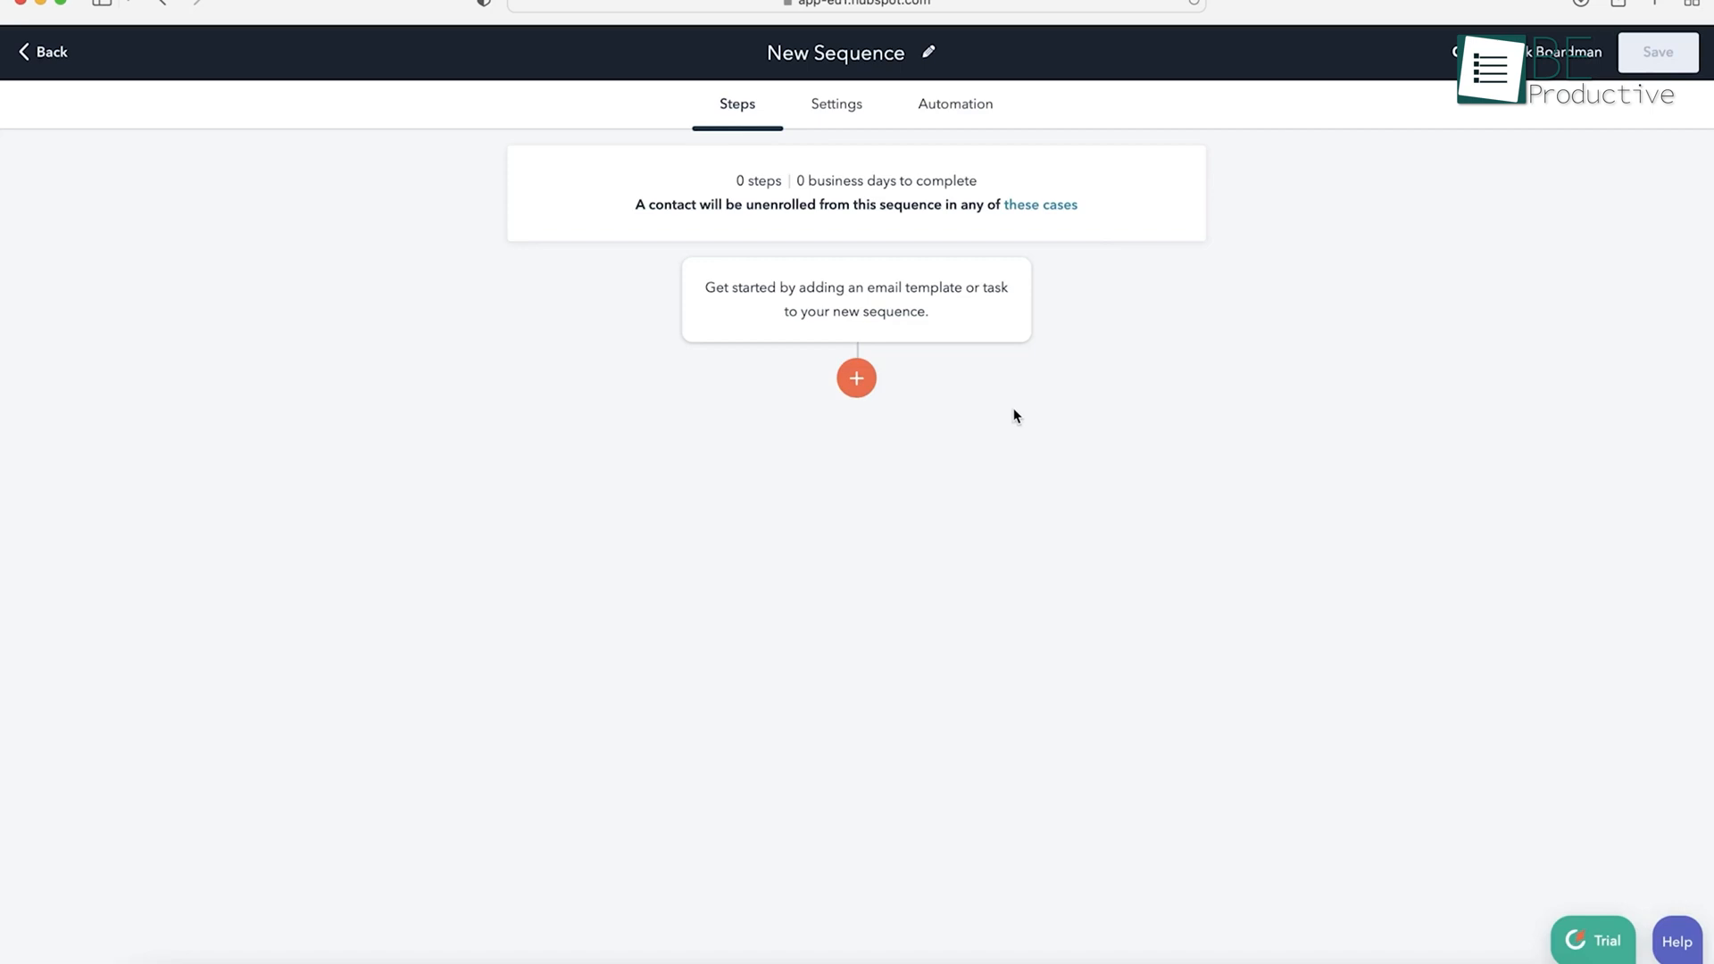
Preview the three-step Example Sequence from the workflow and start it for the contact.
left_click(856, 378)
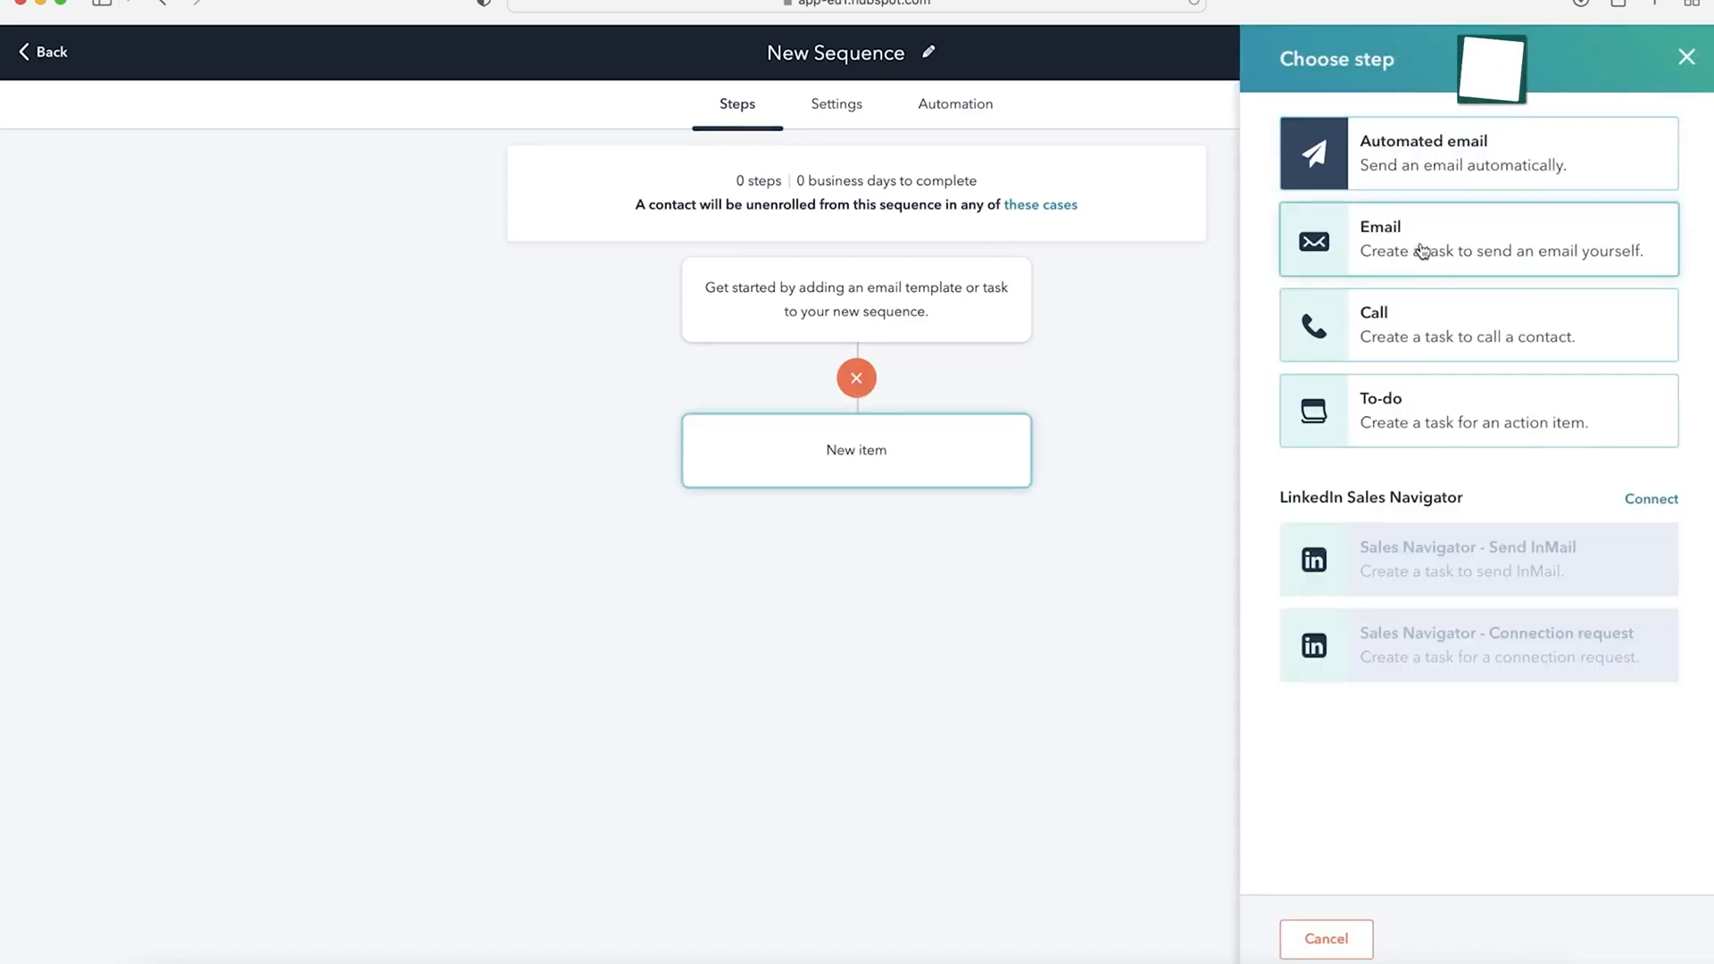
mouse_move(1534, 611)
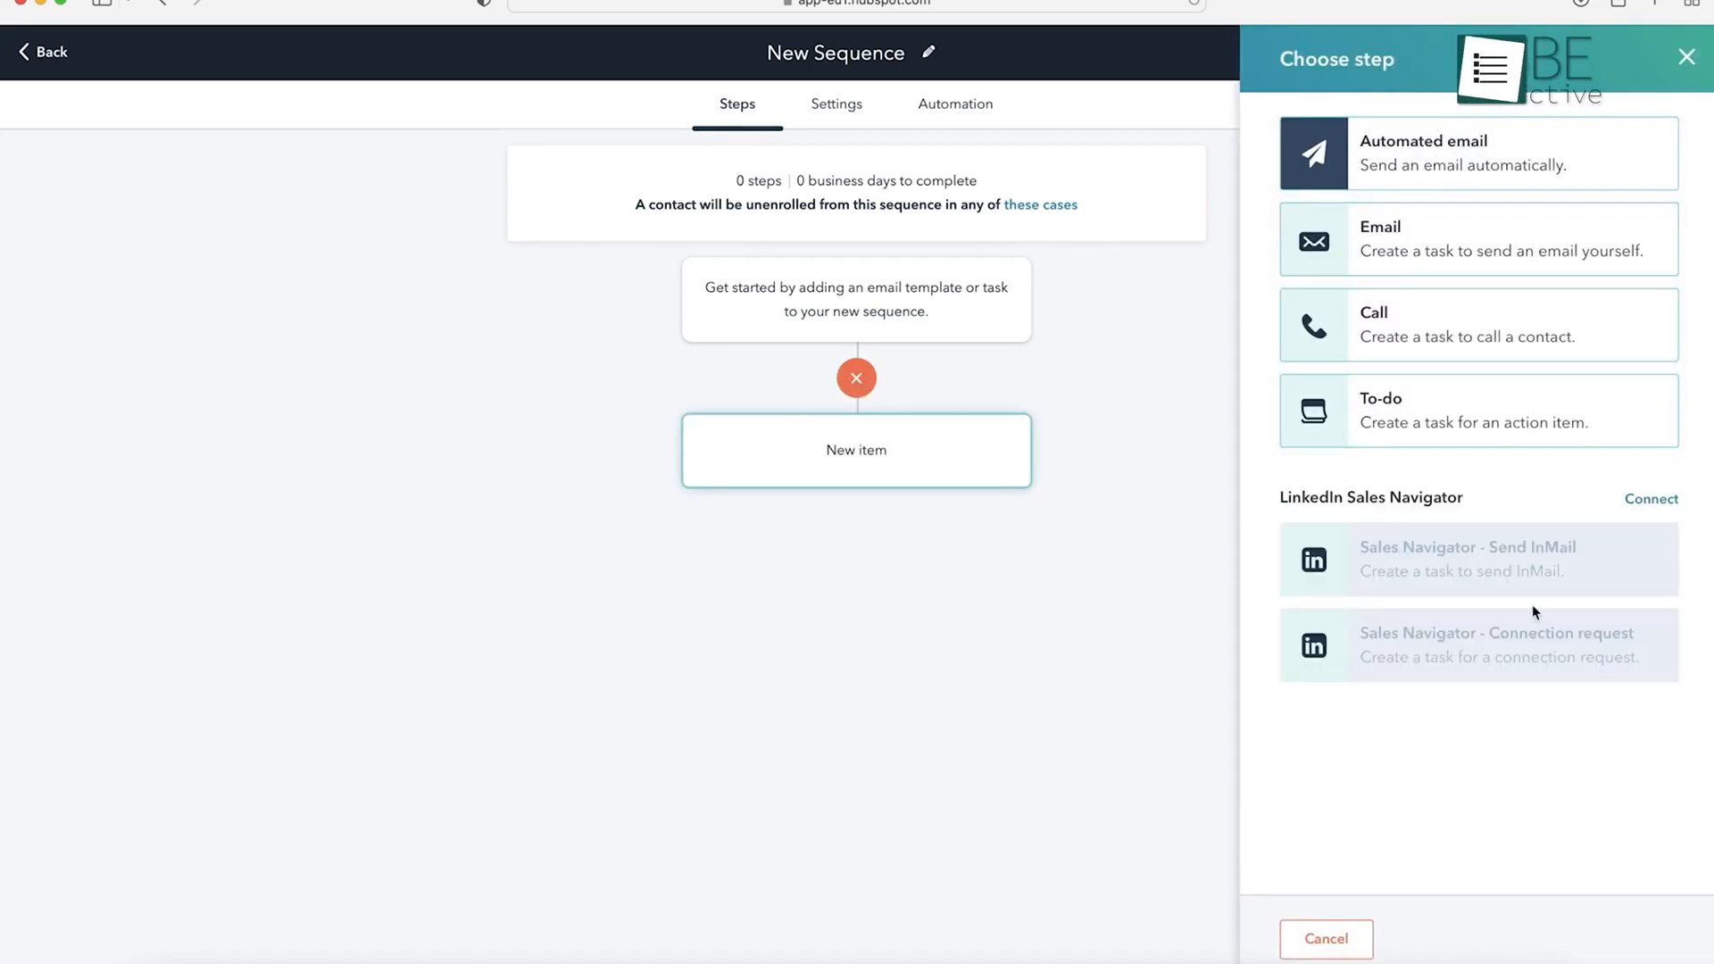
left_click(1478, 238)
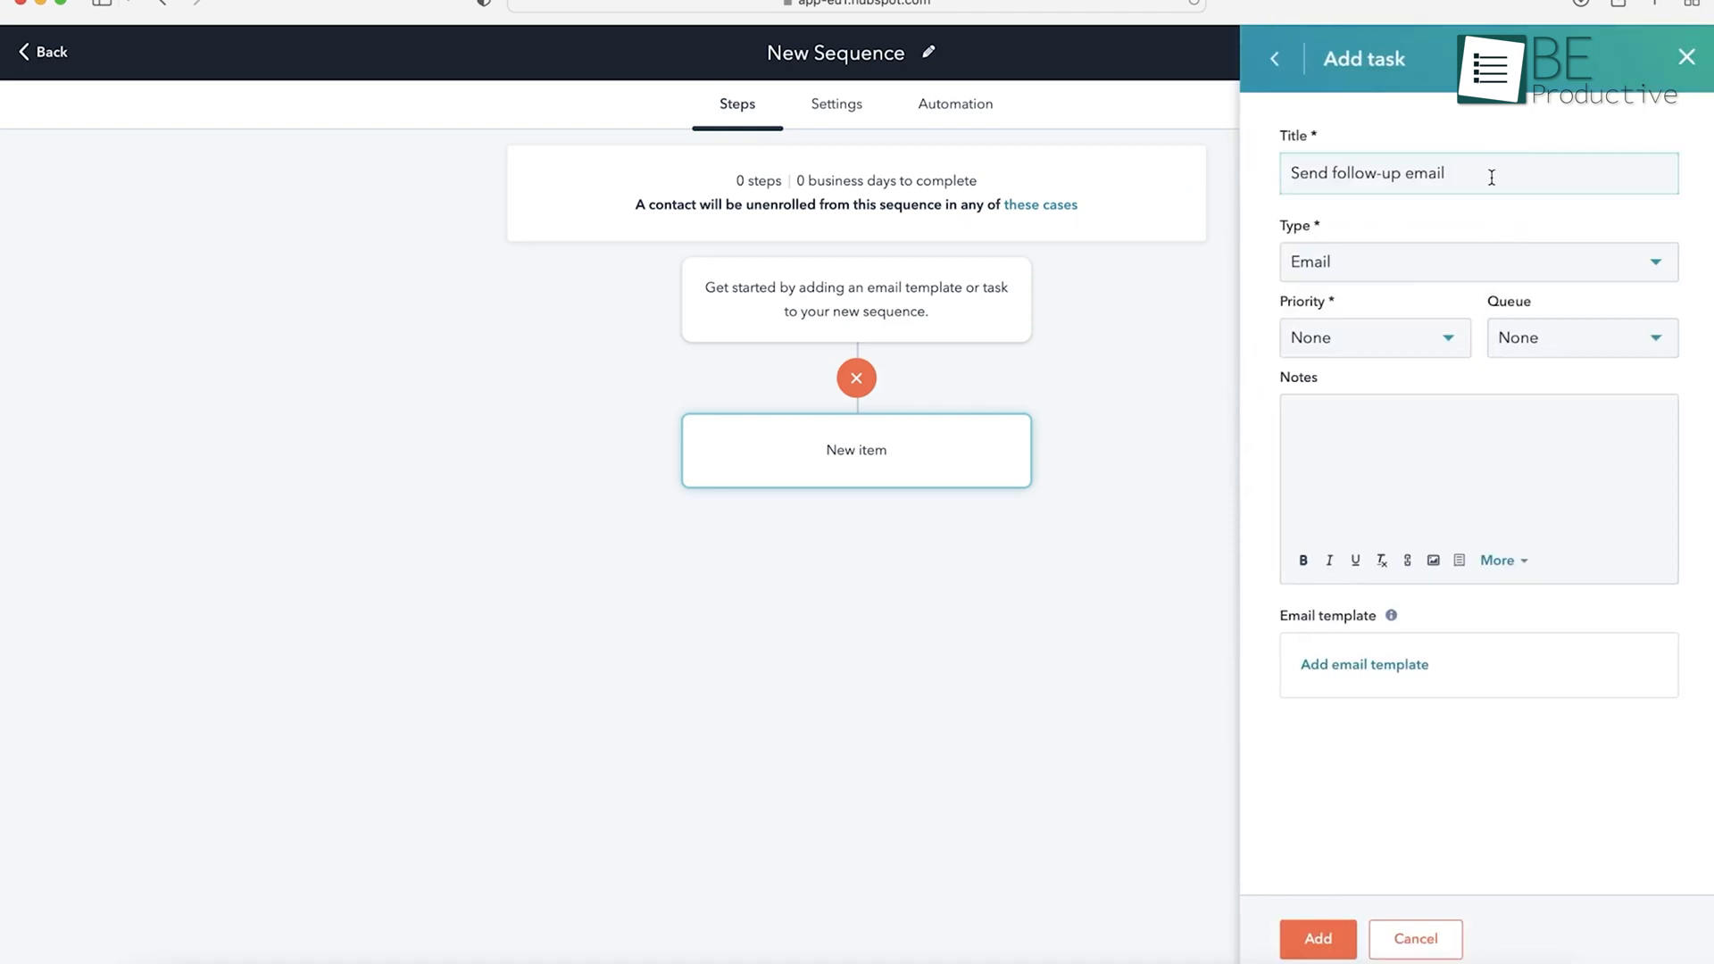
mouse_move(1422, 205)
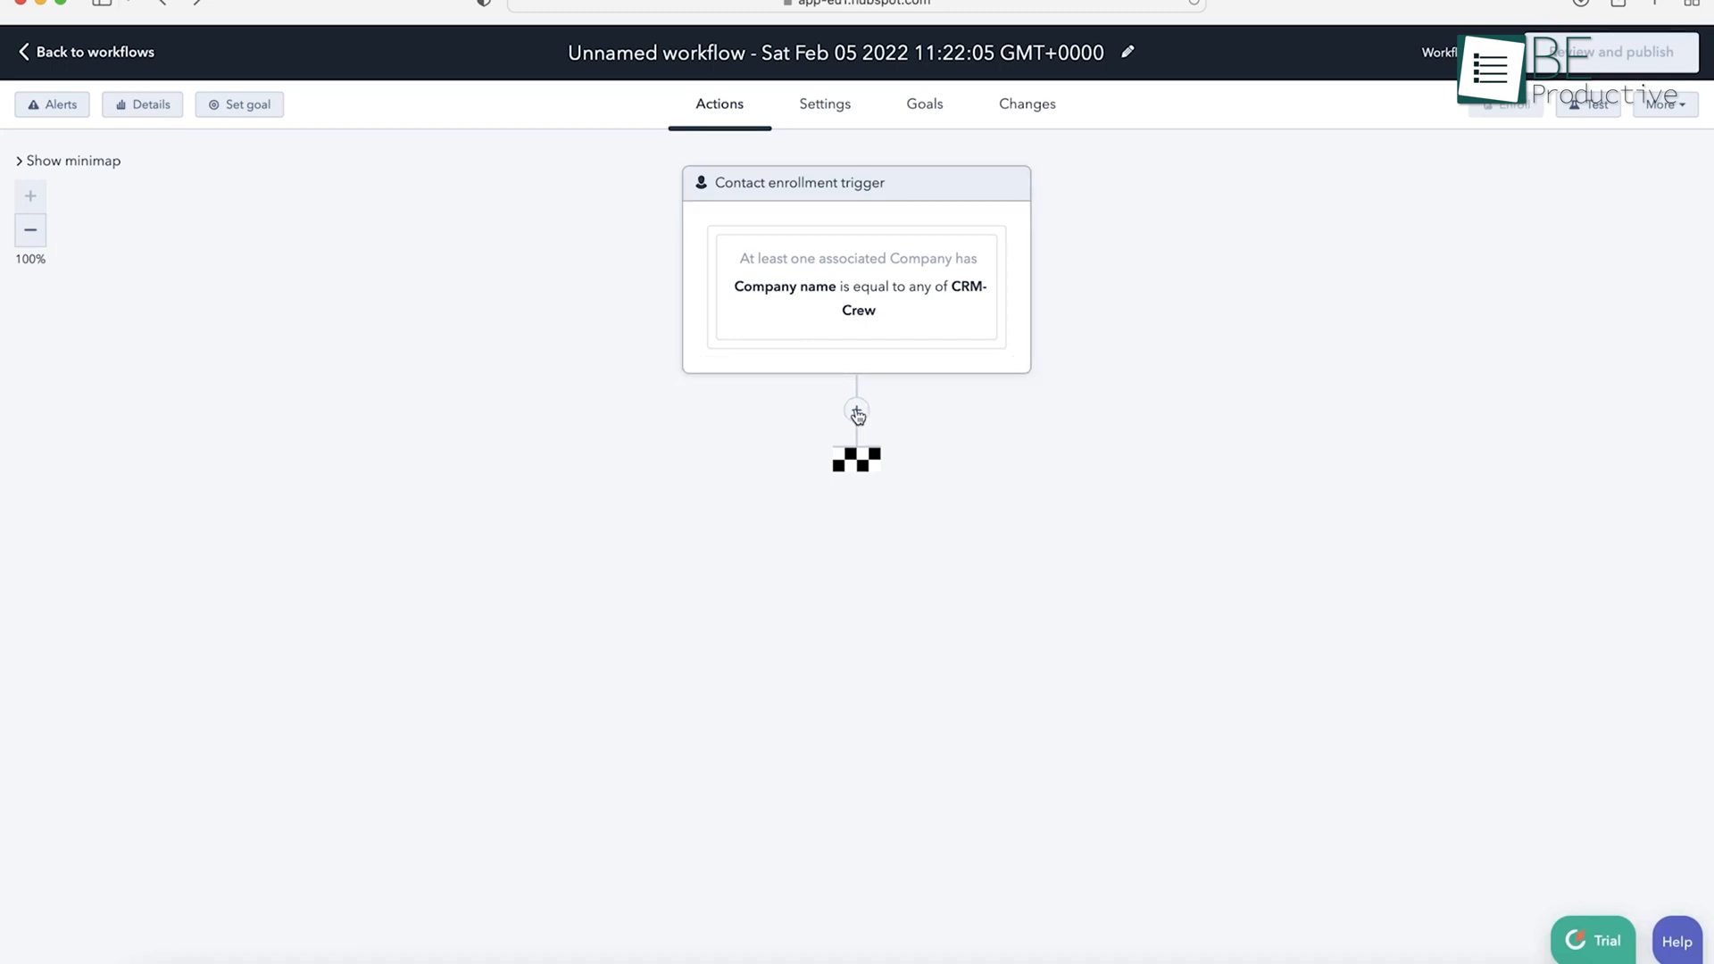
left_click(856, 409)
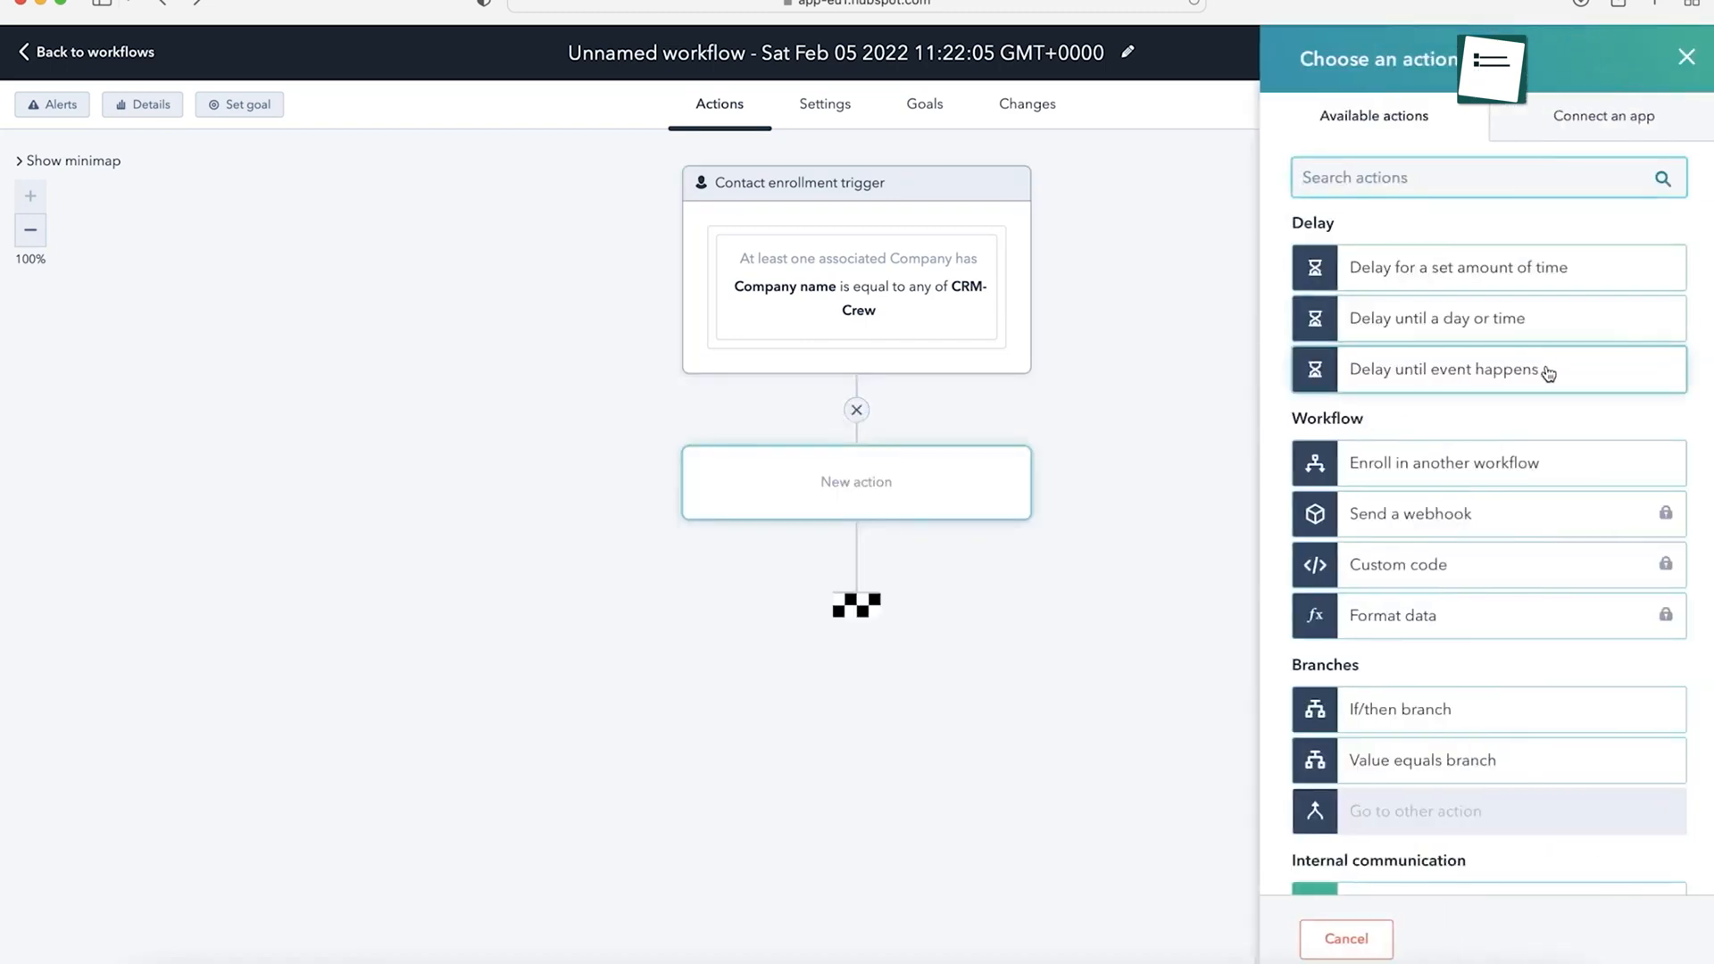
scroll("down", 3)
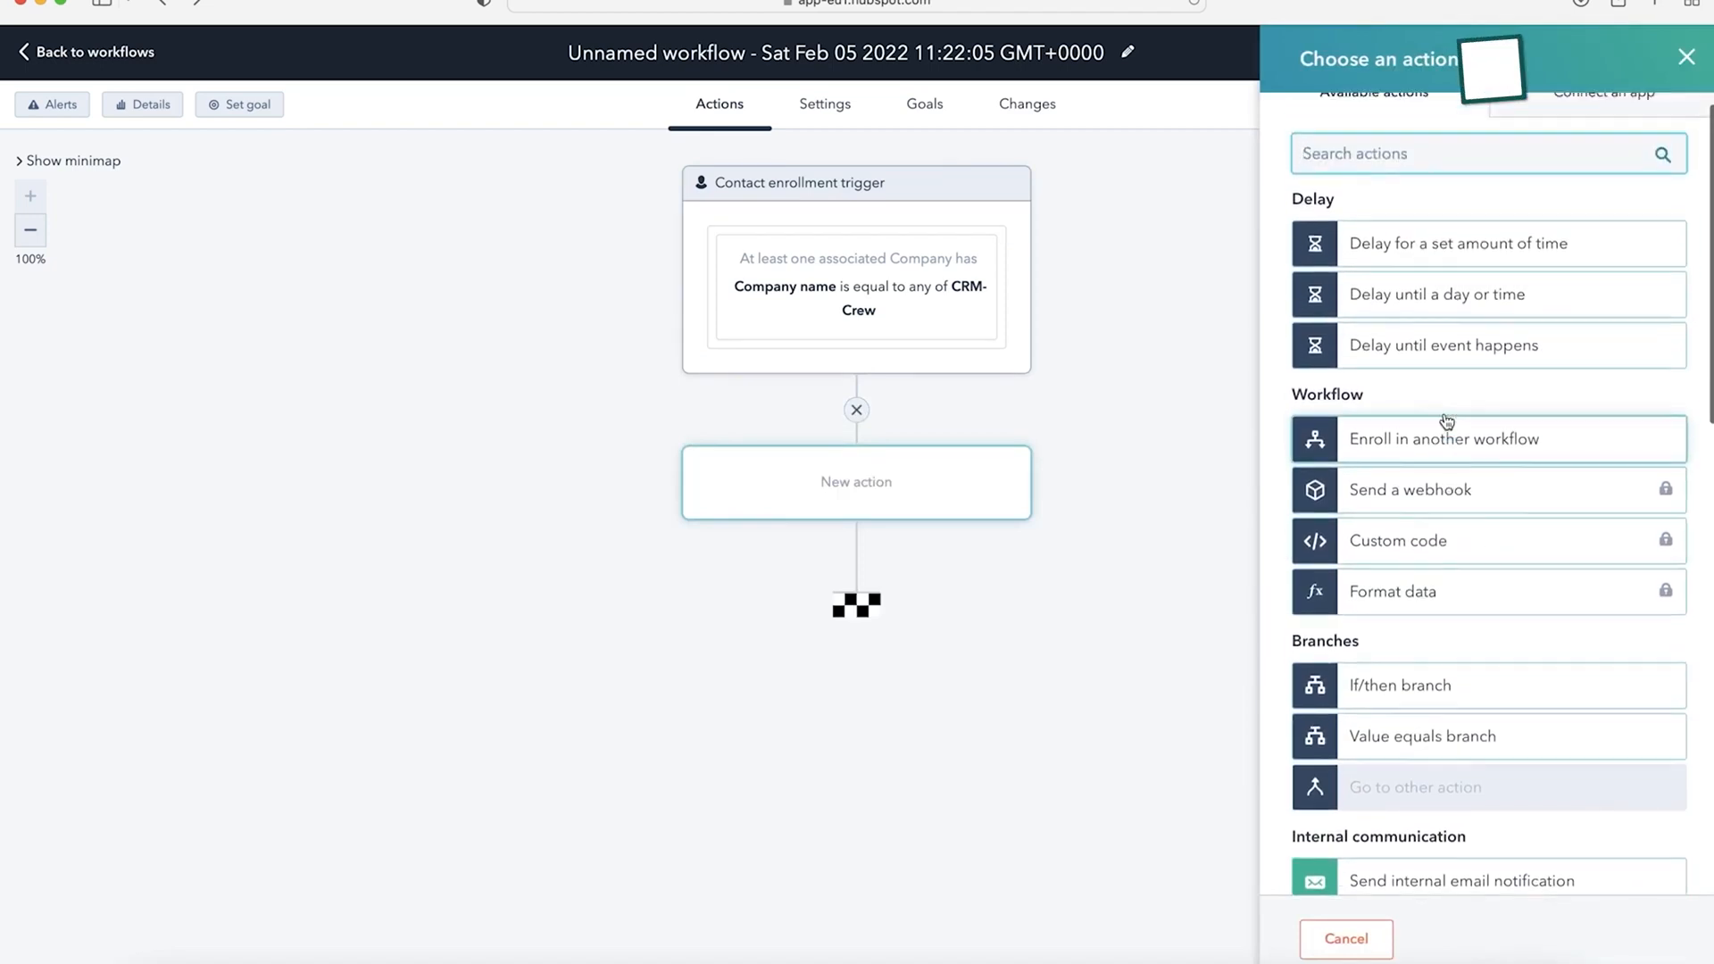
scroll("down", 3)
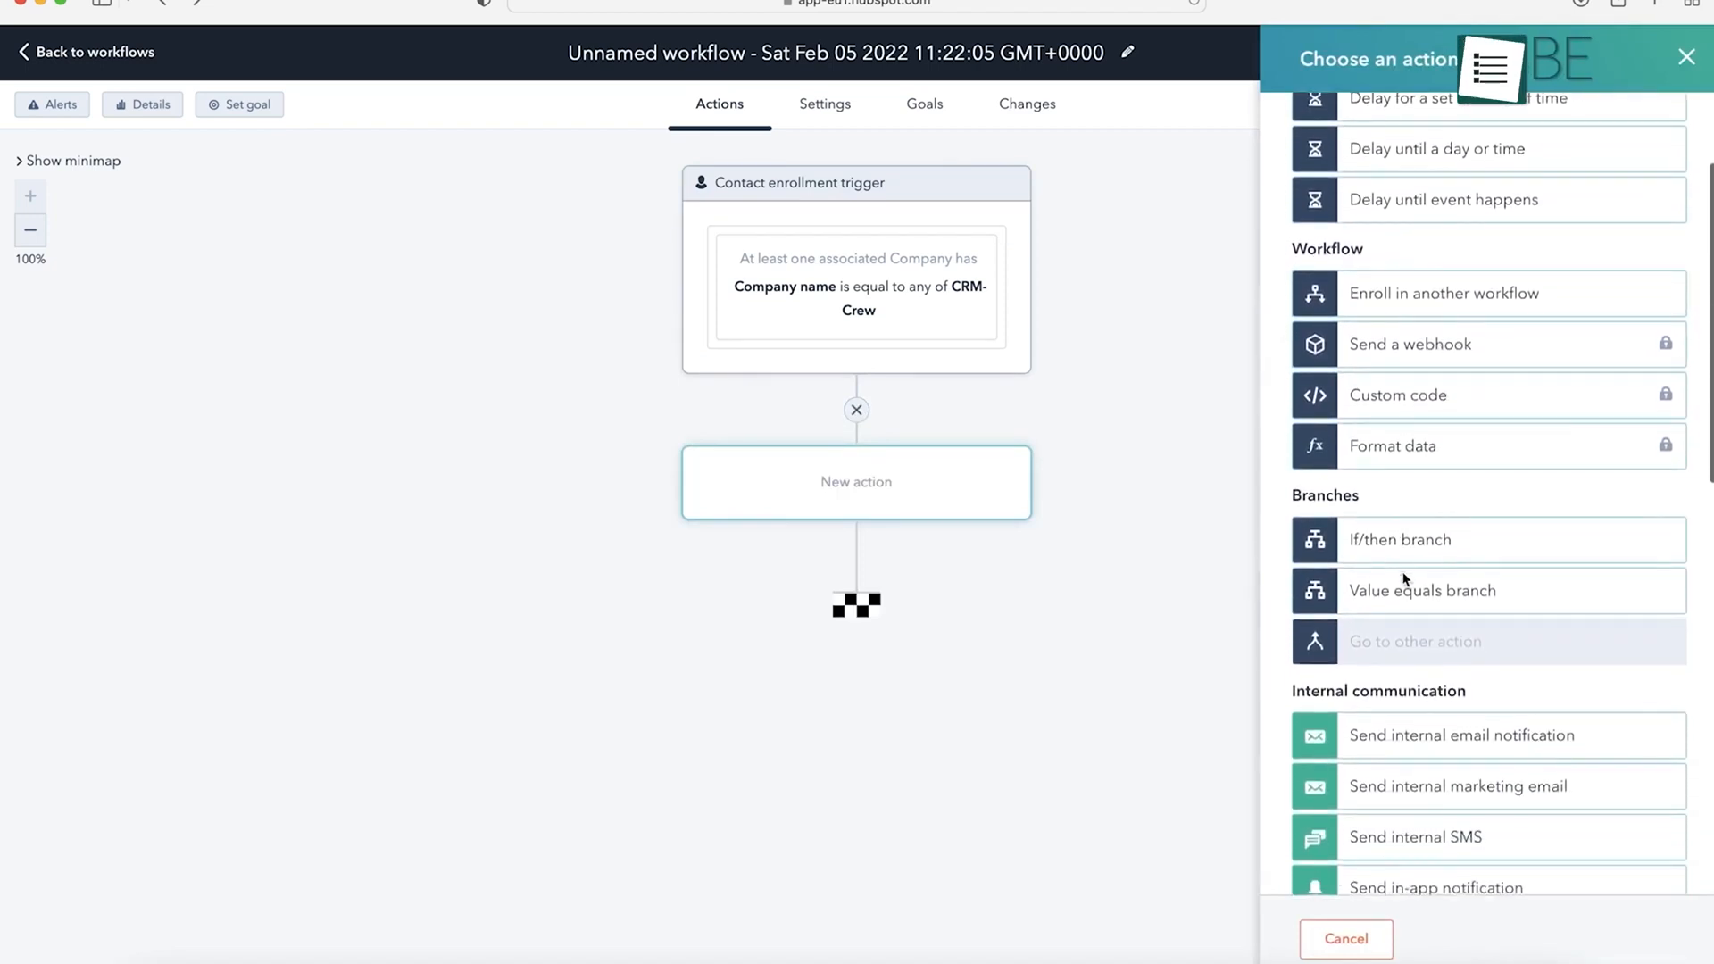
scroll("down", 3)
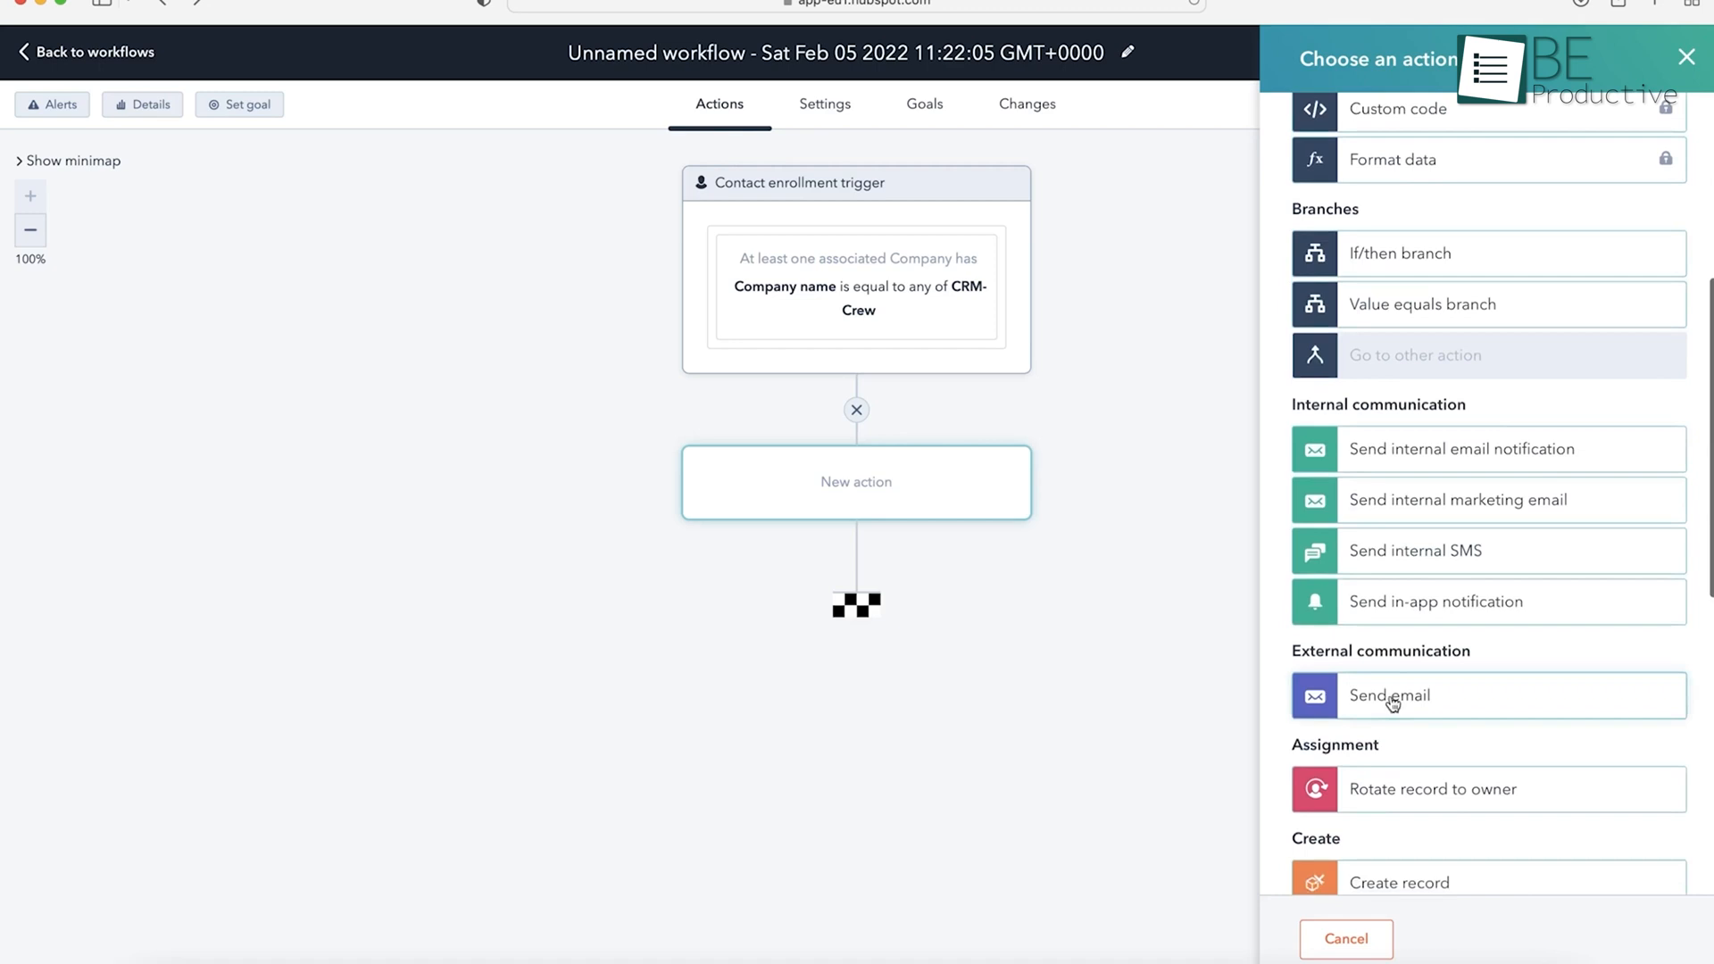
scroll("down", 3)
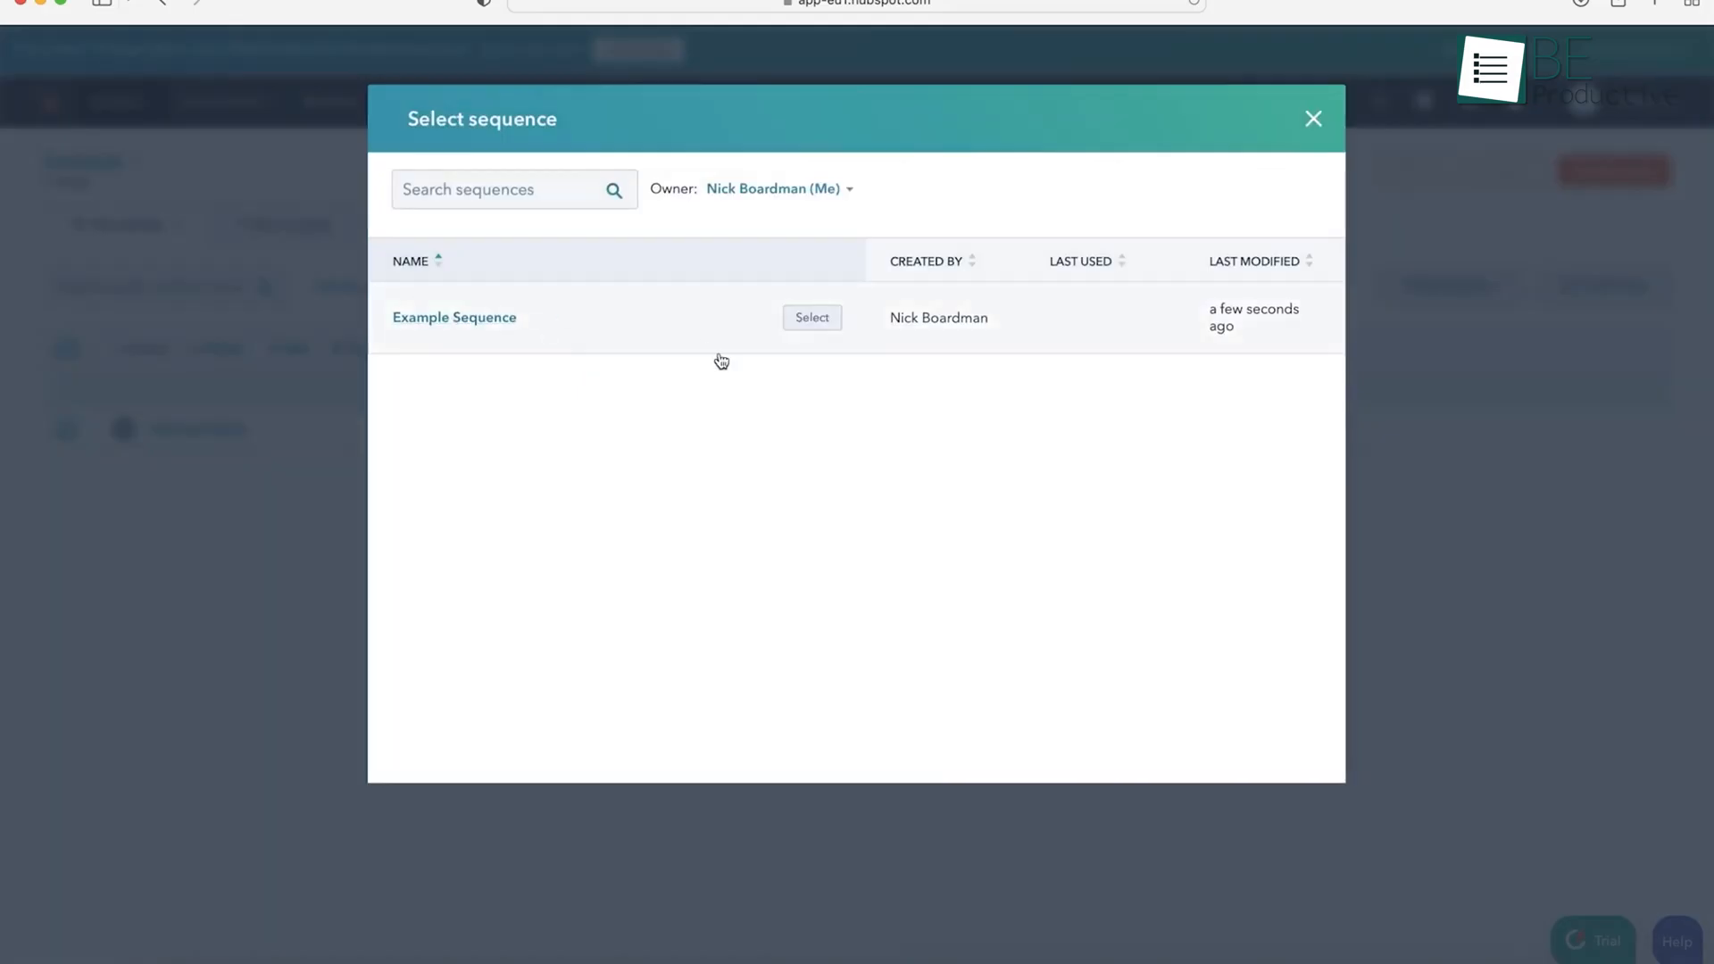
left_click(812, 317)
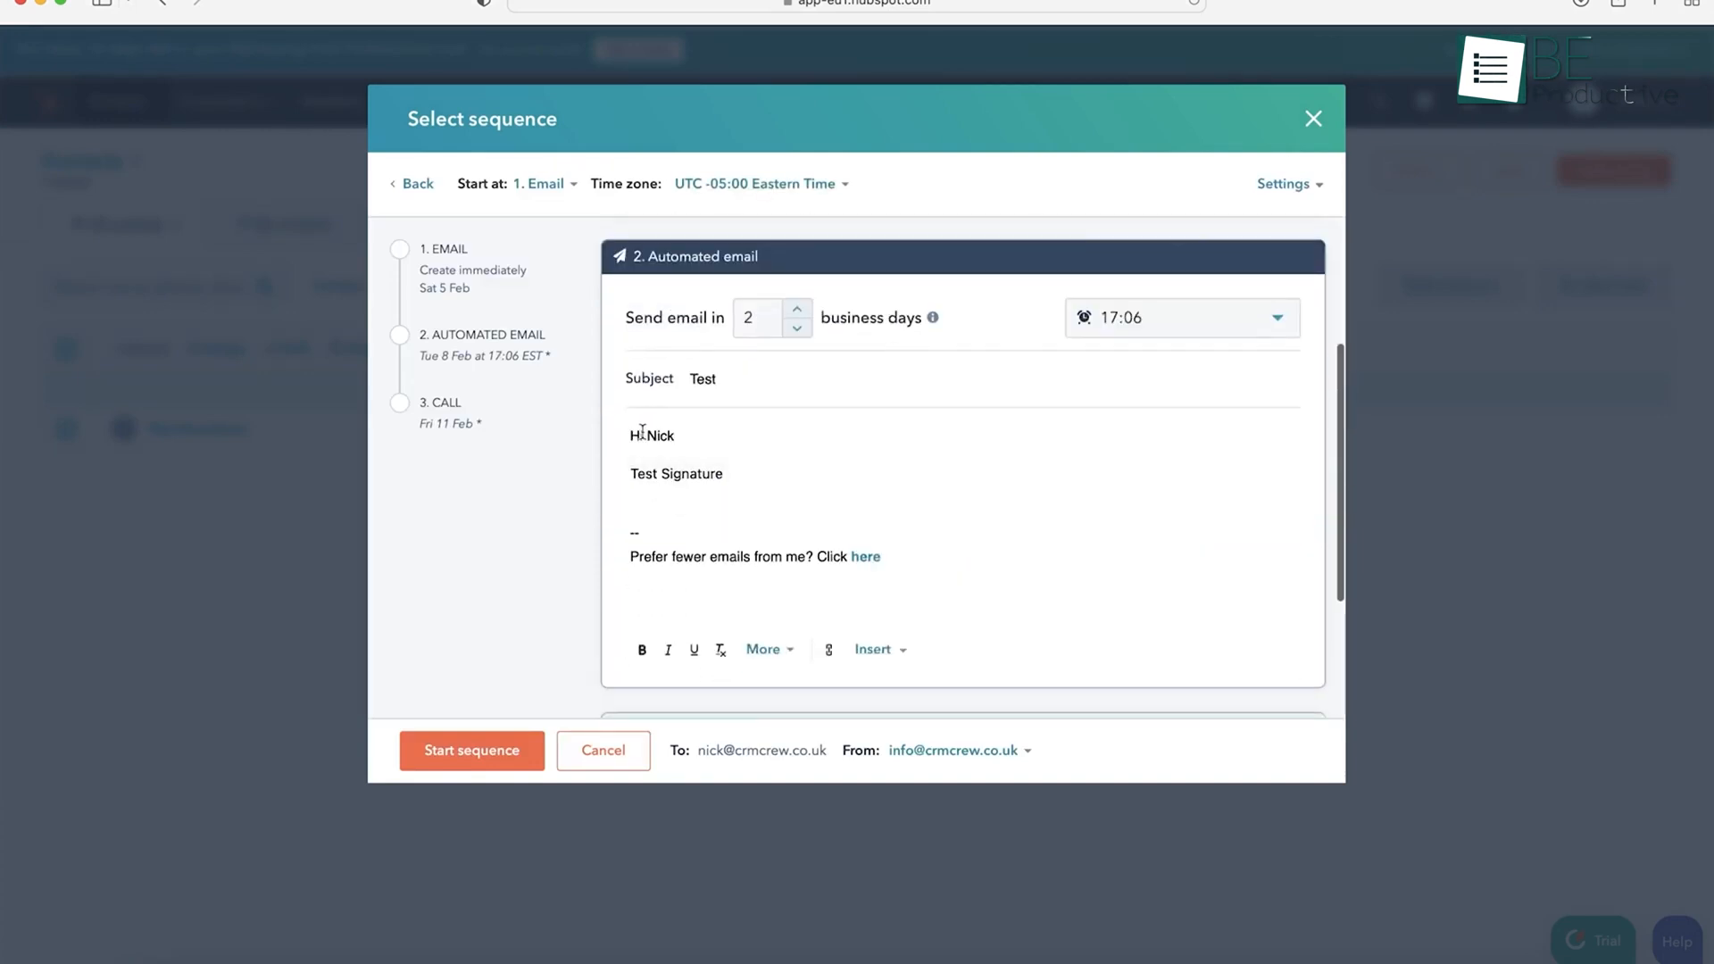
scroll("down", 3)
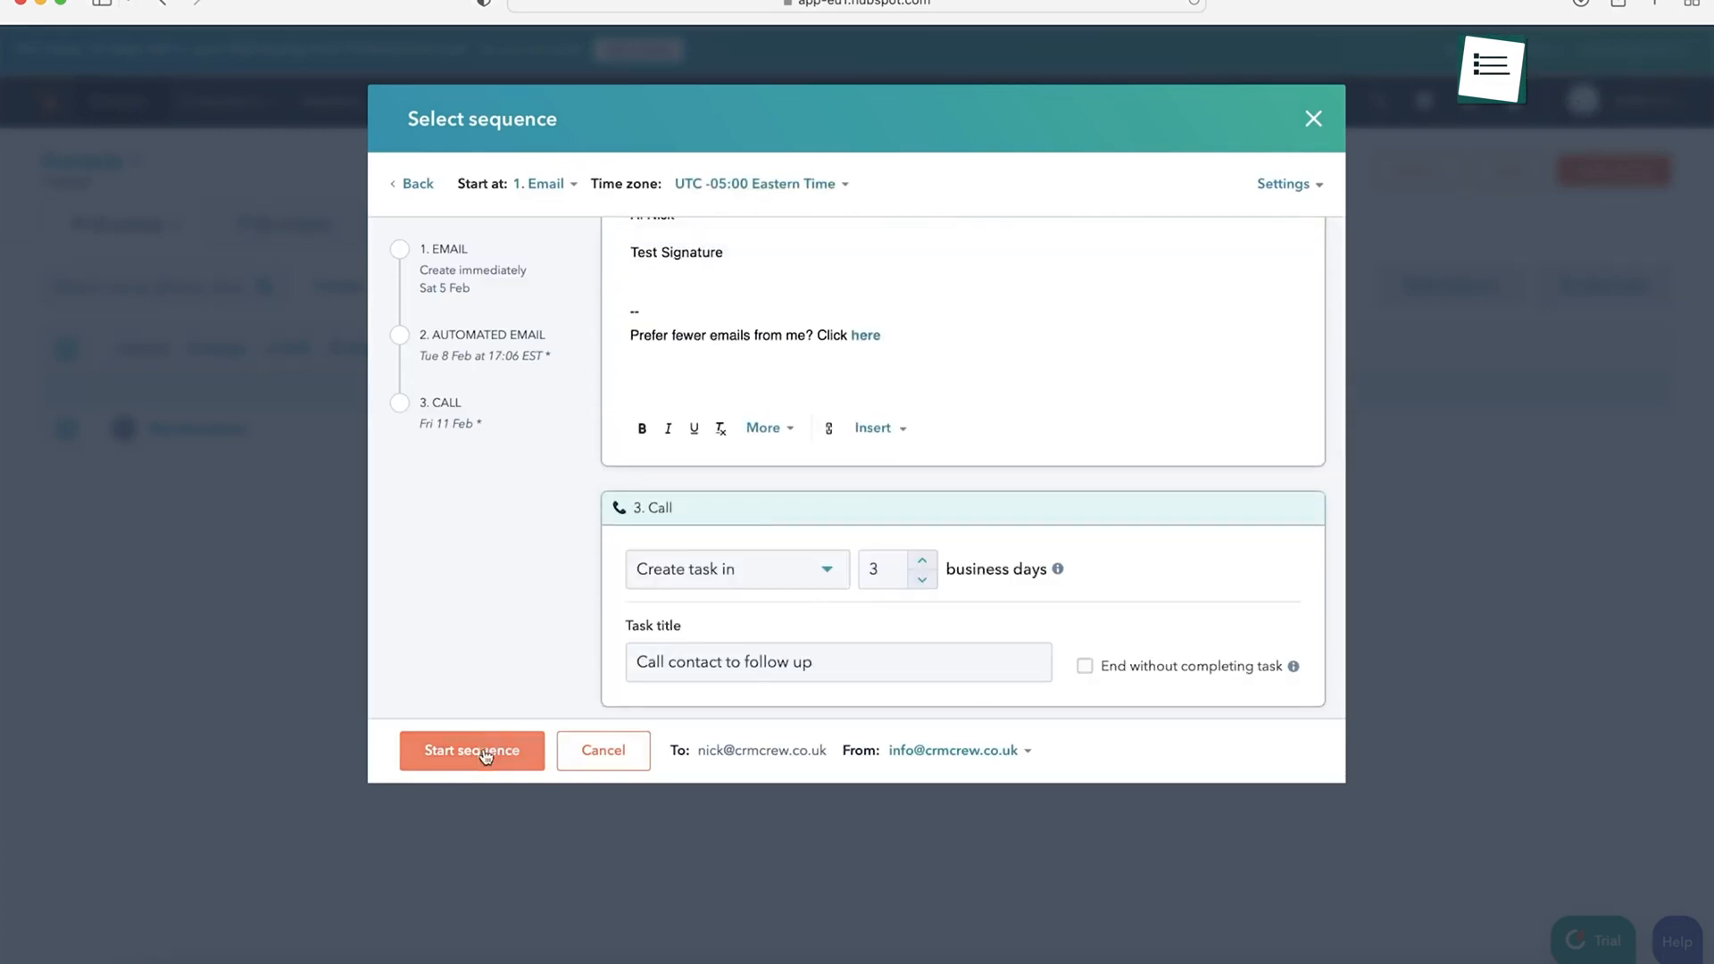
left_click(471, 751)
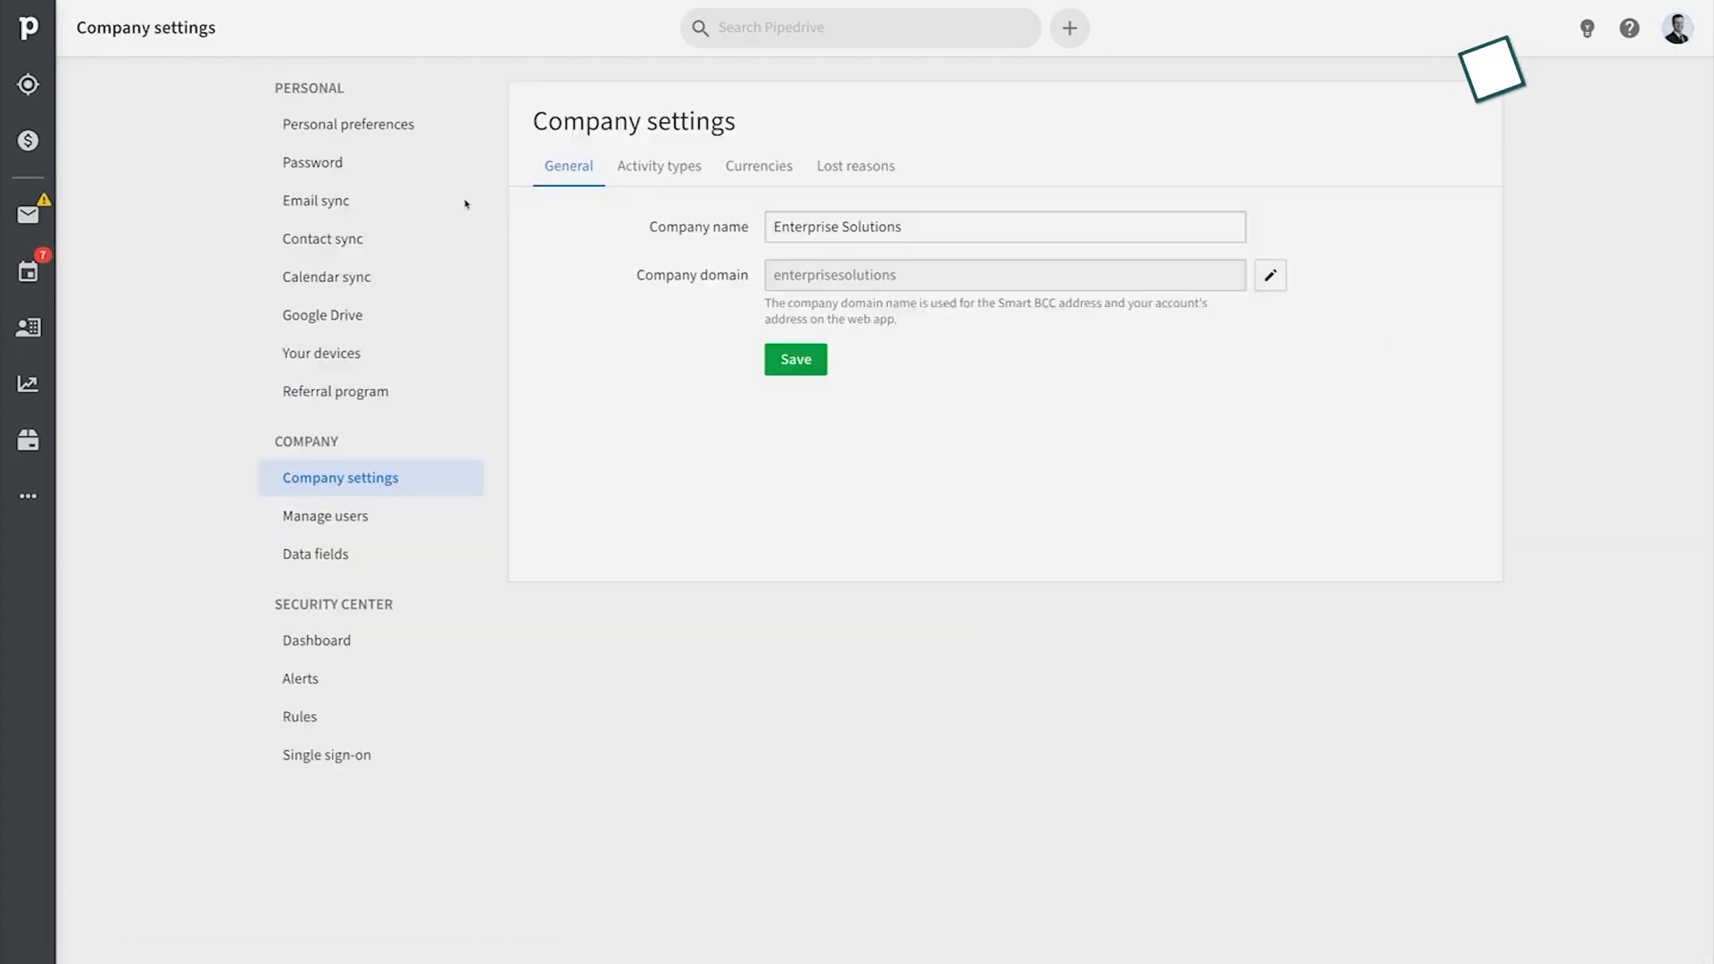
Sync Inbox, Sent Mail and Sent Items from 3 months ago, then open the Oceanic Industries email.
left_click(322, 238)
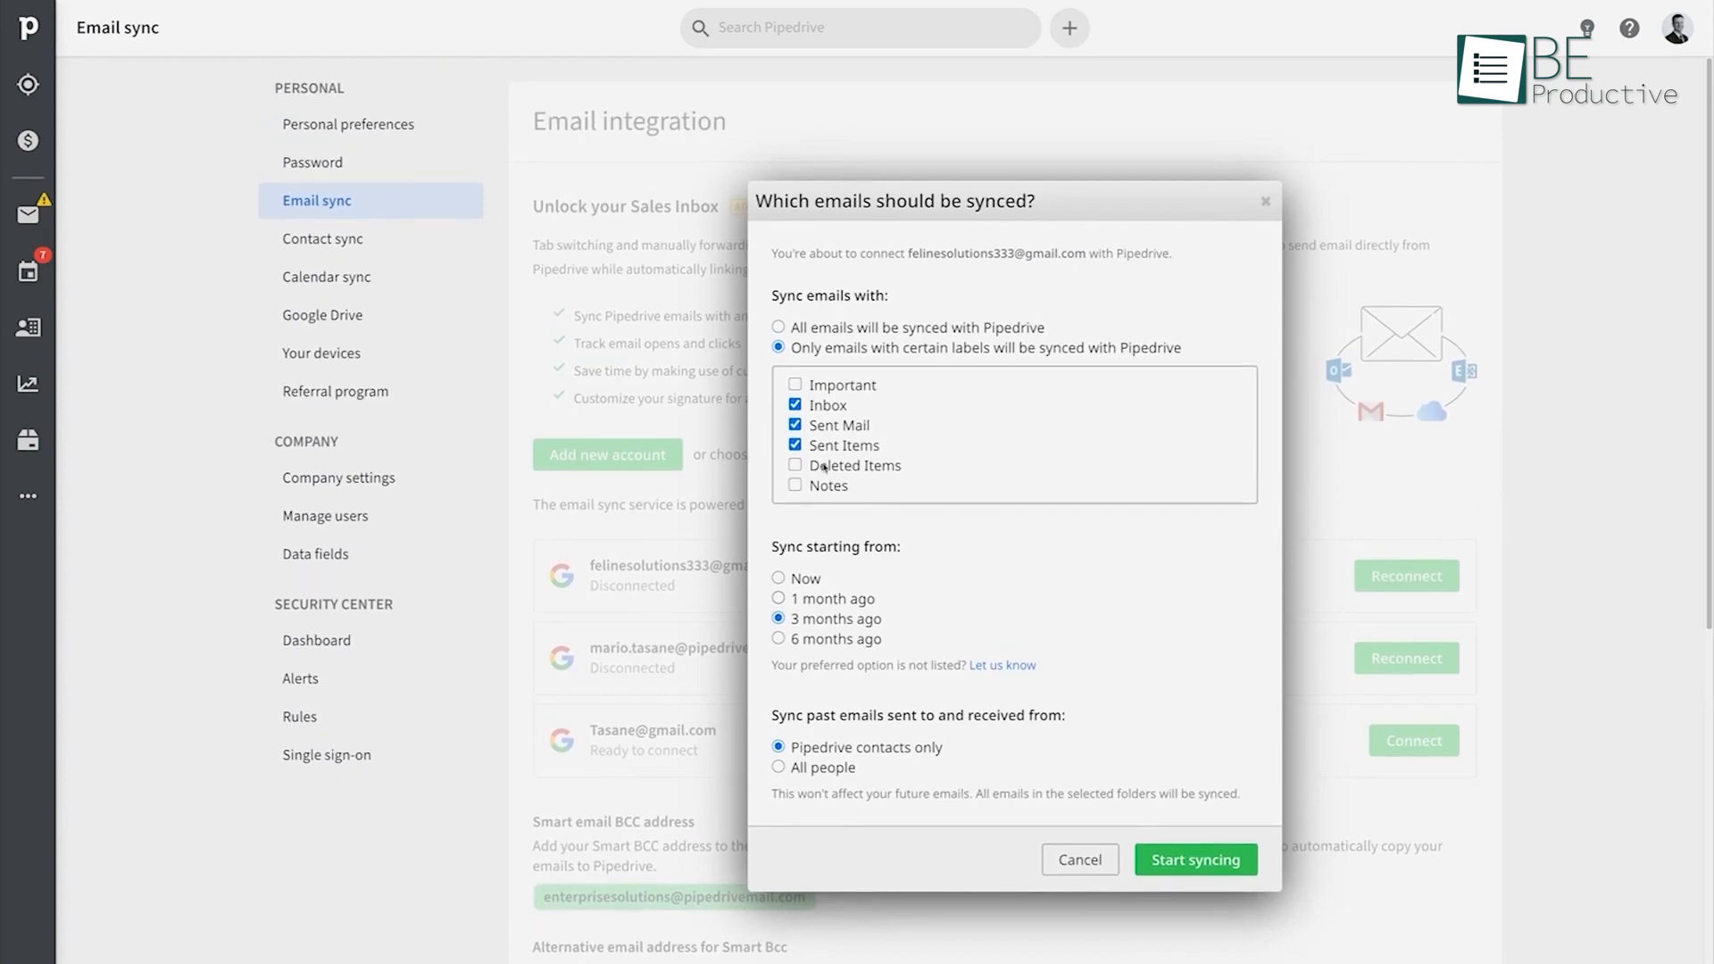
left_click(1195, 860)
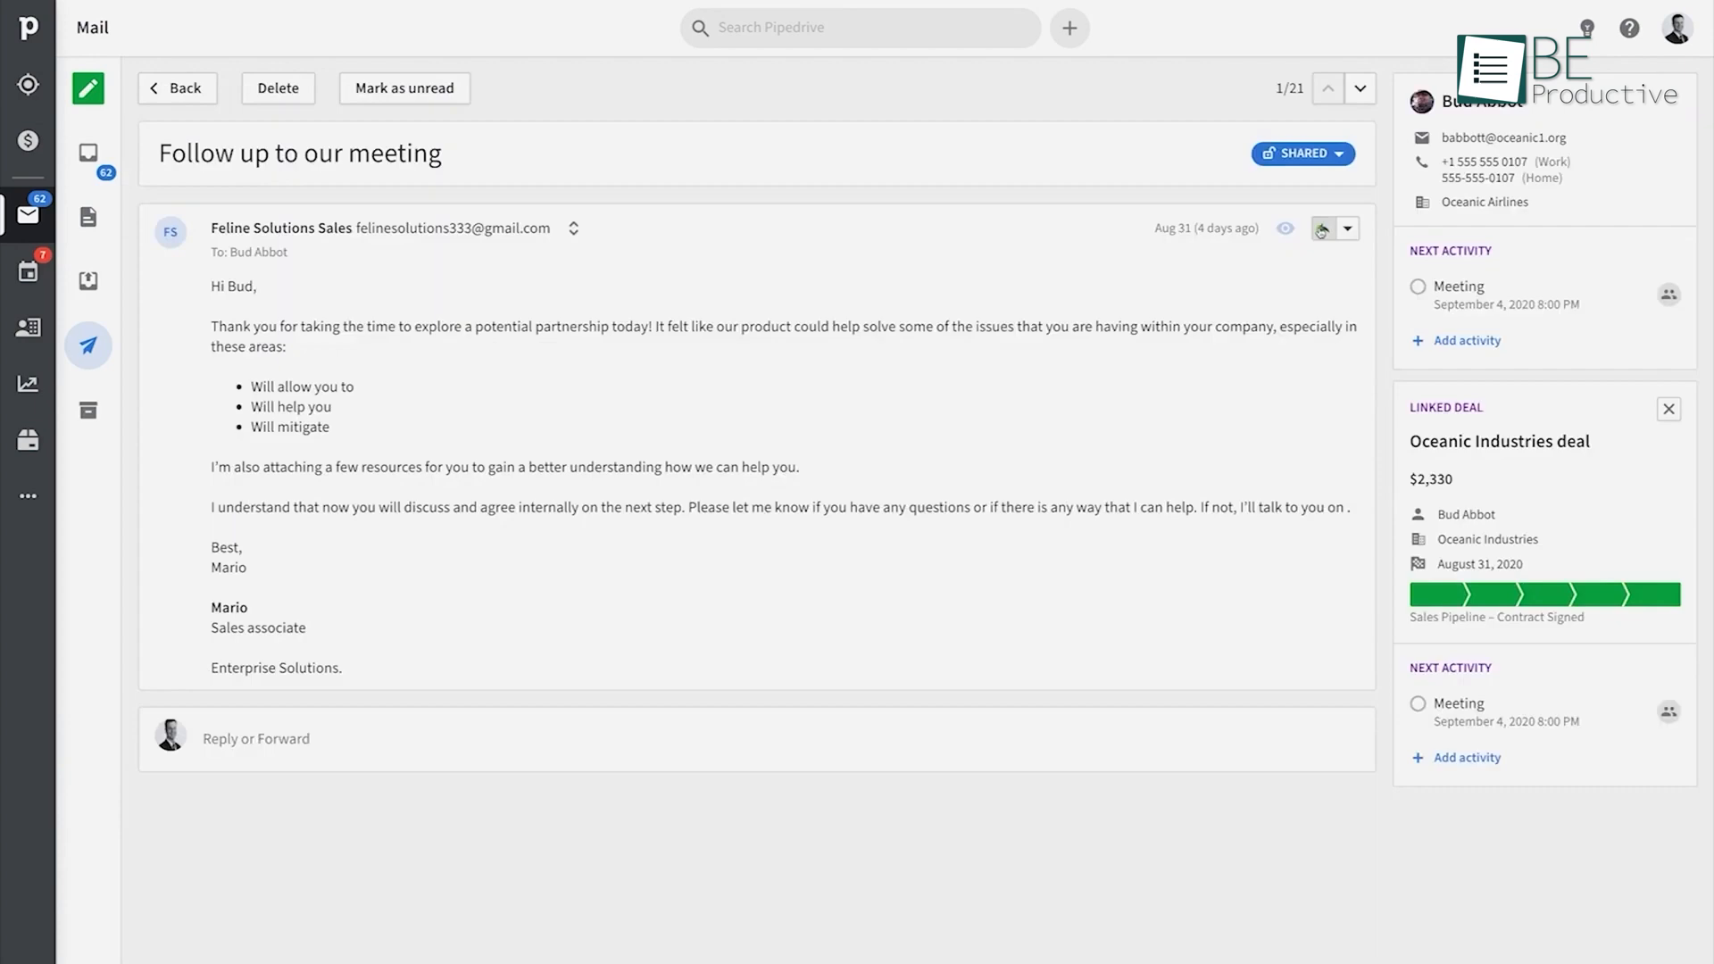
left_click(256, 738)
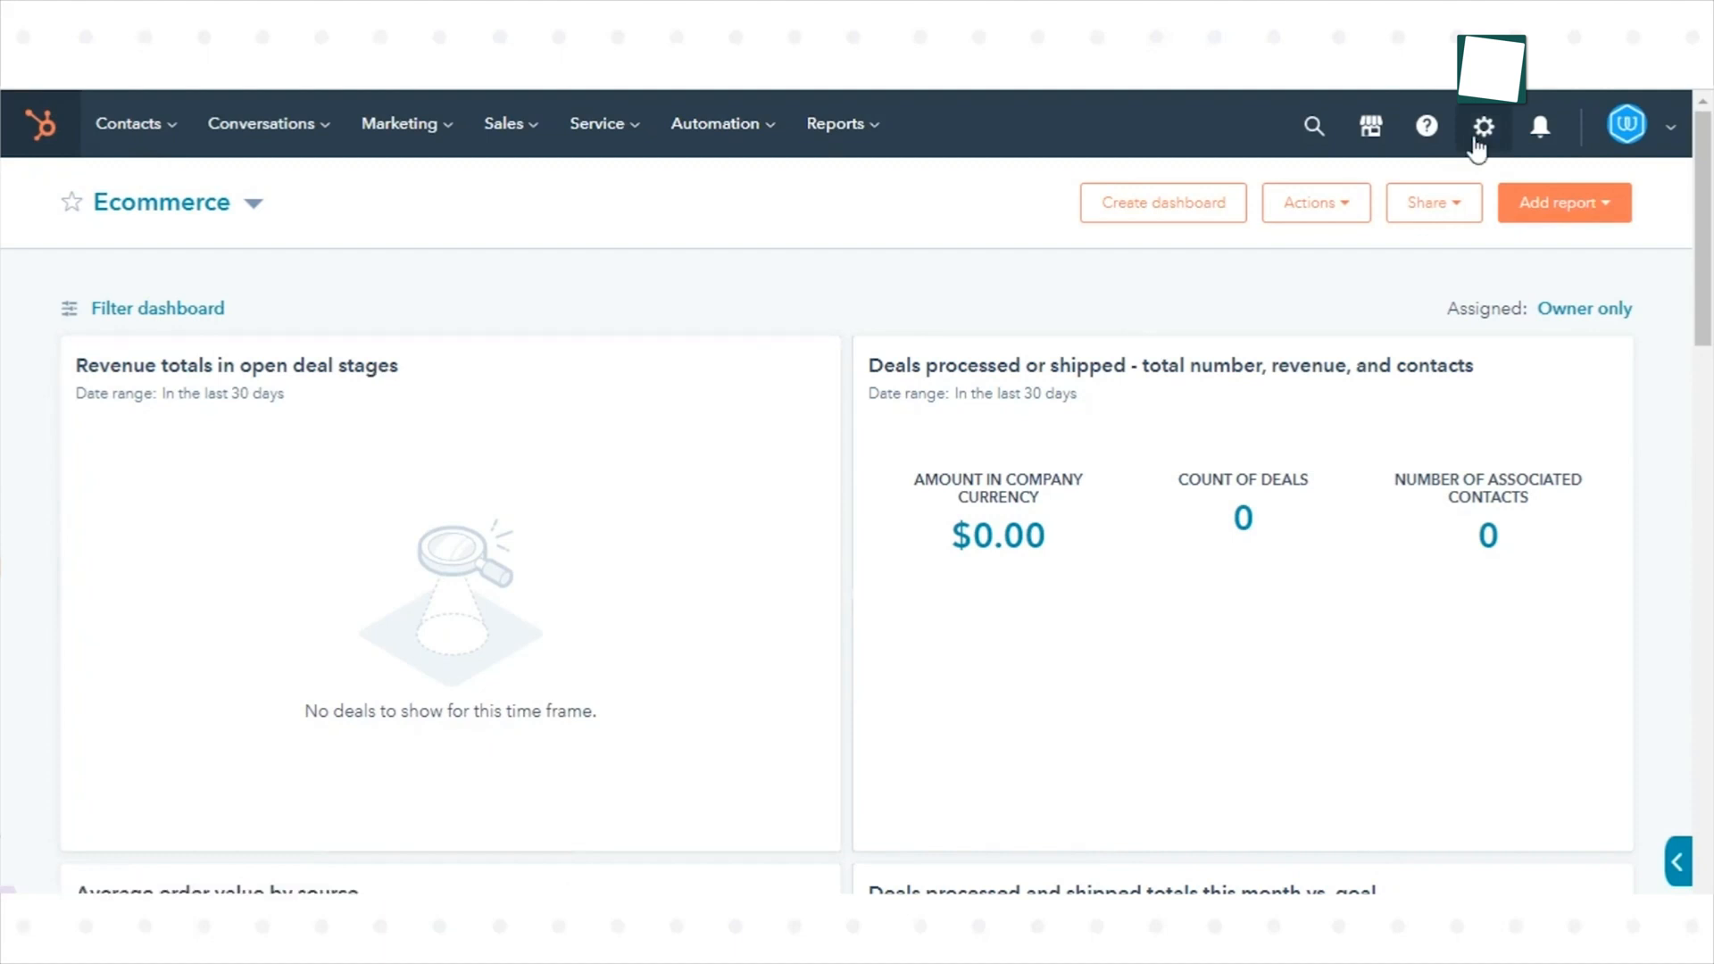
Connect a Google inbox from HubSpot's account settings.
left_click(1480, 126)
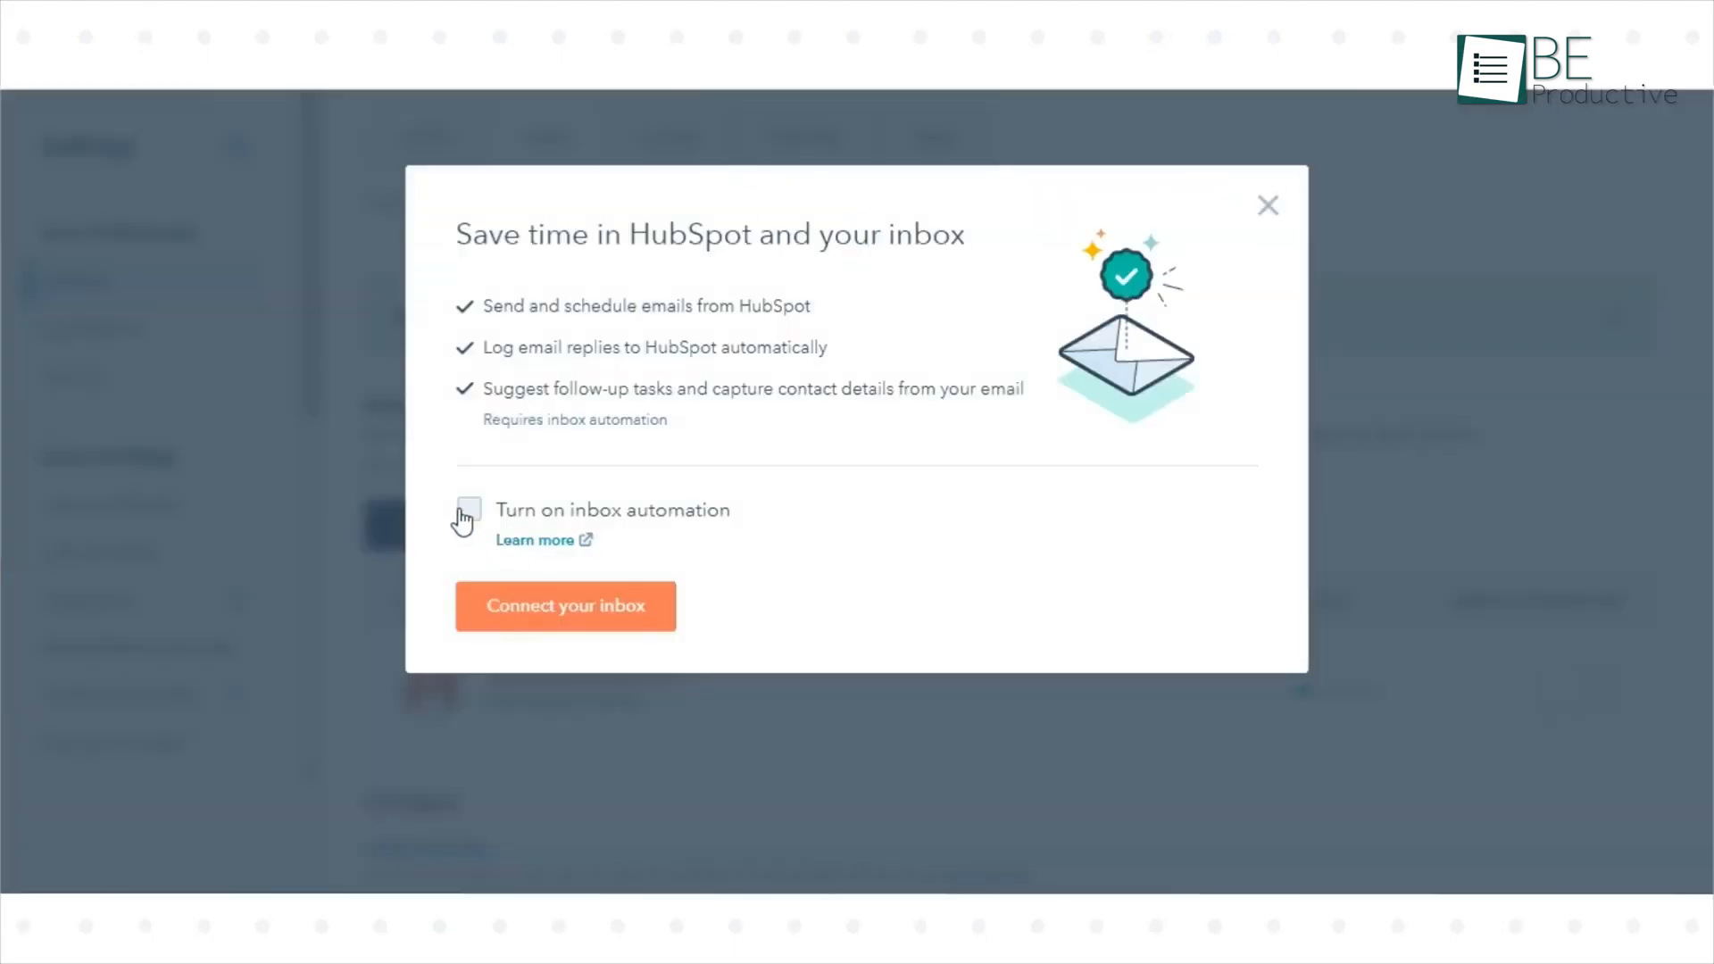
left_click(565, 606)
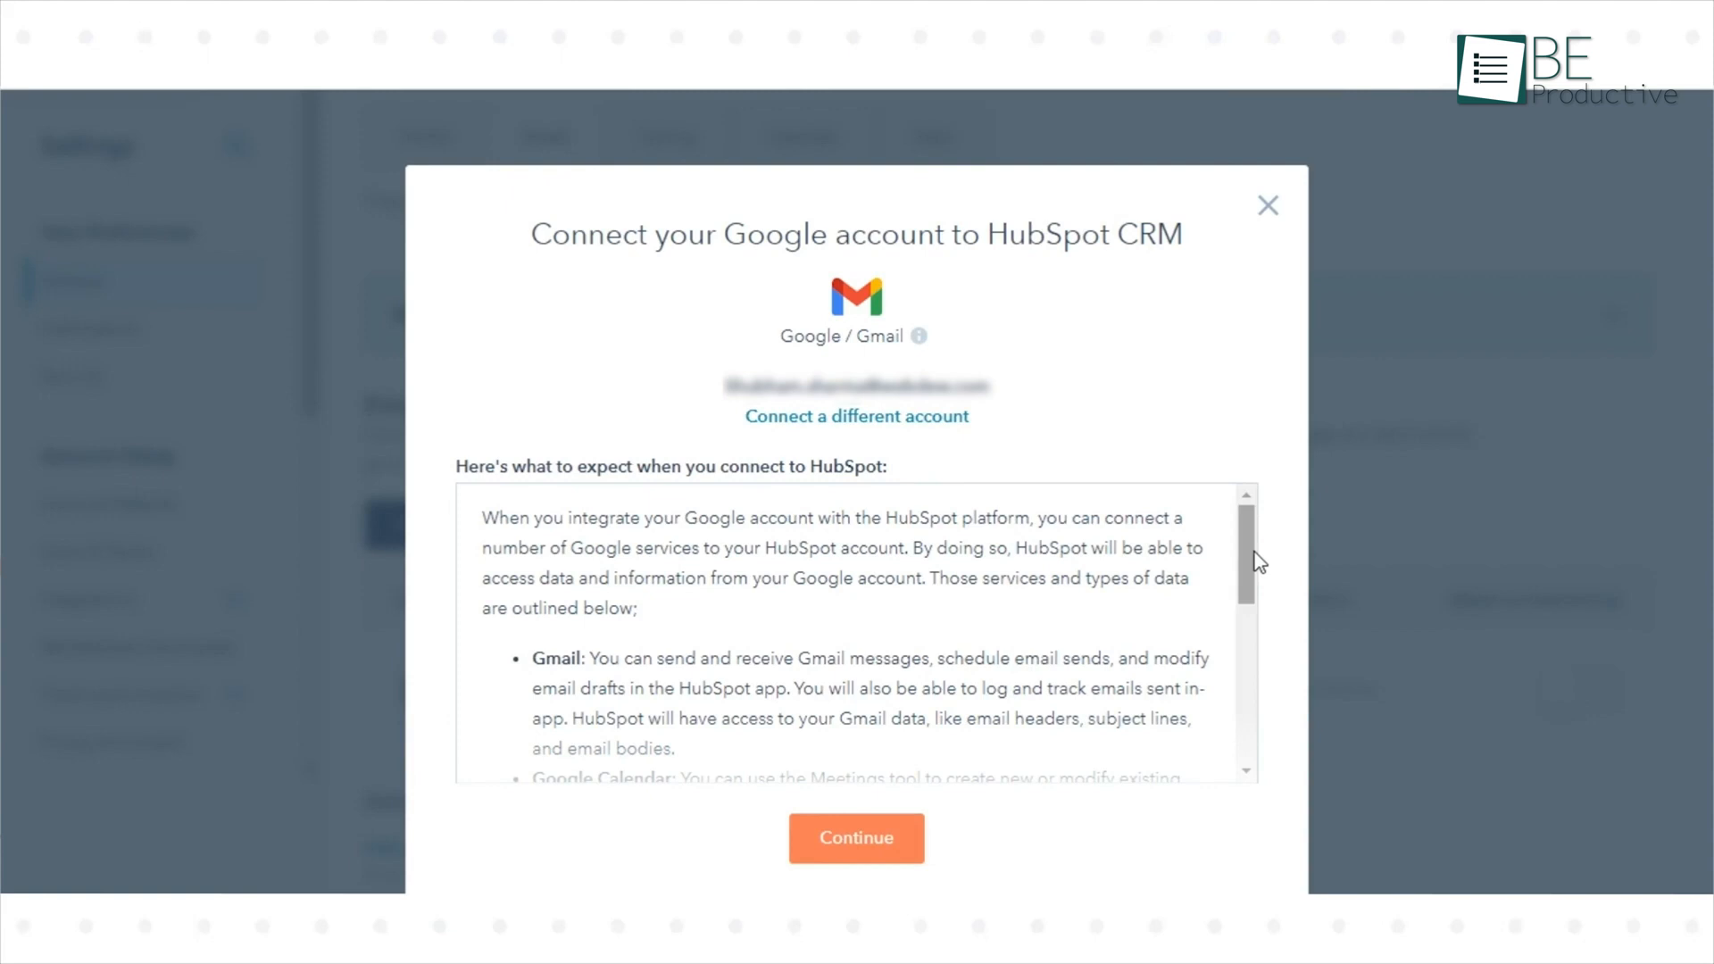
scroll("down", 3)
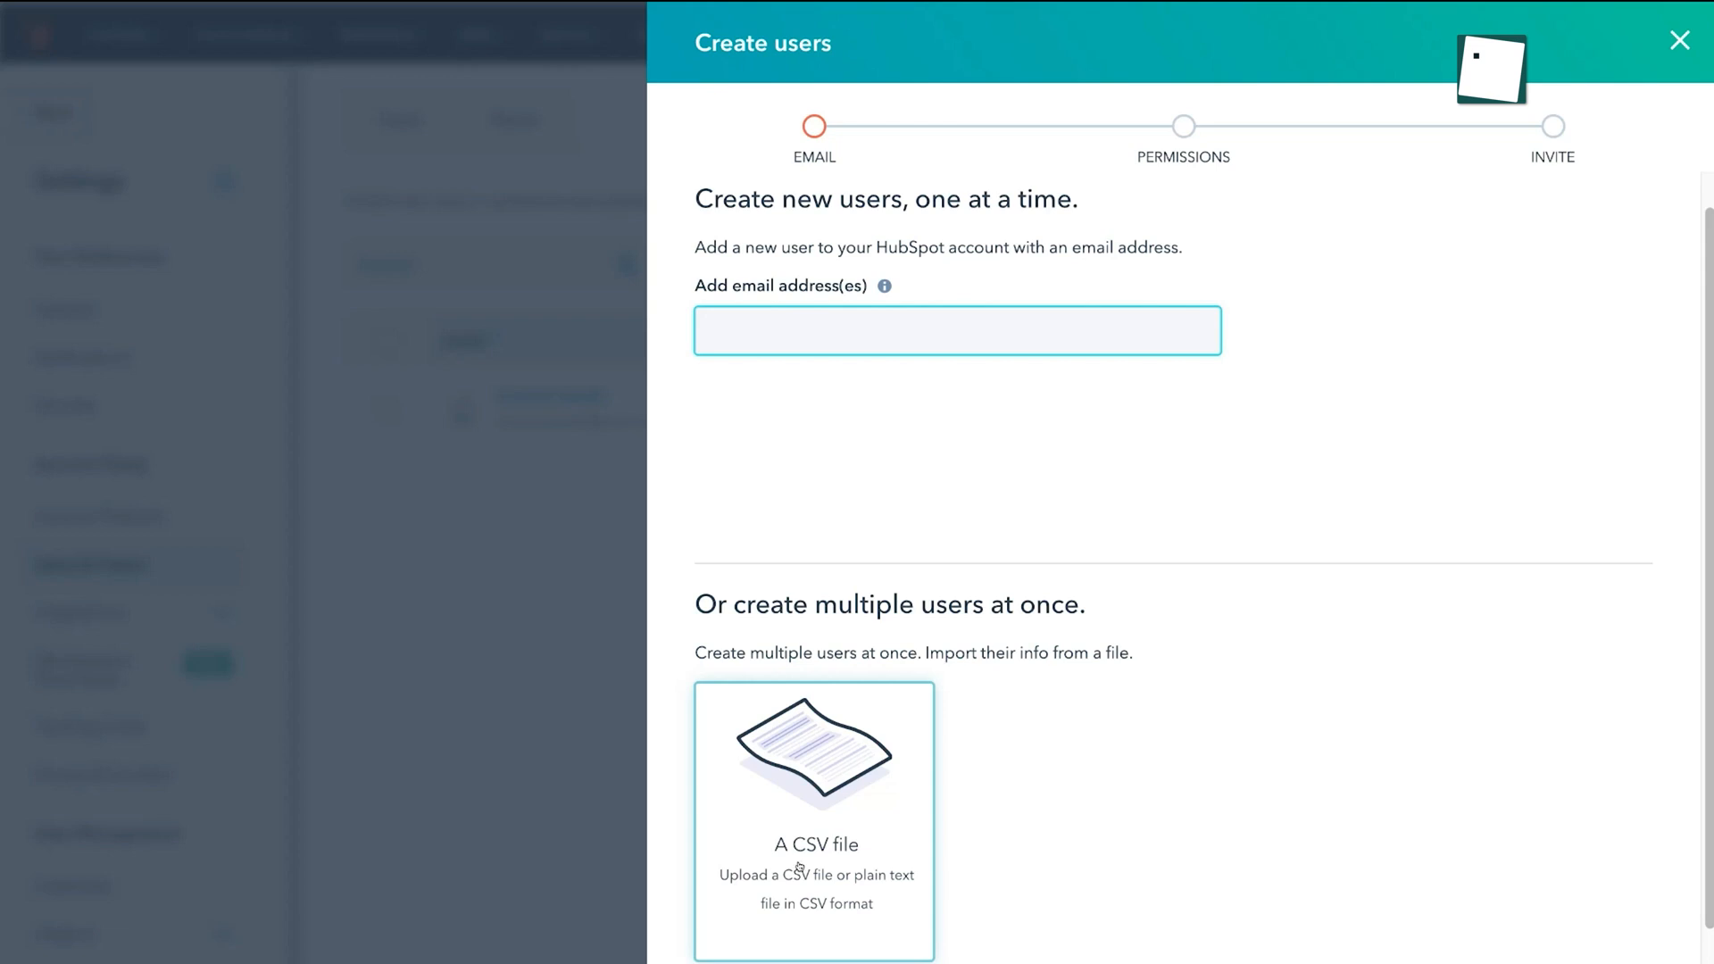
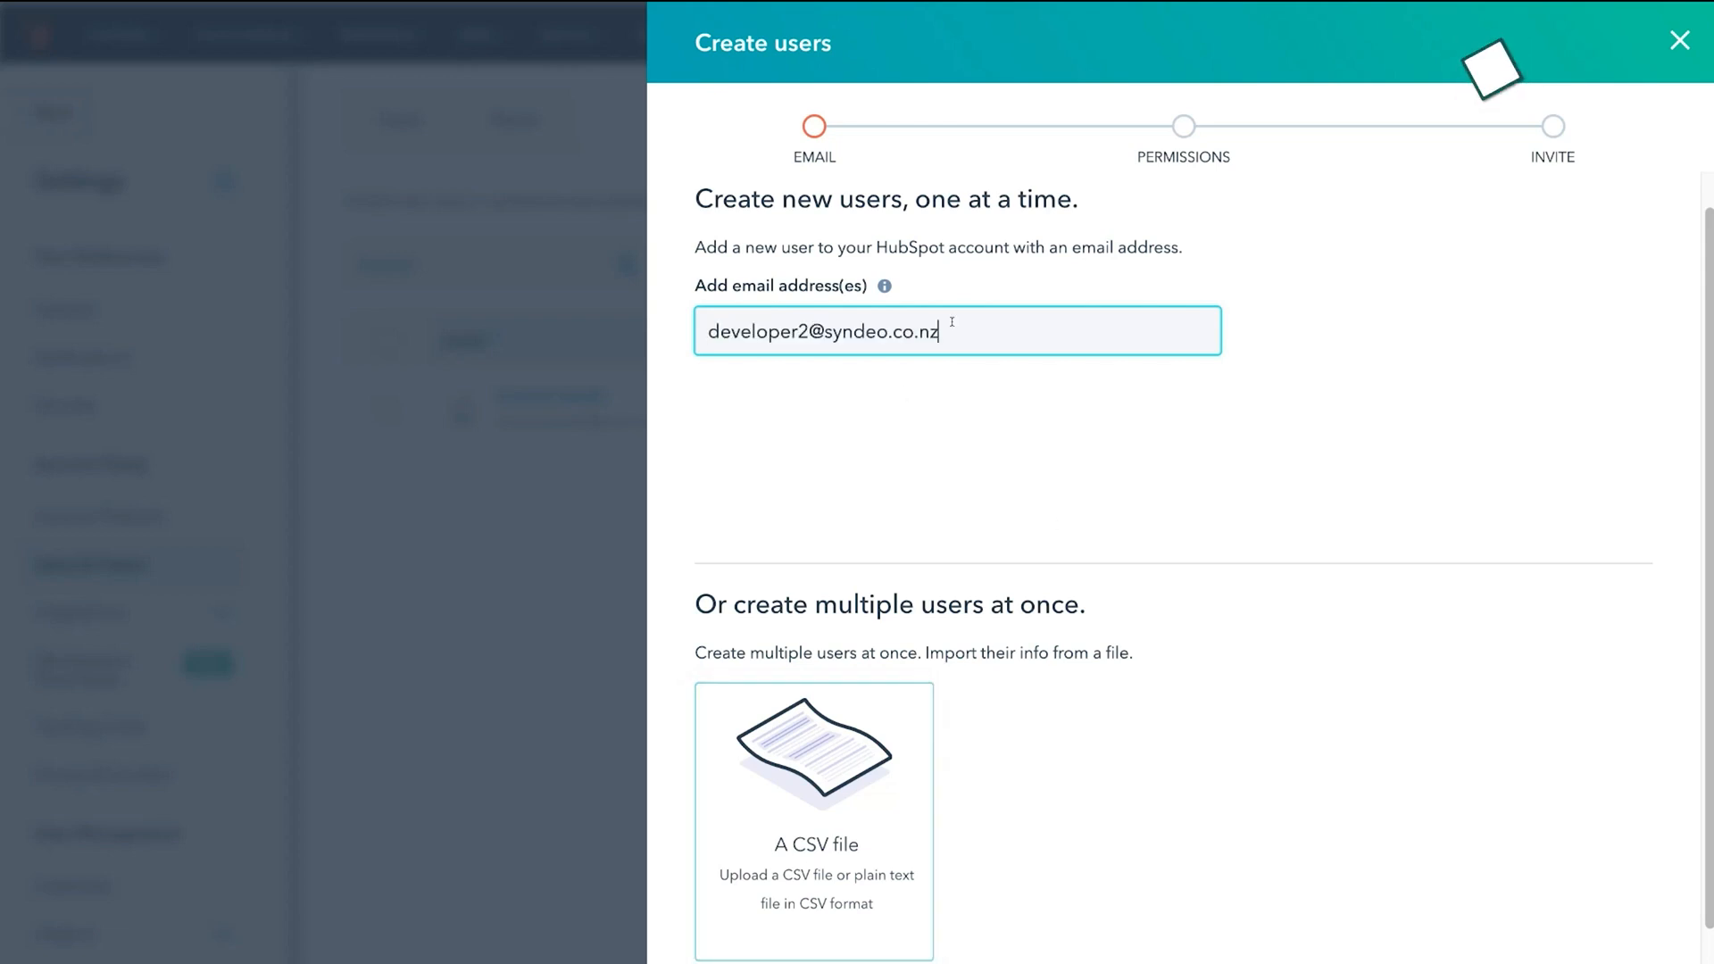
key("Enter")
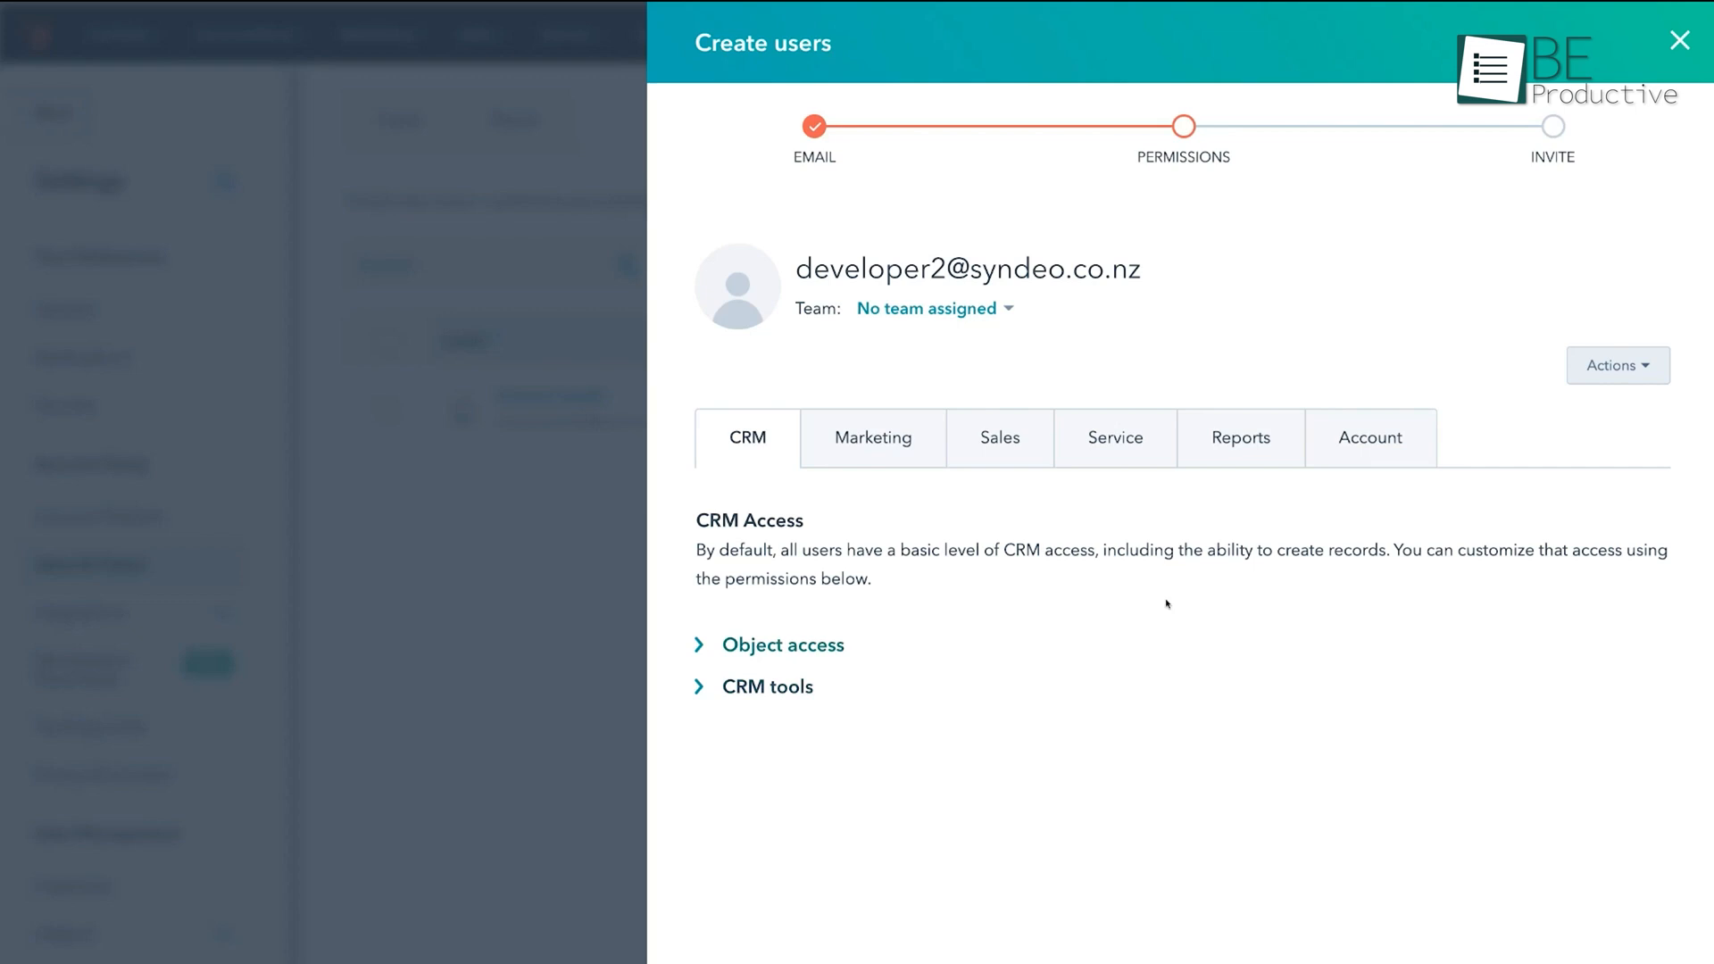
scroll("down", 3)
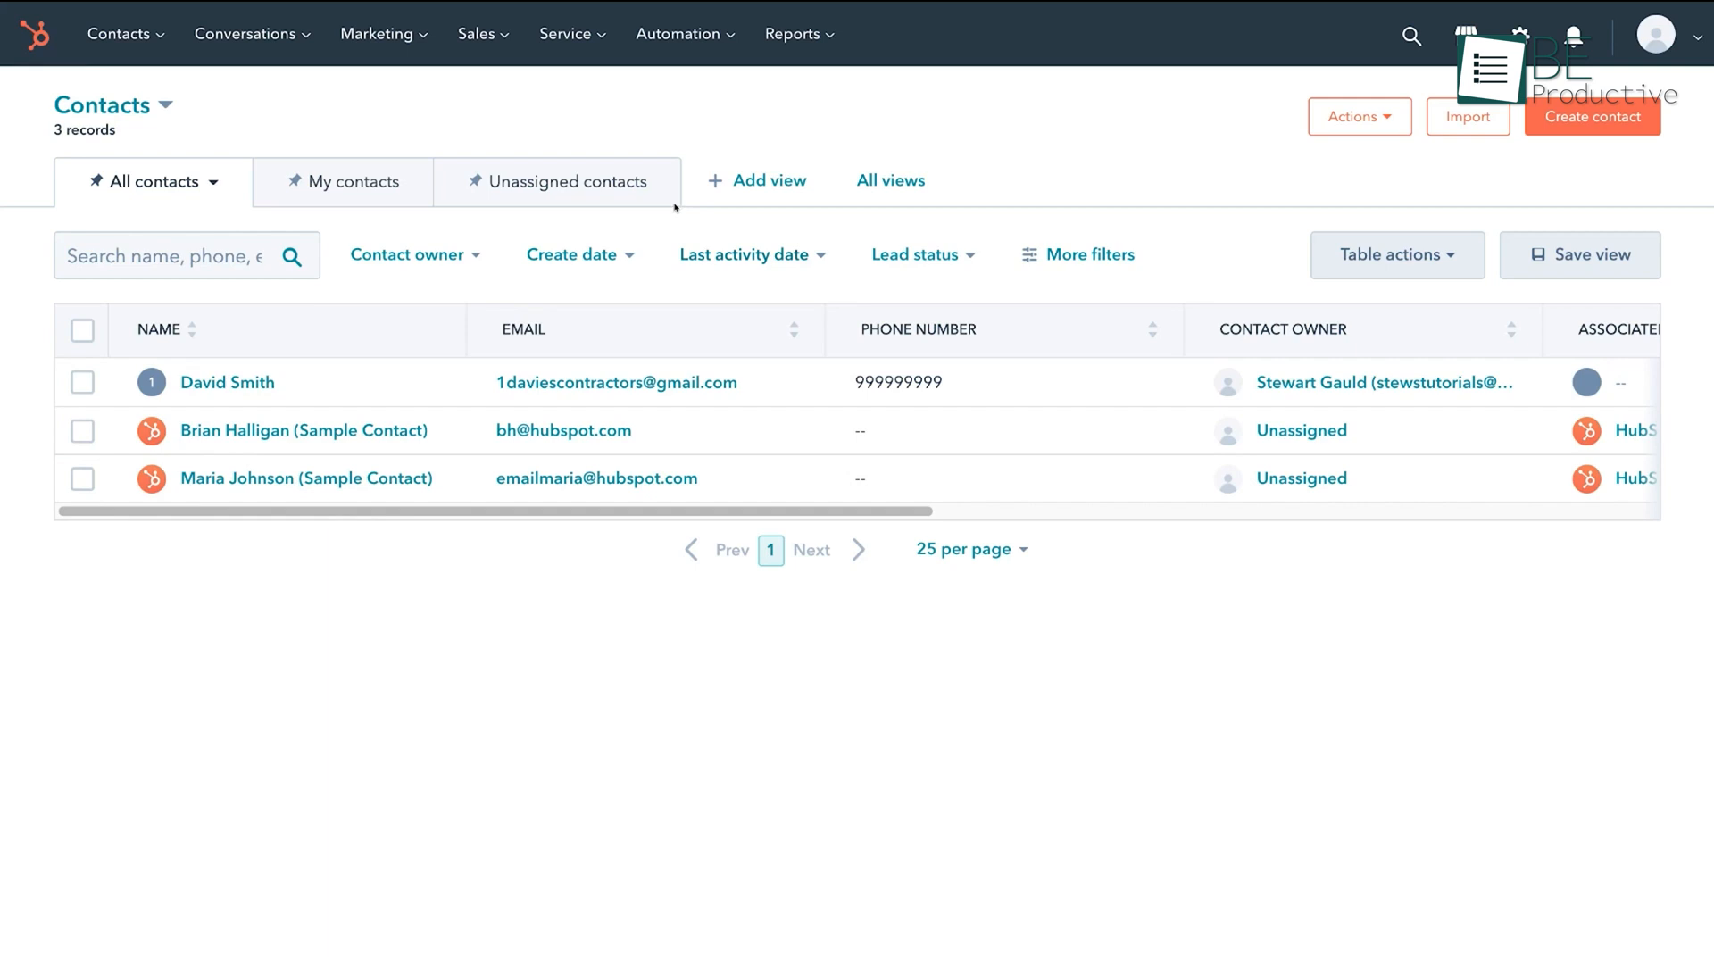
mouse_move(746, 248)
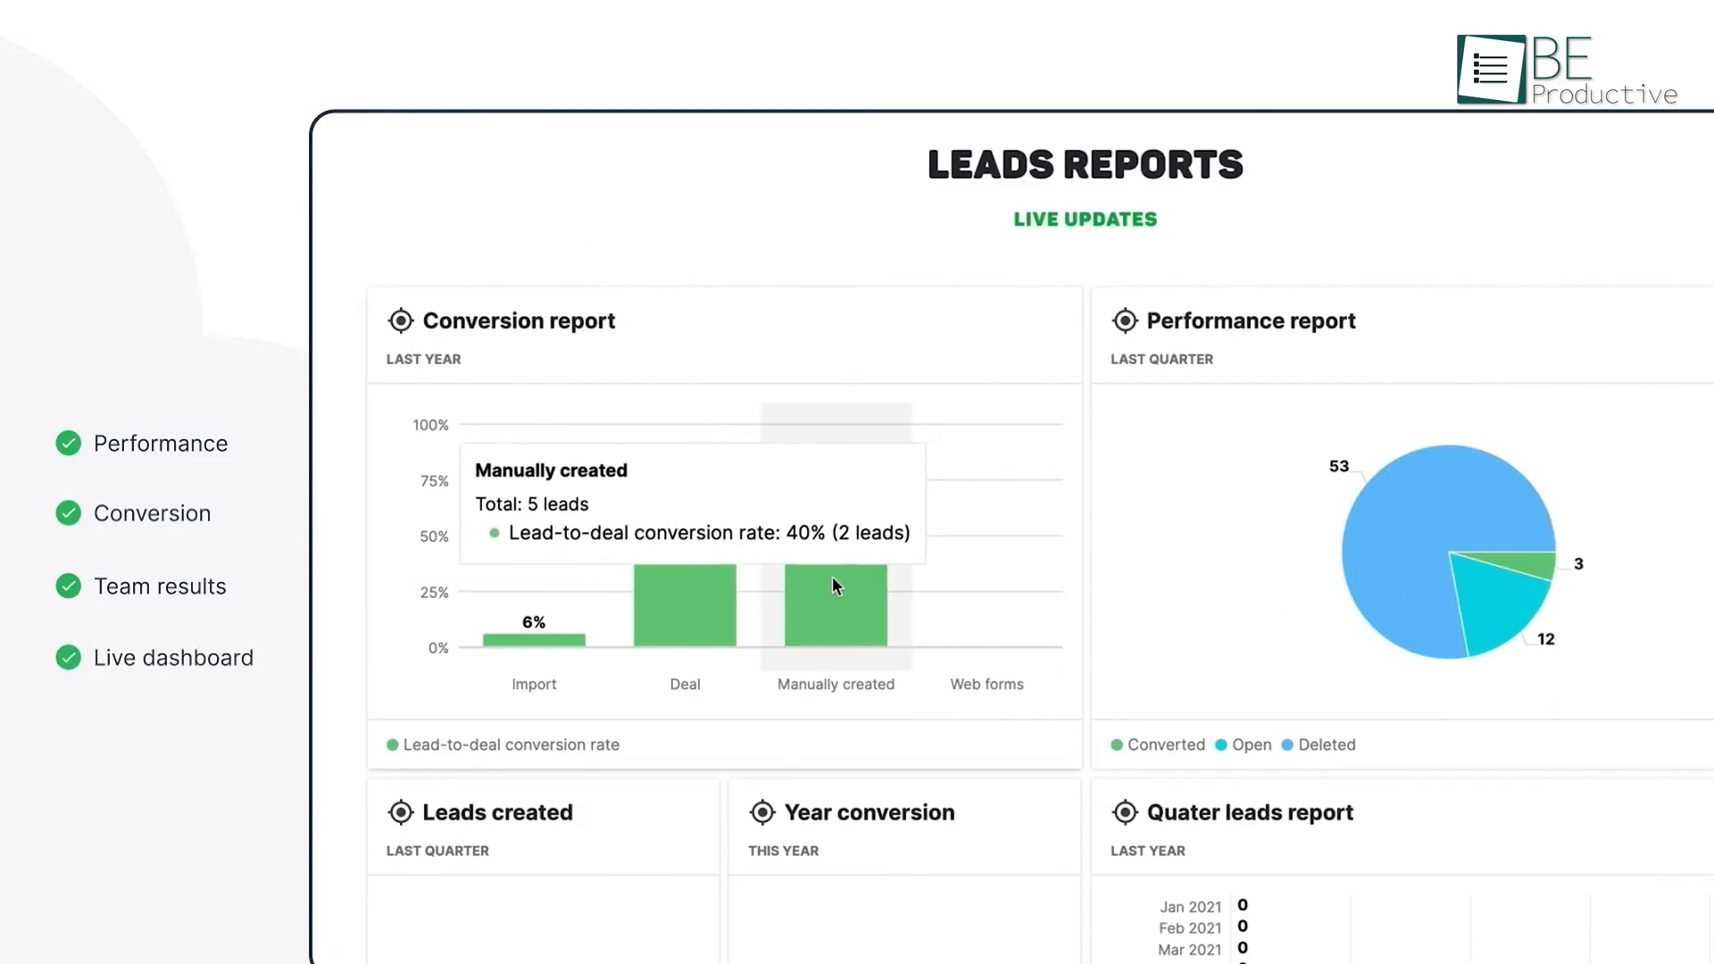
Browse the Deal conversion report, the PD Company dashboard and a past activities goal.
left_click(124, 614)
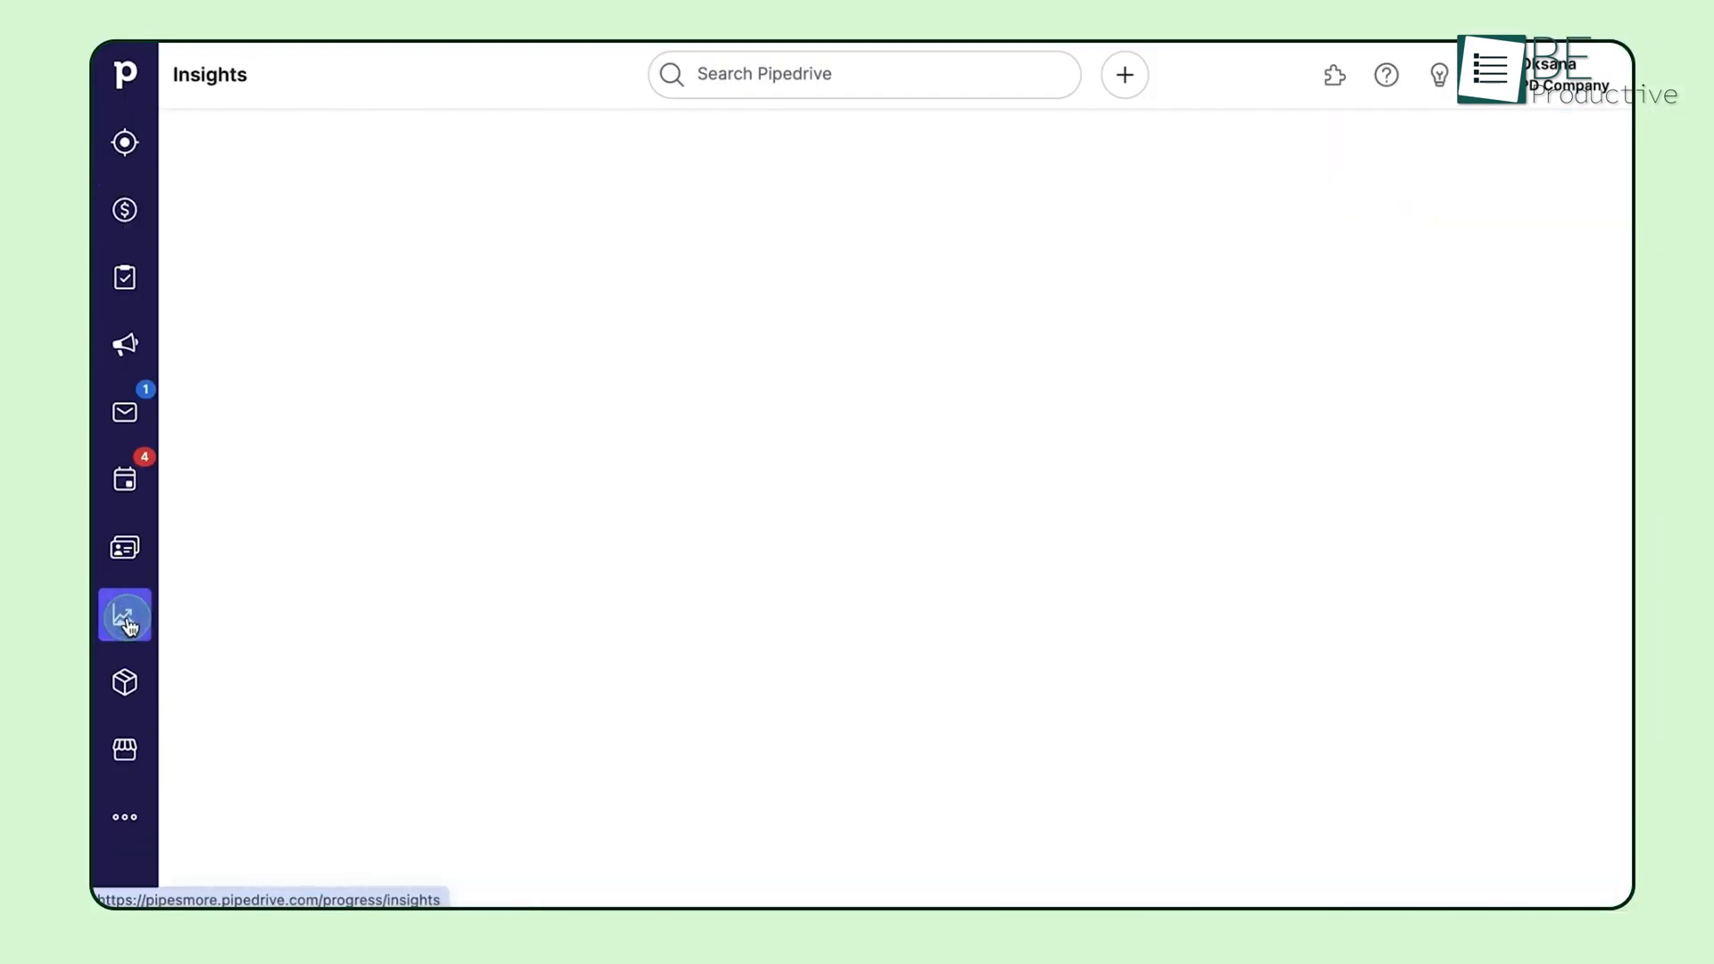
left_click(124, 615)
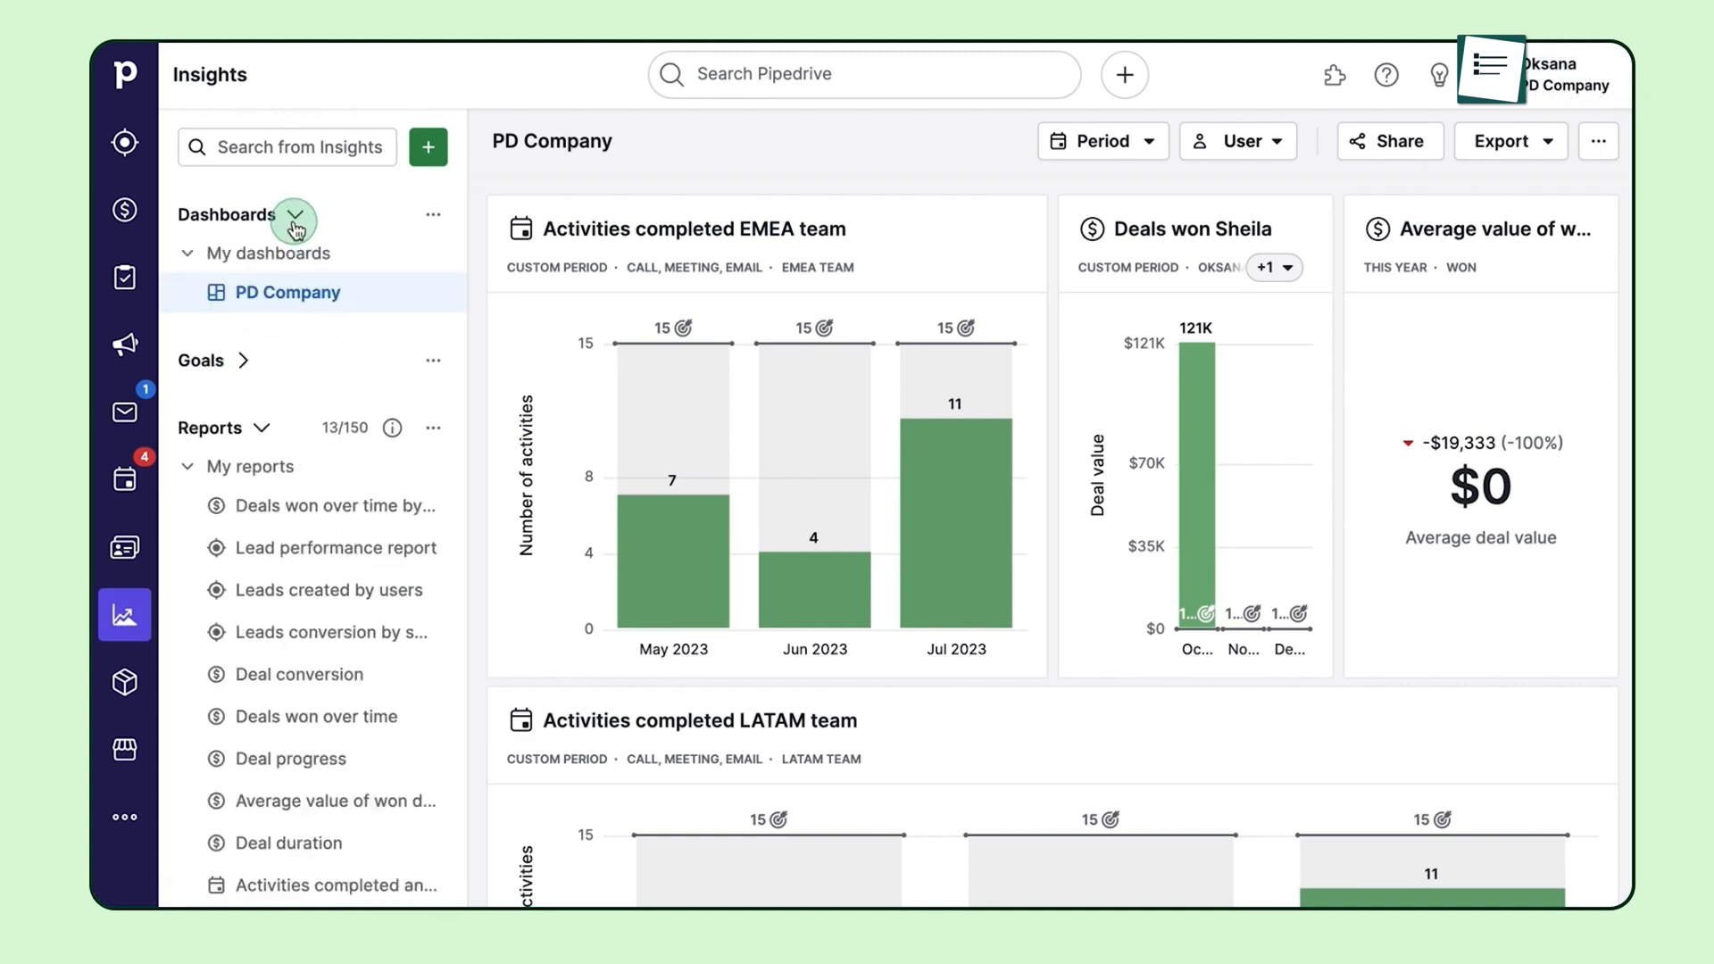
left_click(238, 360)
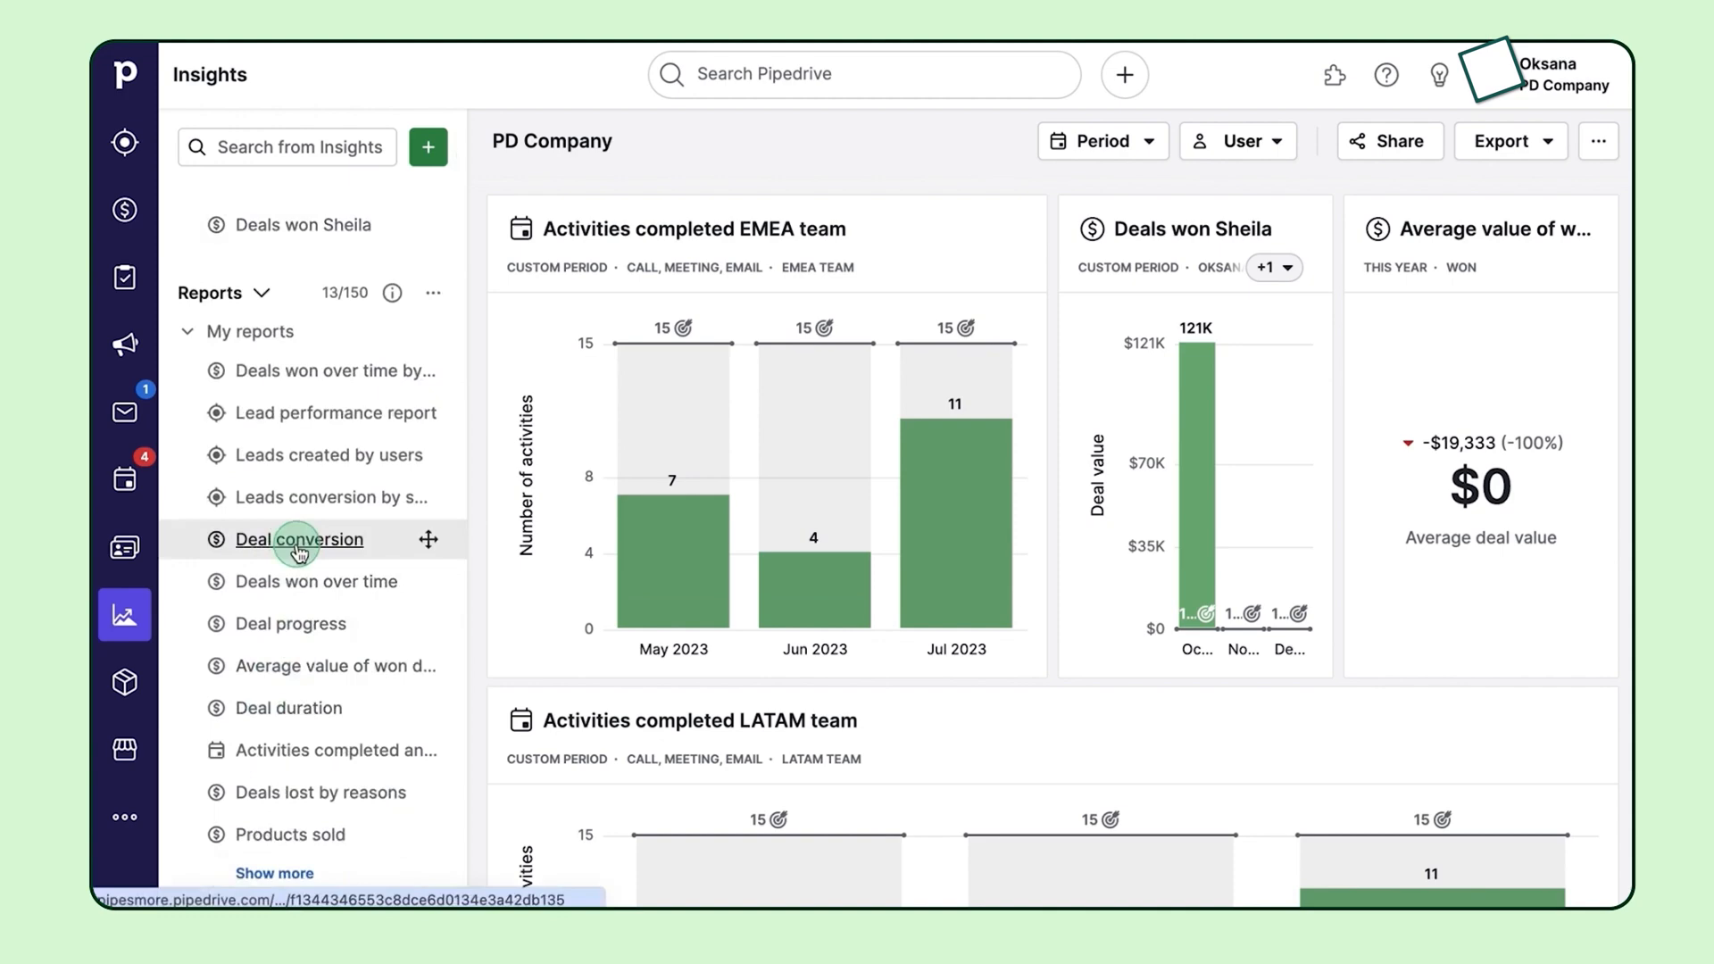
left_click(299, 539)
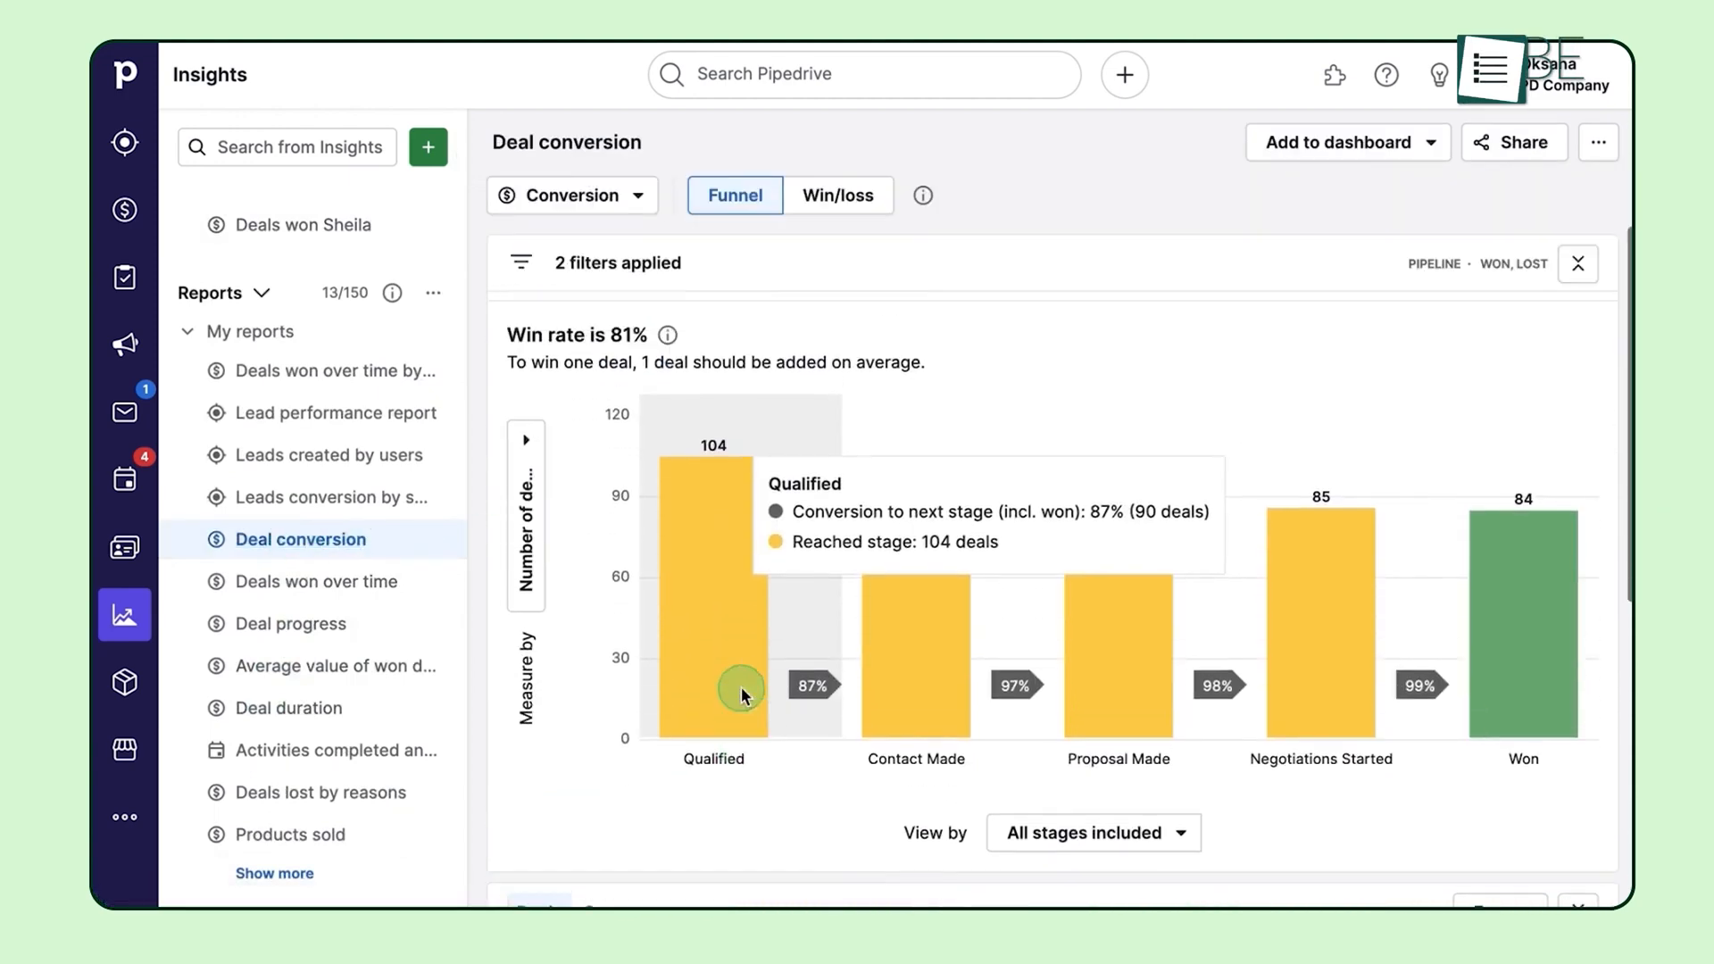
left_click(295, 293)
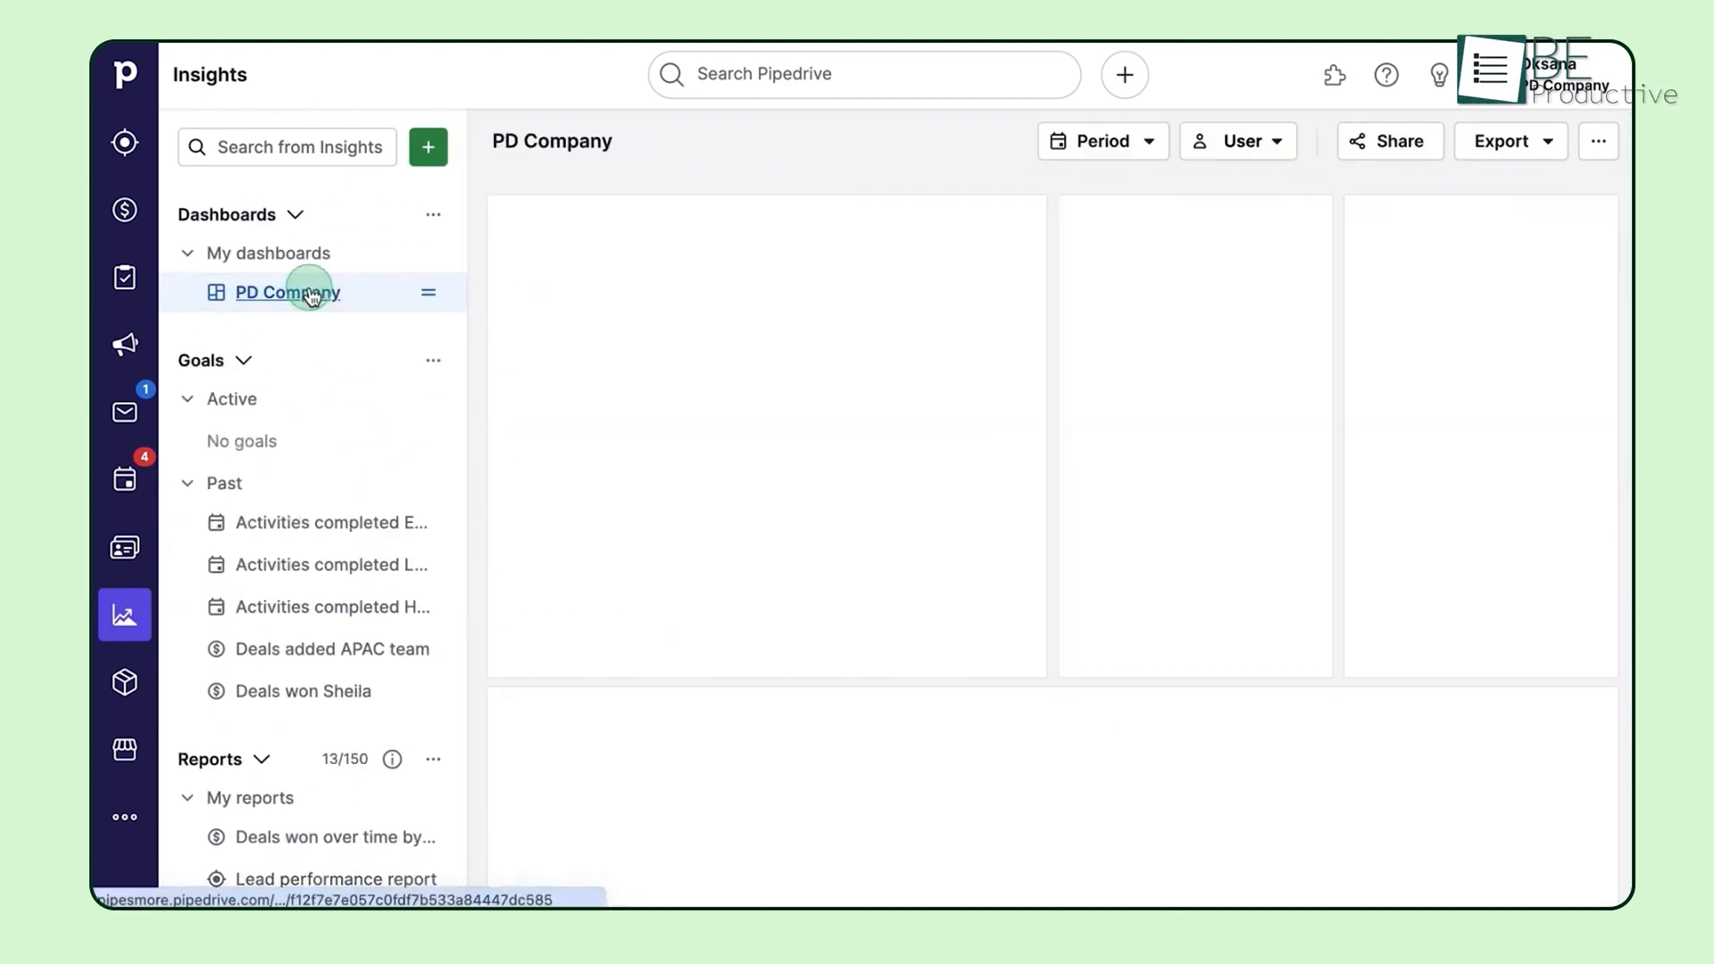
left_click(287, 292)
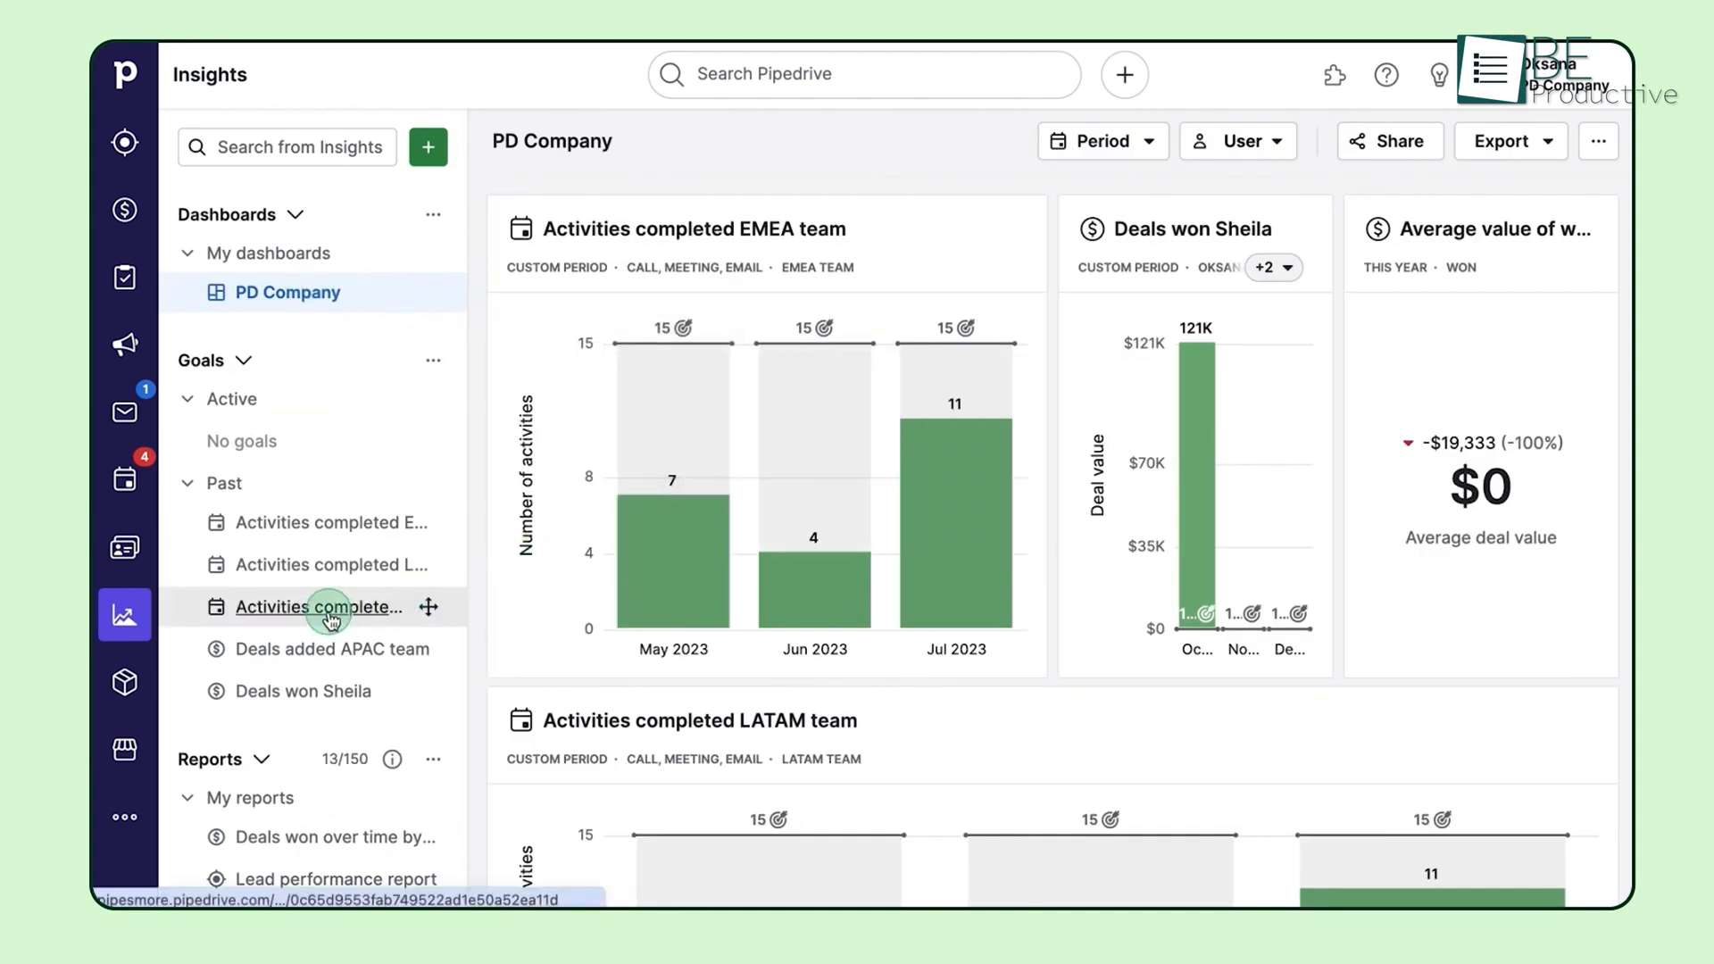
left_click(318, 606)
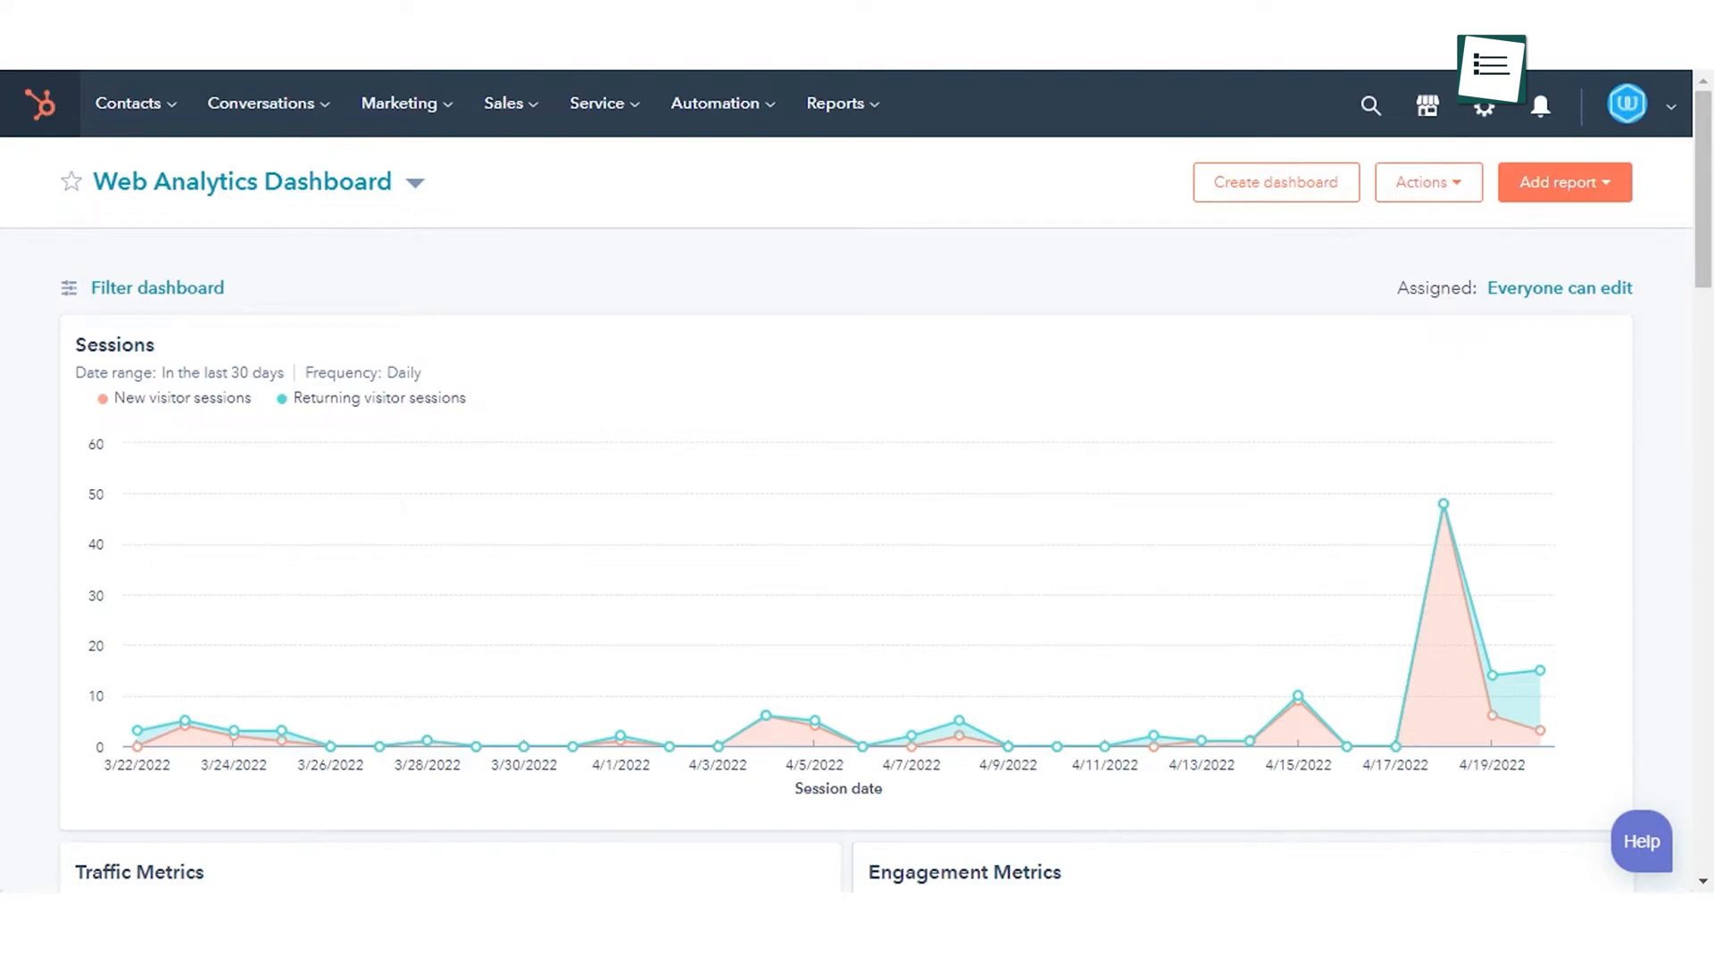
Hide data labels on the custom contacts bar chart, then view the email templates report.
left_click(400, 102)
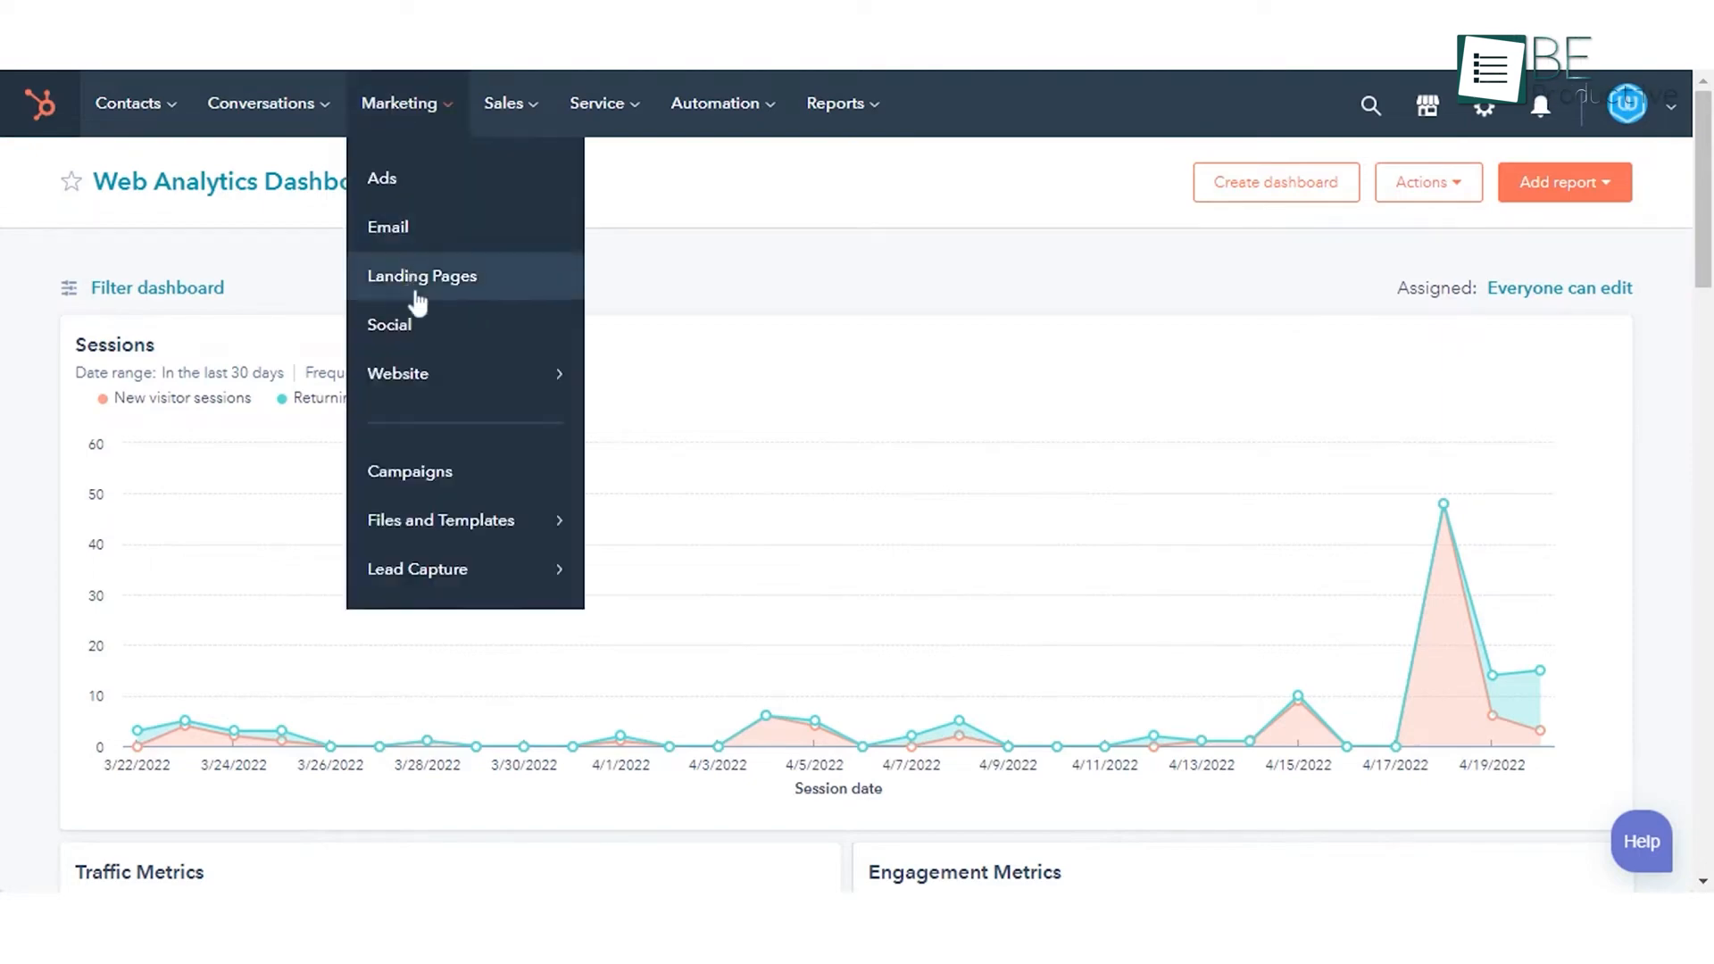
left_click(389, 325)
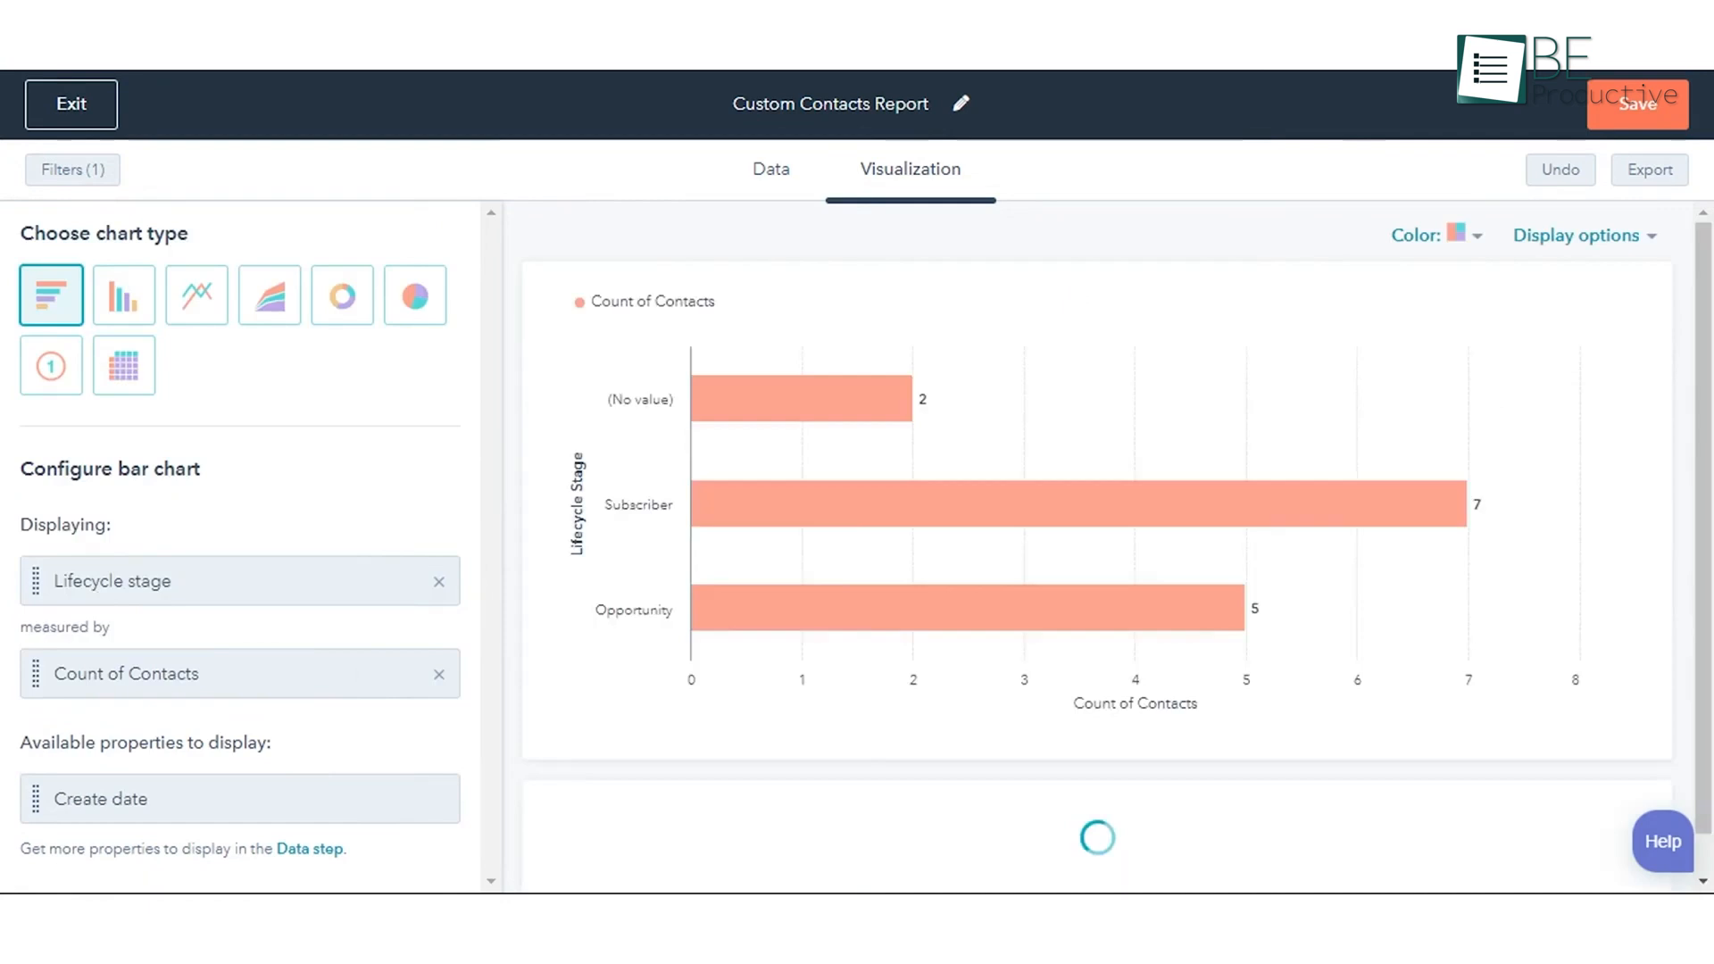
left_click(1576, 235)
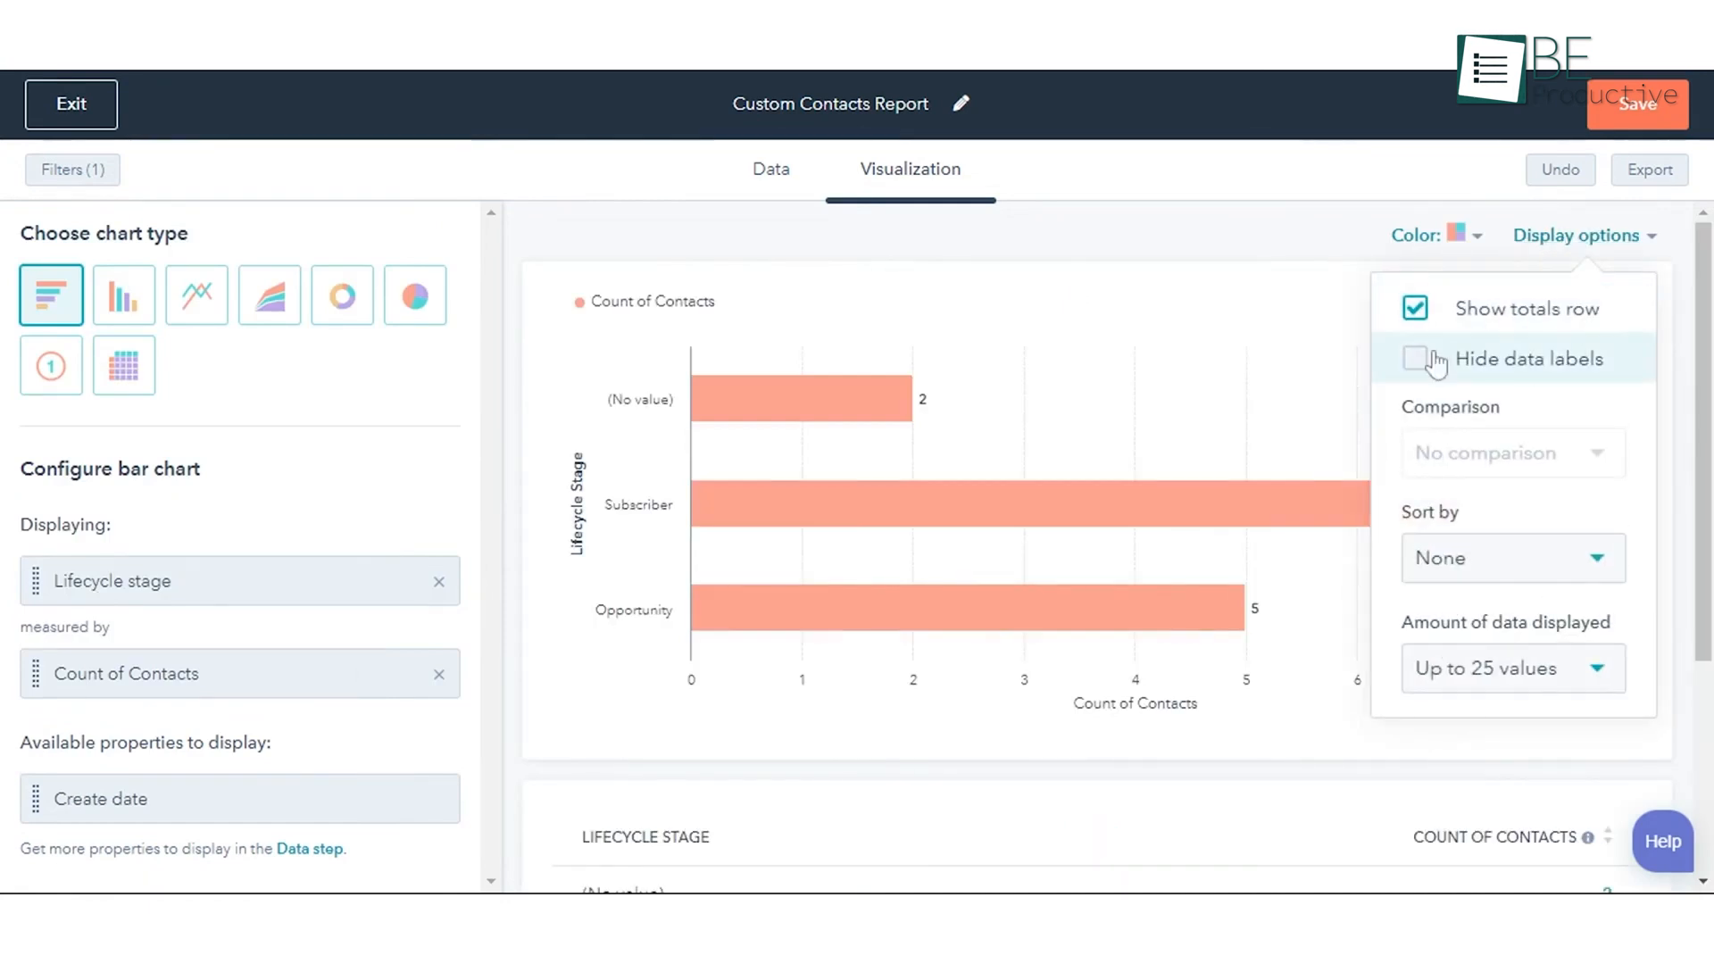
left_click(1415, 359)
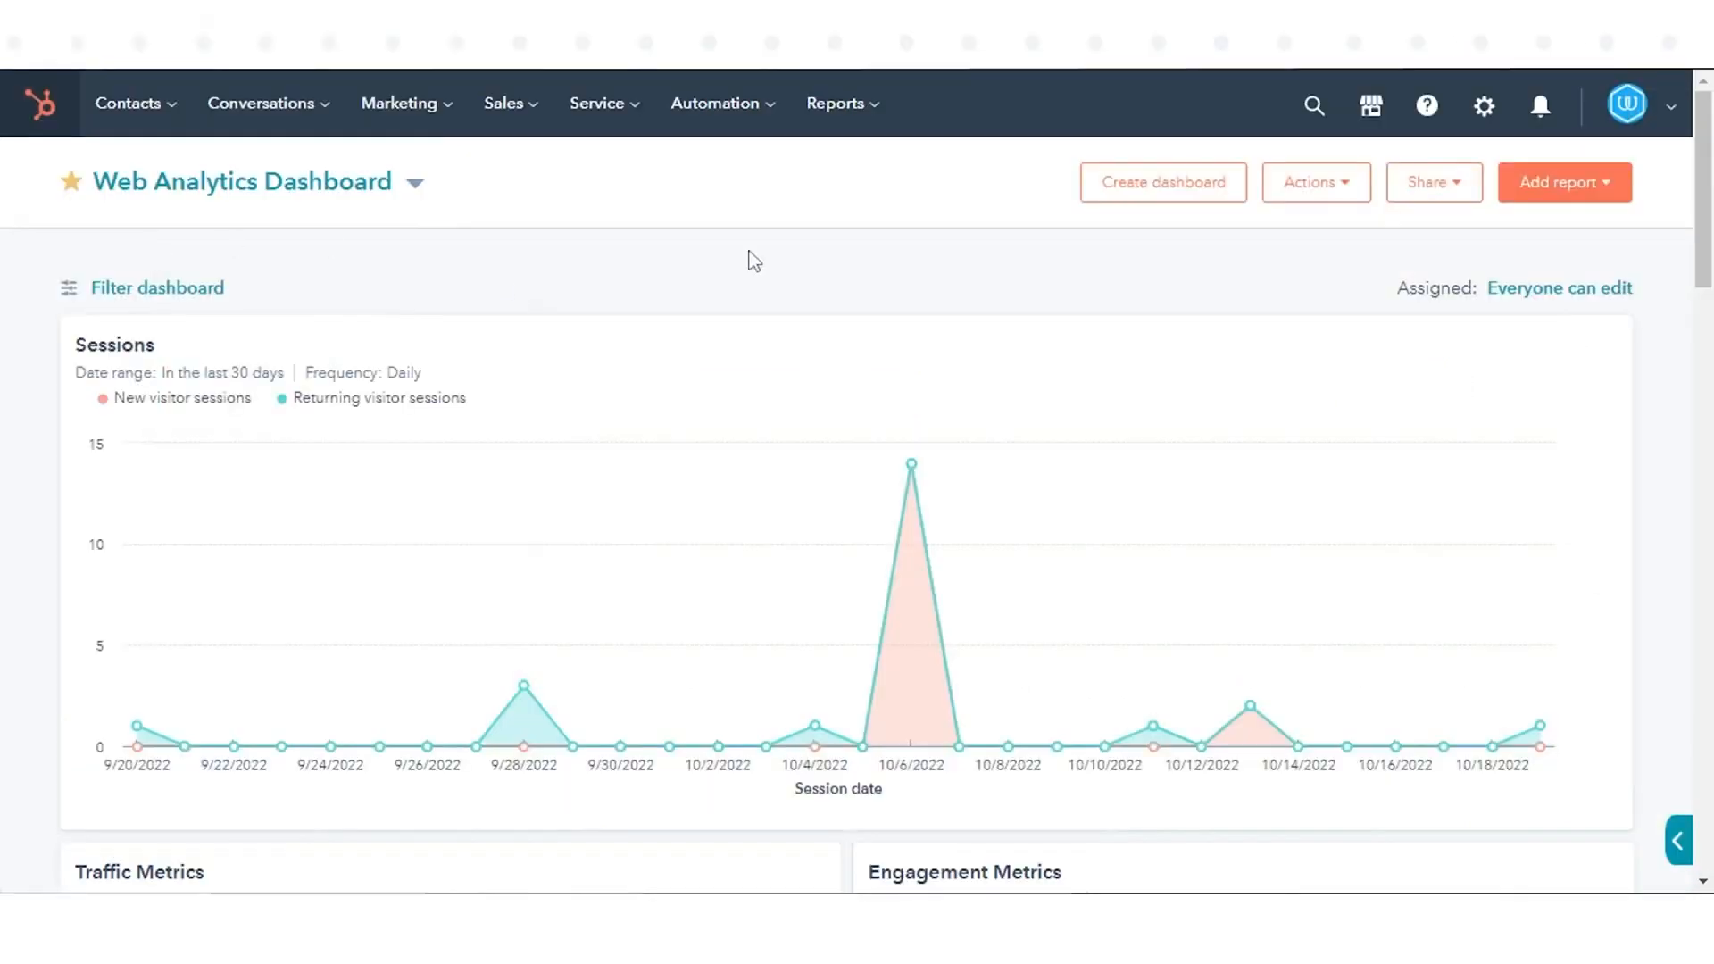
left_click(835, 104)
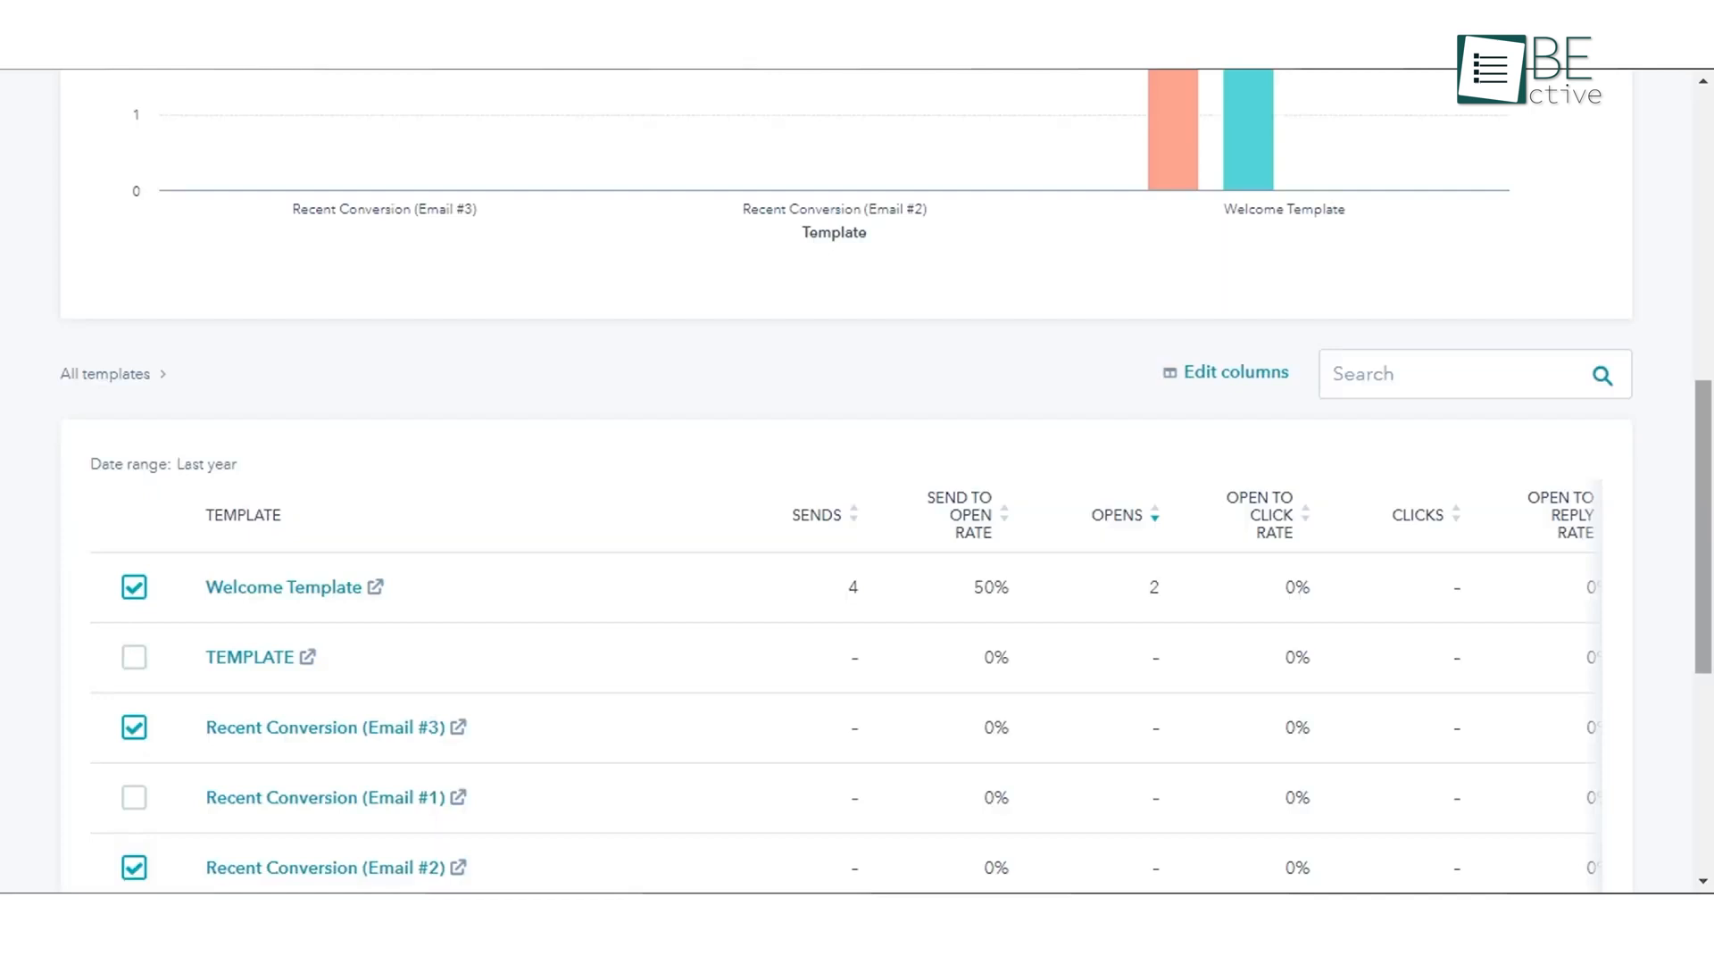
scroll("up", 3)
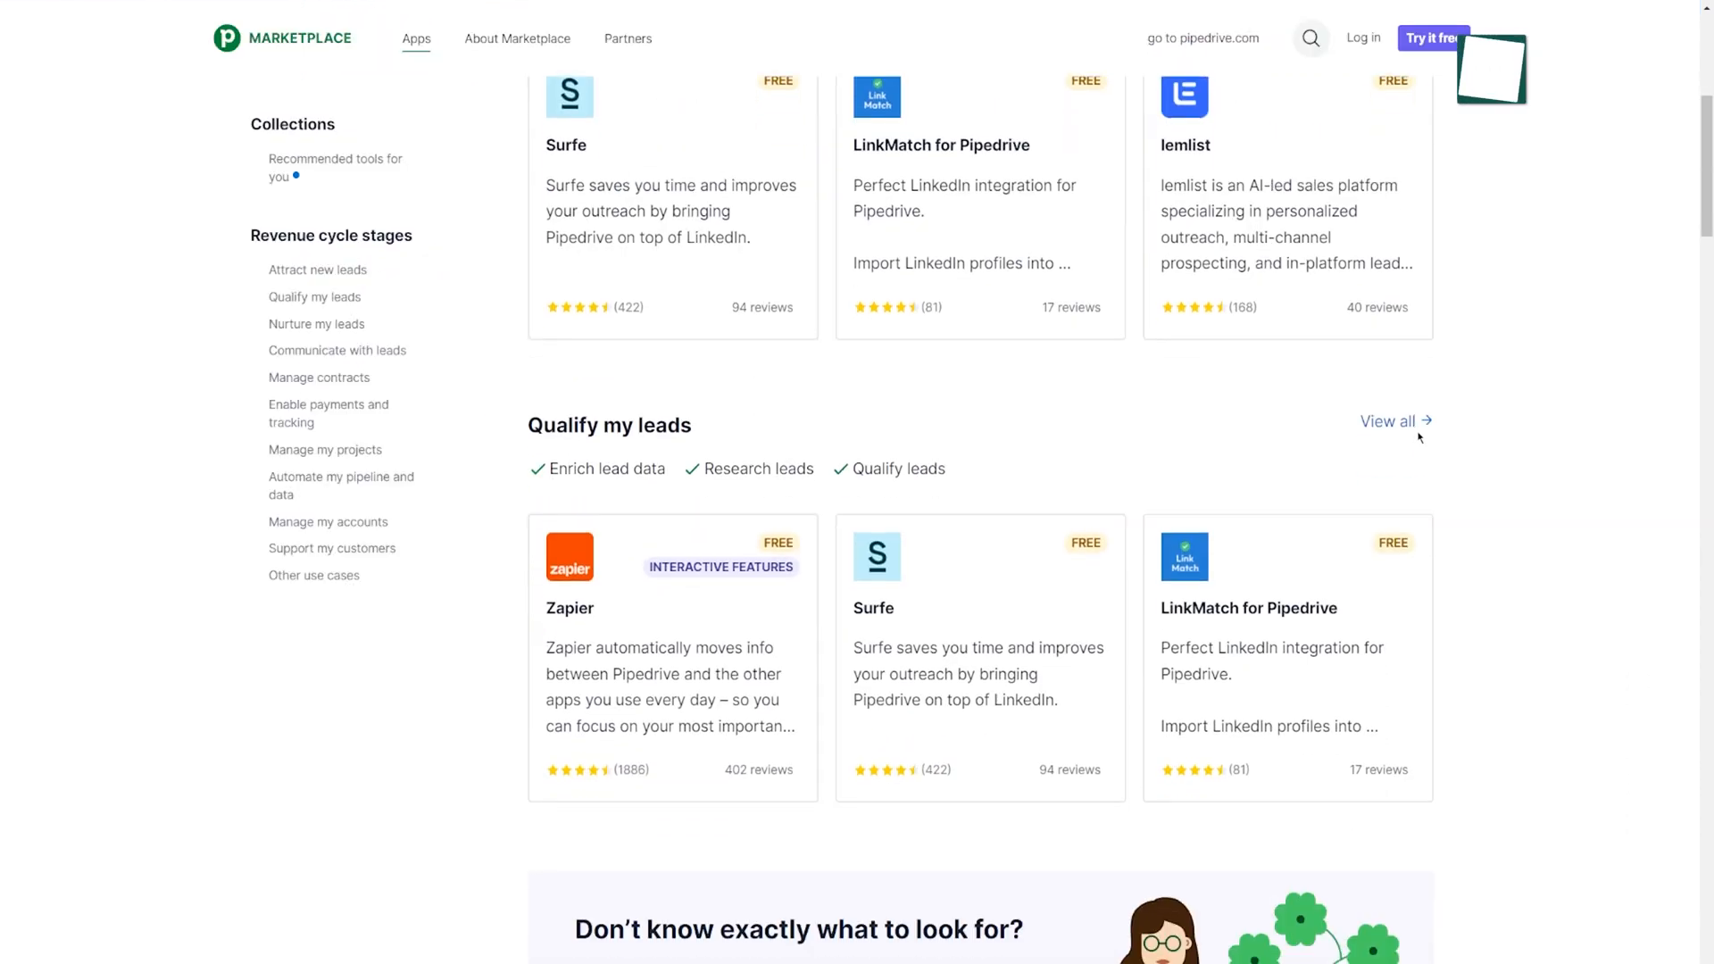
Scroll the Leads sidebar and open the Web Visitors add-on under Add-ons.
scroll("down", 3)
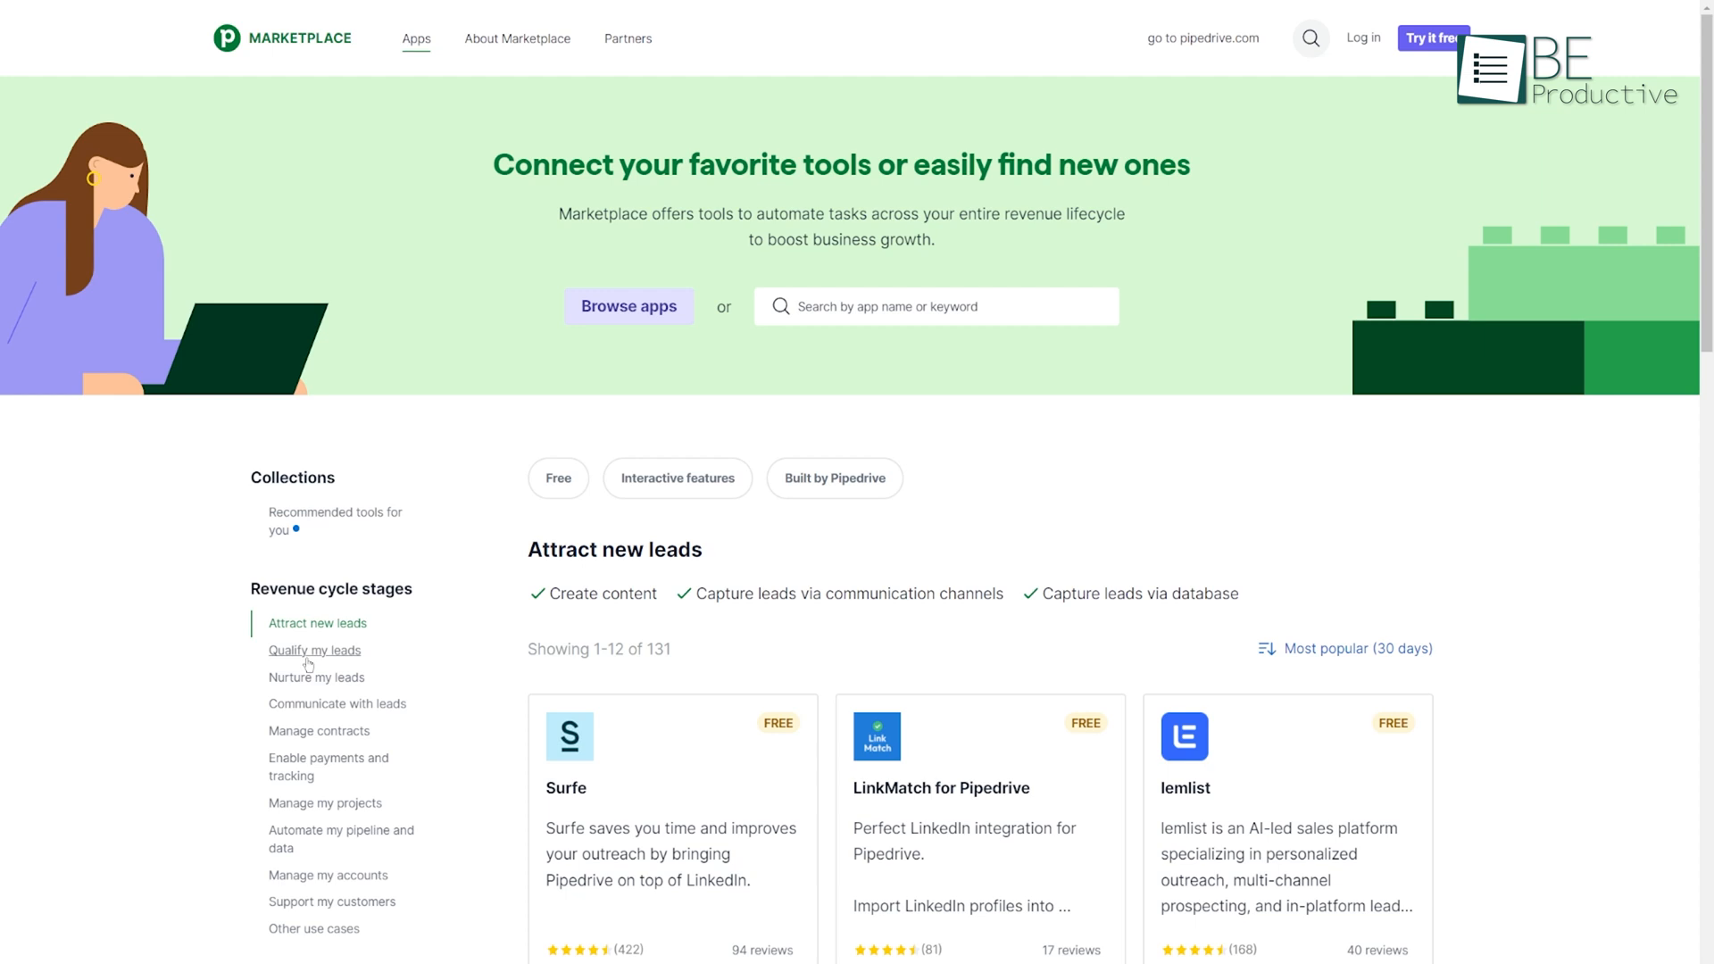
mouse_move(344, 655)
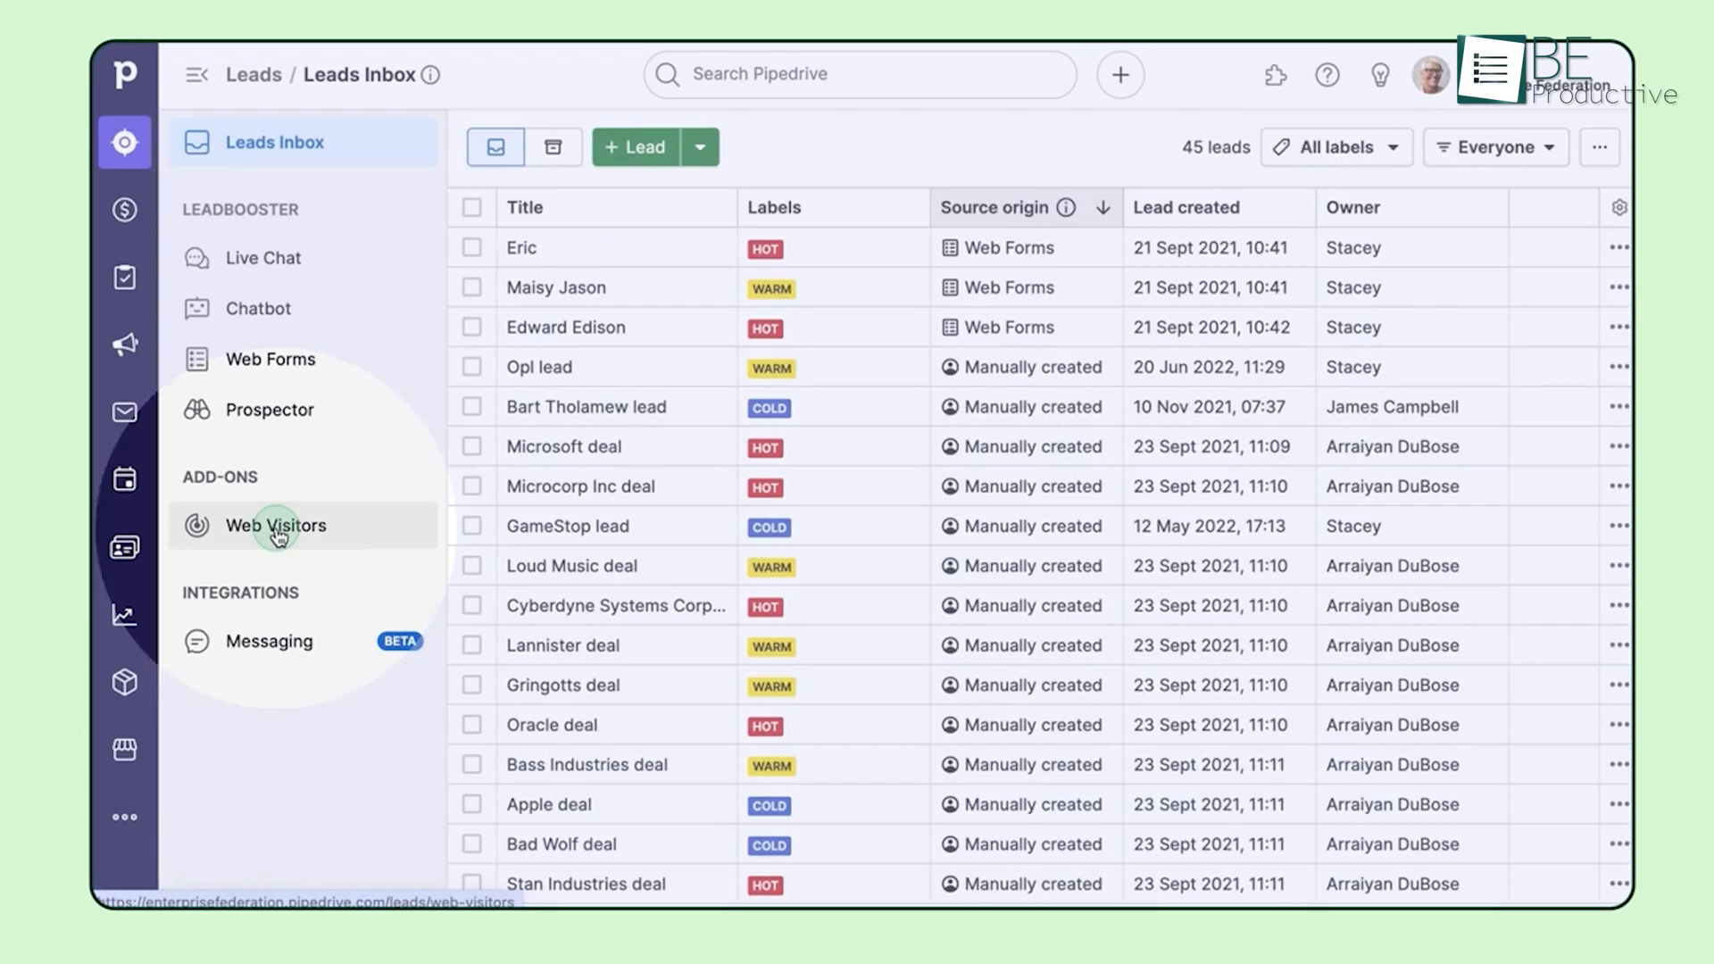
left_click(276, 526)
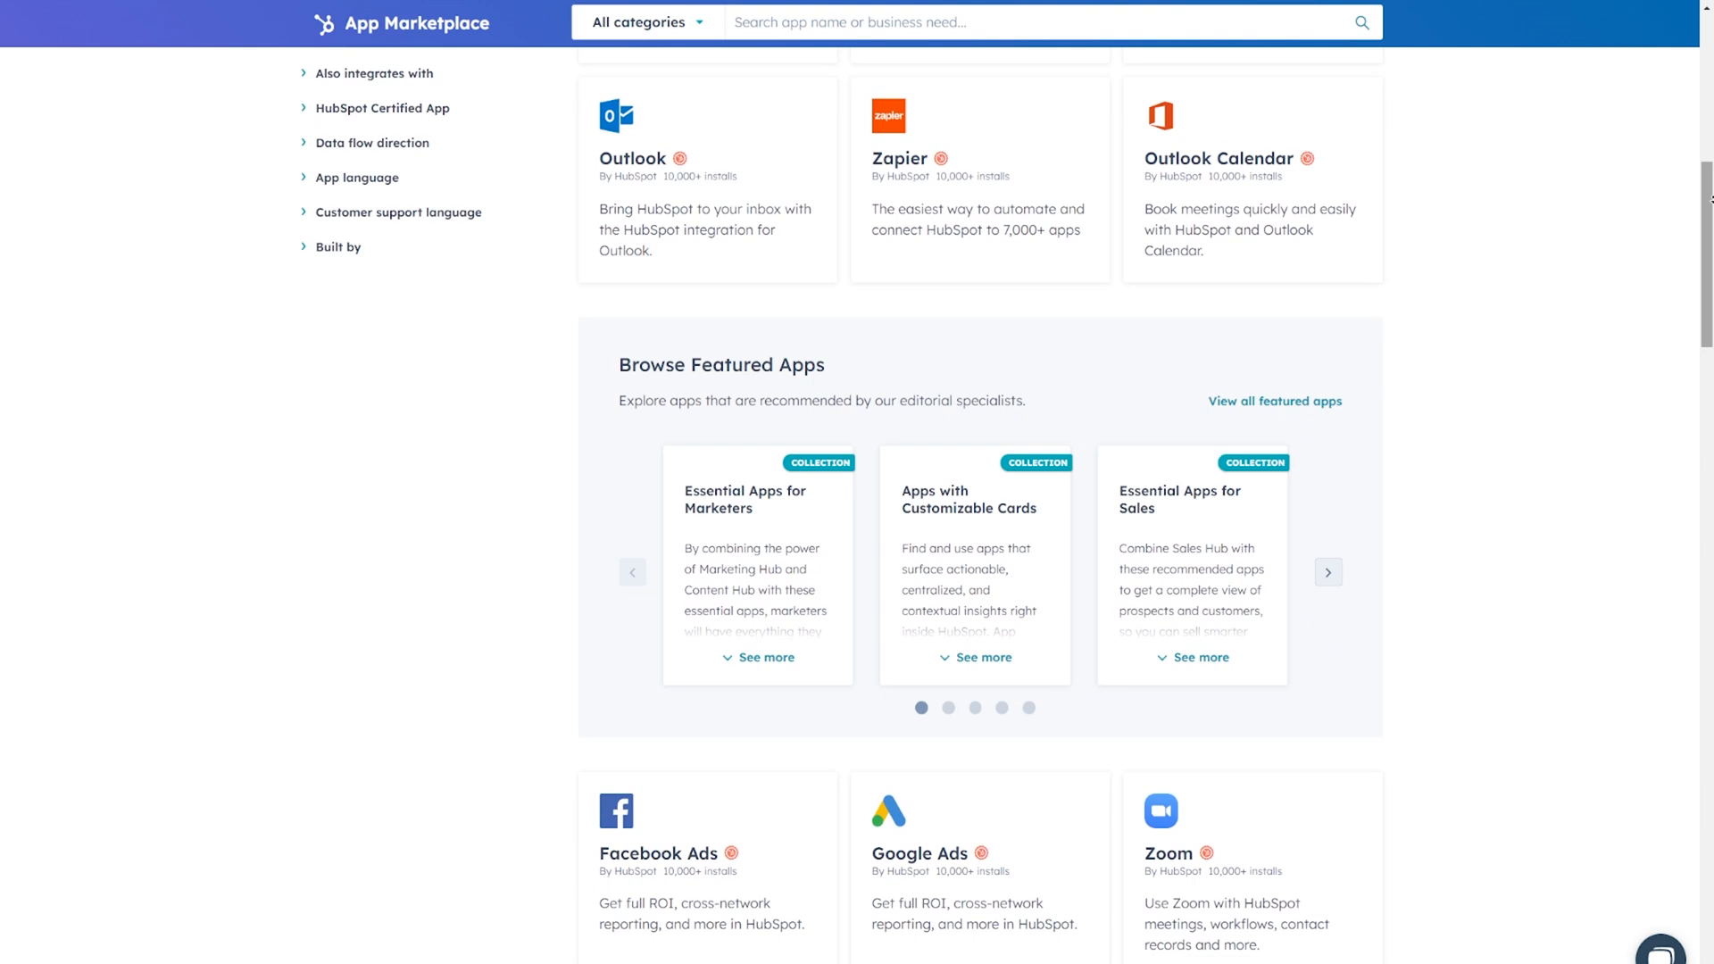
scroll("down", 3)
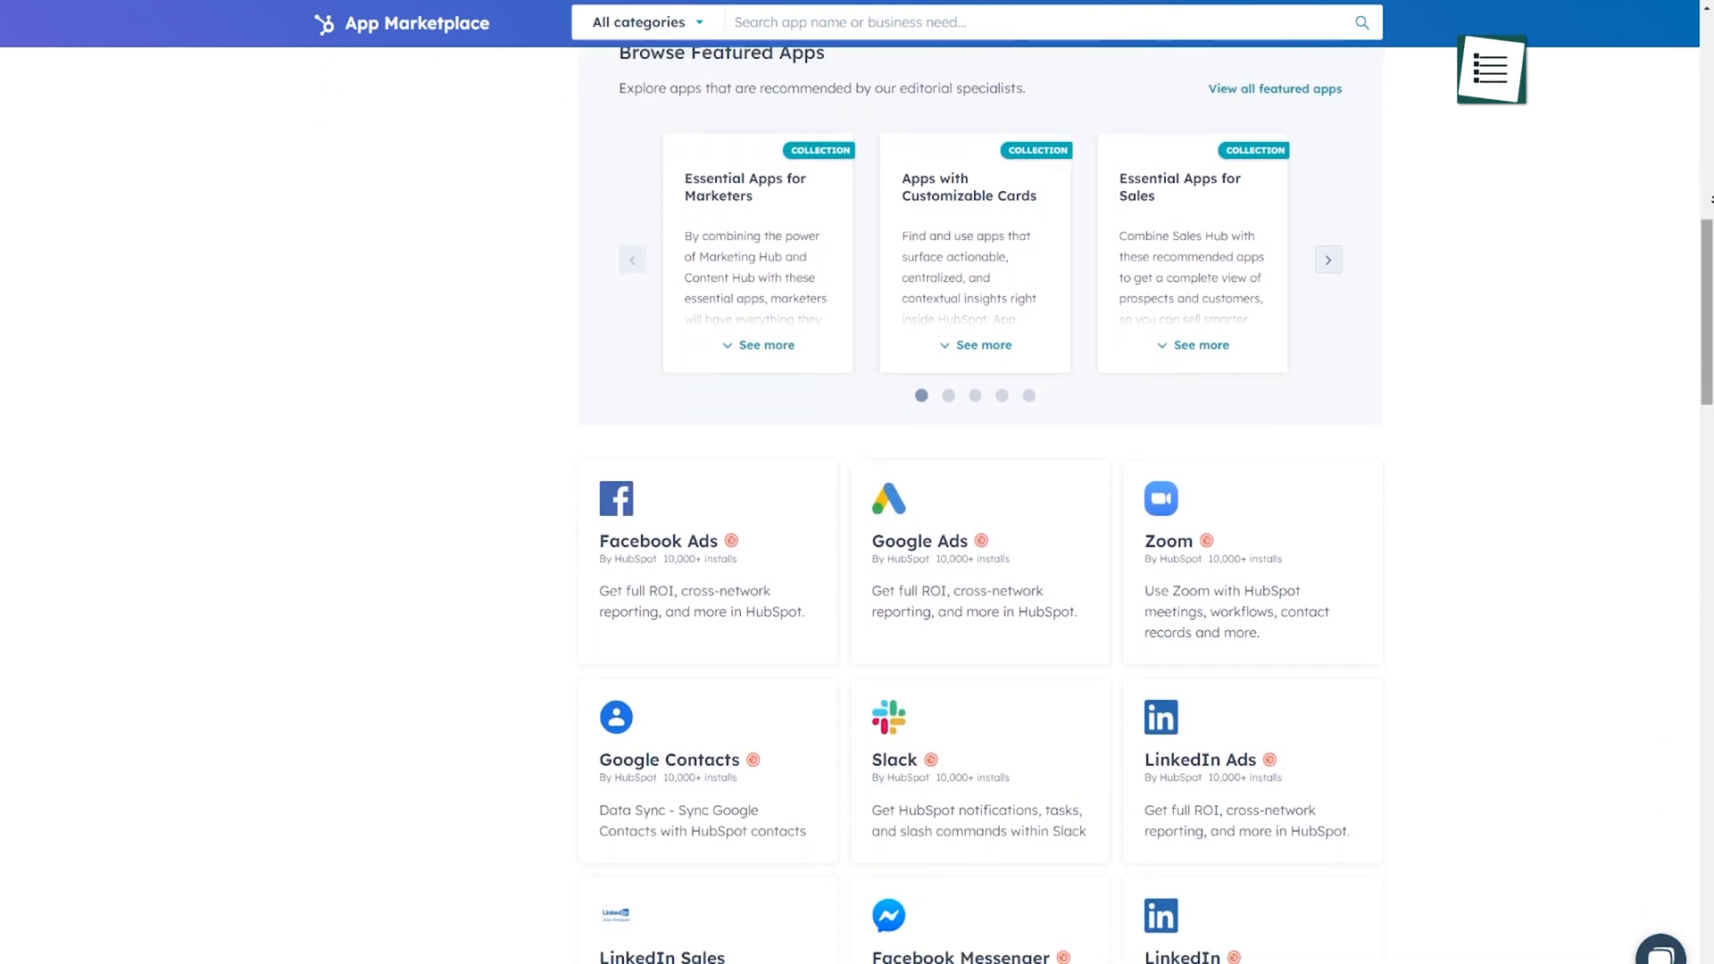
scroll("down", 3)
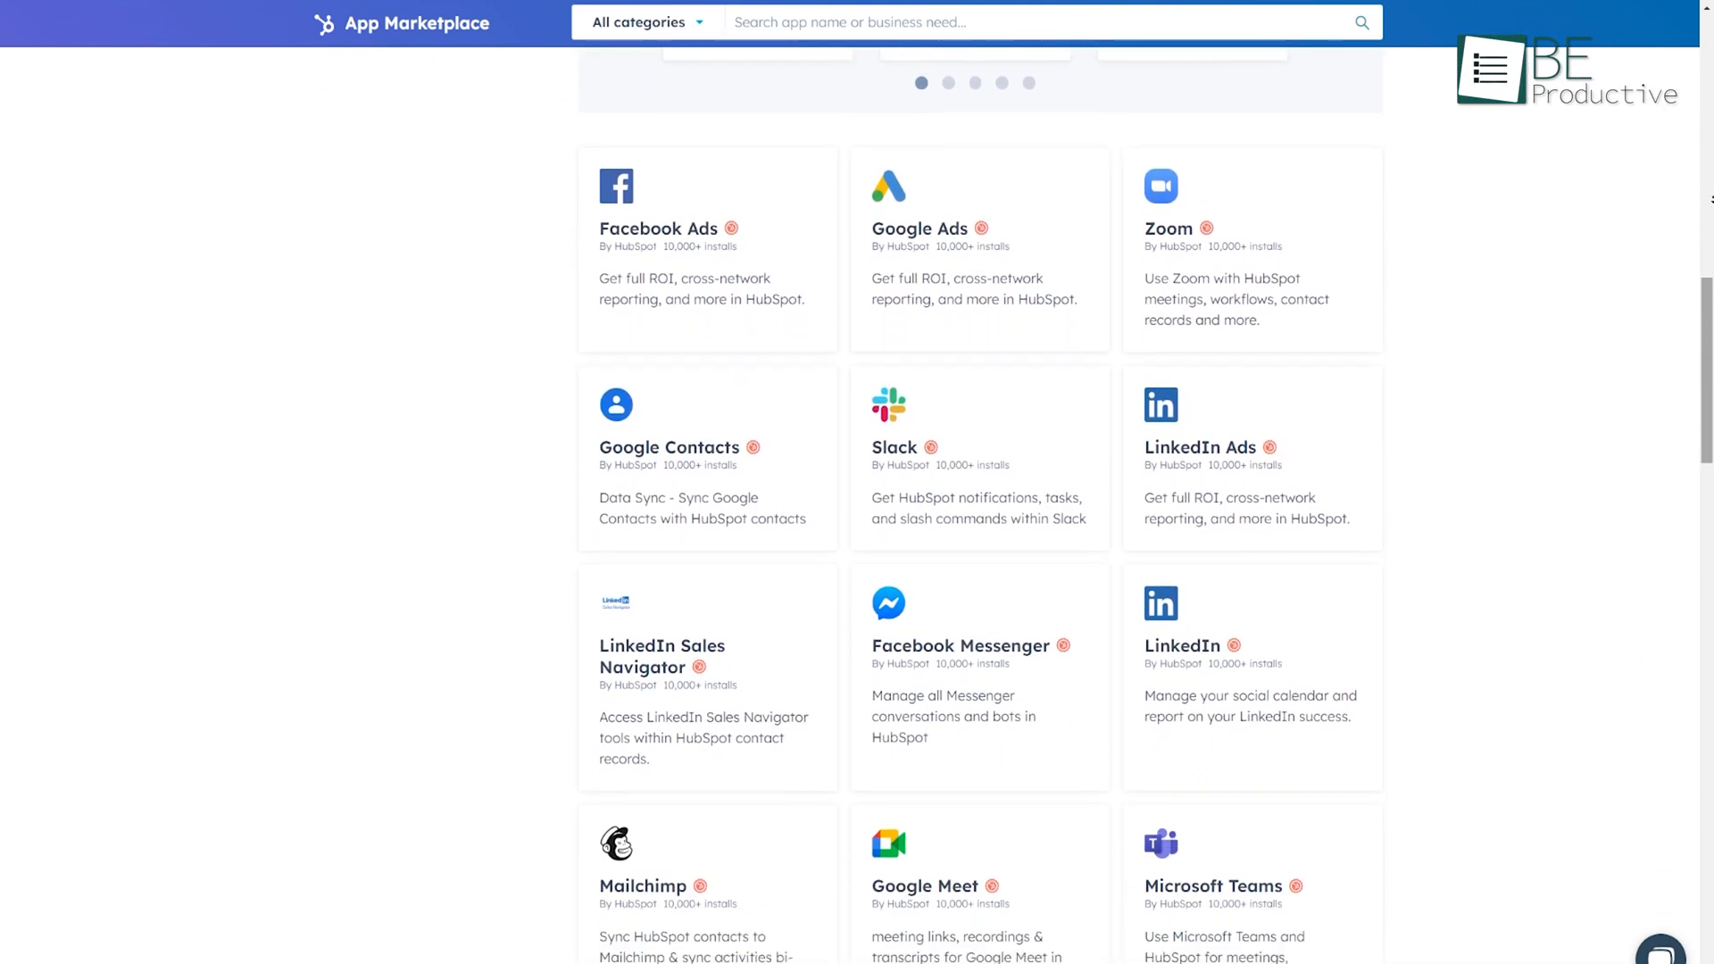
scroll("down", 3)
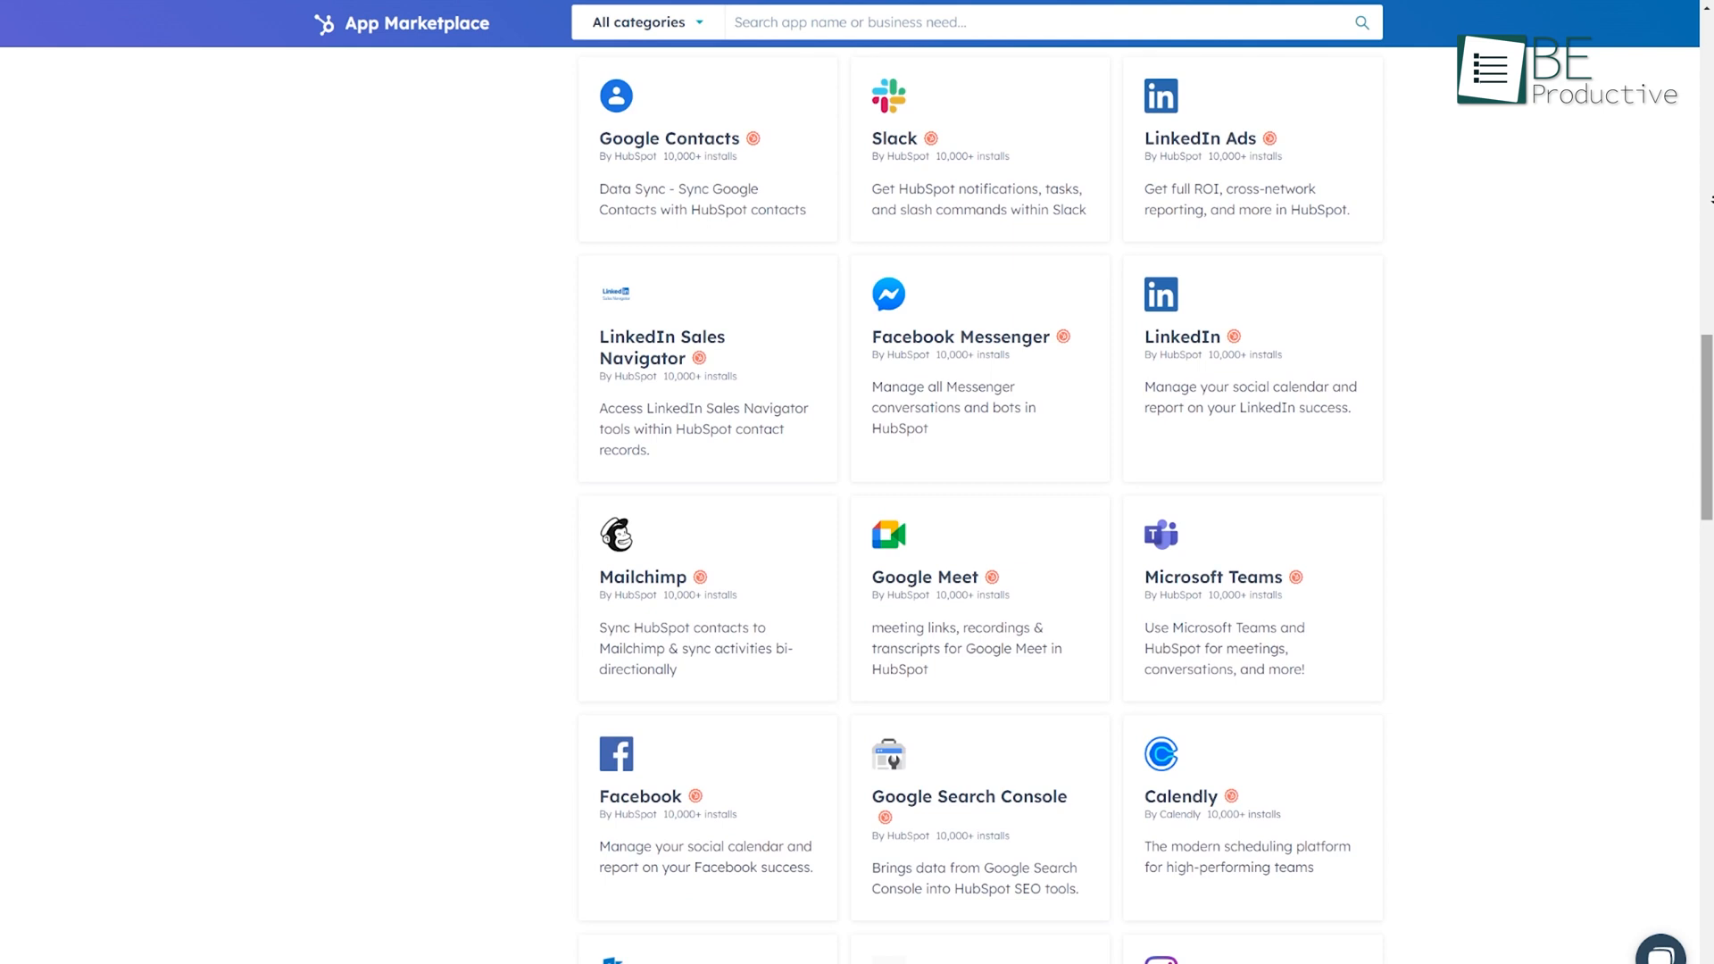
scroll("down", 3)
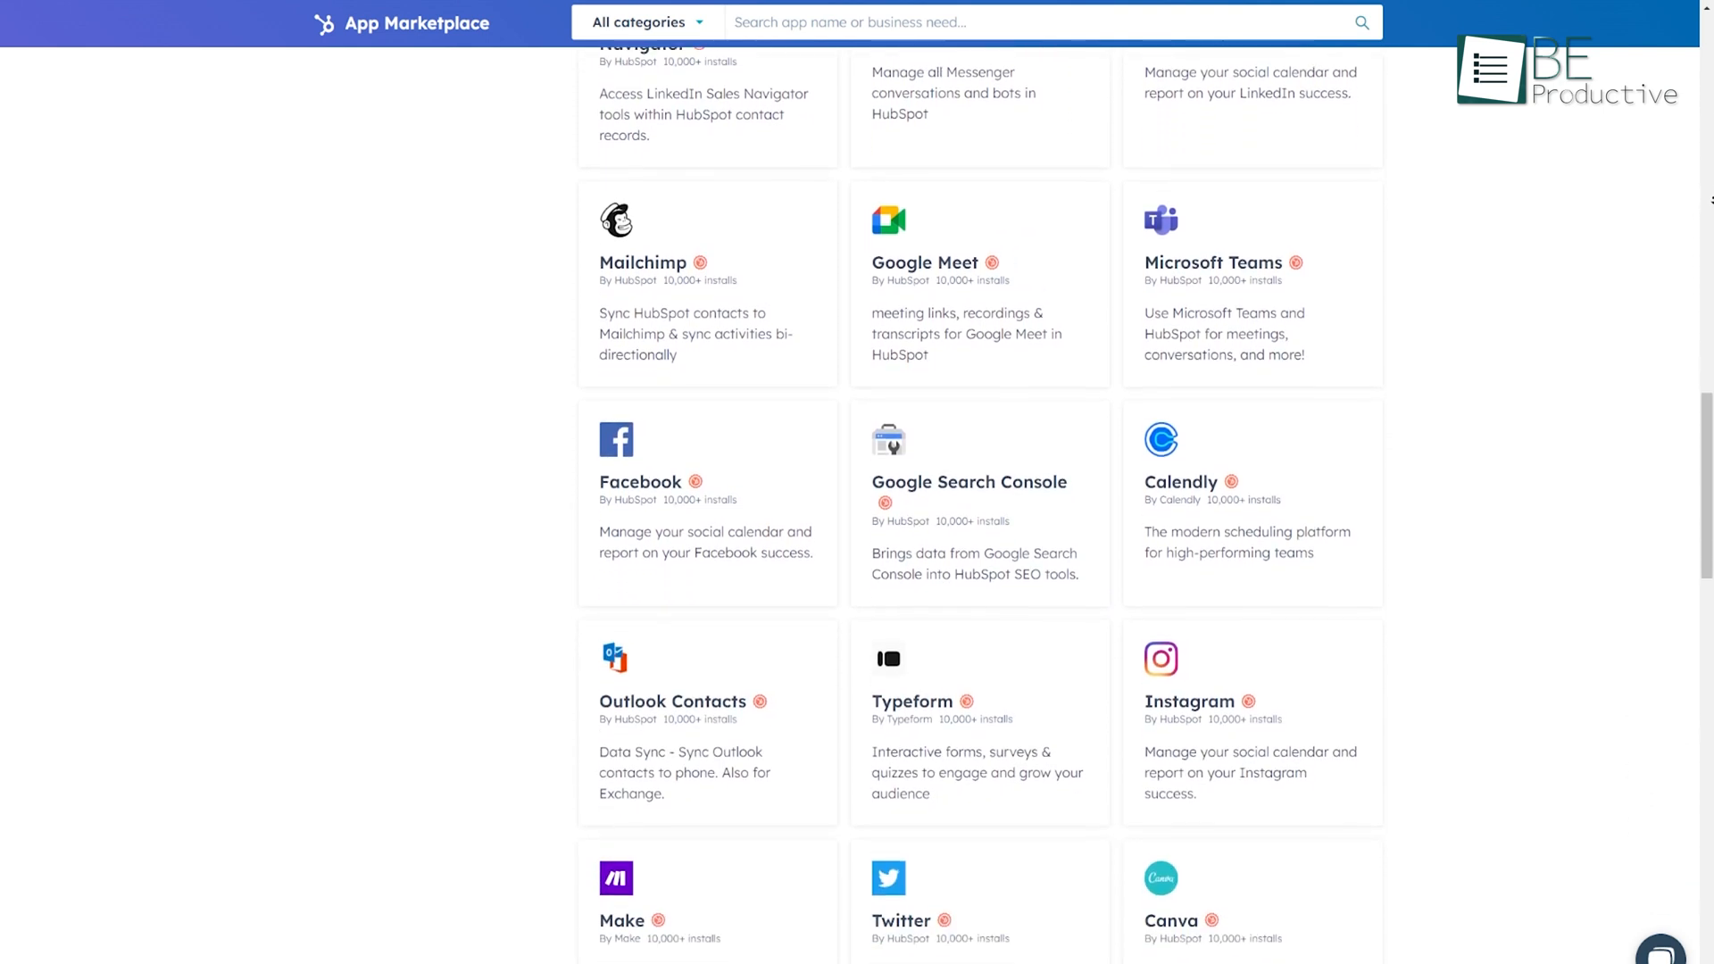
scroll("down", 3)
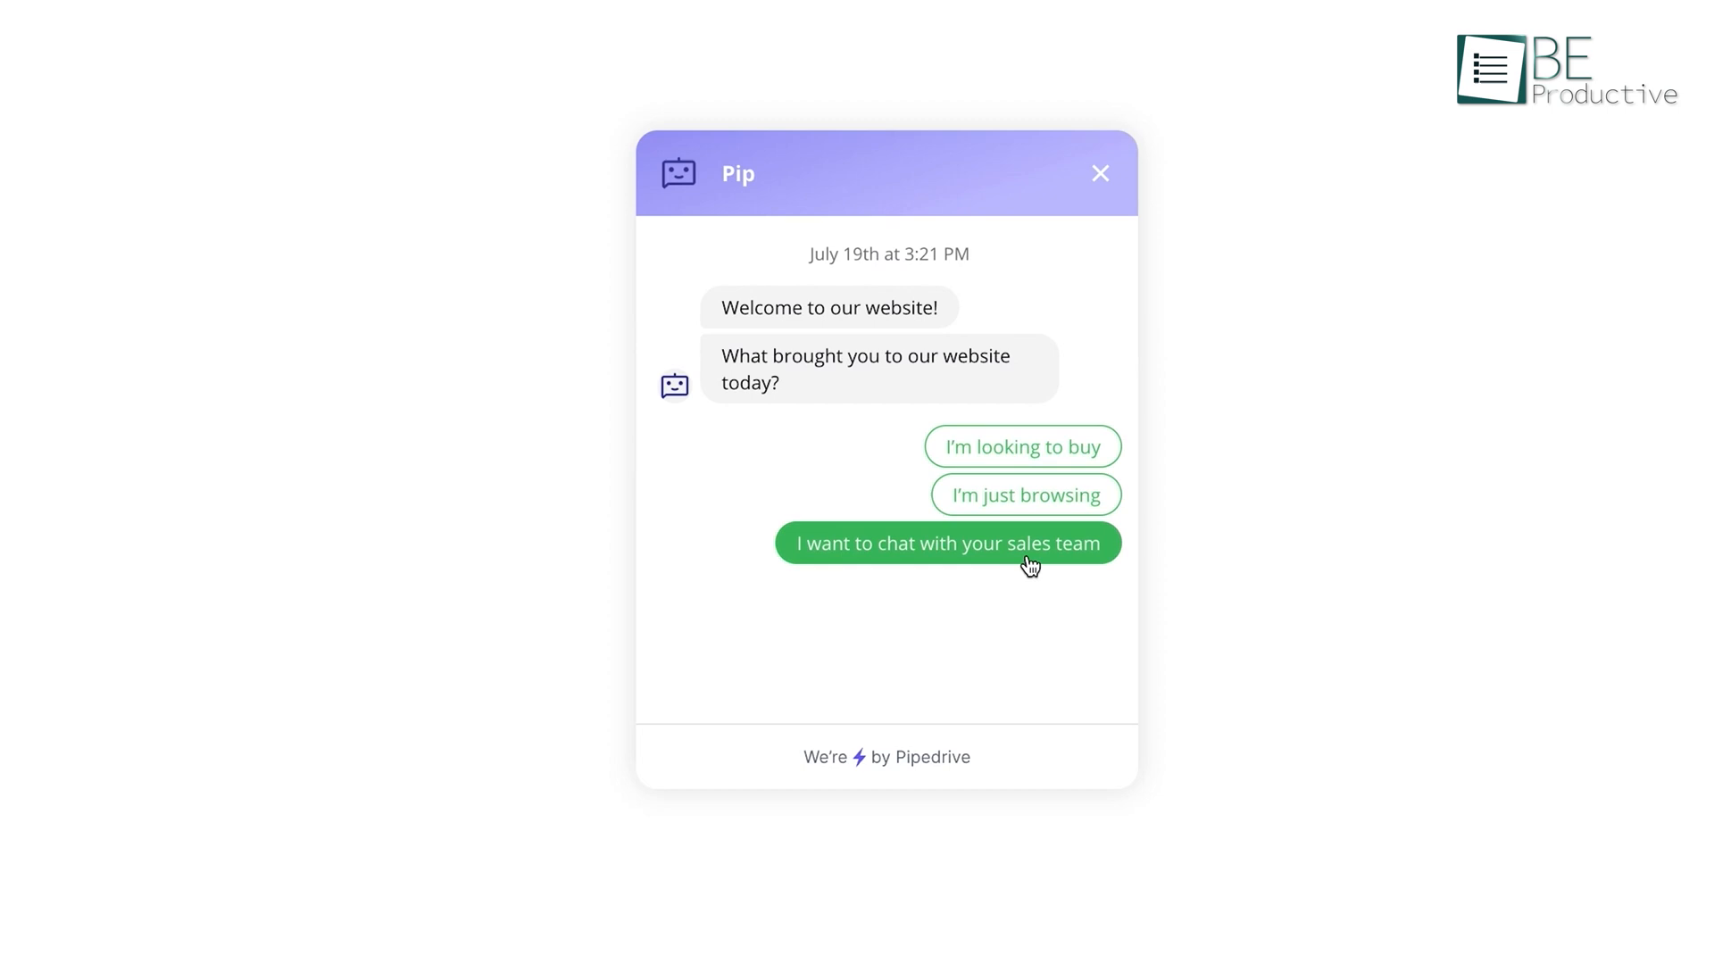
Choose the sales-team chatbot option, assign the Tallinn chat to yourself, and reply proposing a call.
left_click(949, 543)
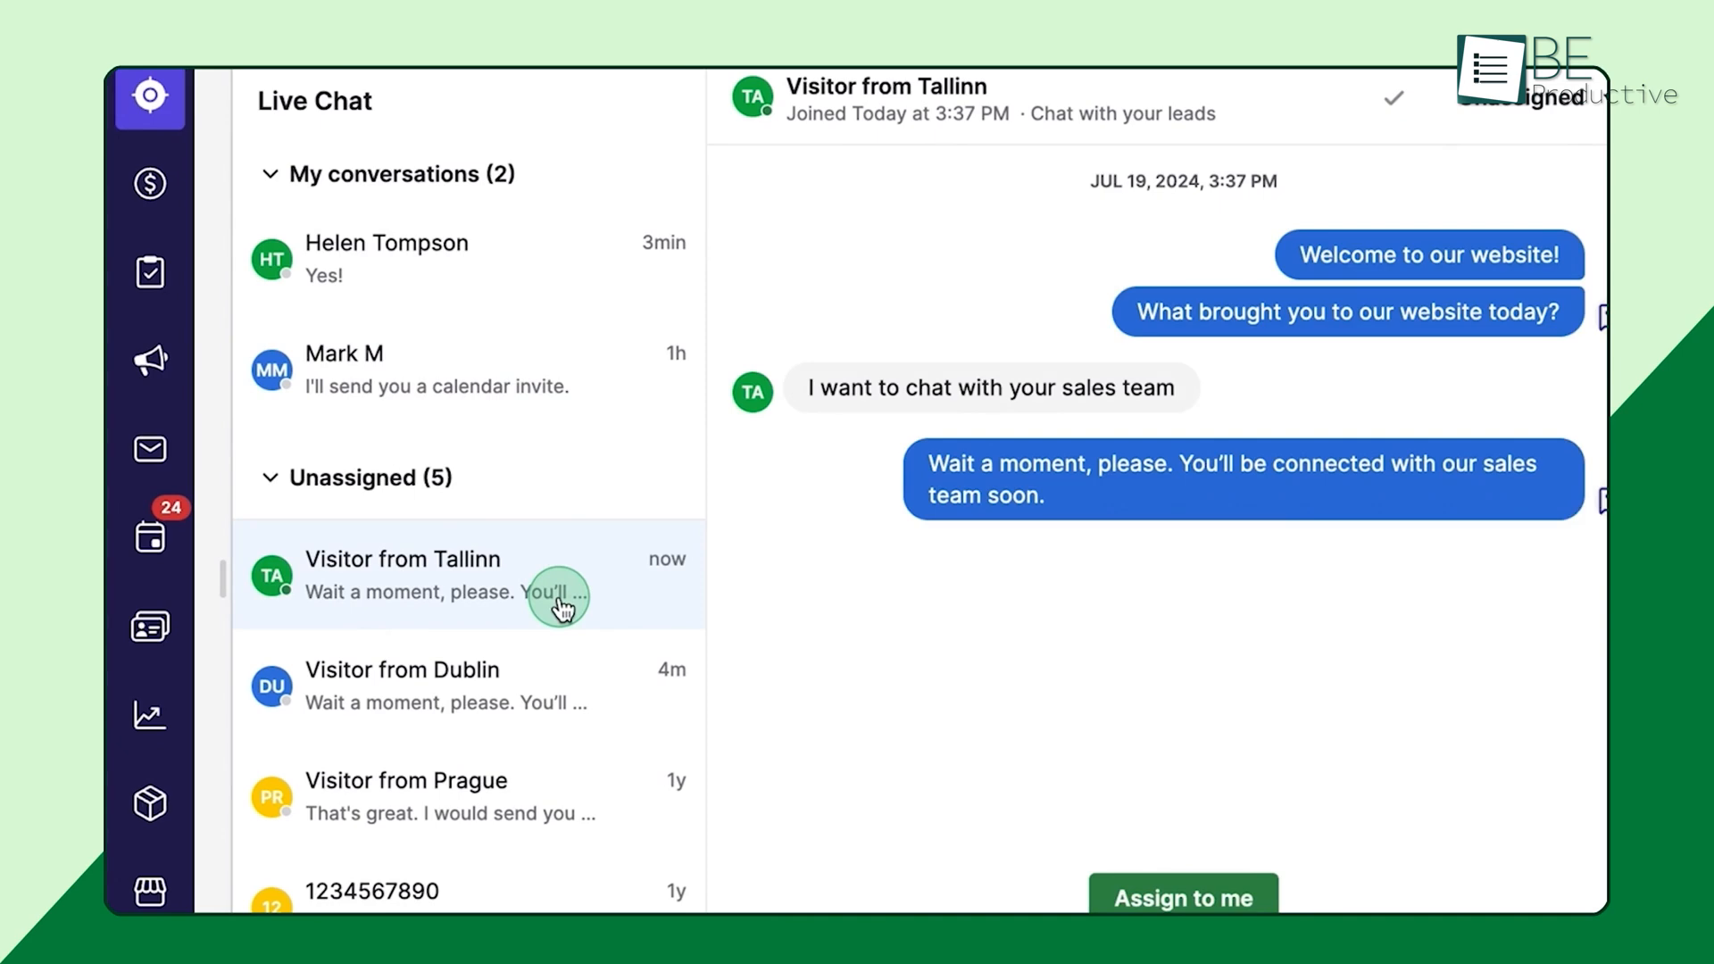
left_click(1271, 97)
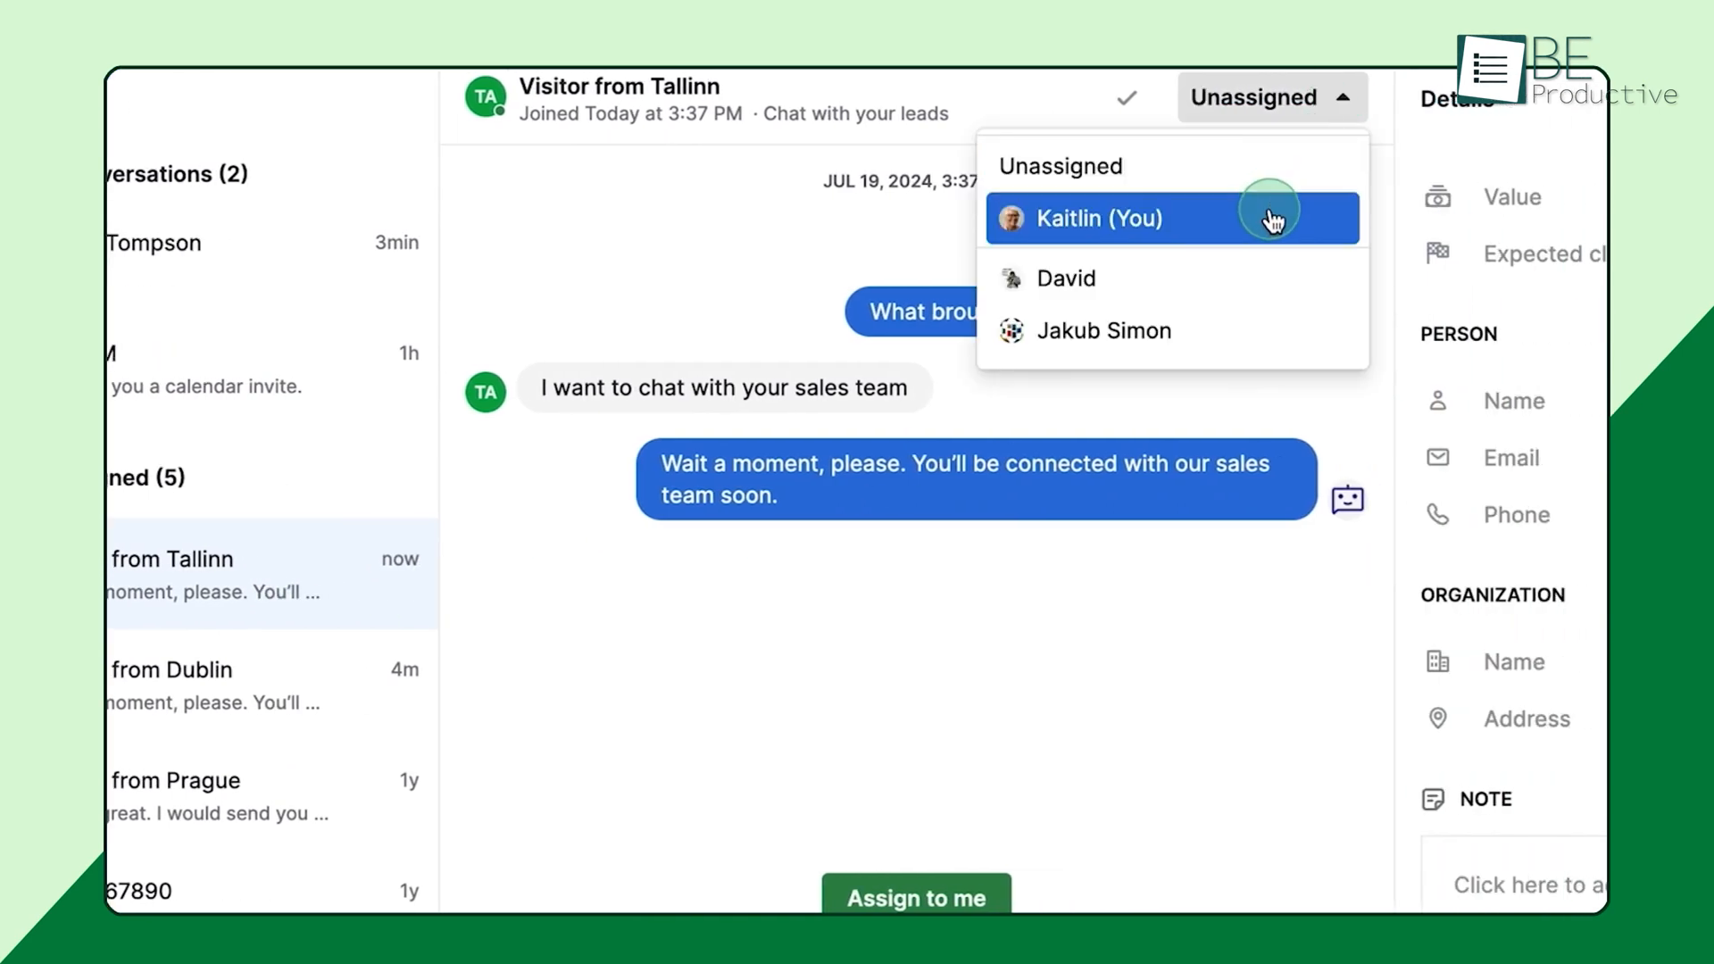
left_click(1136, 219)
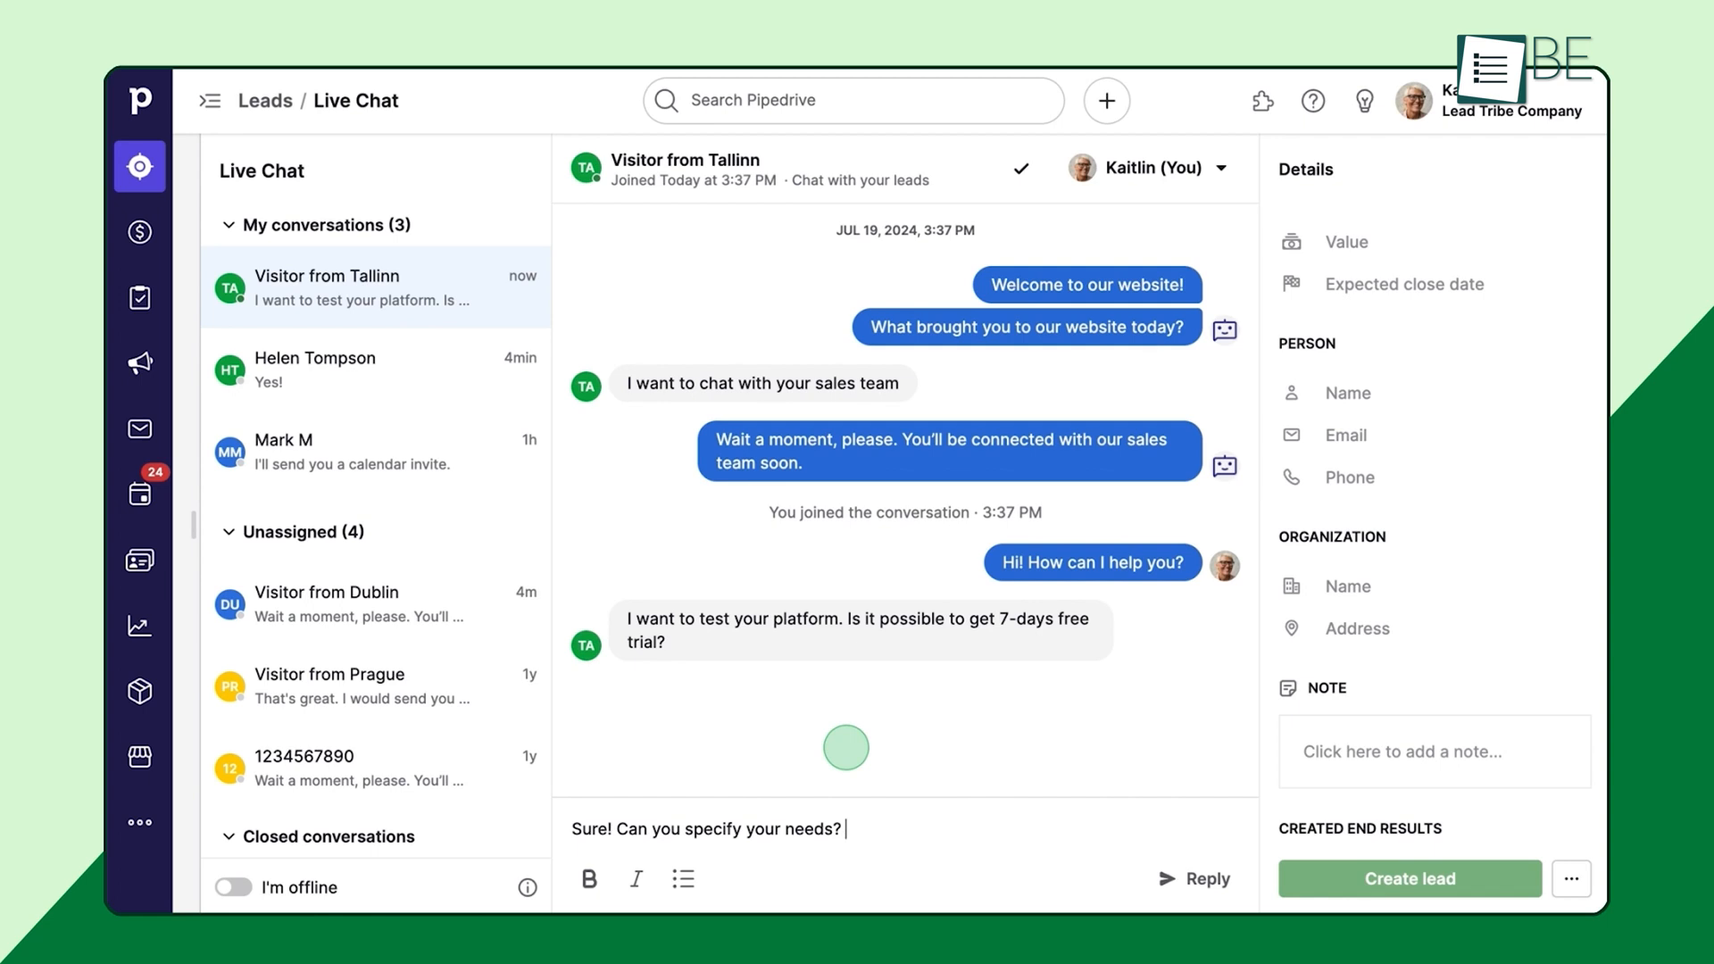
left_click(1195, 878)
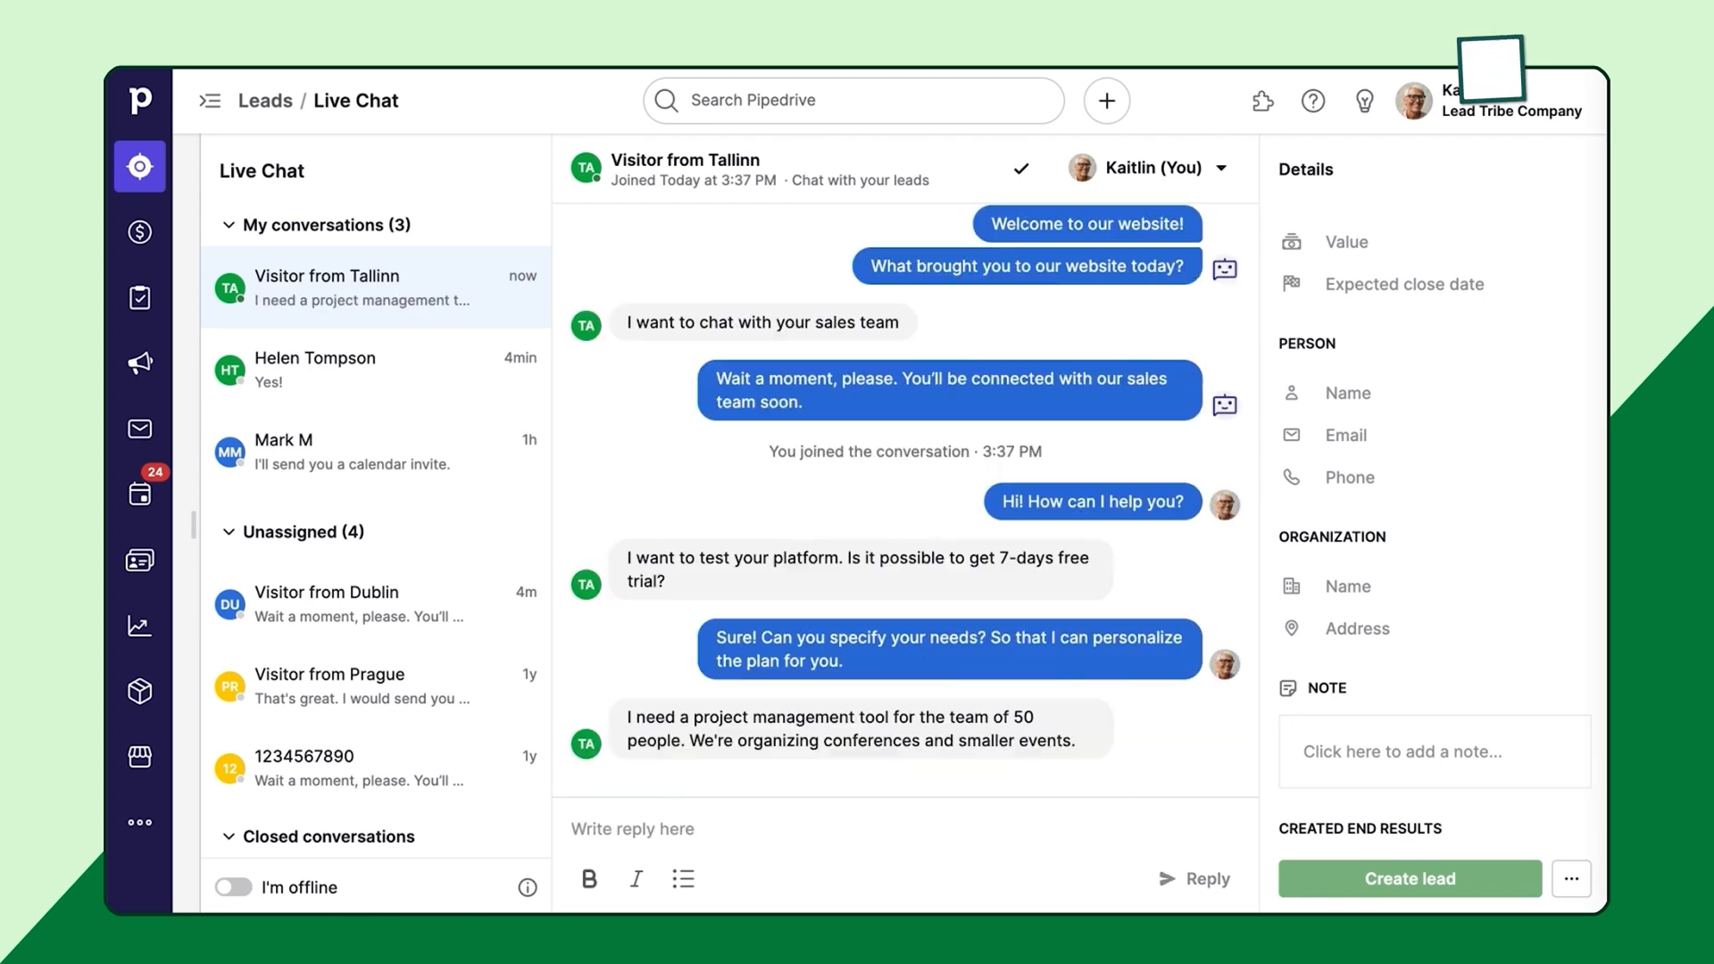
type("Great! Let's schedule a call to discuss further. Doe")
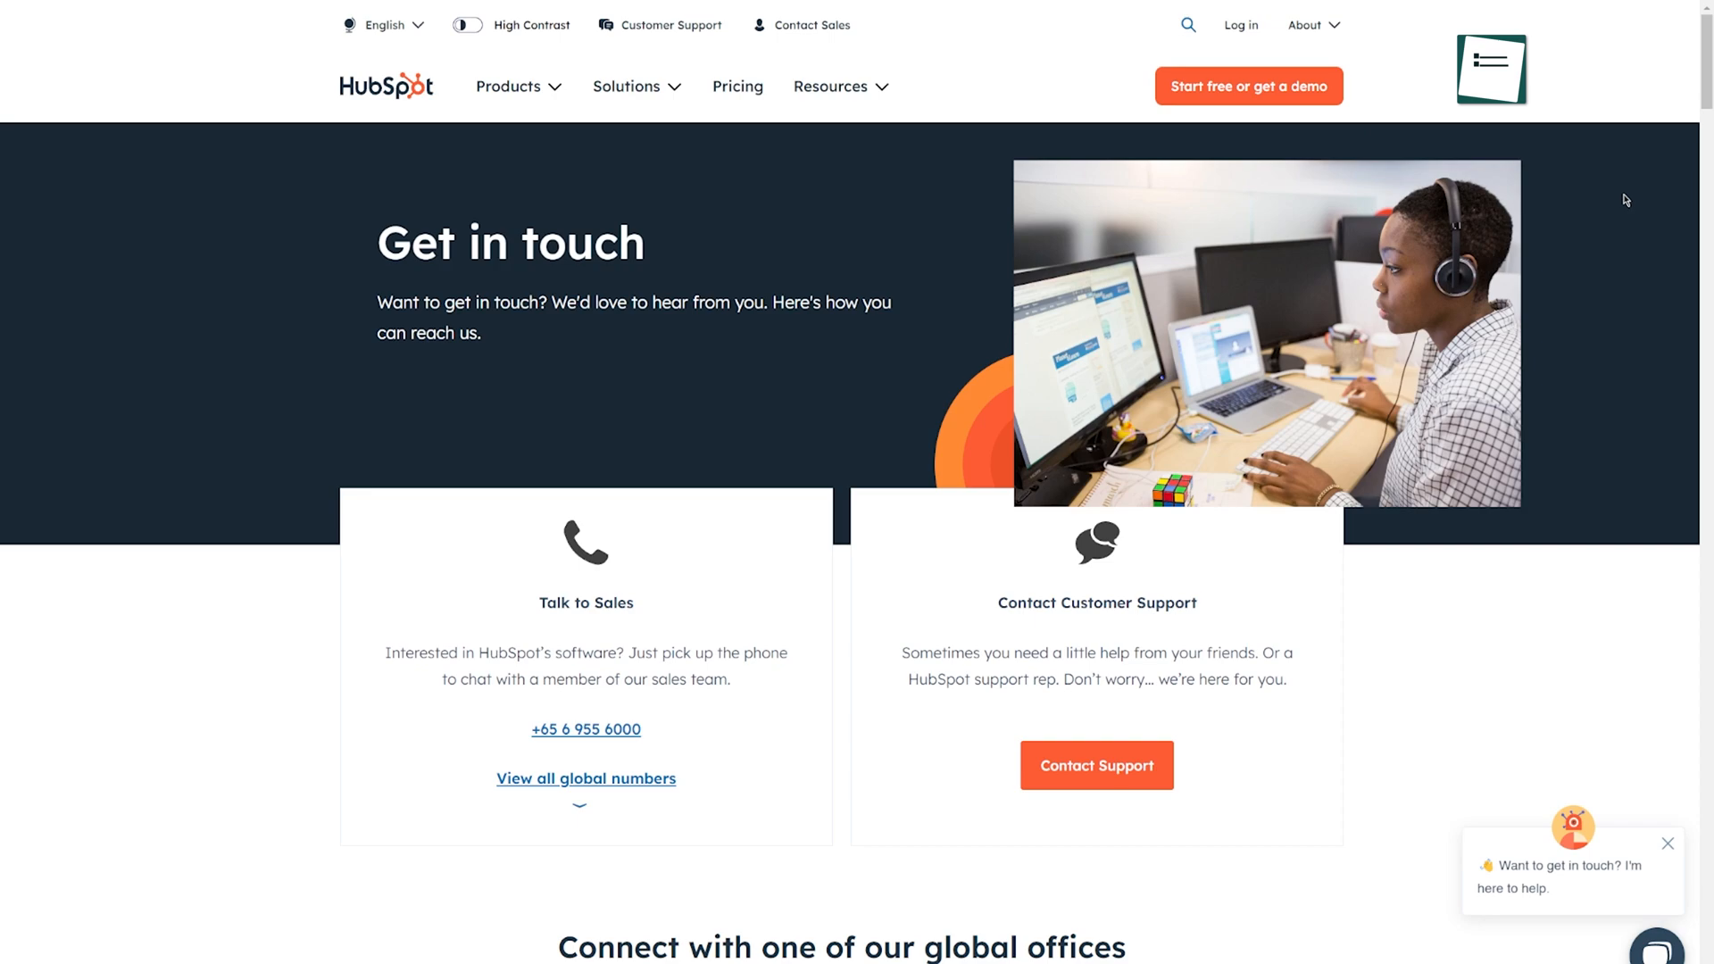
Browse the Get in touch page and Academy courses, then pick 'Chat with sales' in HubBot.
scroll("down", 3)
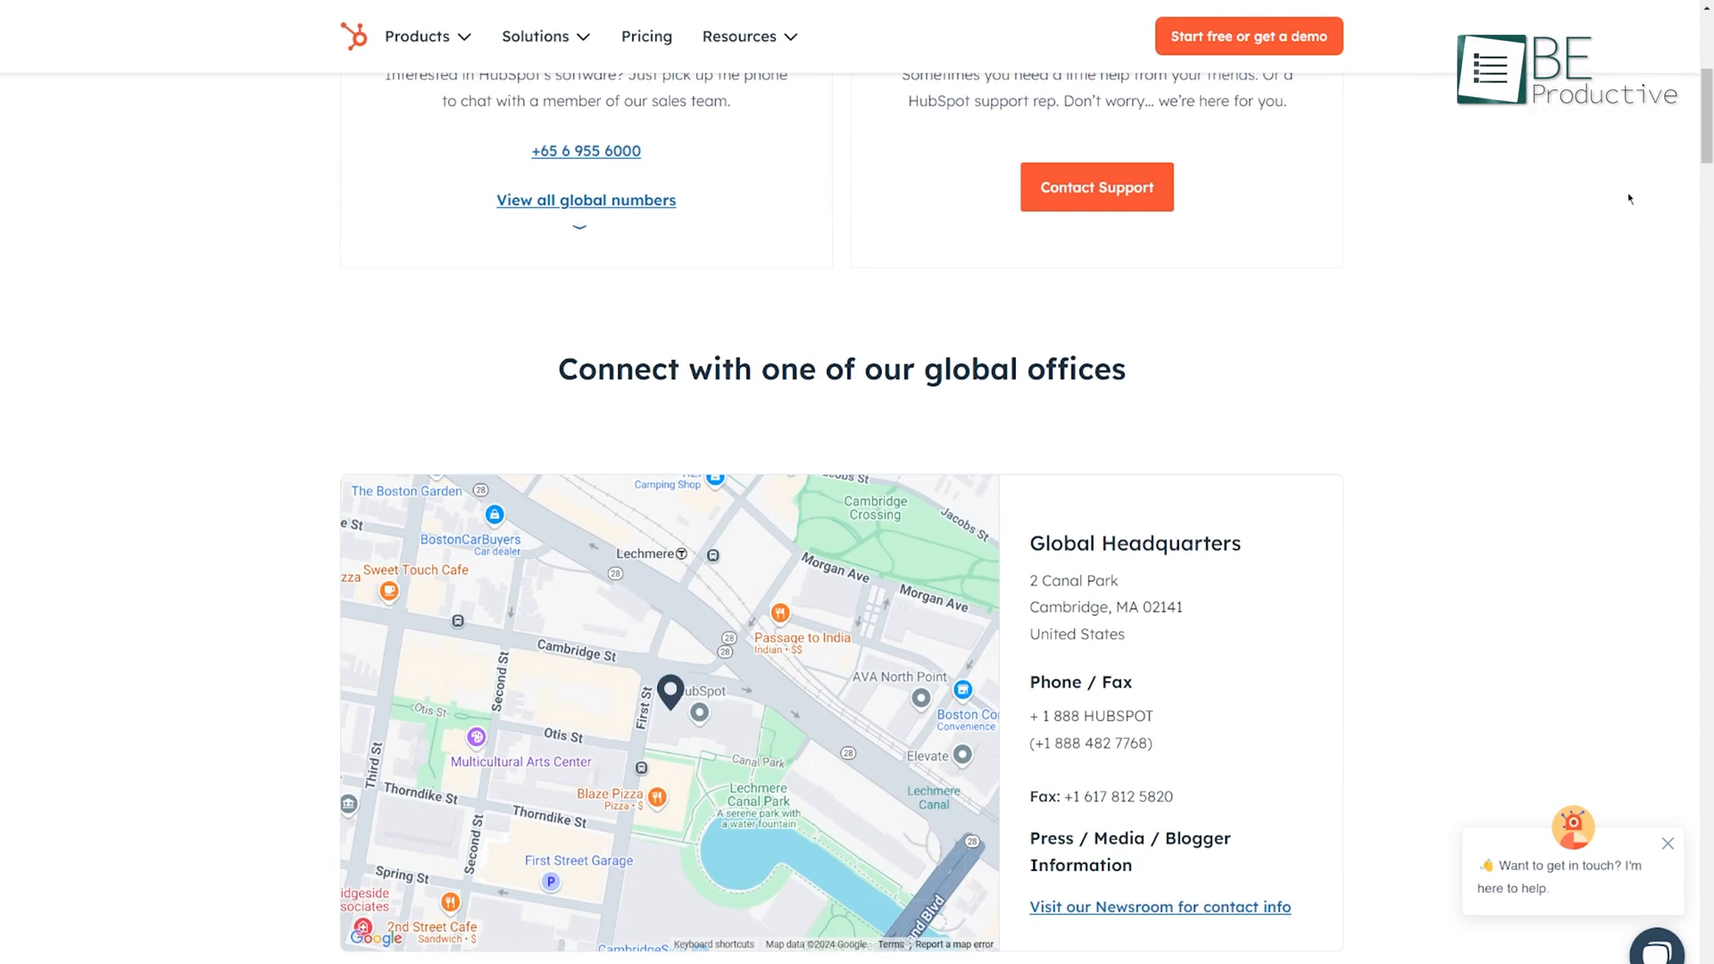
scroll("down", 3)
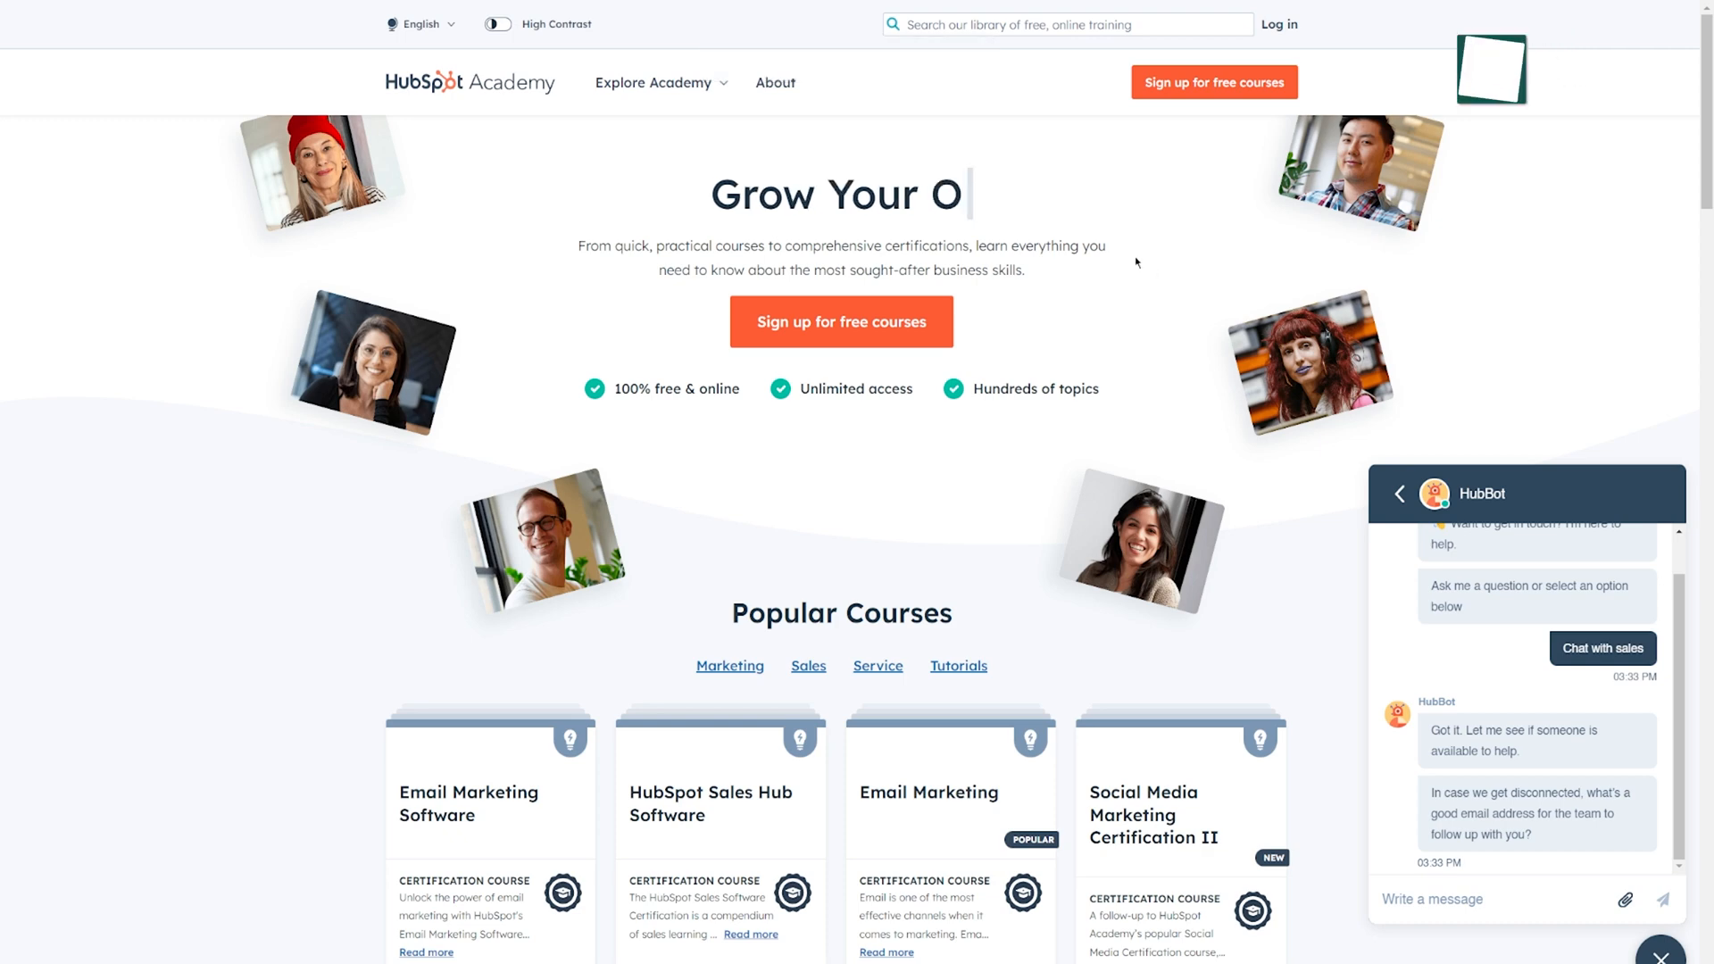
scroll("down", 3)
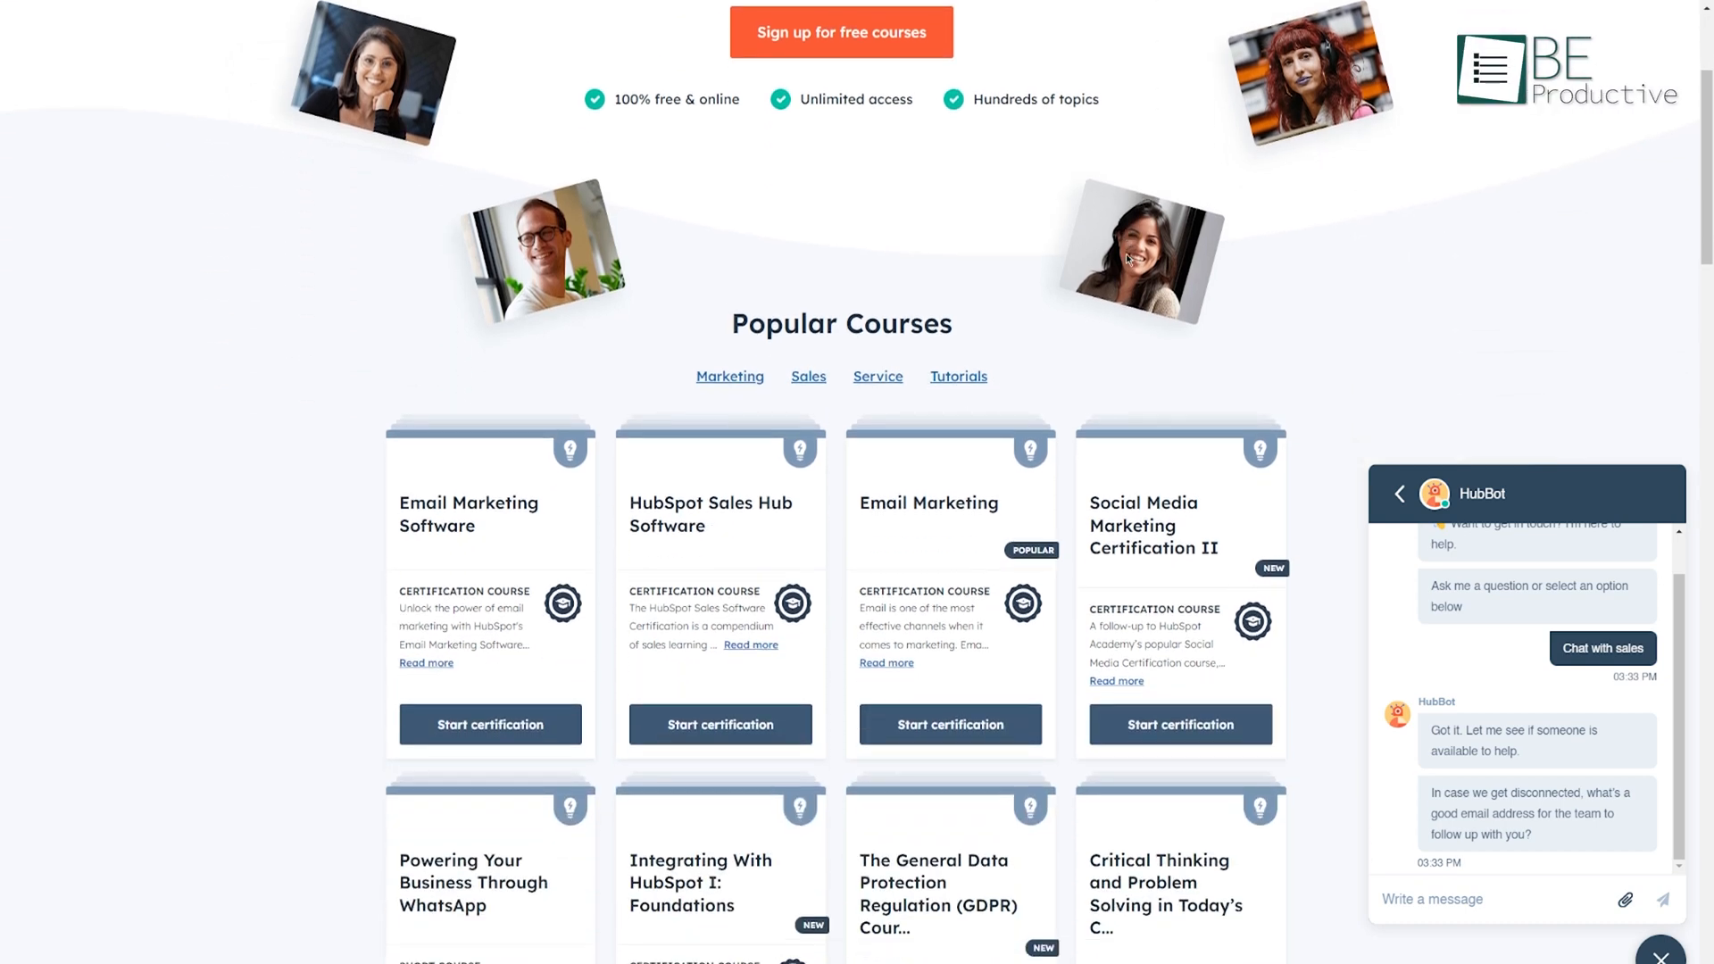
scroll("down", 3)
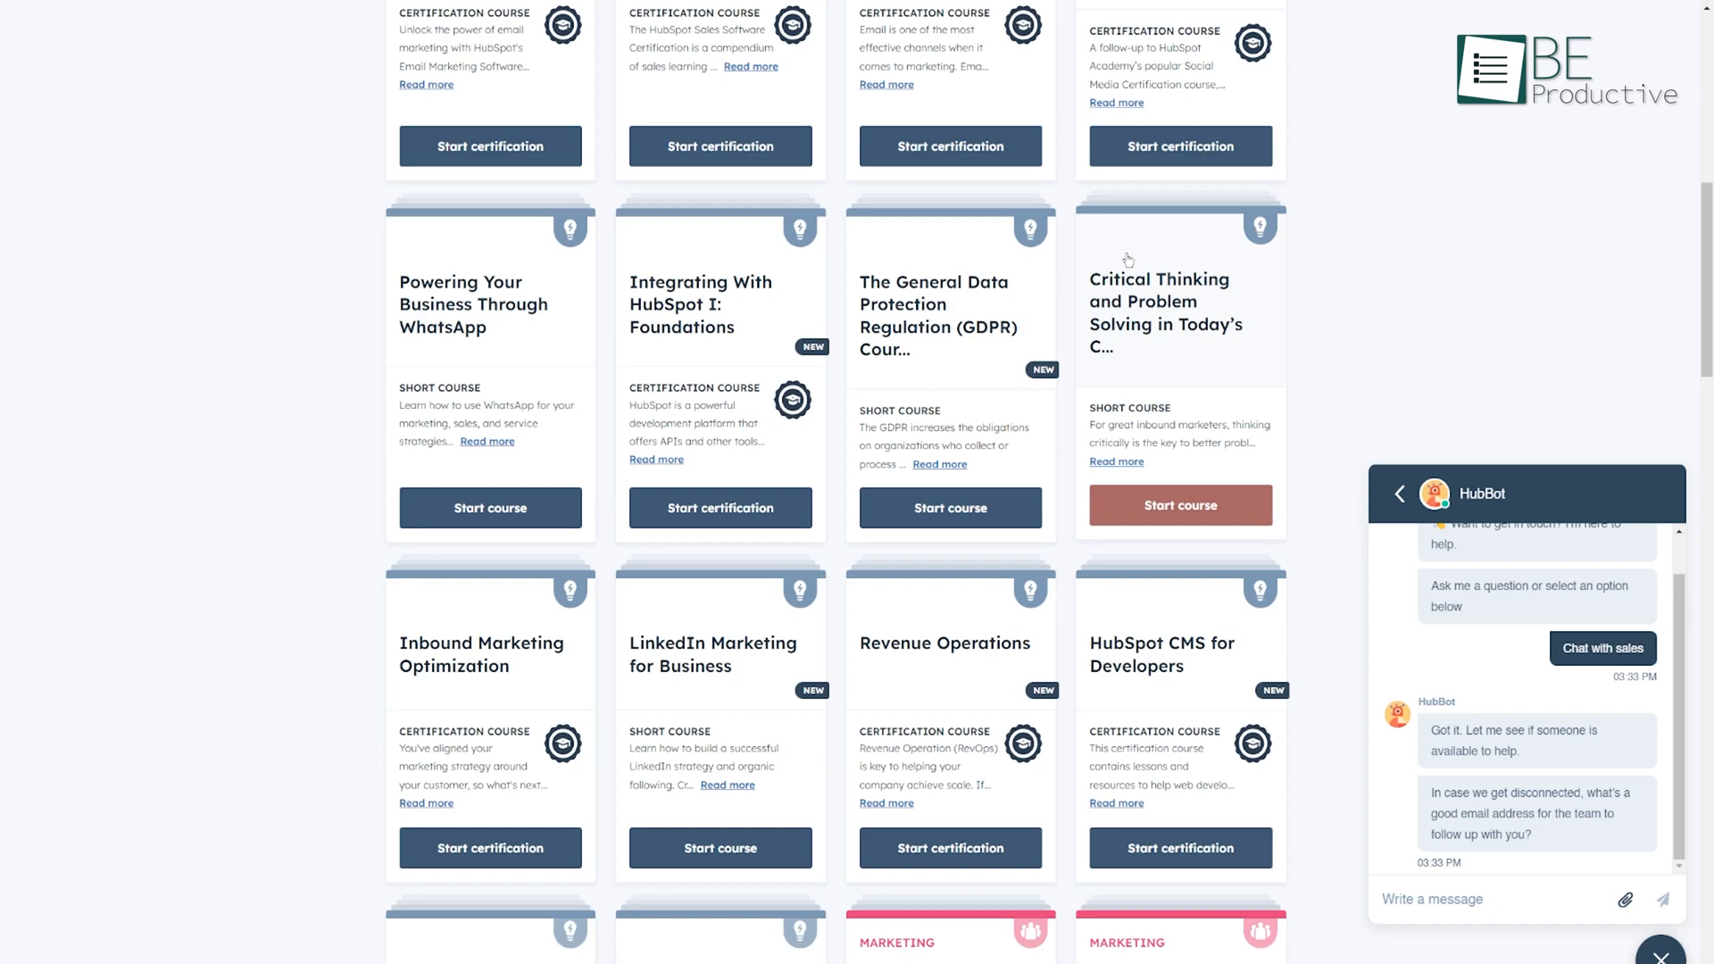
scroll("down", 3)
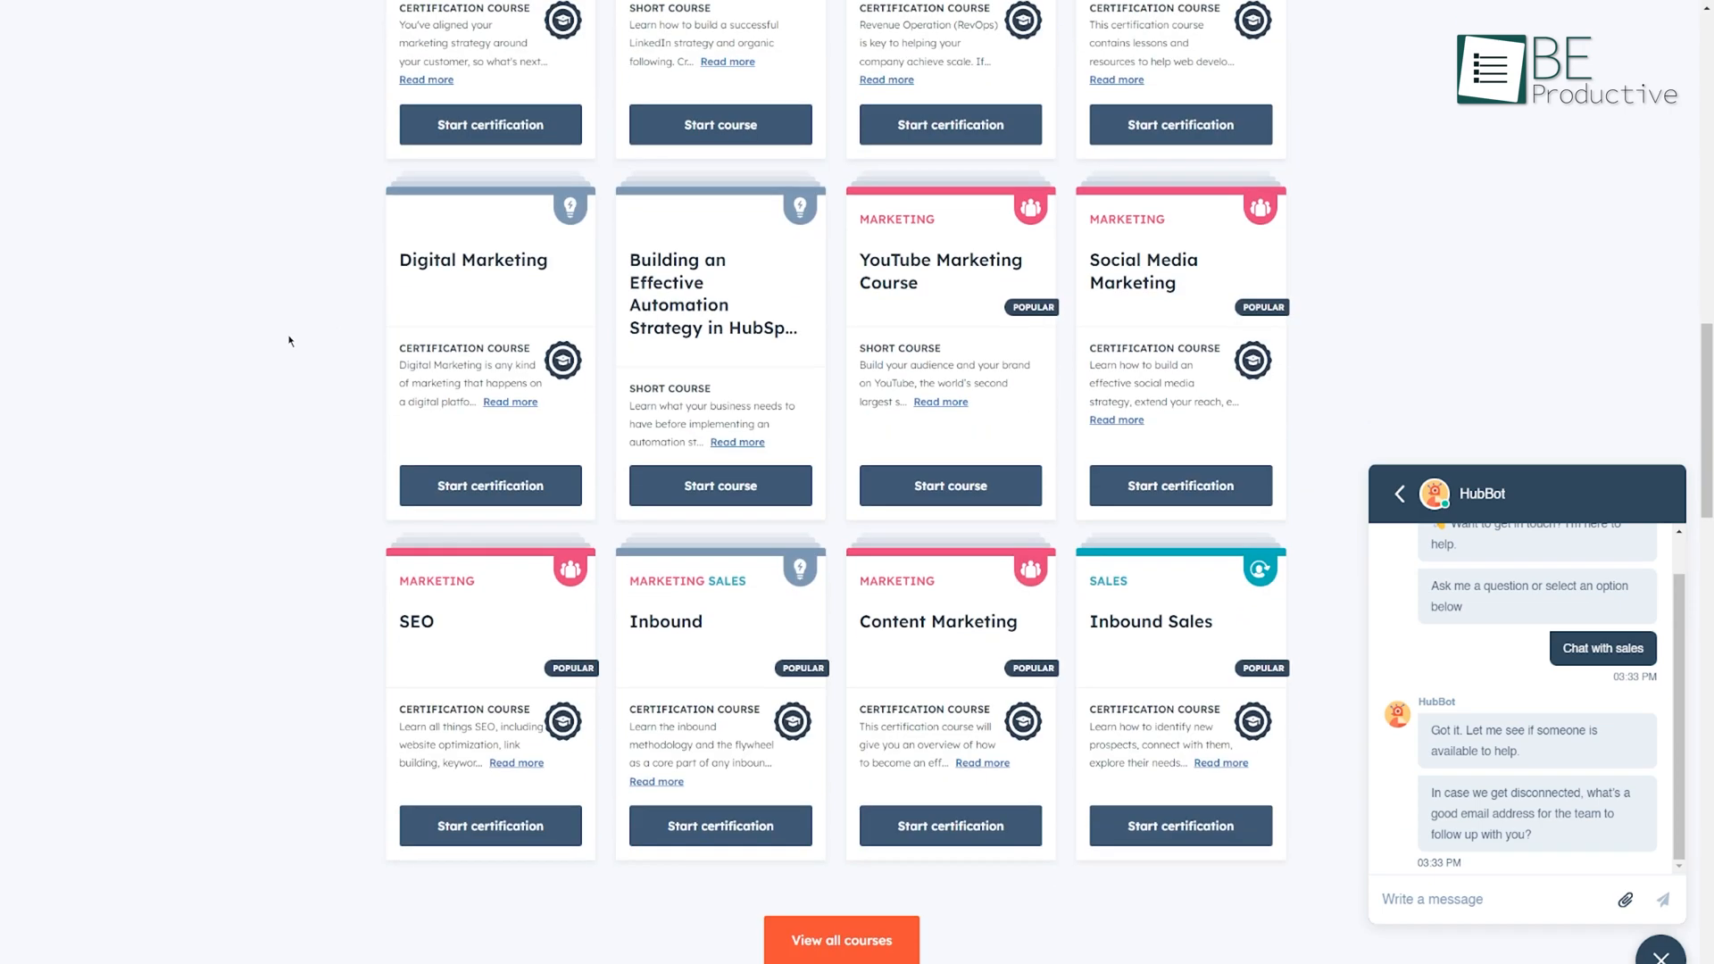
scroll("down", 3)
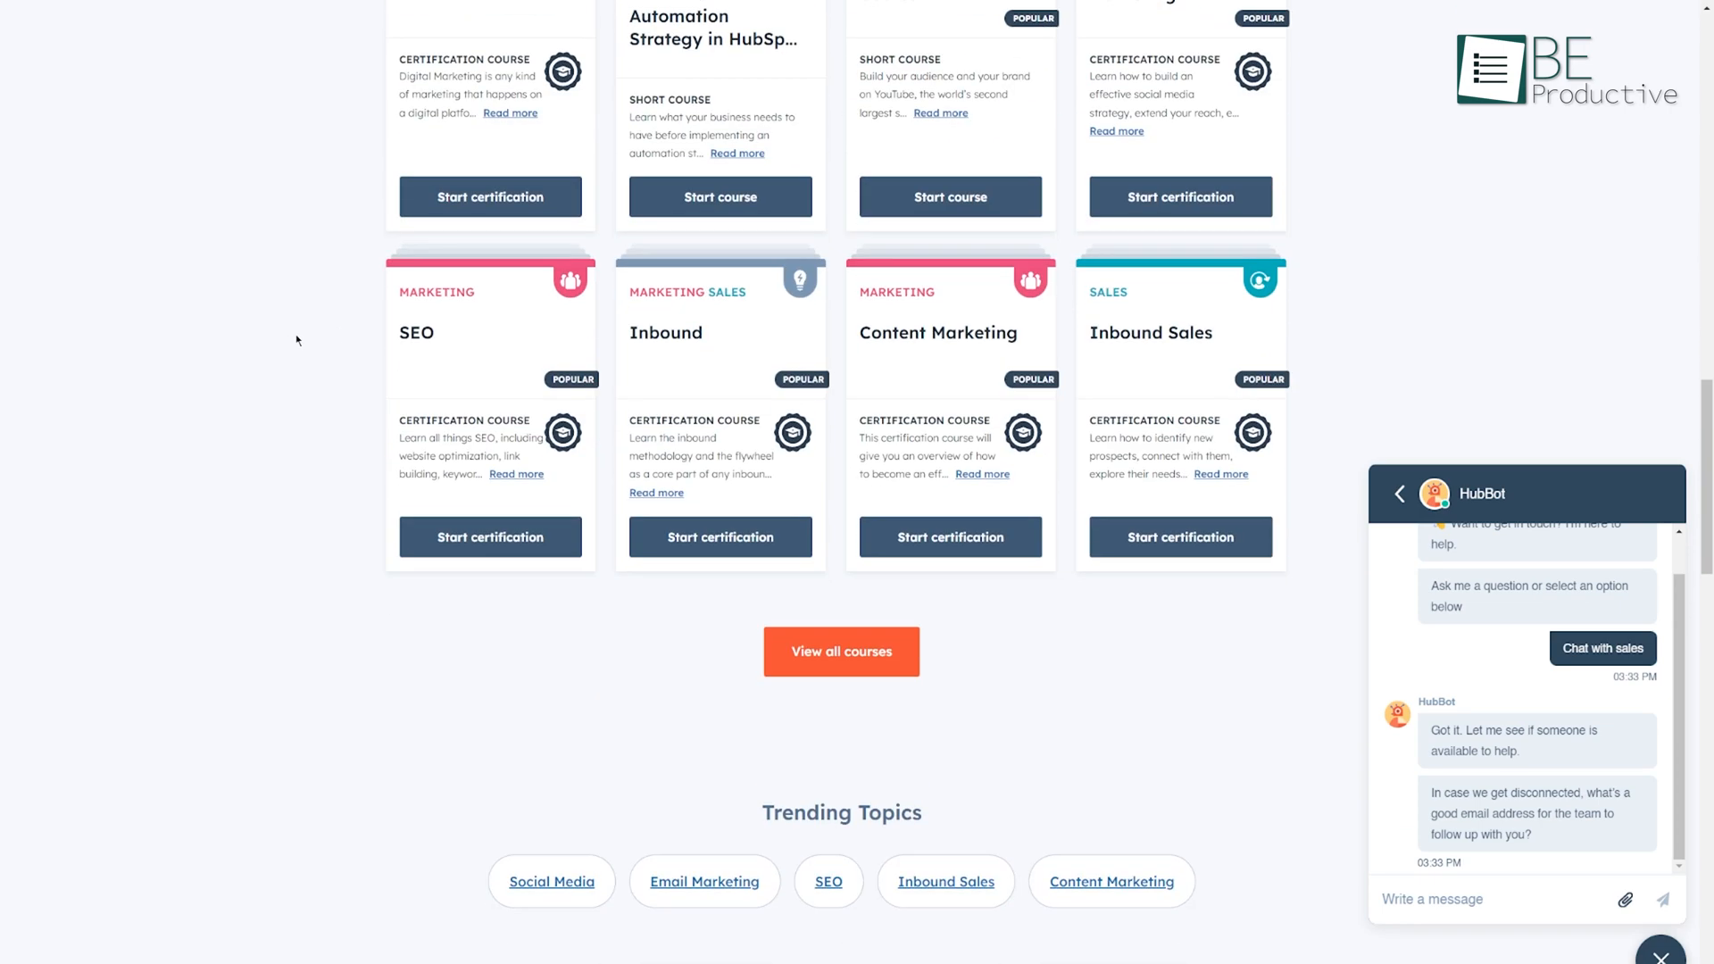
mouse_move(1416, 646)
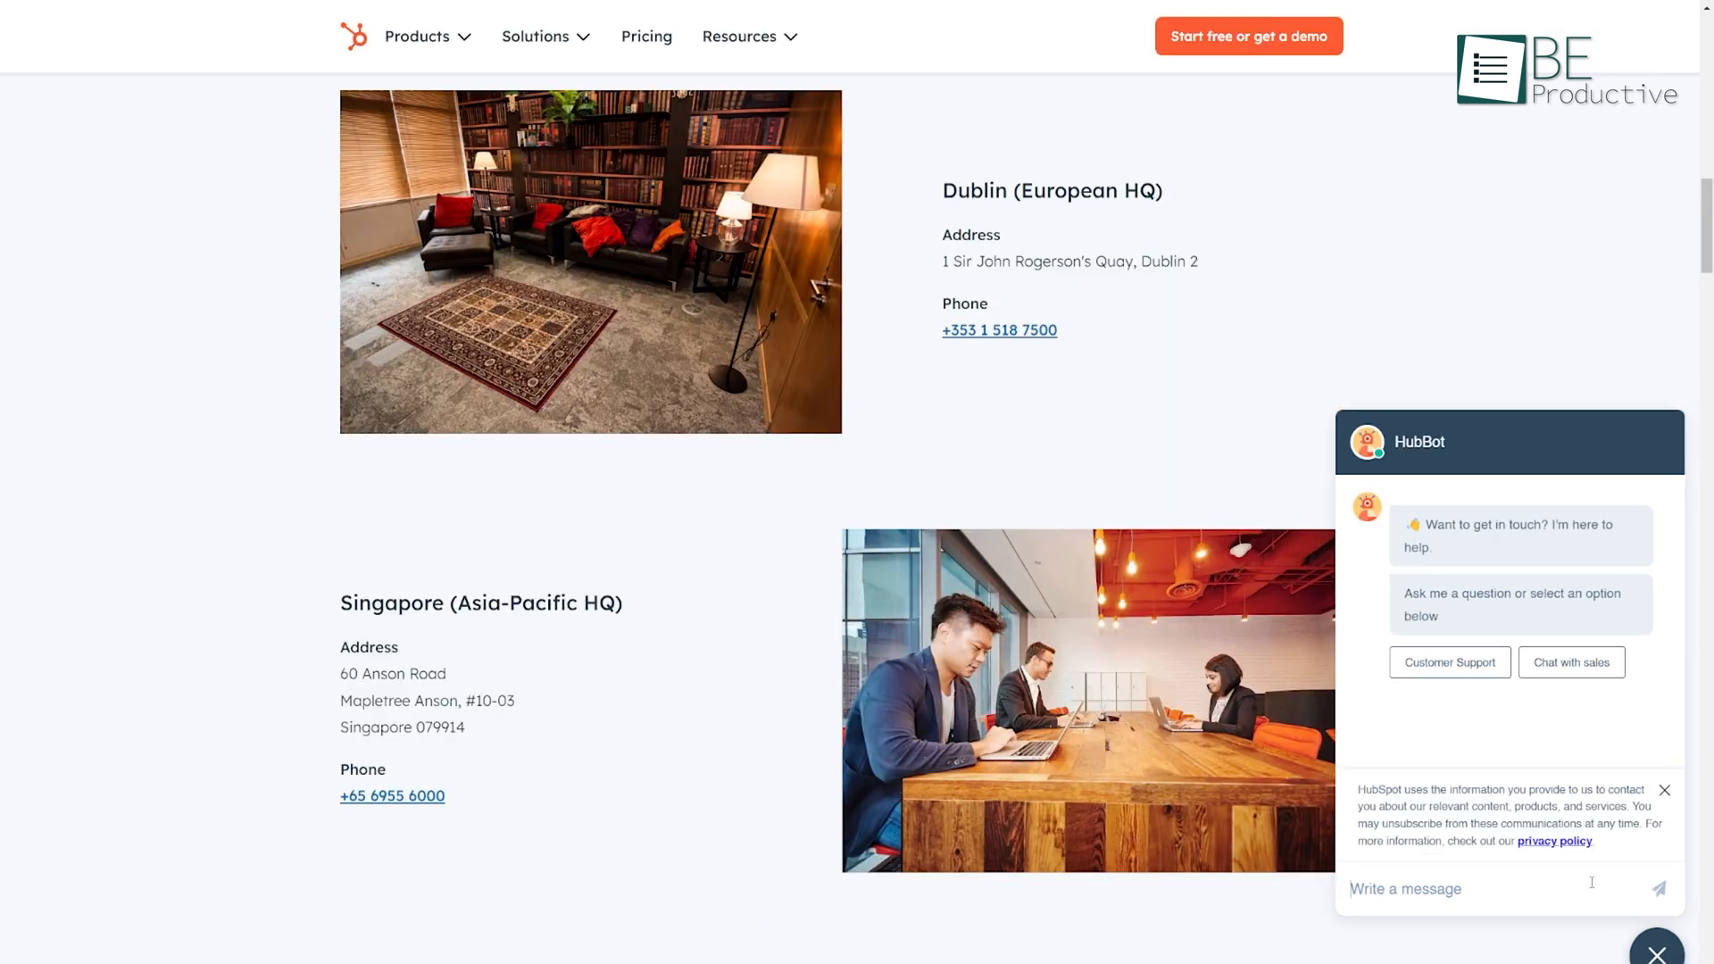
left_click(1571, 662)
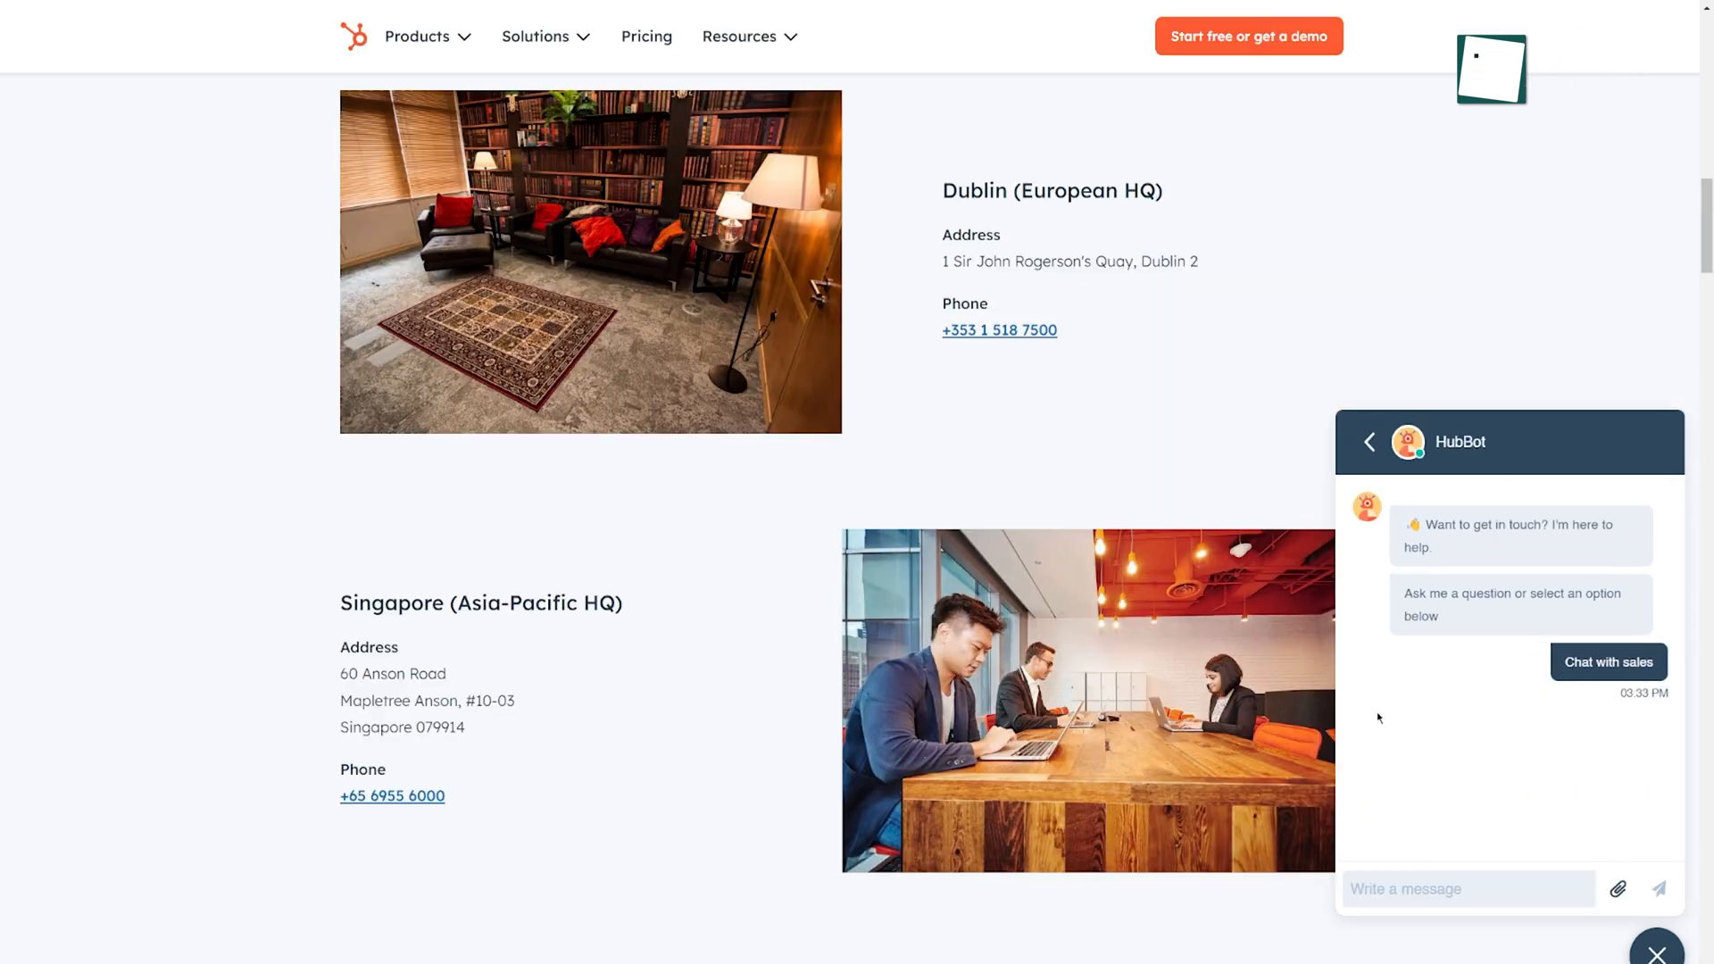
left_click(1608, 661)
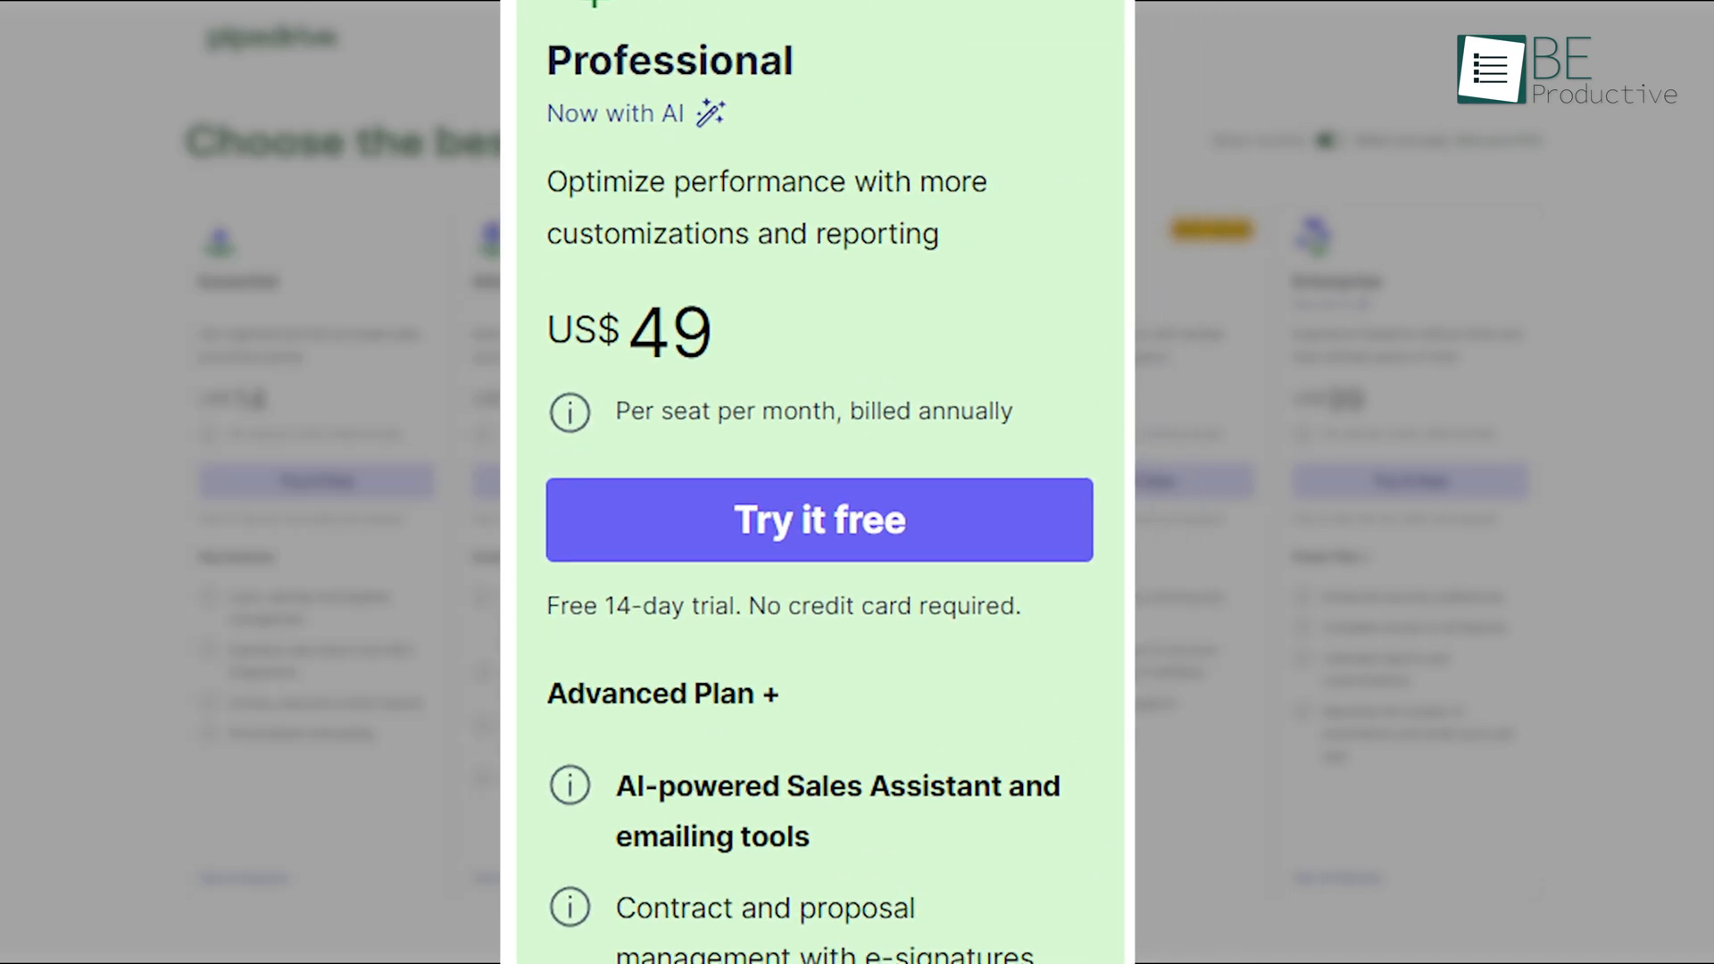
scroll("down", 3)
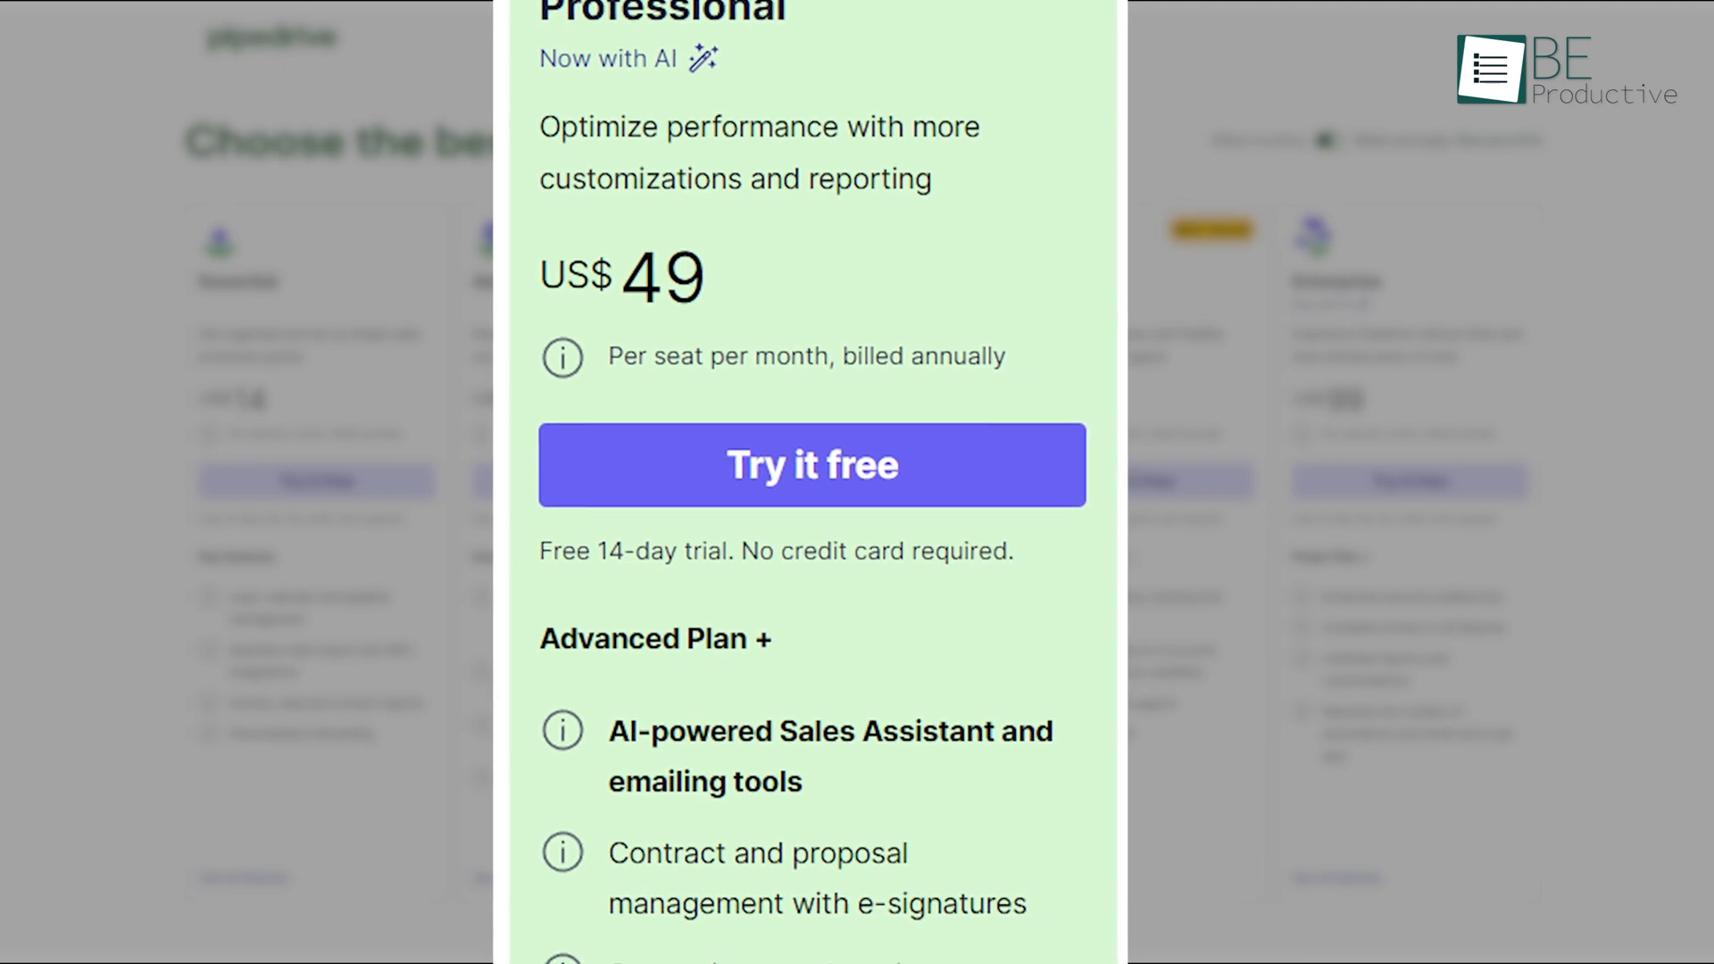
scroll("down", 3)
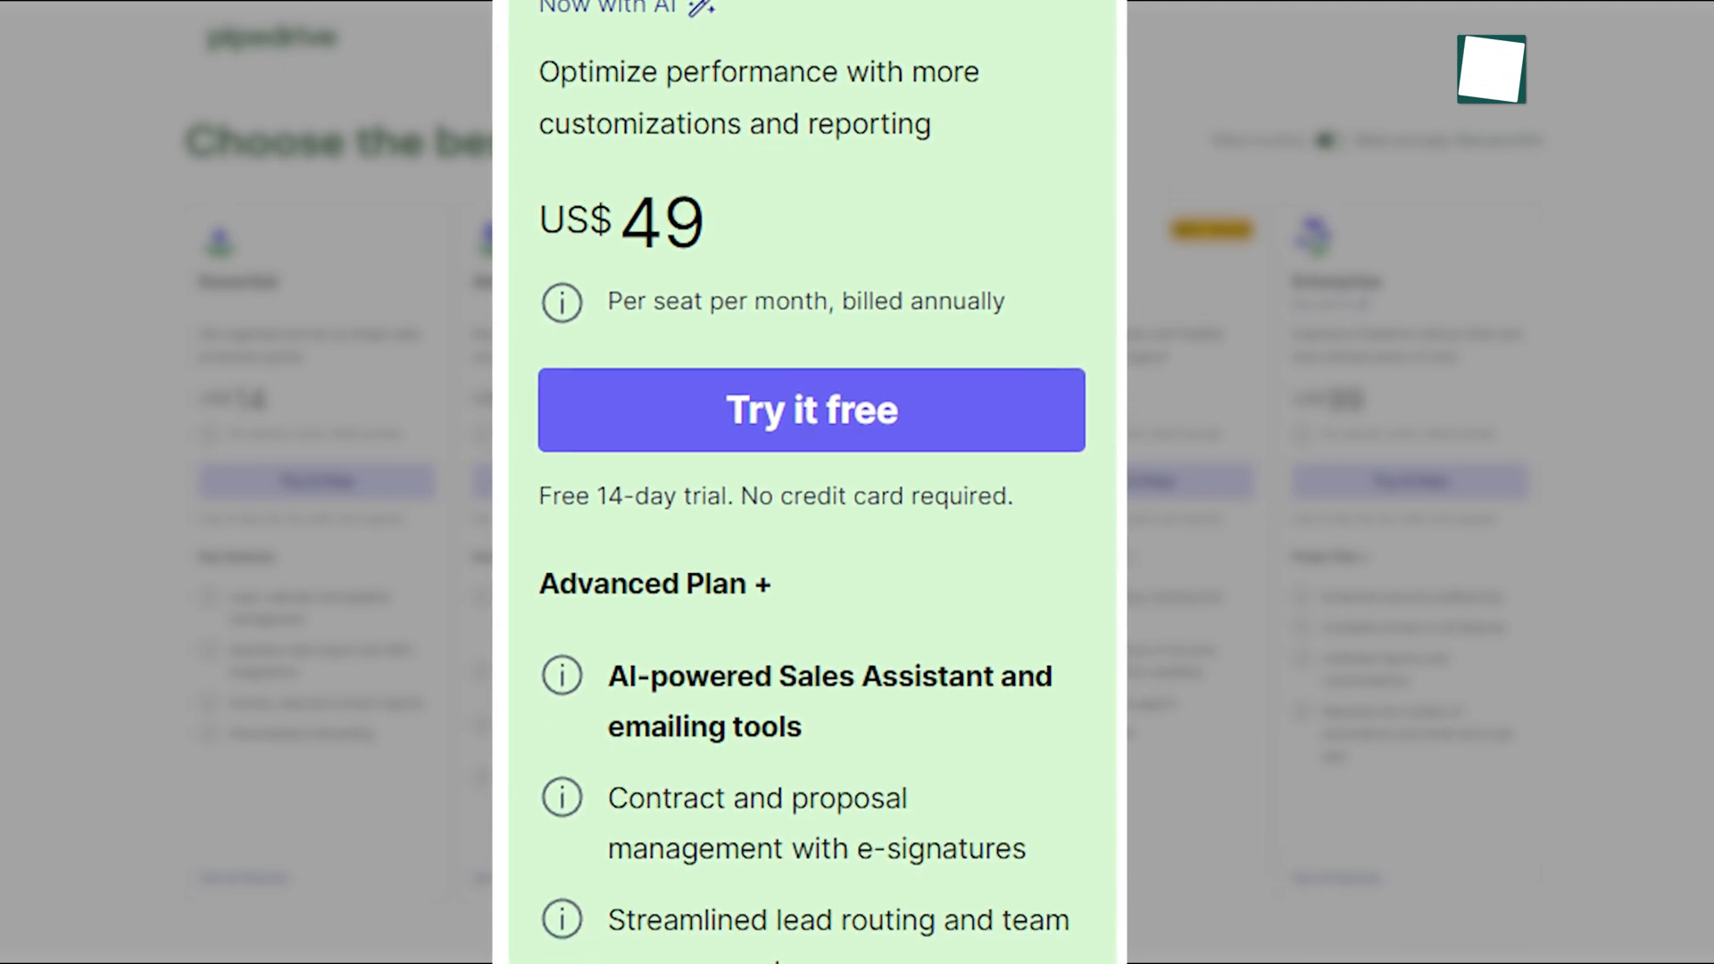
scroll("down", 3)
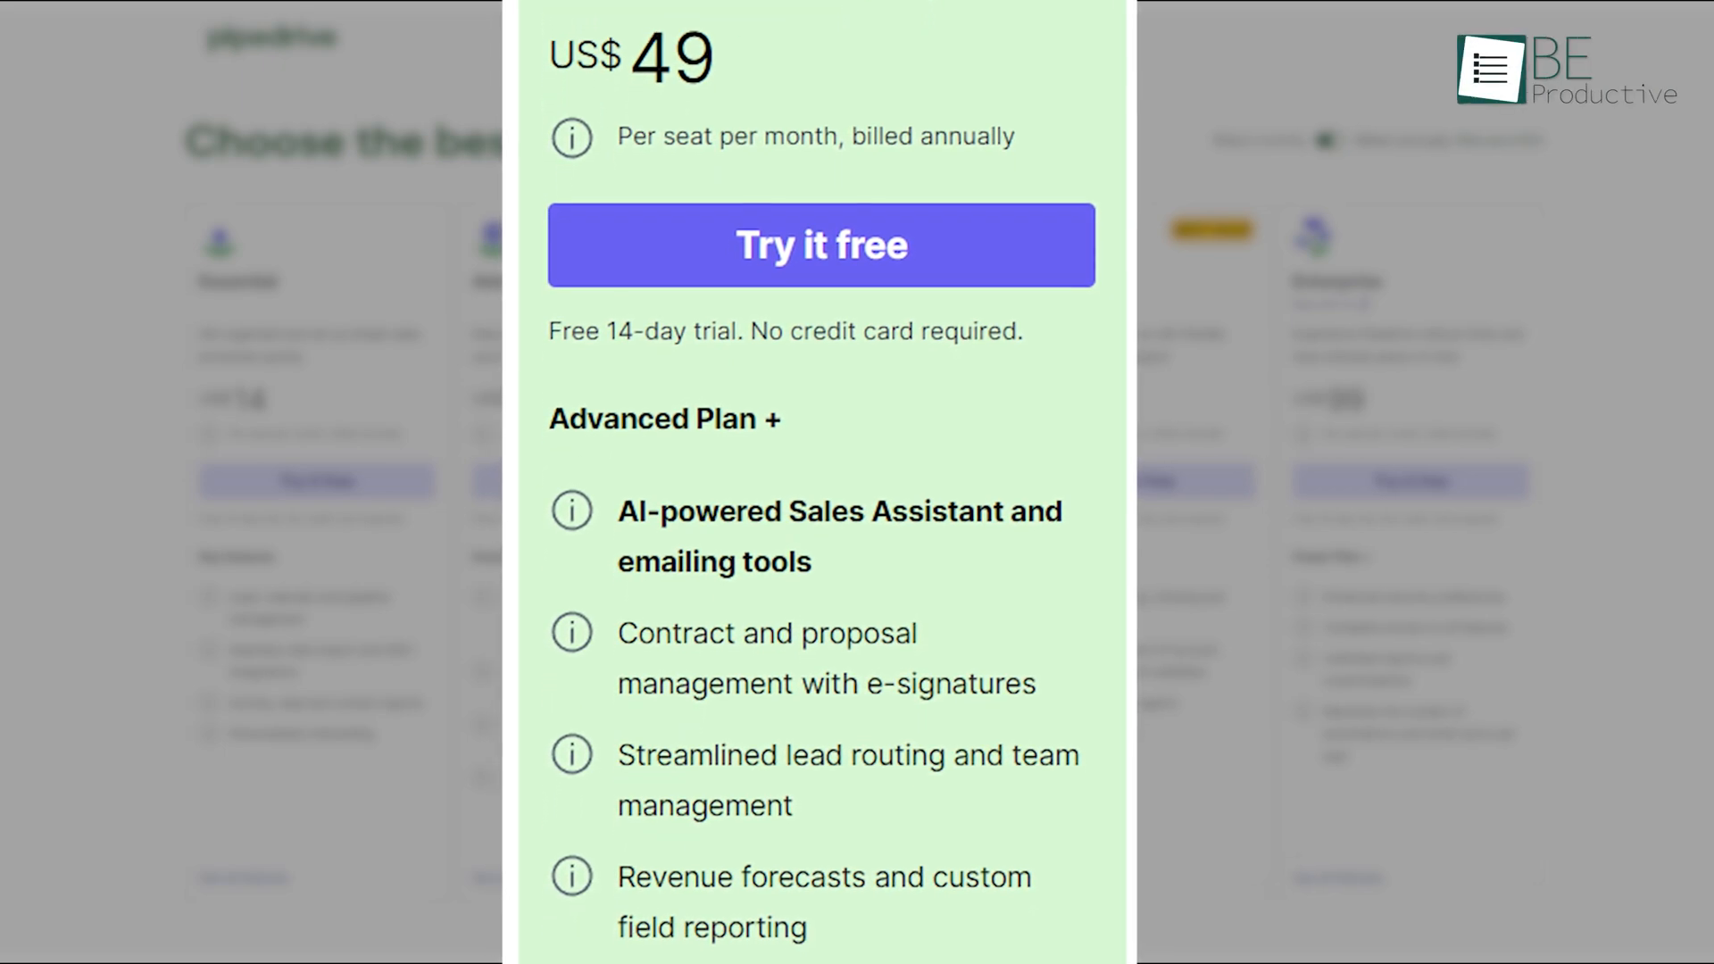
scroll("down", 3)
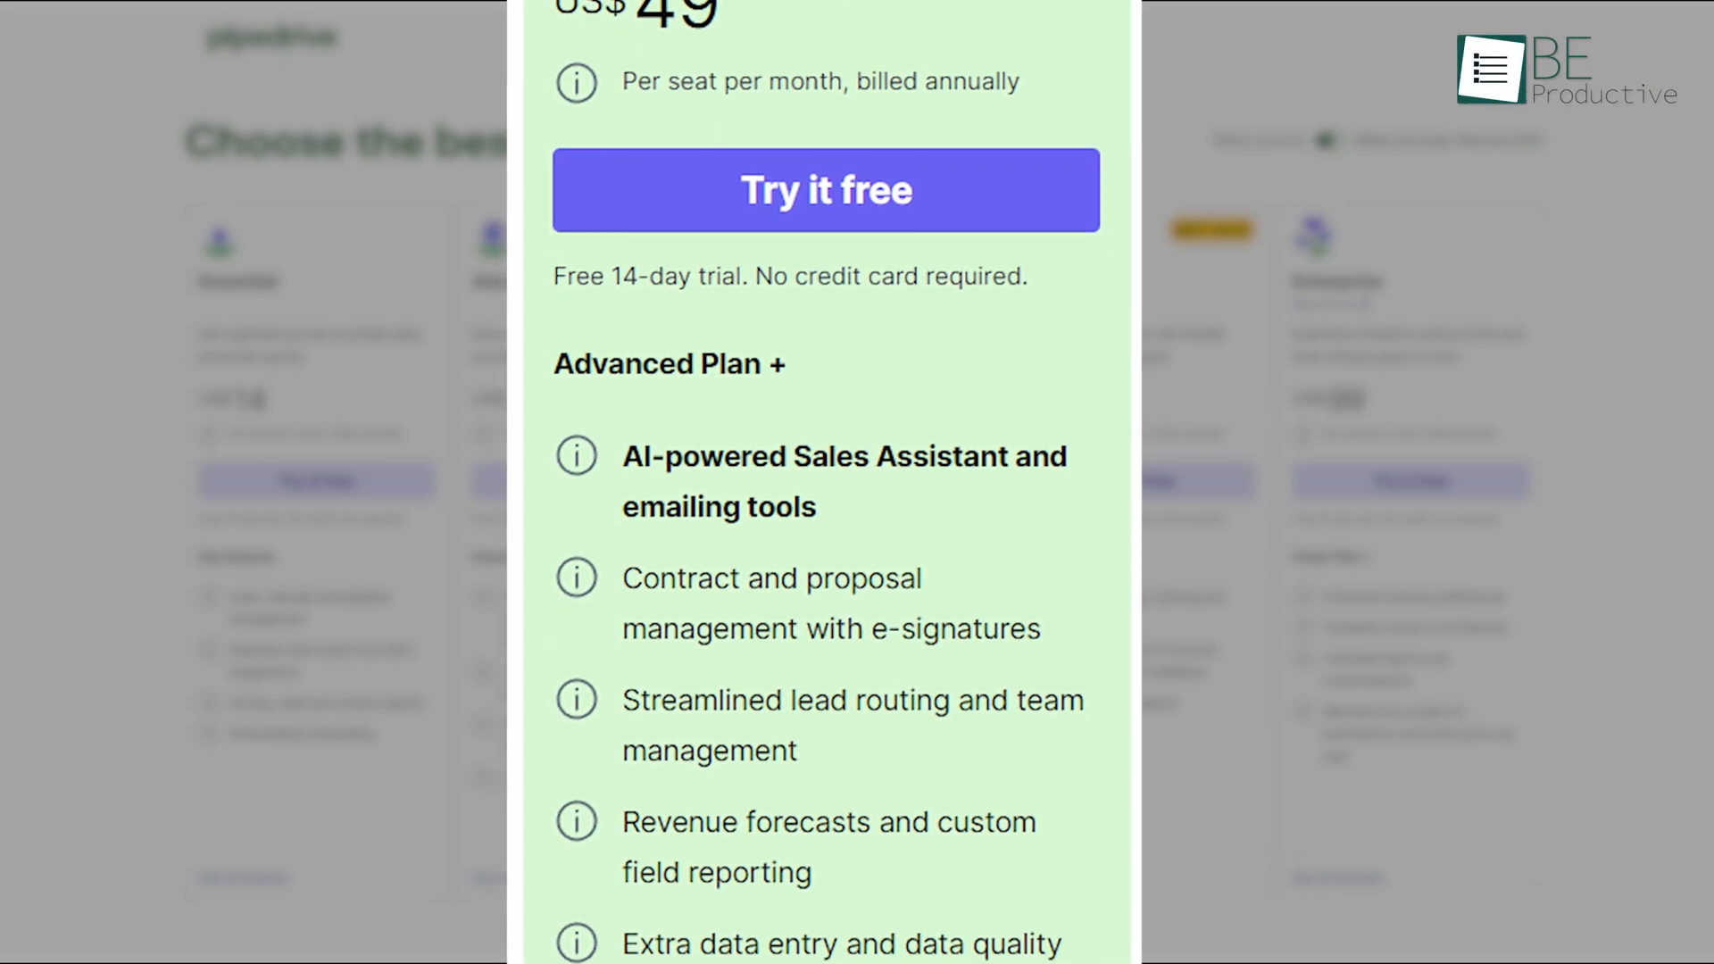
scroll("down", 3)
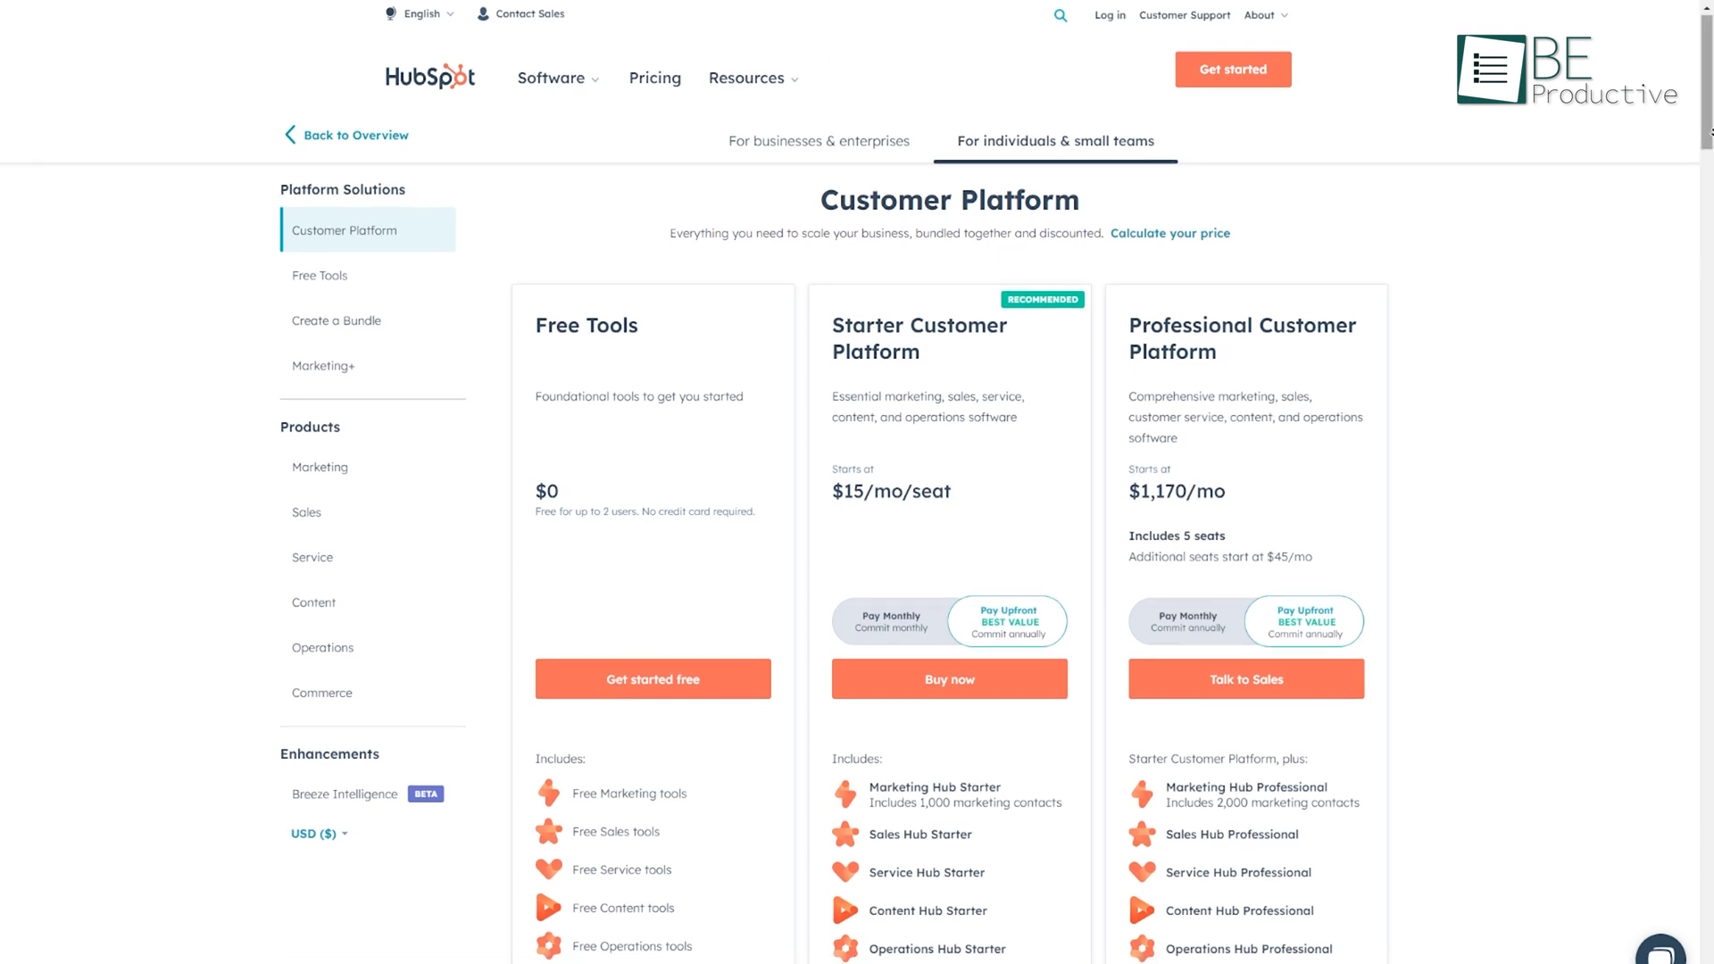
scroll("down", 3)
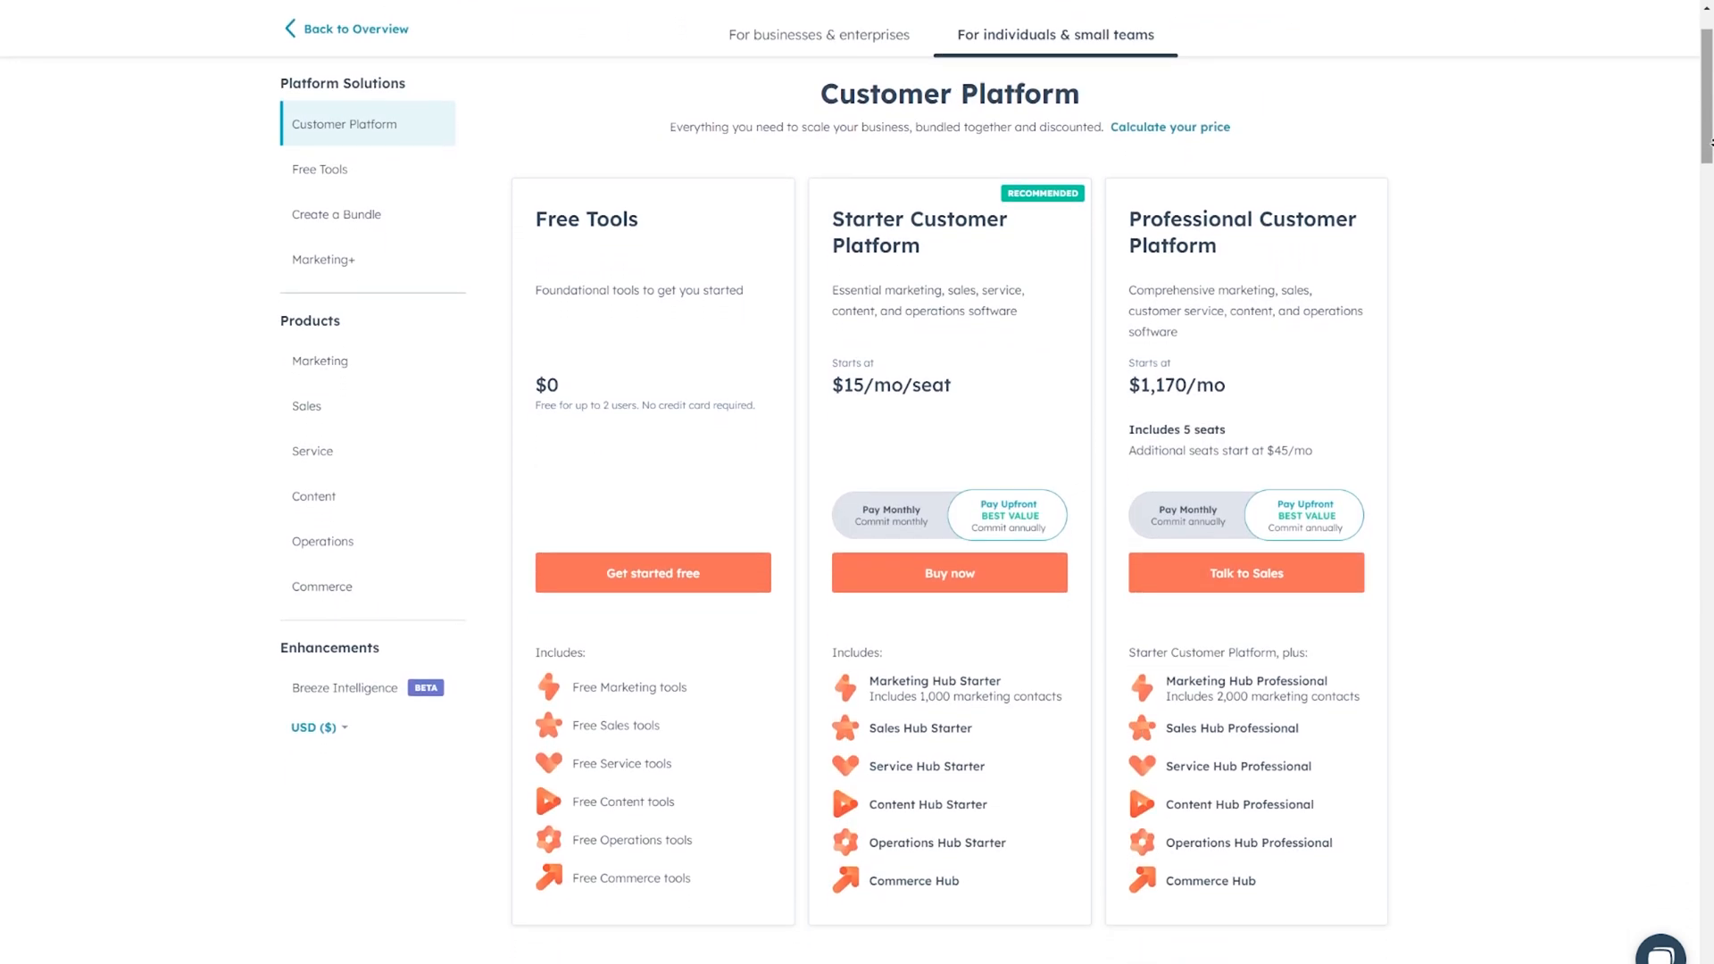
scroll("down", 3)
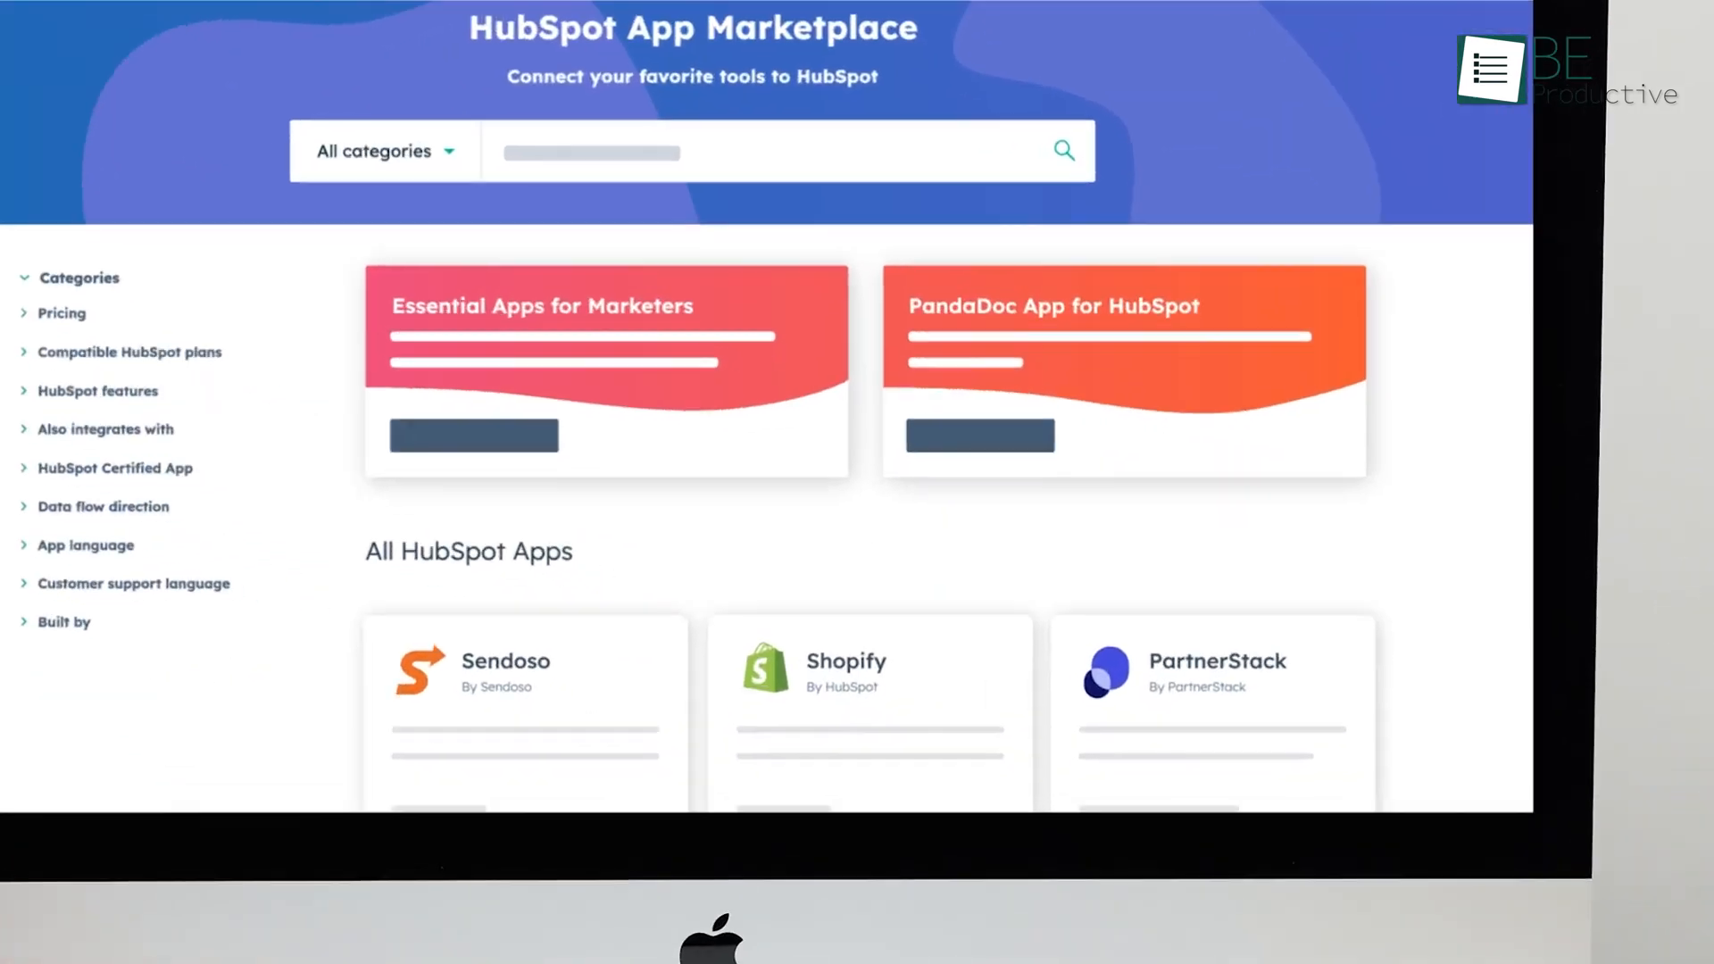
scroll("down", 3)
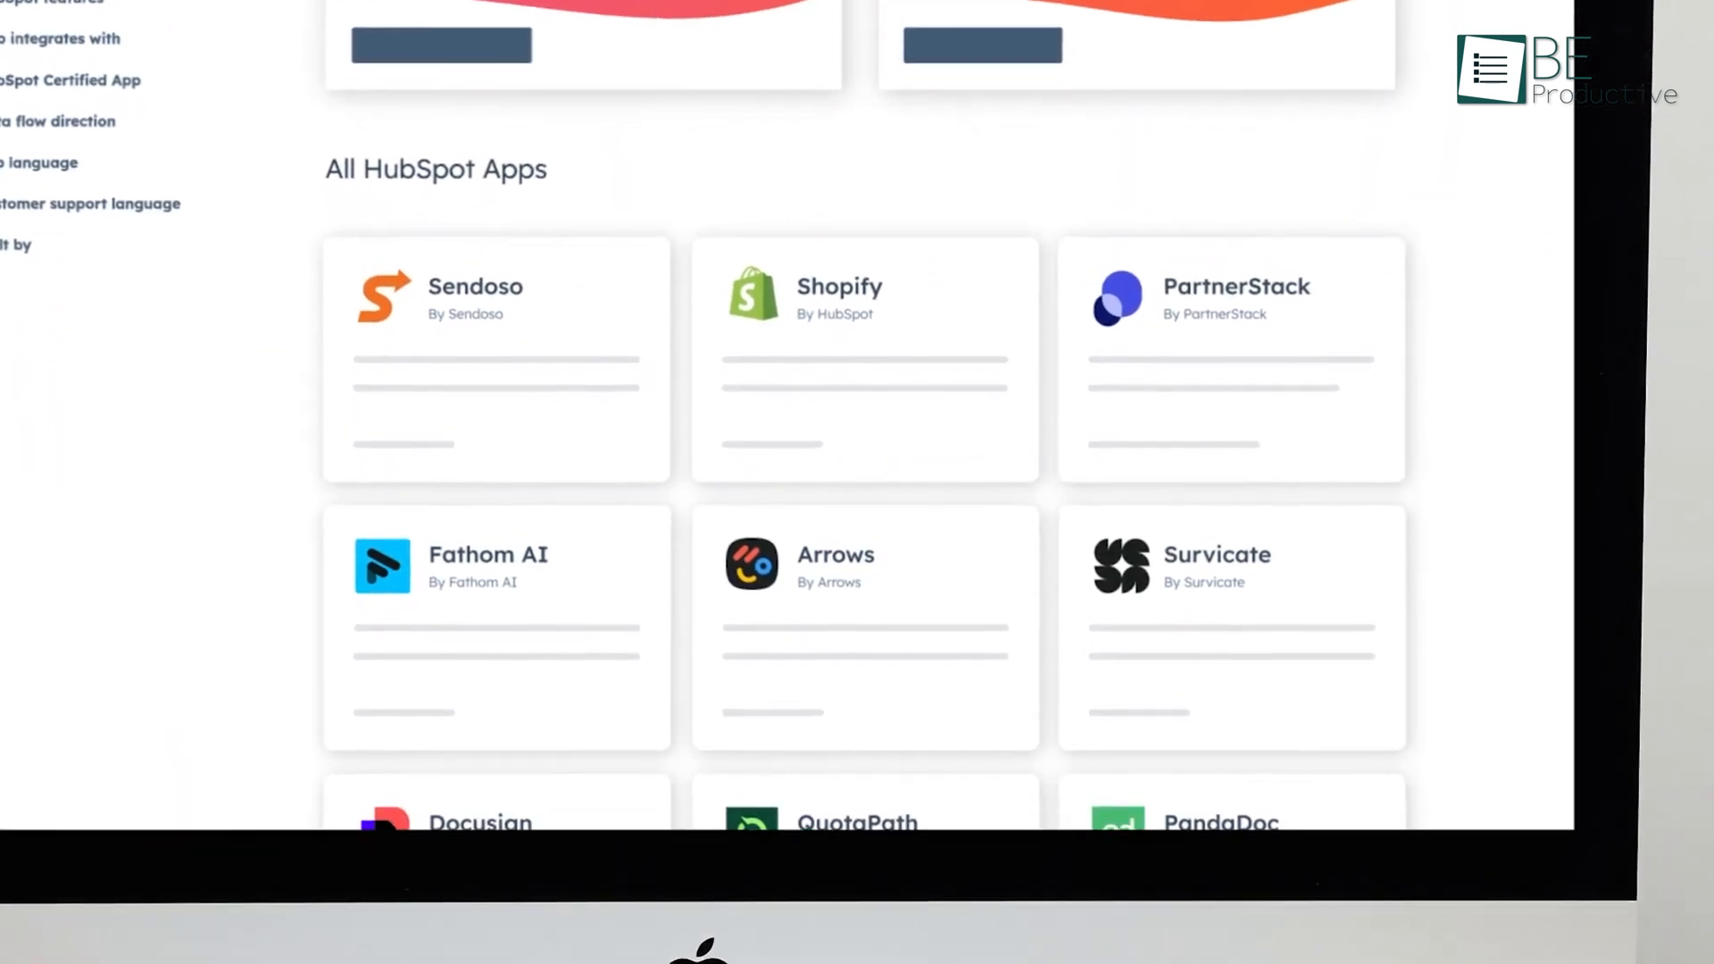